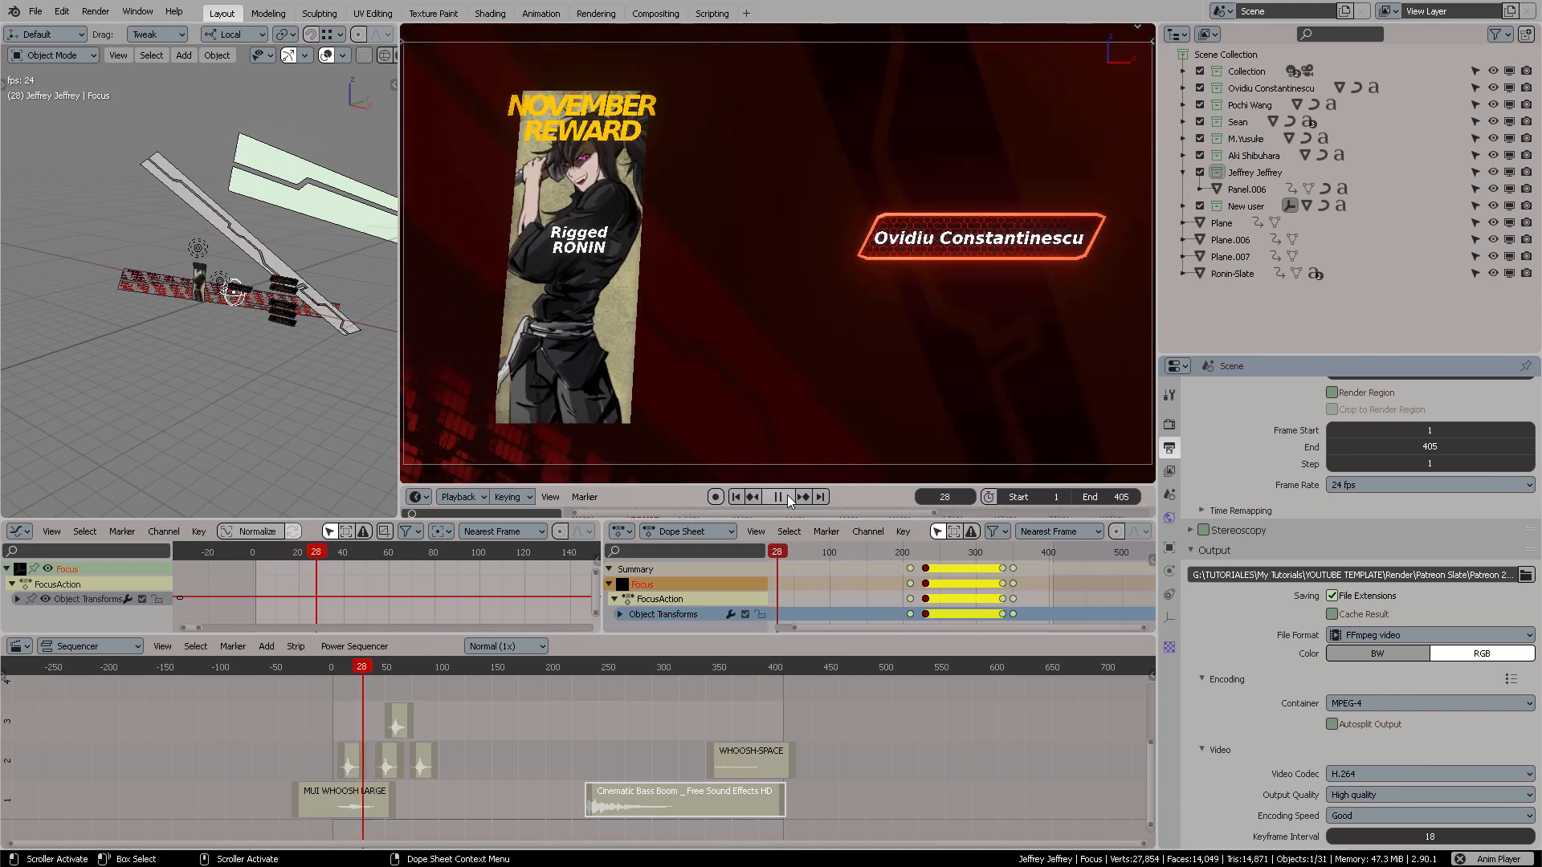
- Advance the slate animation to around frame 81 so the patron name cards light up
{"action": "left_click", "coordinate": [776, 496]}
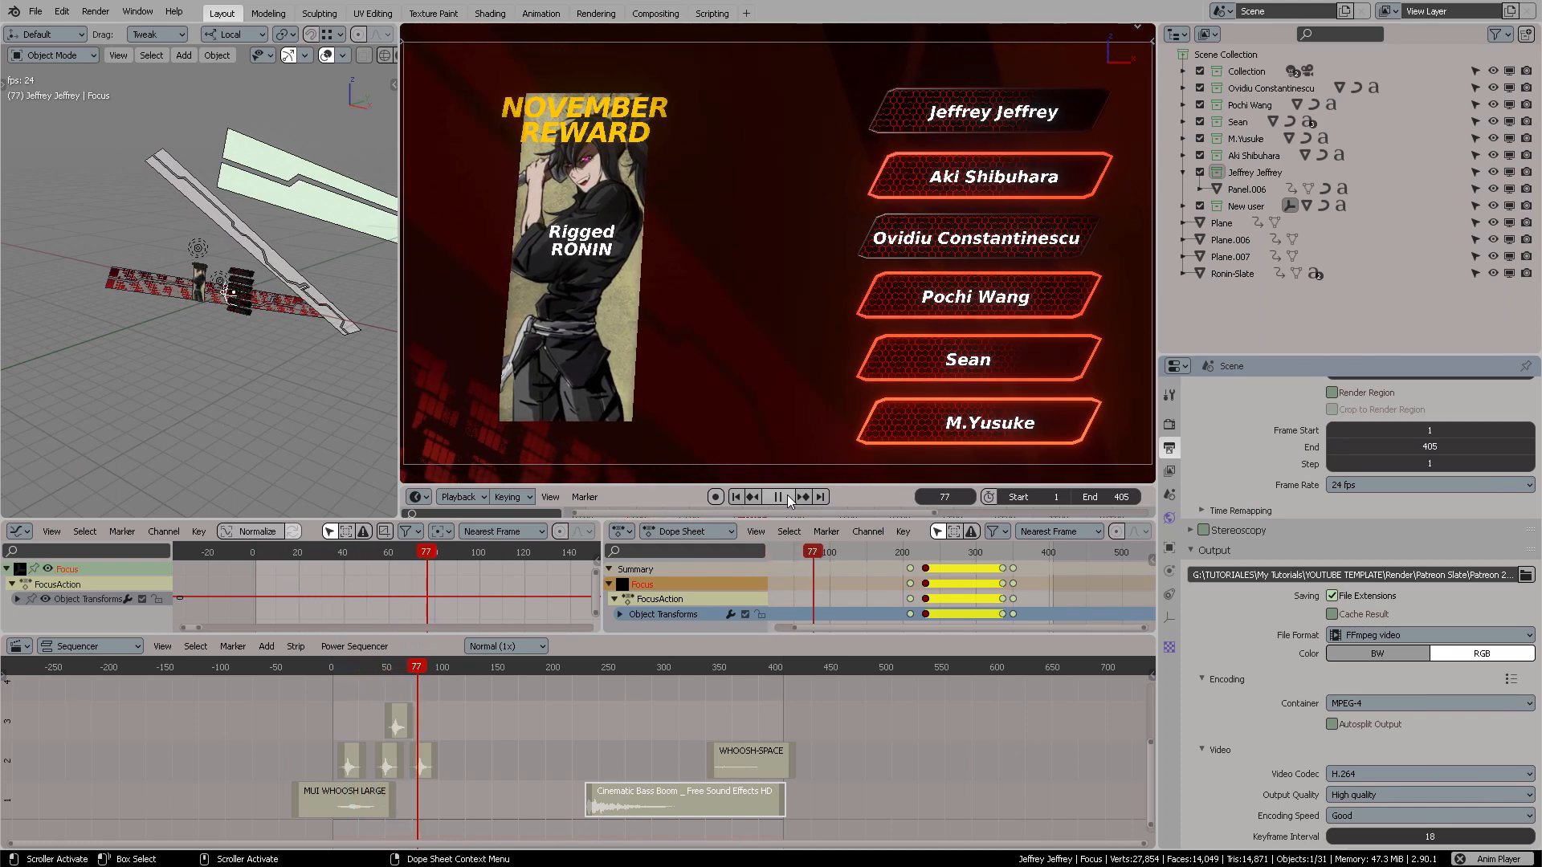
{"action": "left_click", "coordinate": [776, 496]}
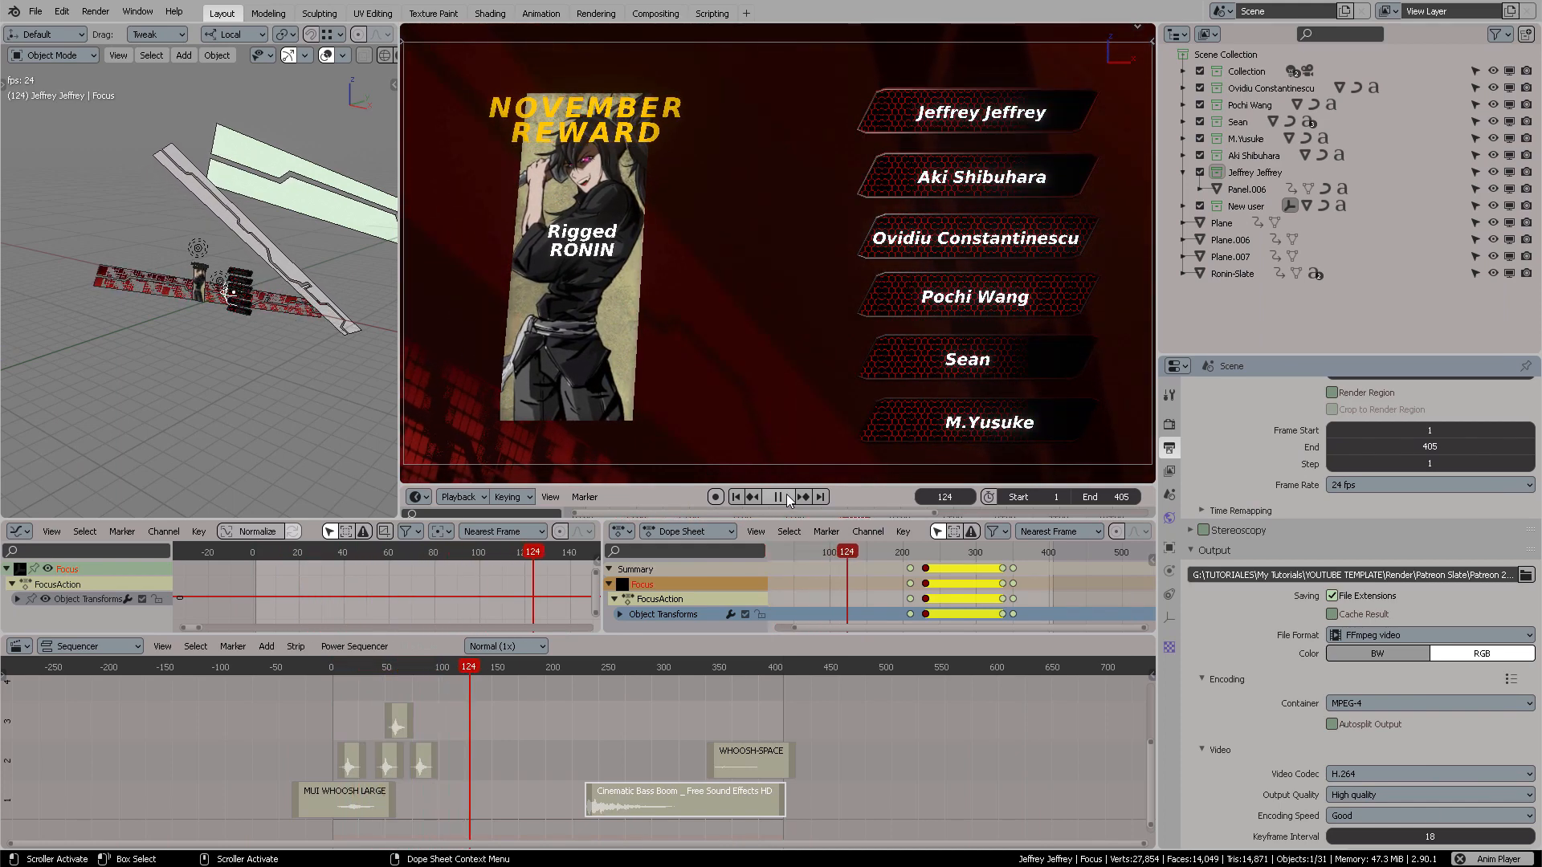
{"action": "left_click", "coordinate": [775, 497]}
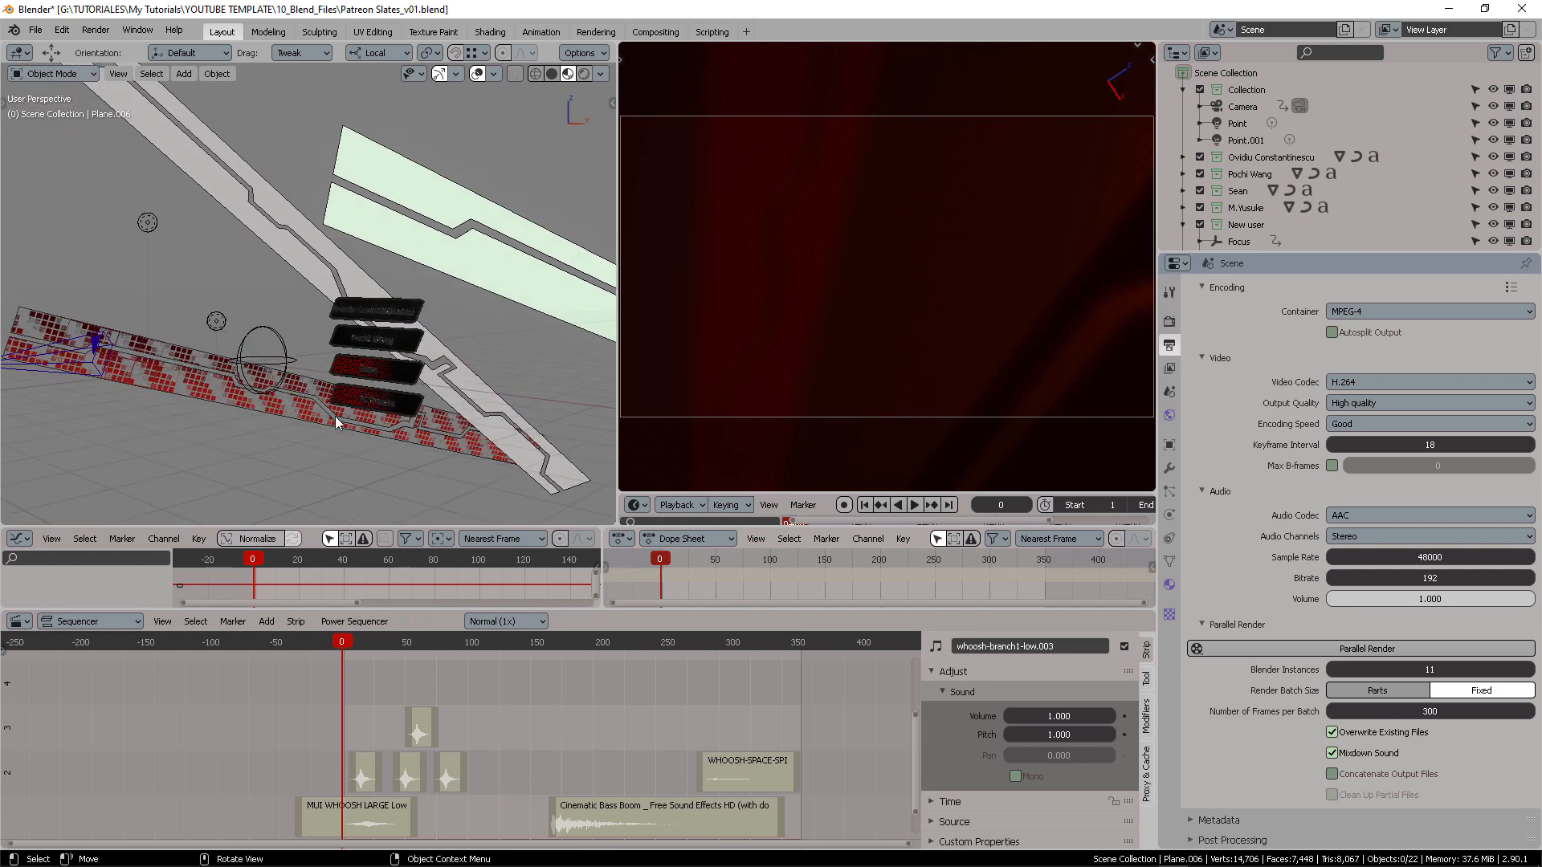
{"action": "left_click", "coordinate": [912, 504]}
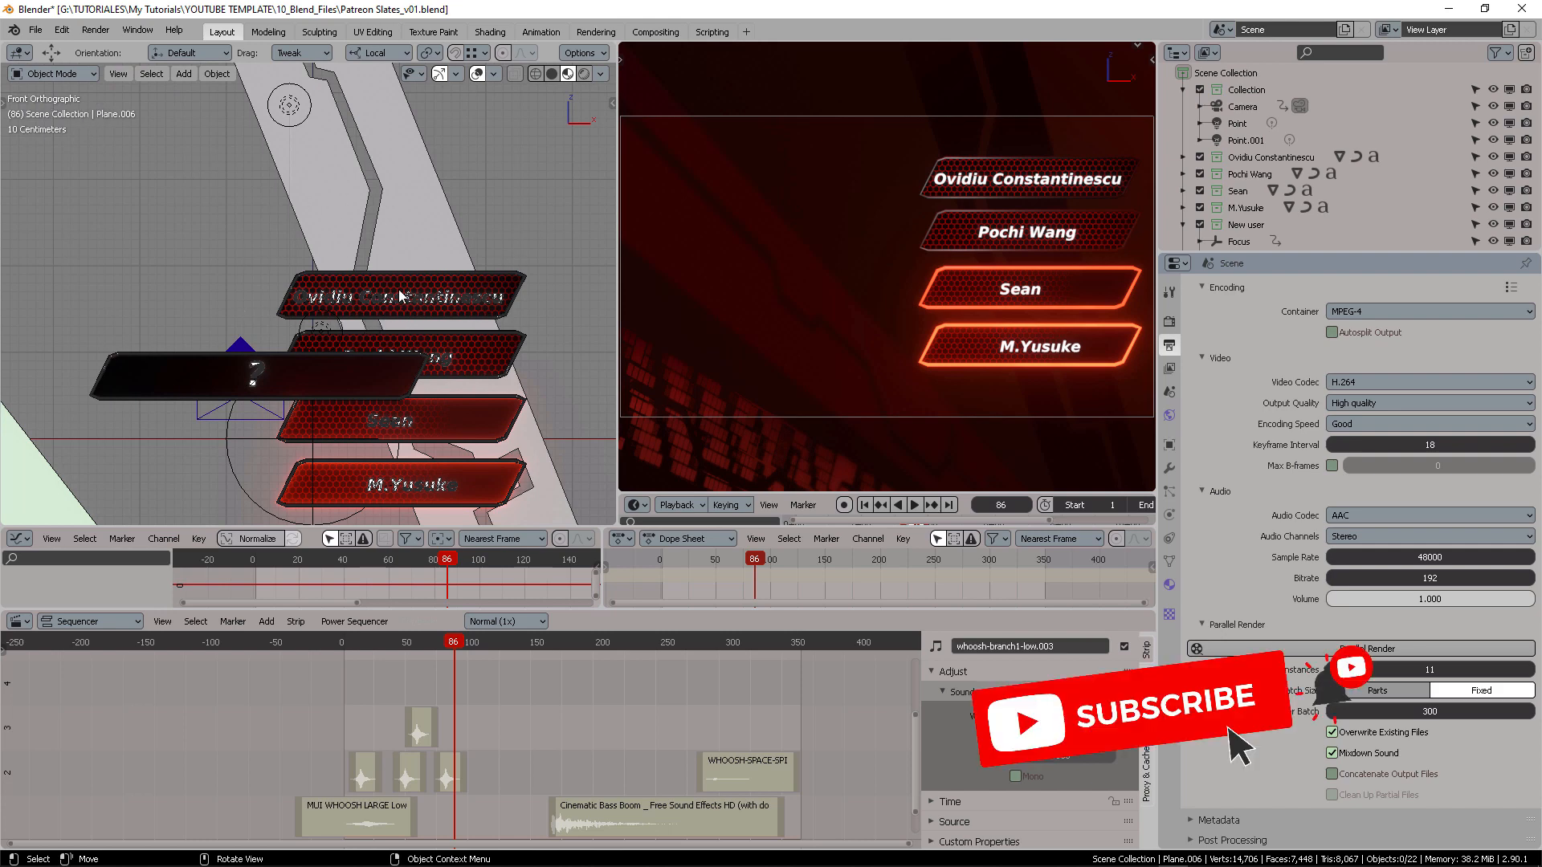
{"action": "mouse_move", "coordinate": [270, 340]}
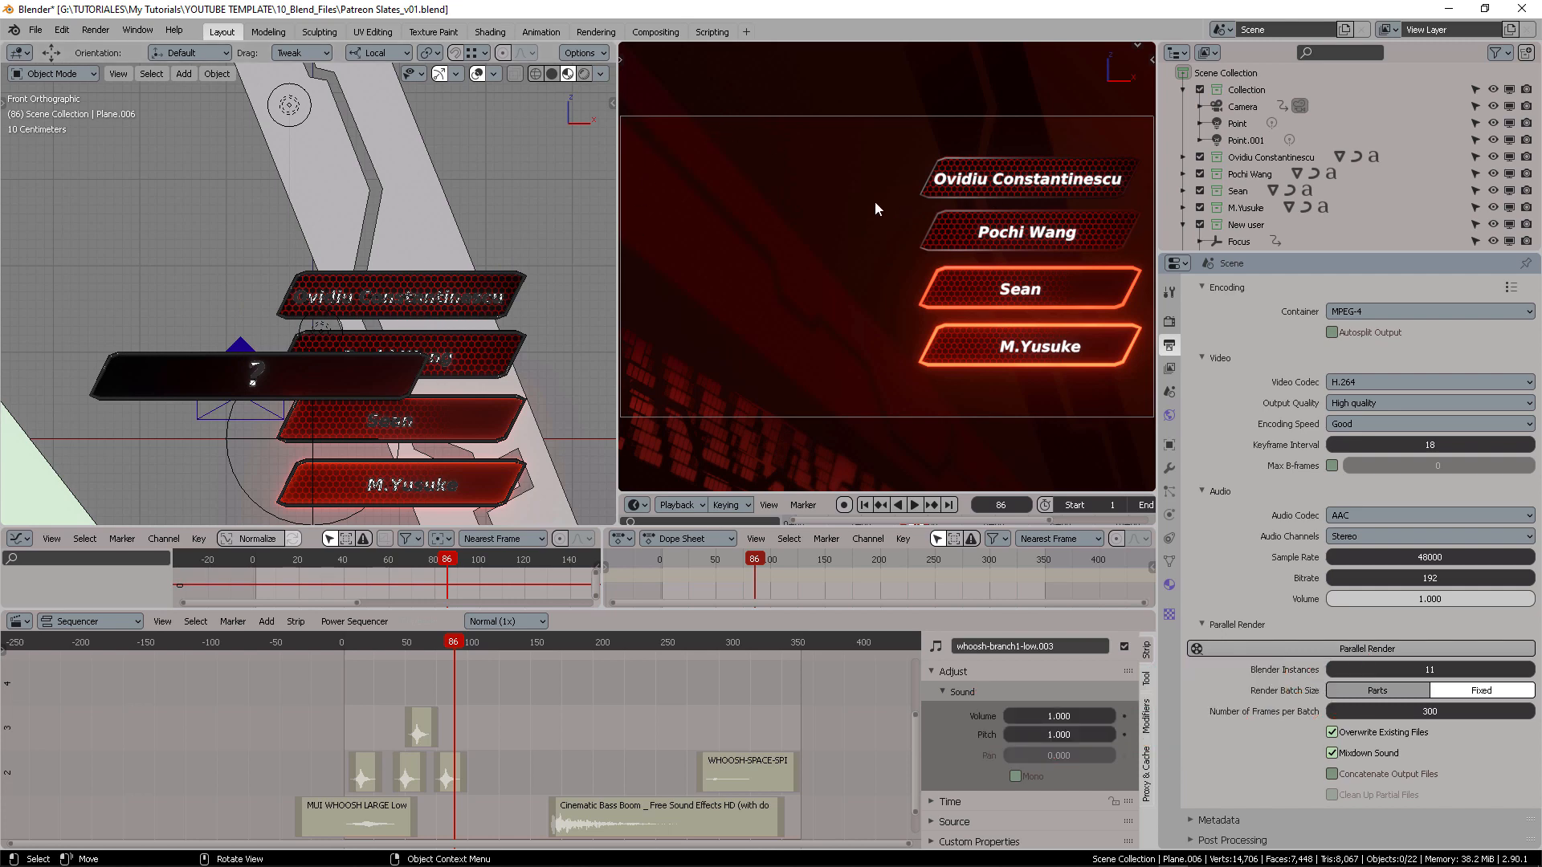
{"action": "mouse_move", "coordinate": [1041, 228]}
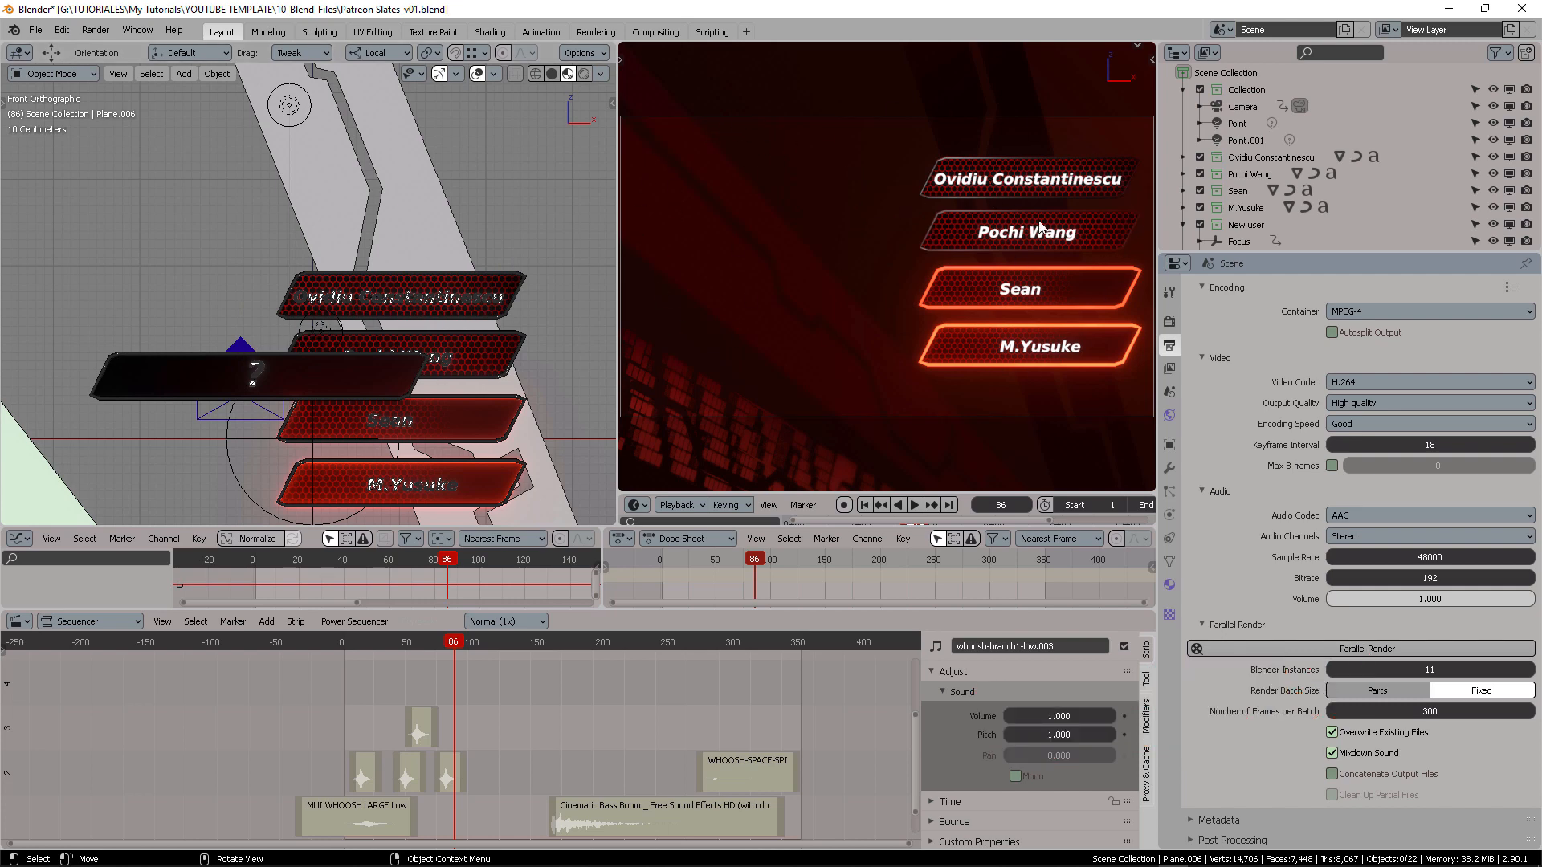
{"action": "mouse_move", "coordinate": [468, 313]}
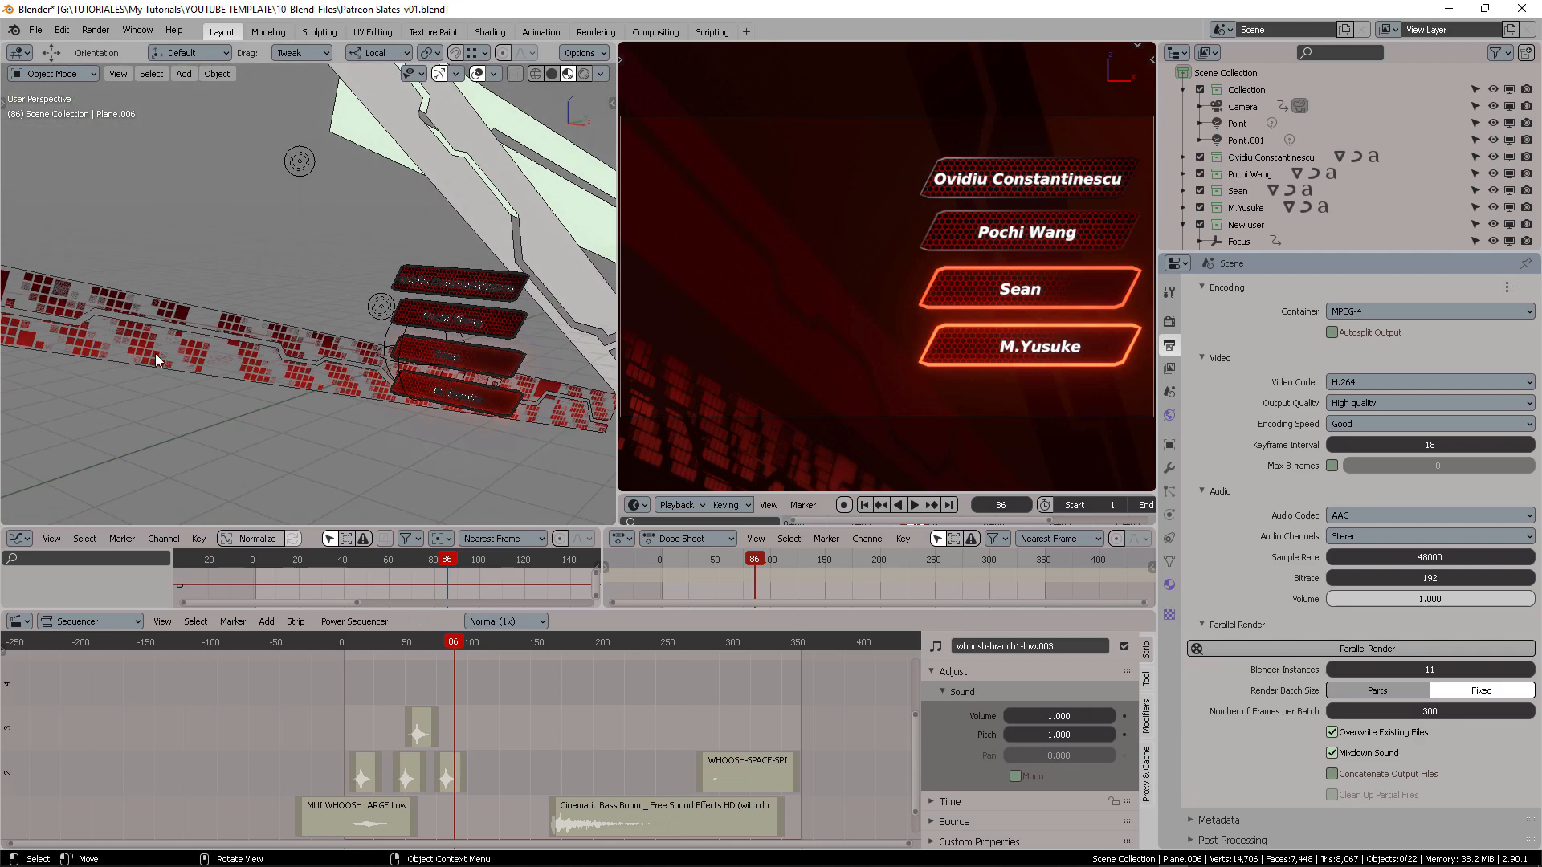
- Select the long striped name-card plane in the viewport to list its keyframes
{"action": "left_click", "coordinate": [394, 374]}
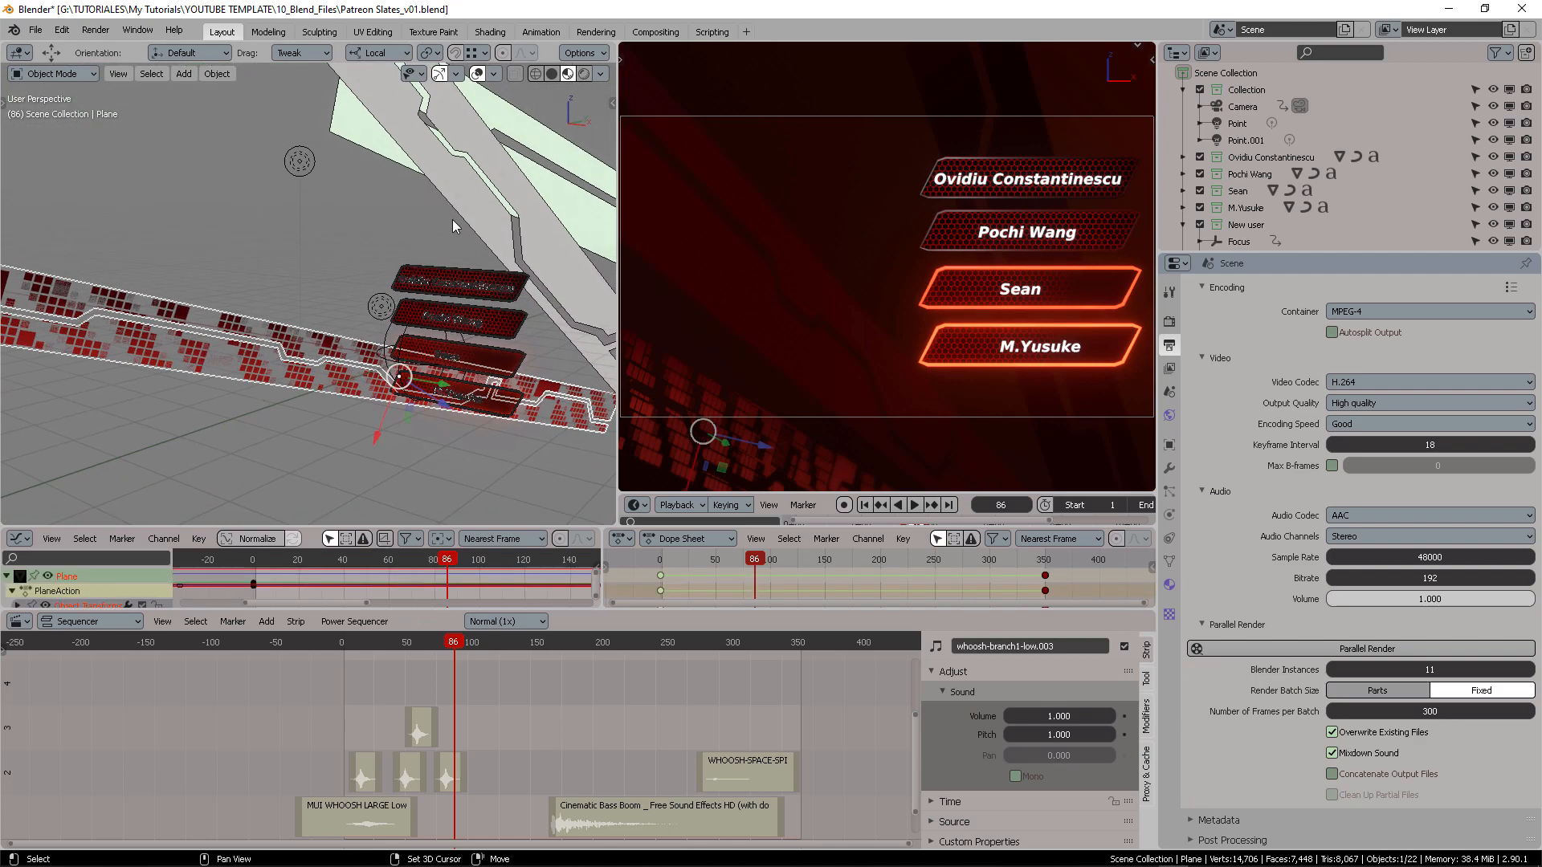
{"action": "left_click_drag", "start_coordinate": [453, 226], "coordinate": [398, 324]}
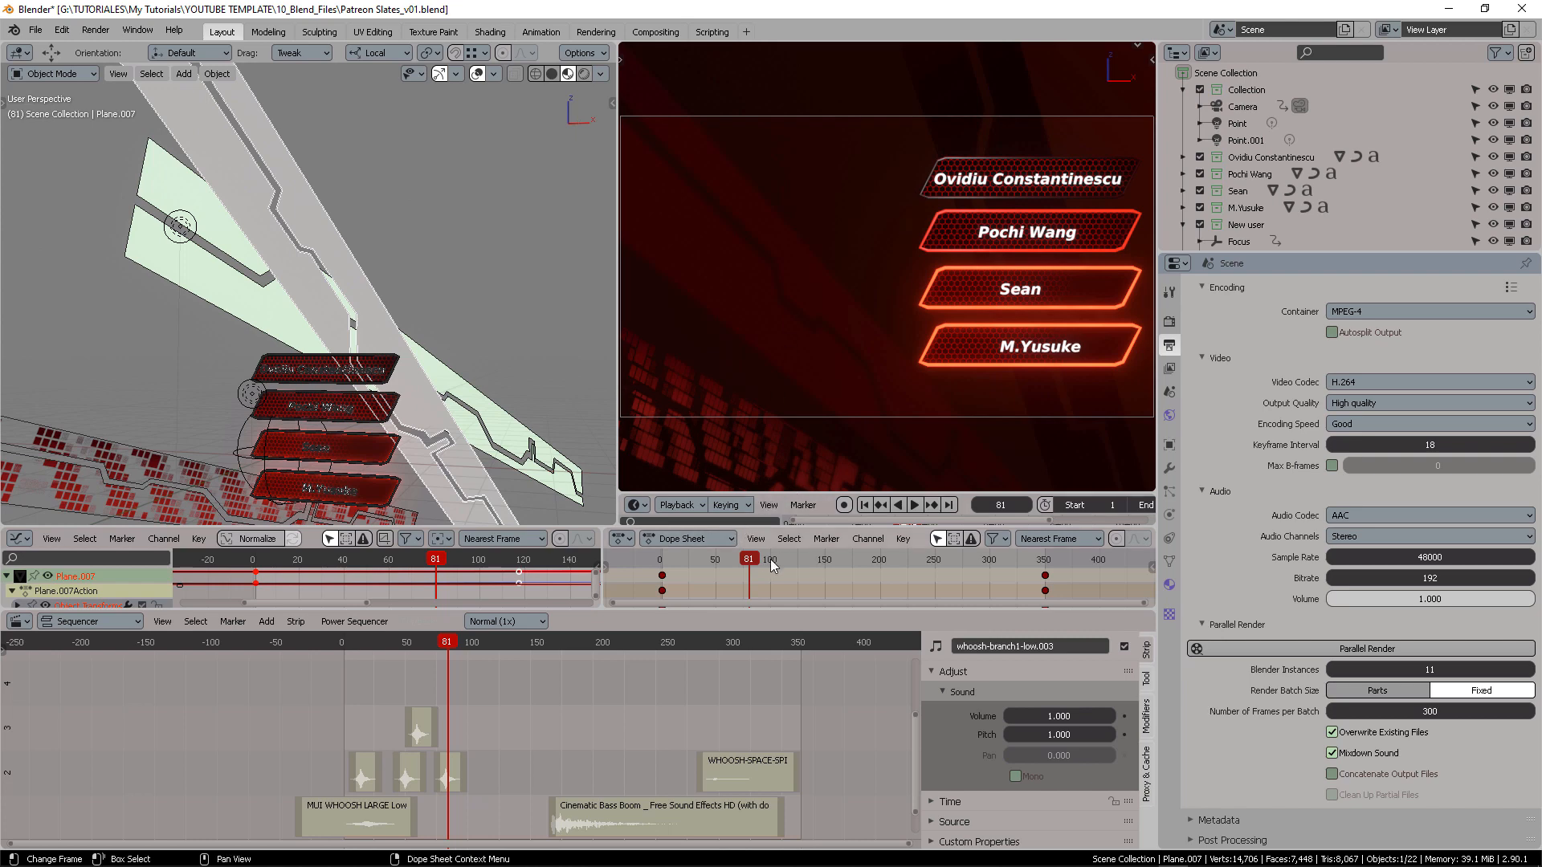
{"action": "left_click", "coordinate": [861, 505]}
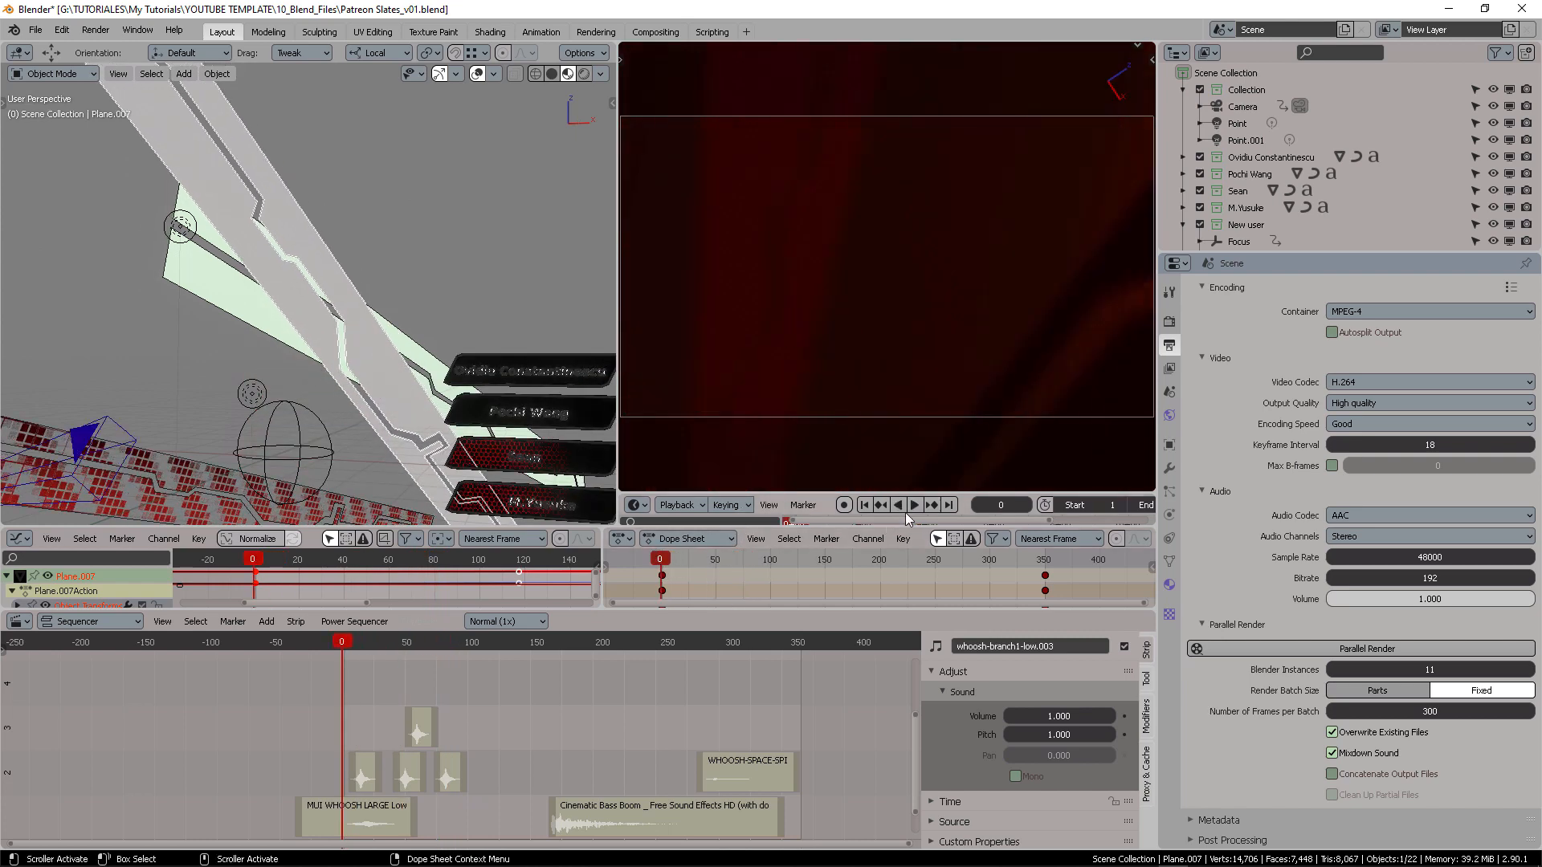
{"action": "left_click", "coordinate": [914, 505]}
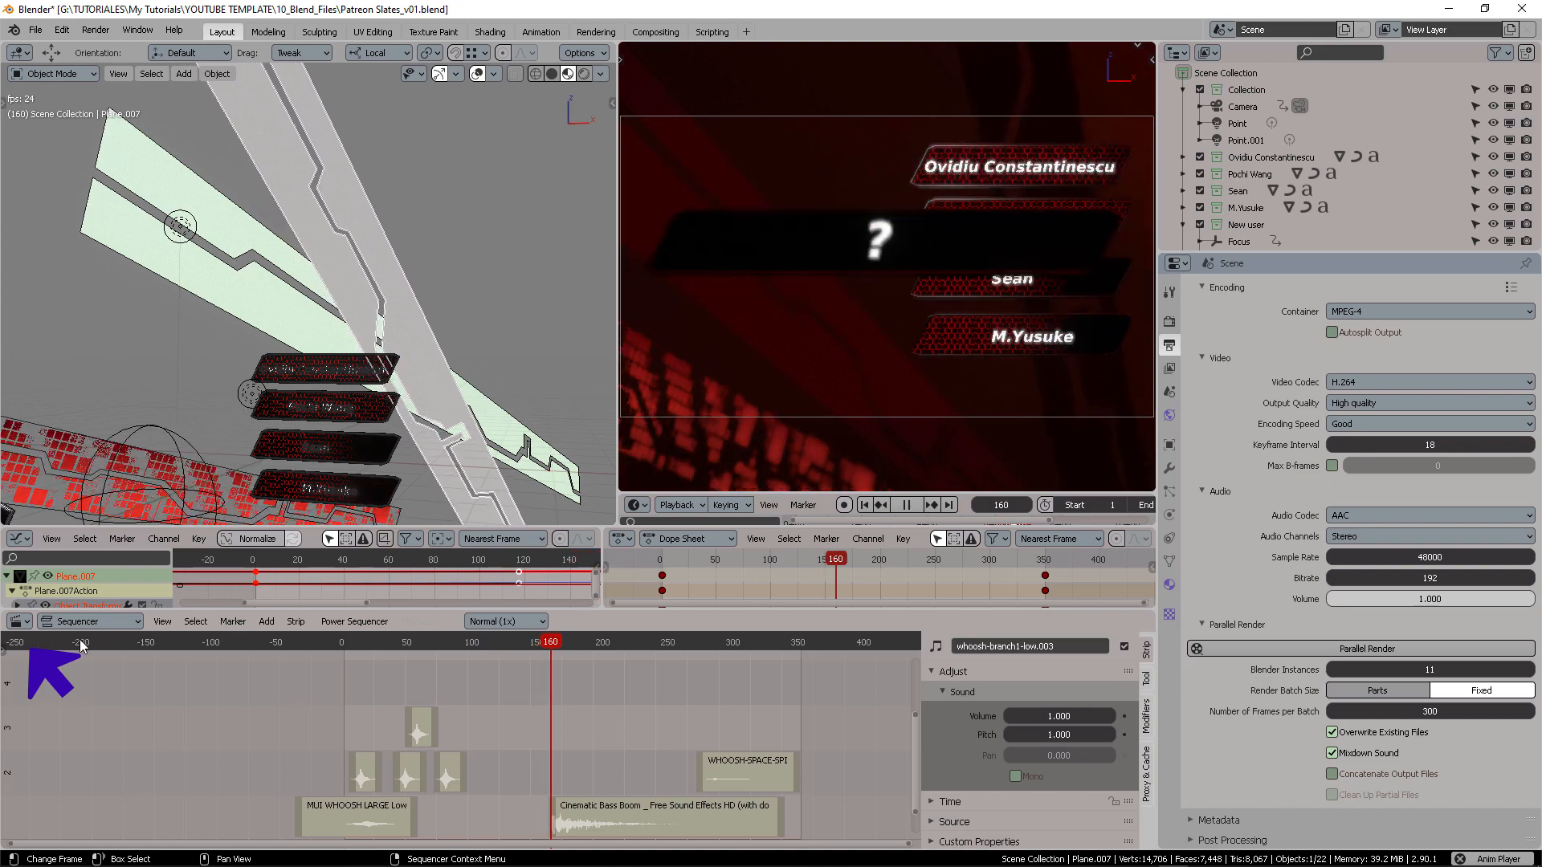
{"action": "left_click", "coordinate": [612, 640]}
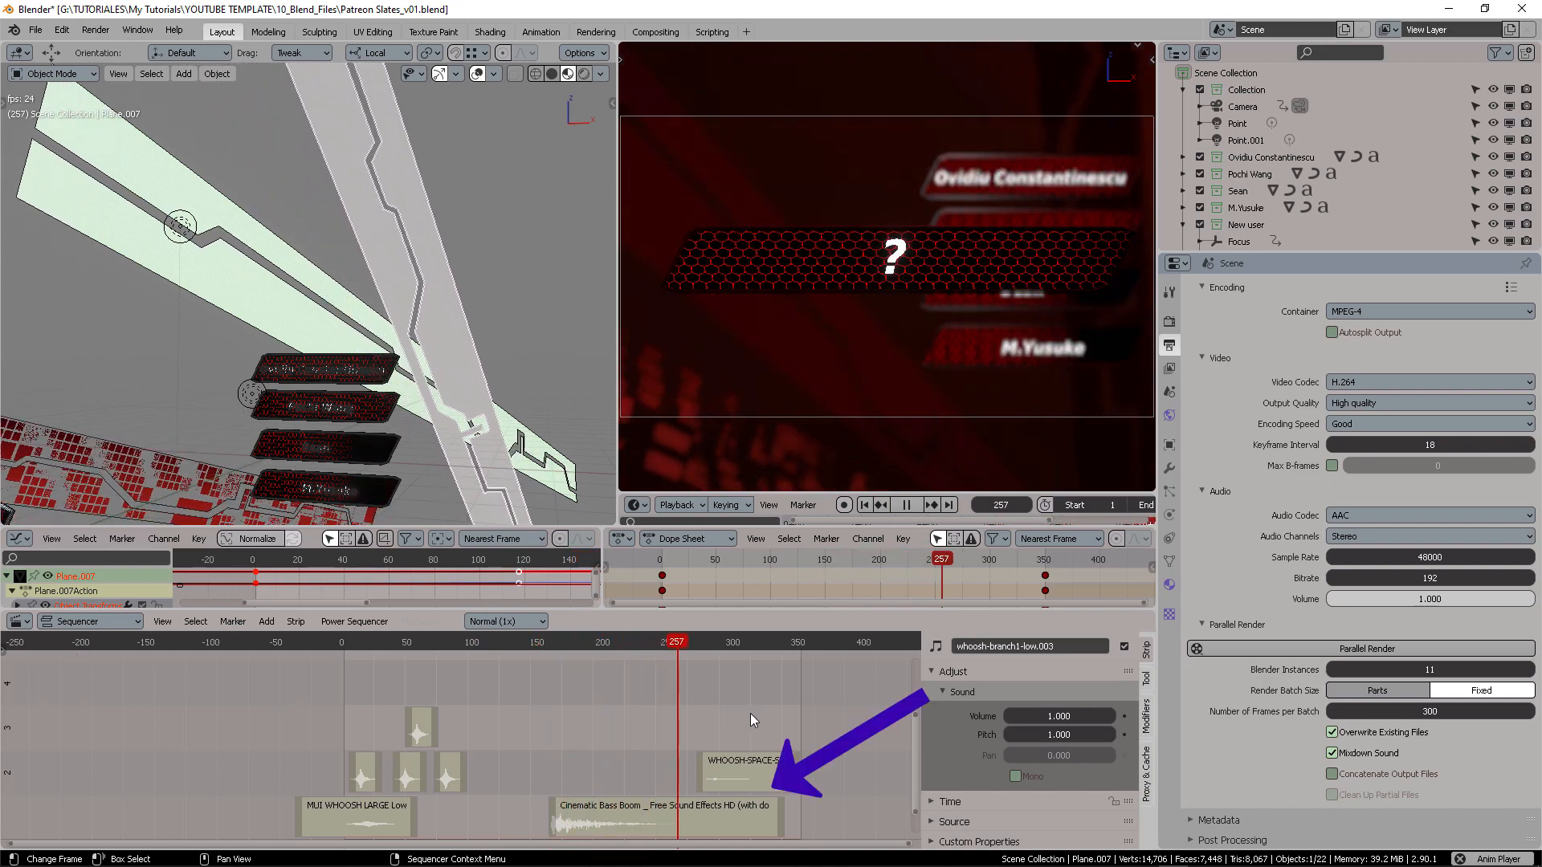
{"action": "left_click", "coordinate": [739, 641]}
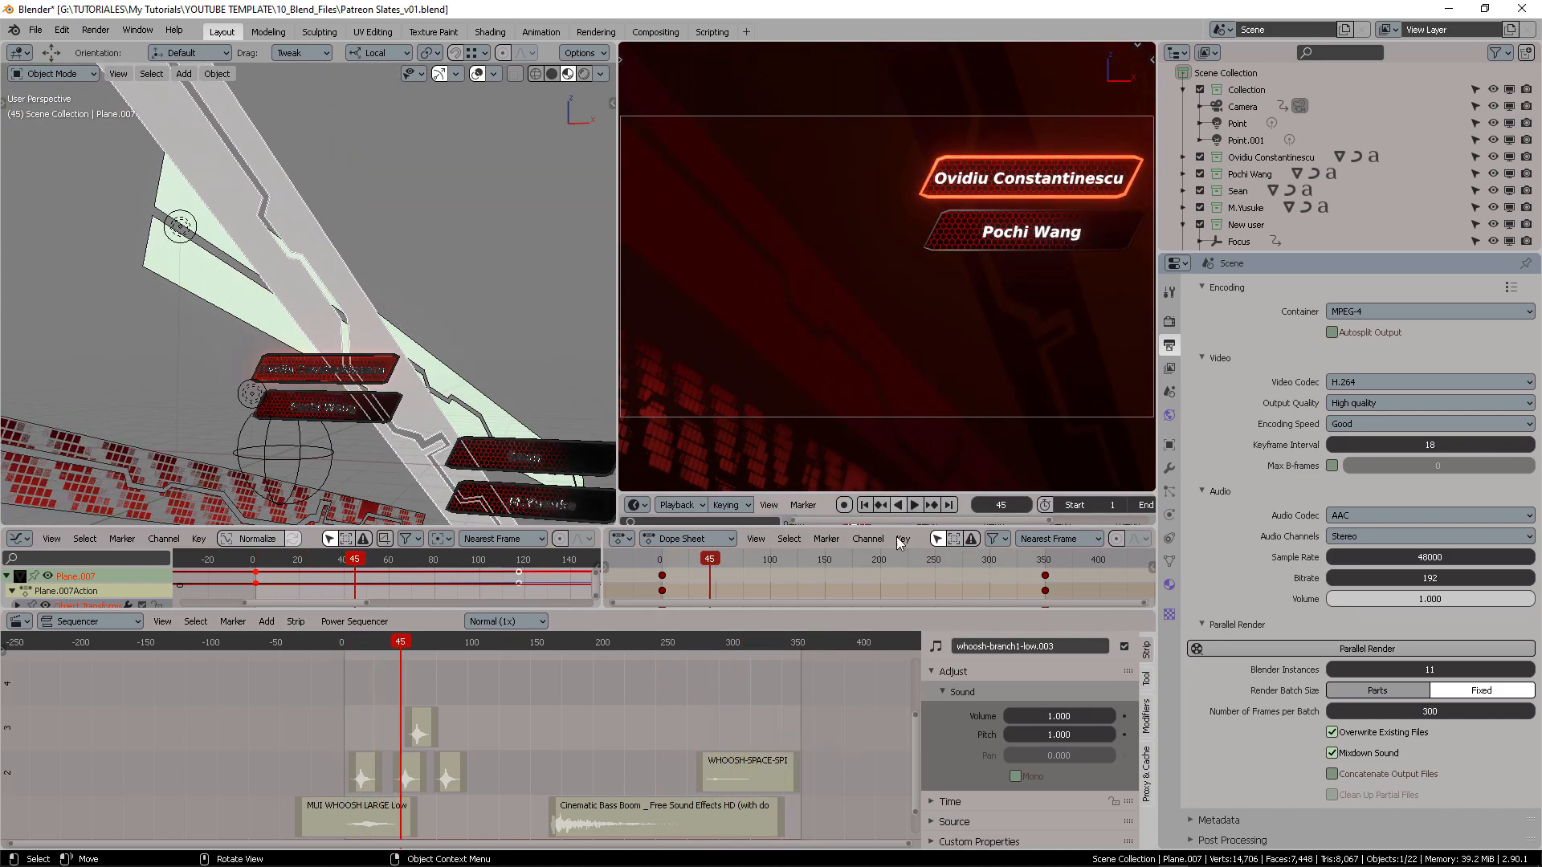
{"action": "mouse_move", "coordinate": [1062, 147]}
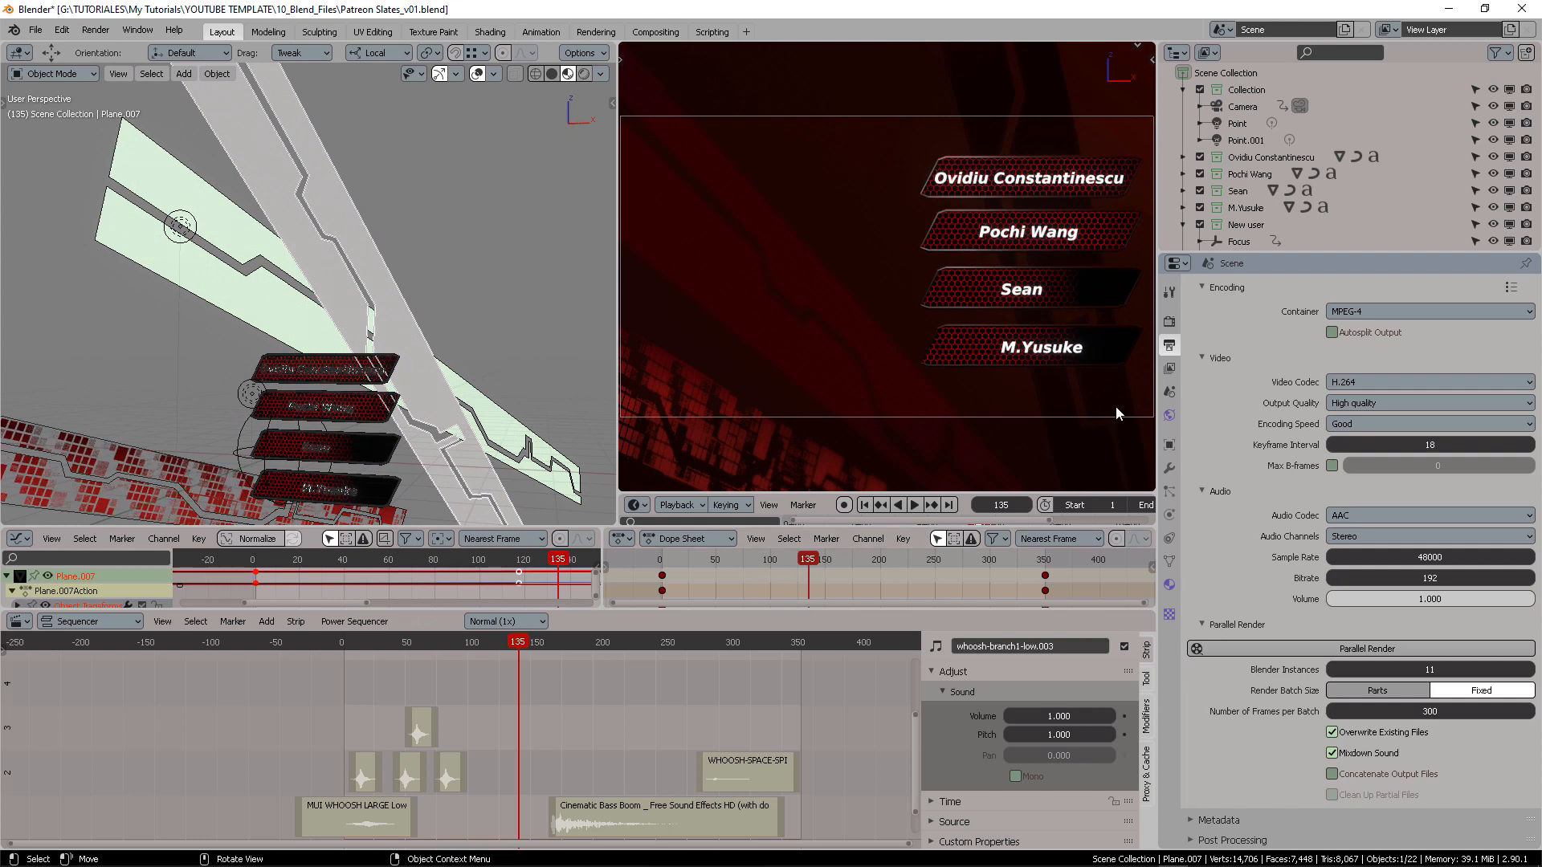
{"action": "mouse_move", "coordinate": [1105, 358]}
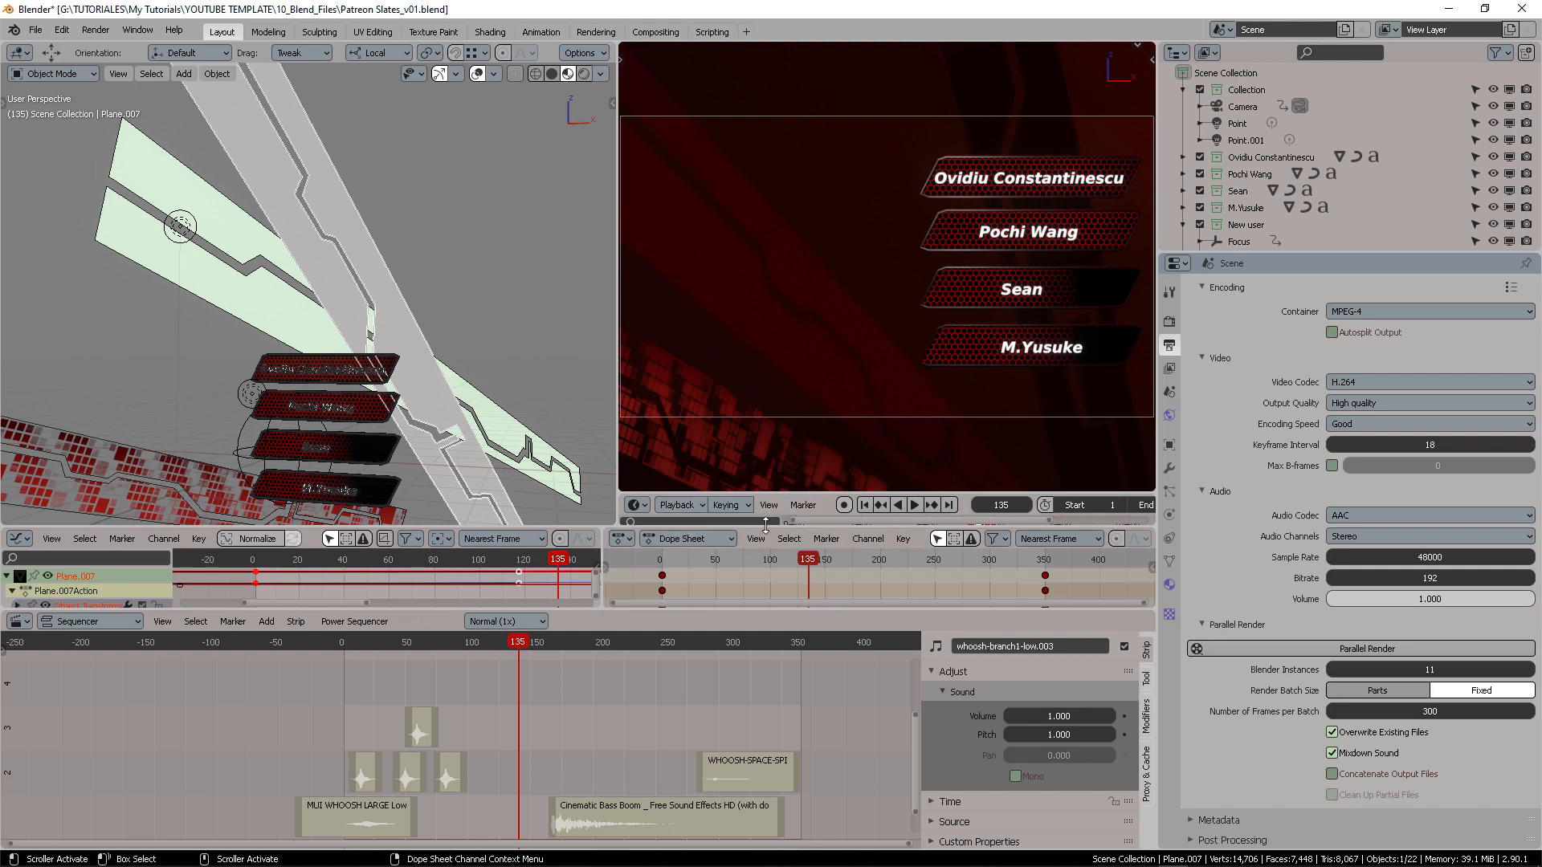
{"action": "mouse_move", "coordinate": [765, 532]}
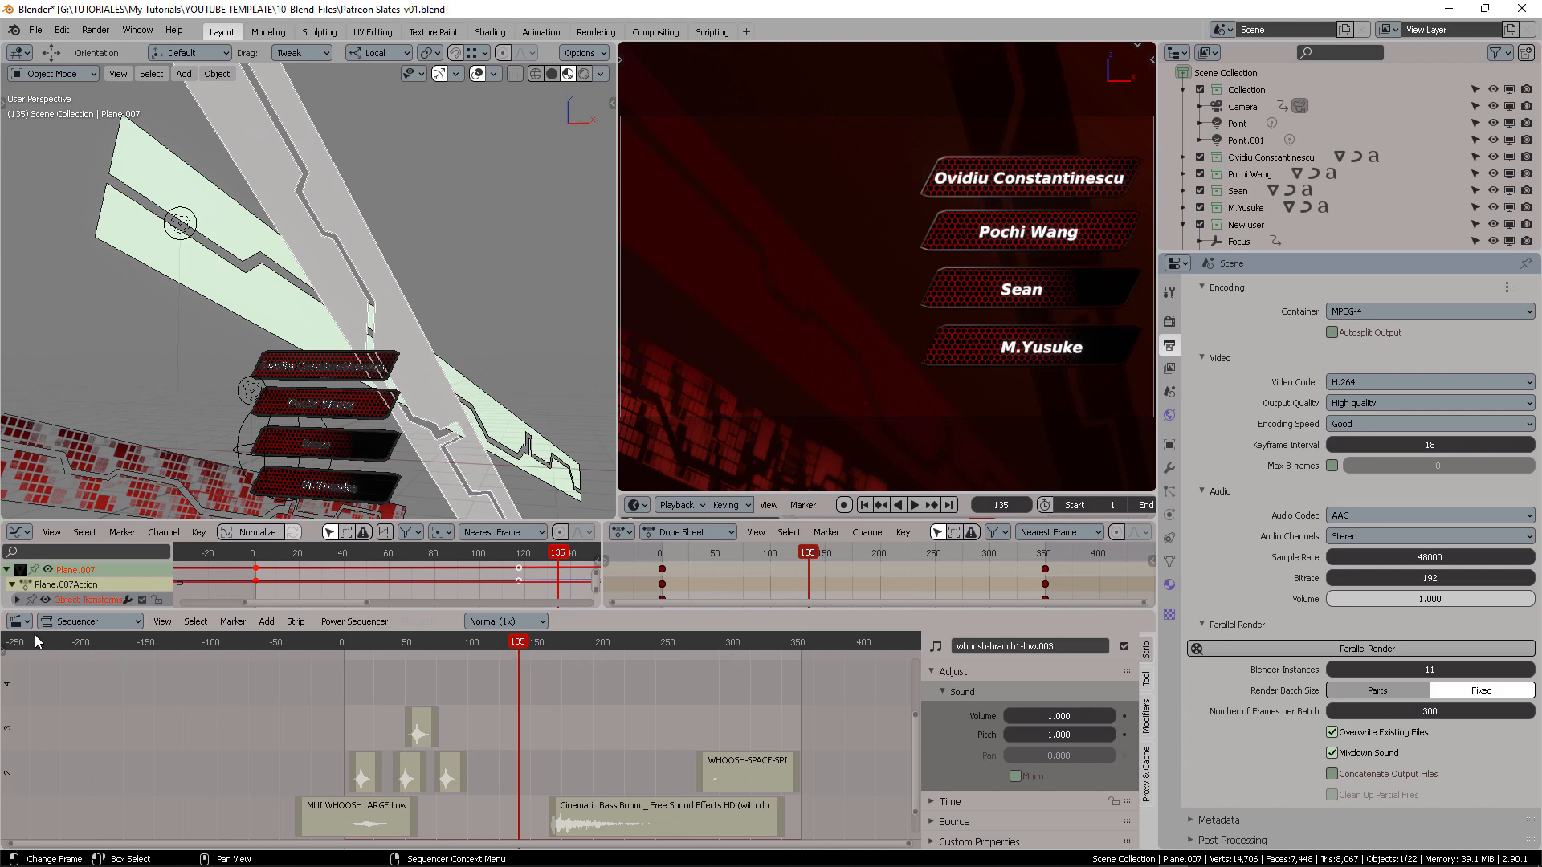
{"action": "left_click", "coordinate": [18, 619]}
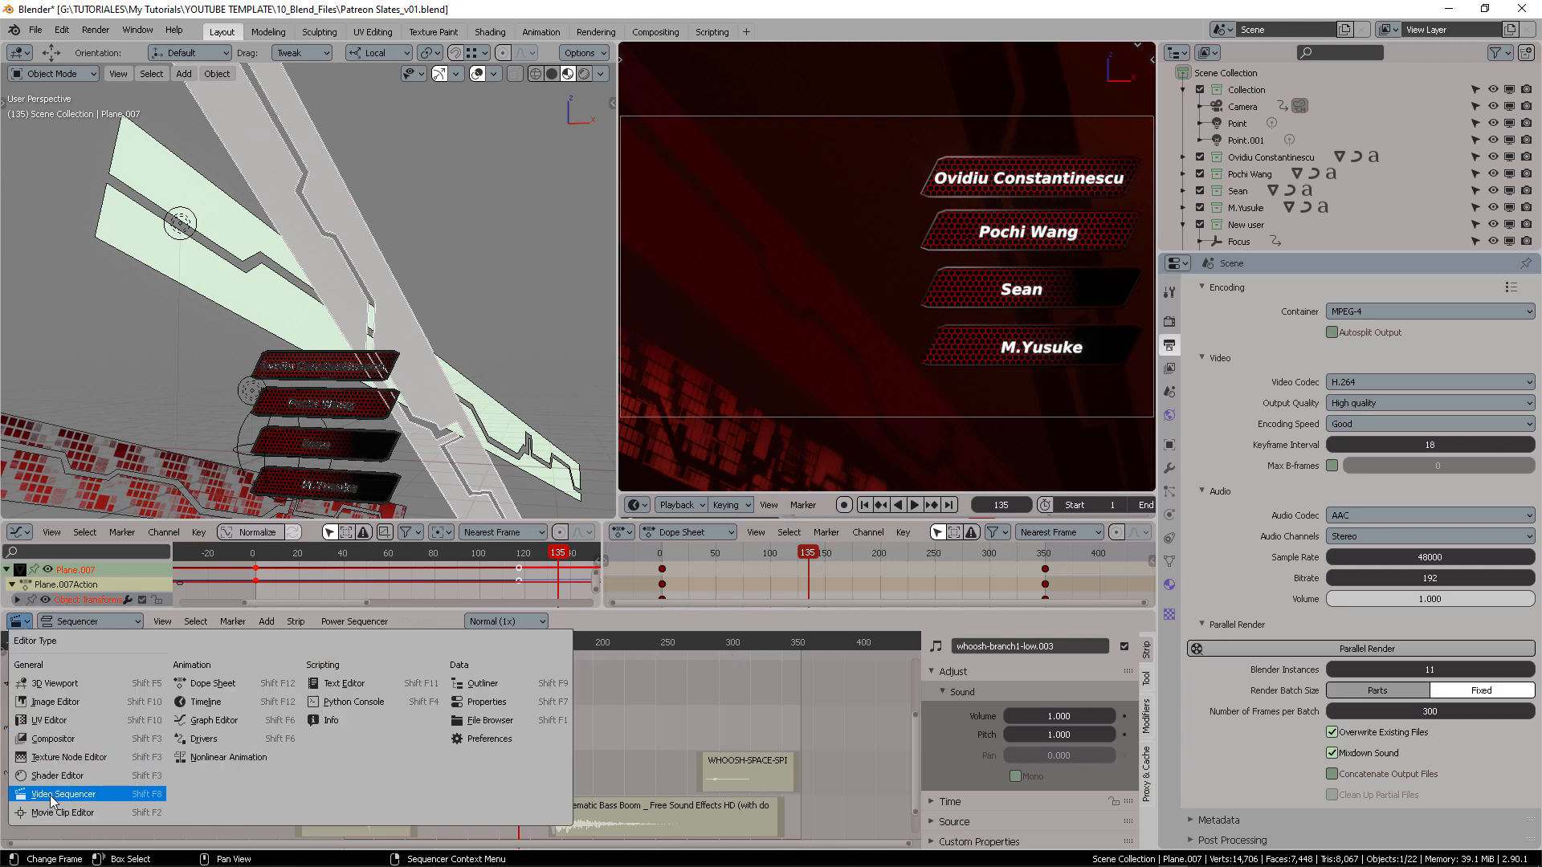
{"action": "mouse_move", "coordinate": [226, 790]}
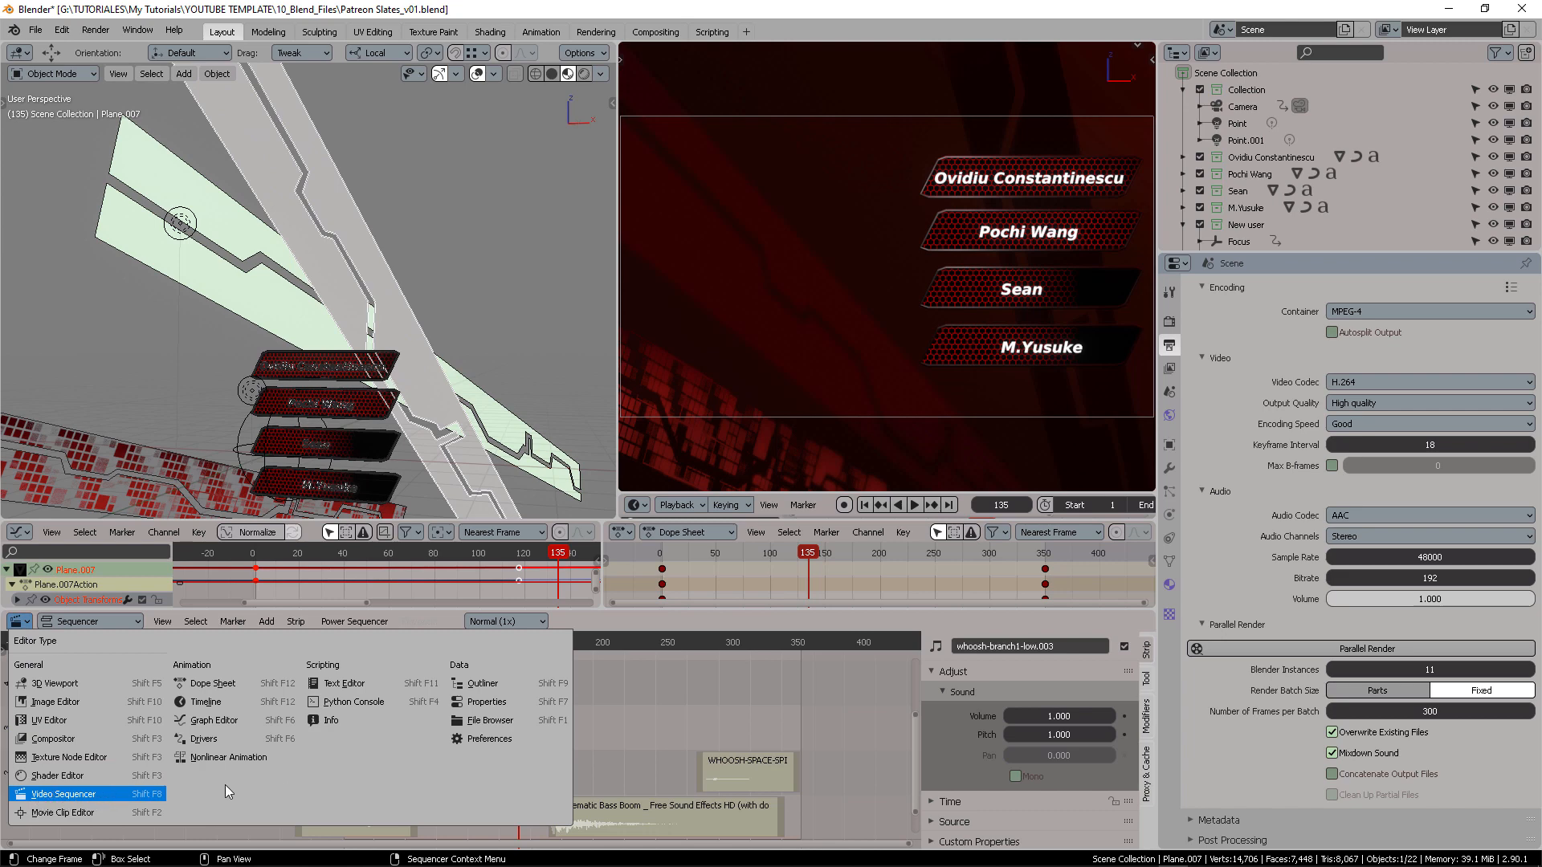
{"action": "left_click", "coordinate": [62, 794]}
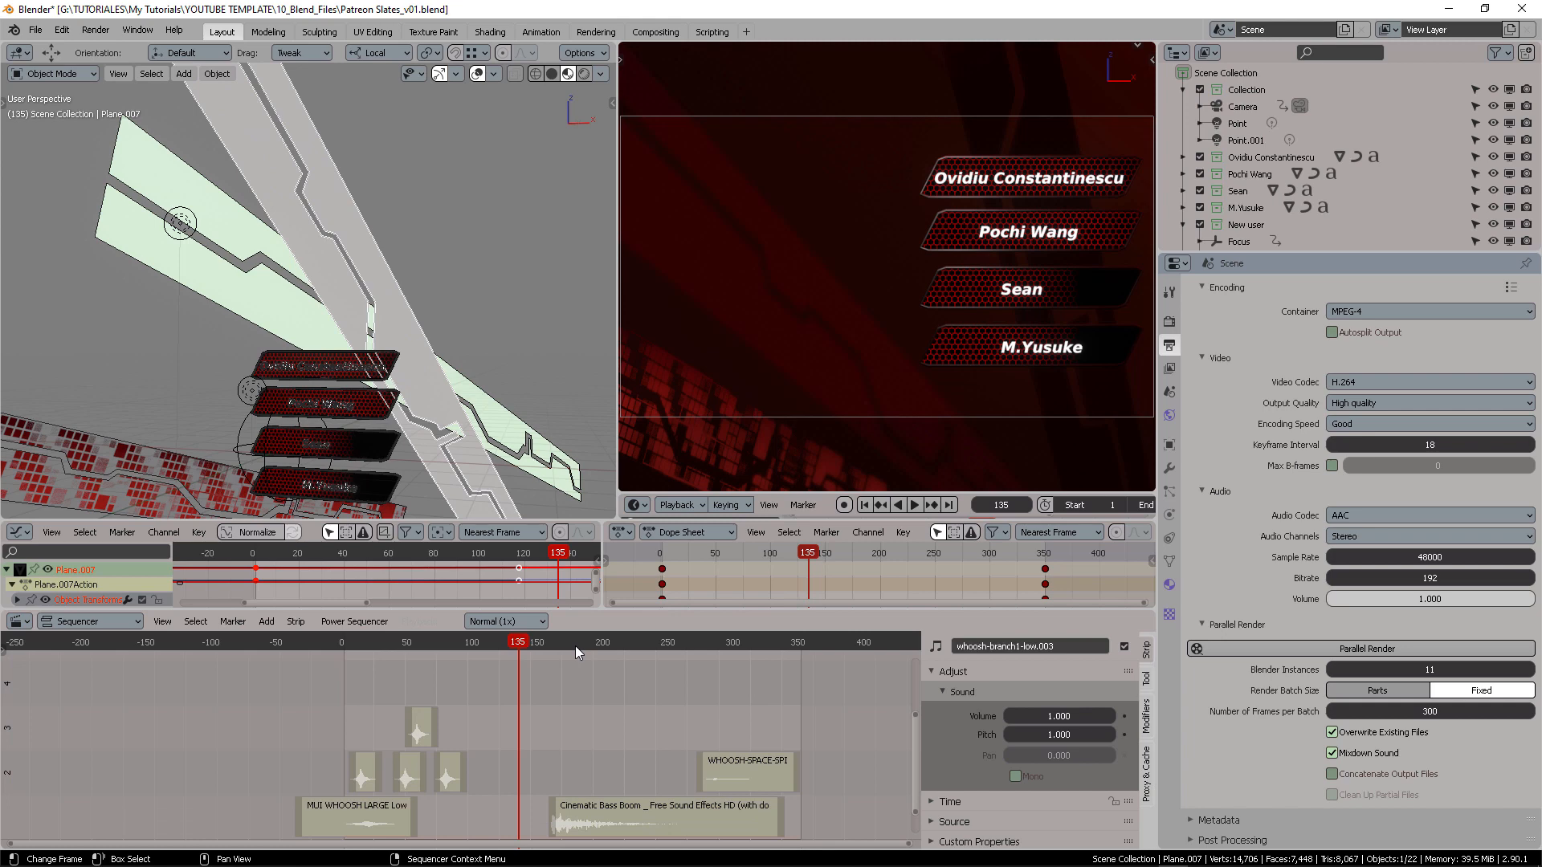
{"action": "left_click", "coordinate": [912, 503]}
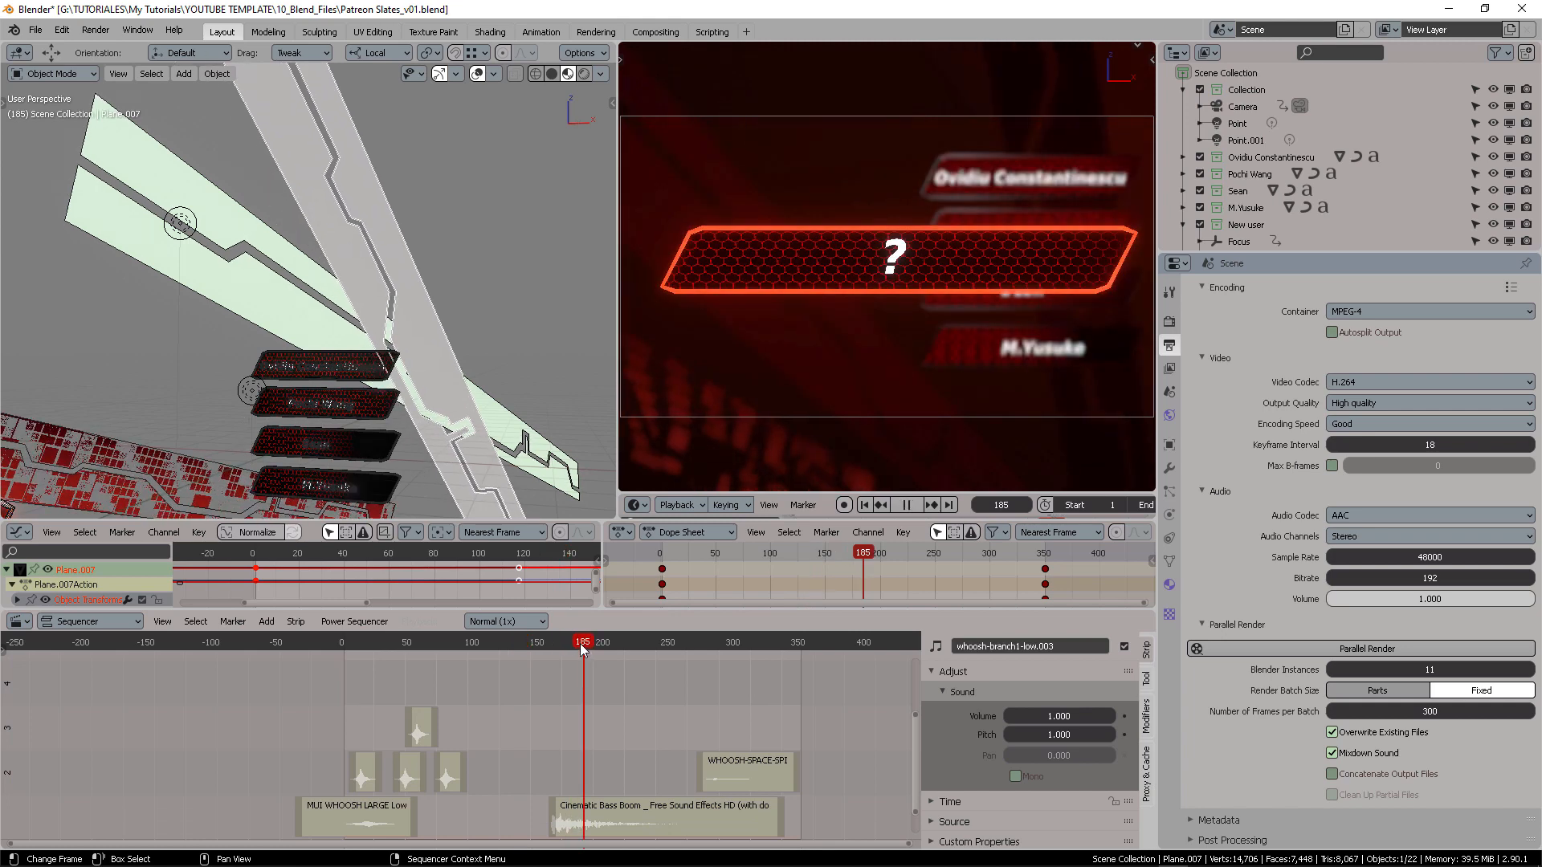
{"action": "left_click", "coordinate": [384, 641]}
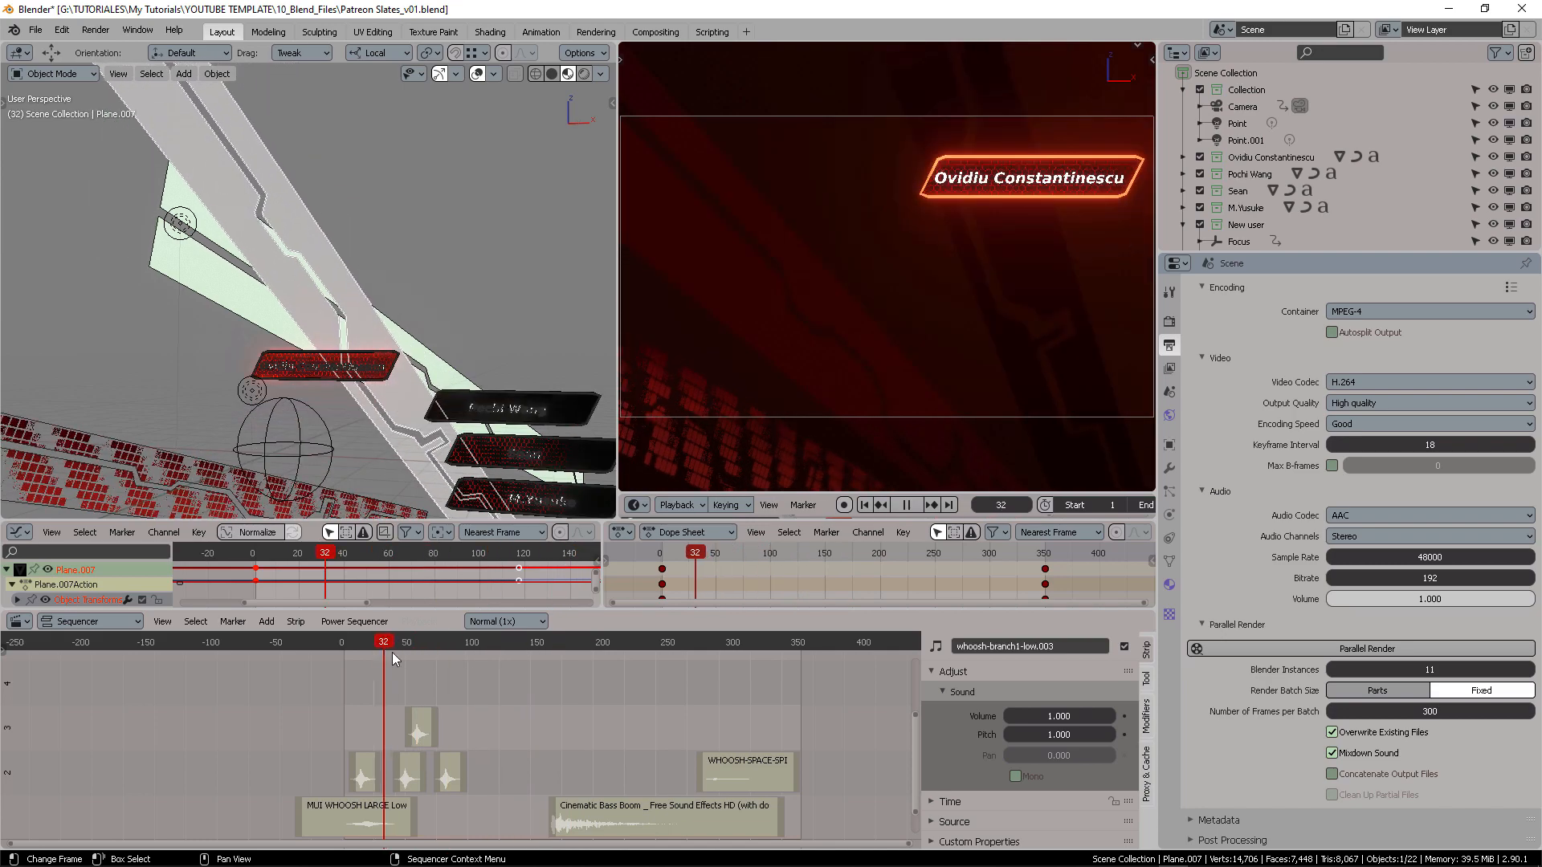
{"action": "left_click", "coordinate": [780, 641]}
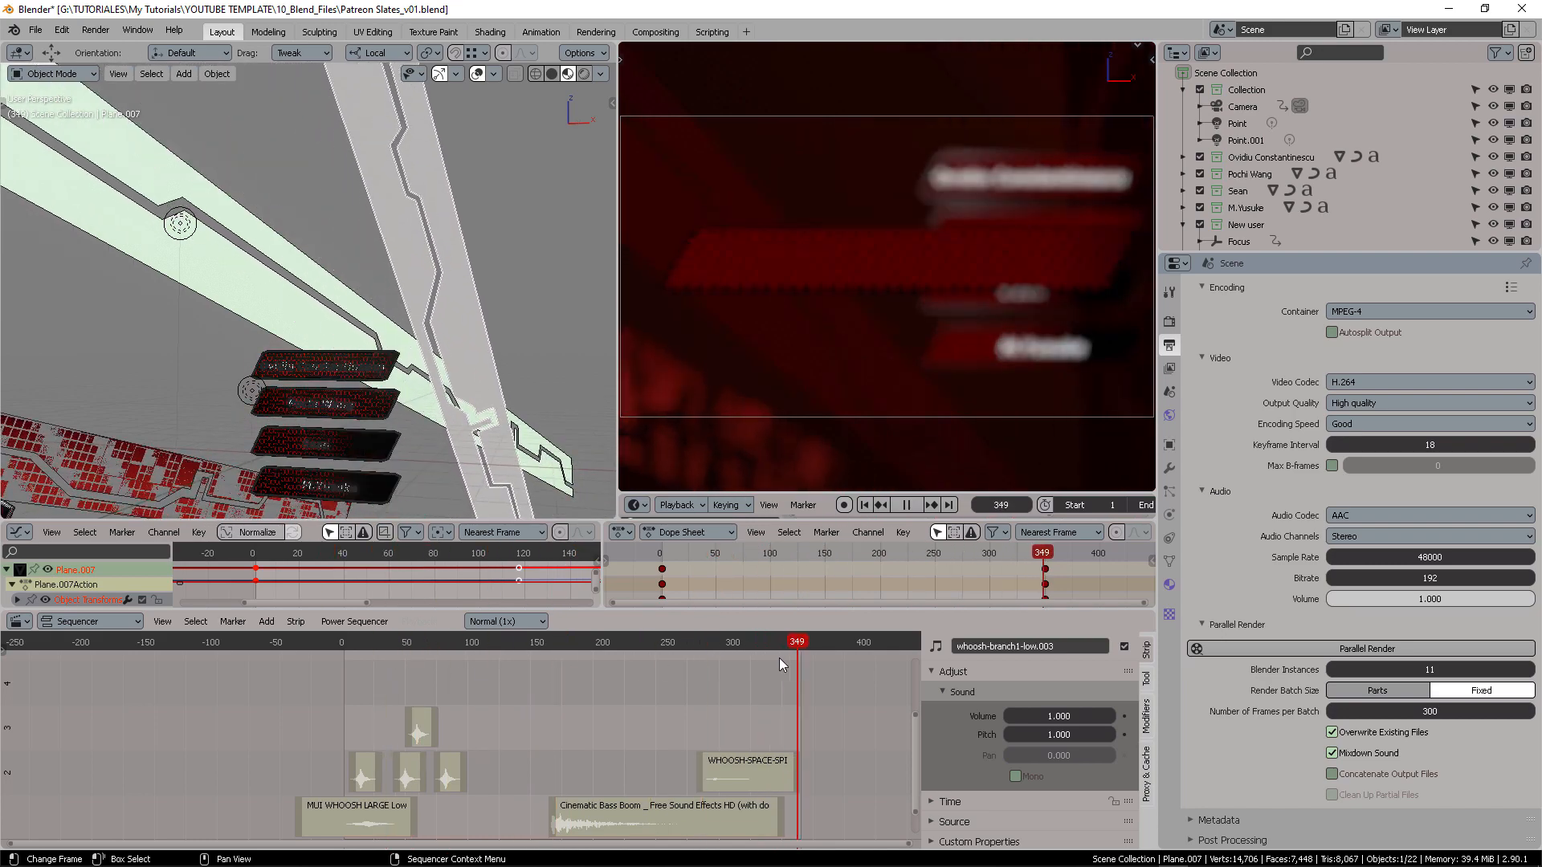
{"action": "left_click", "coordinate": [349, 640]}
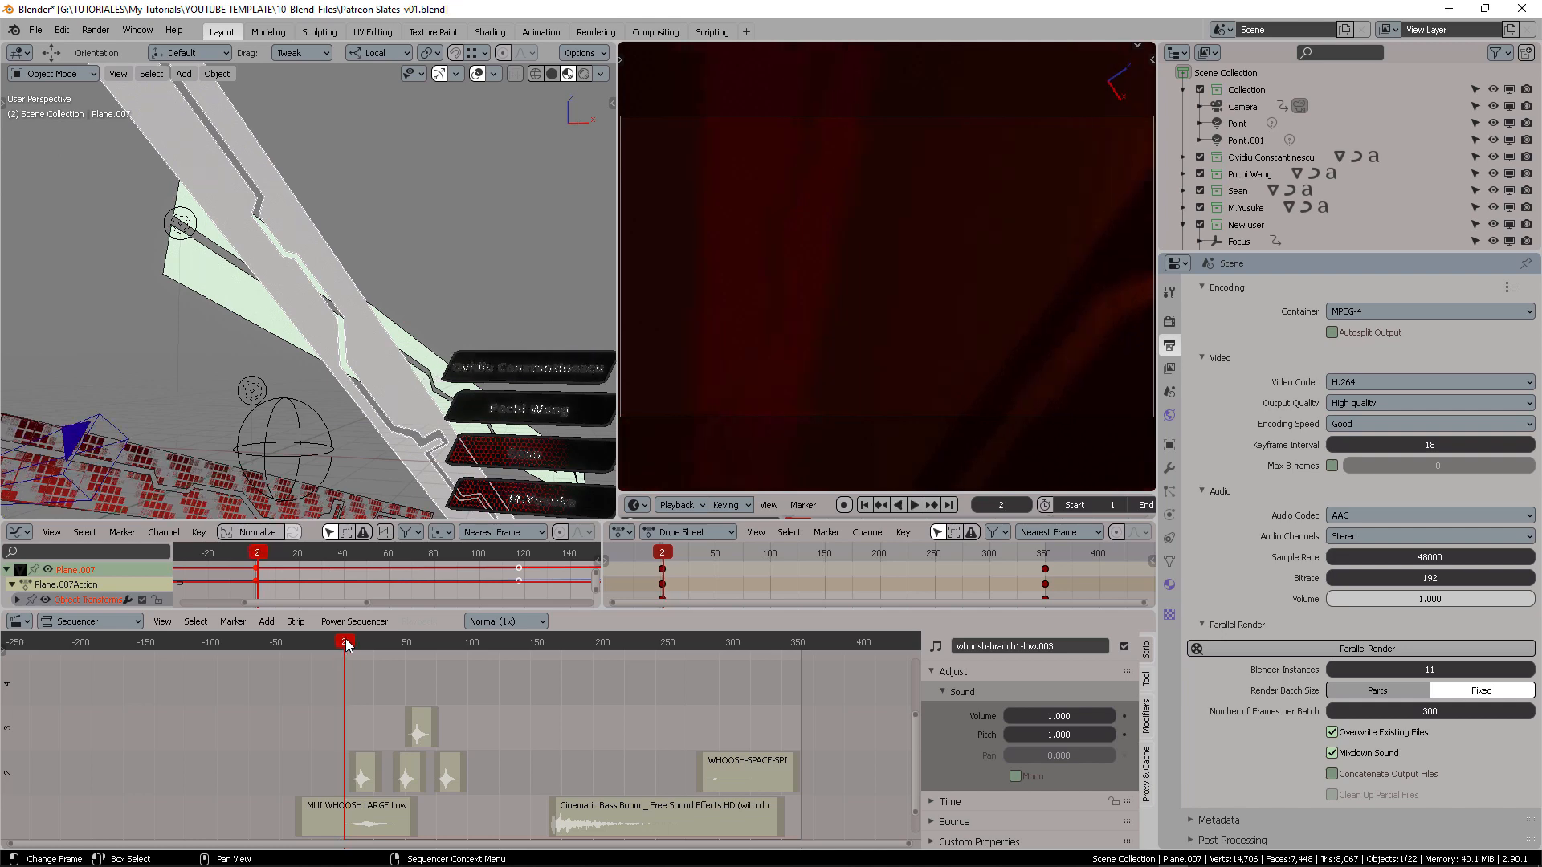
{"action": "left_click", "coordinate": [454, 641]}
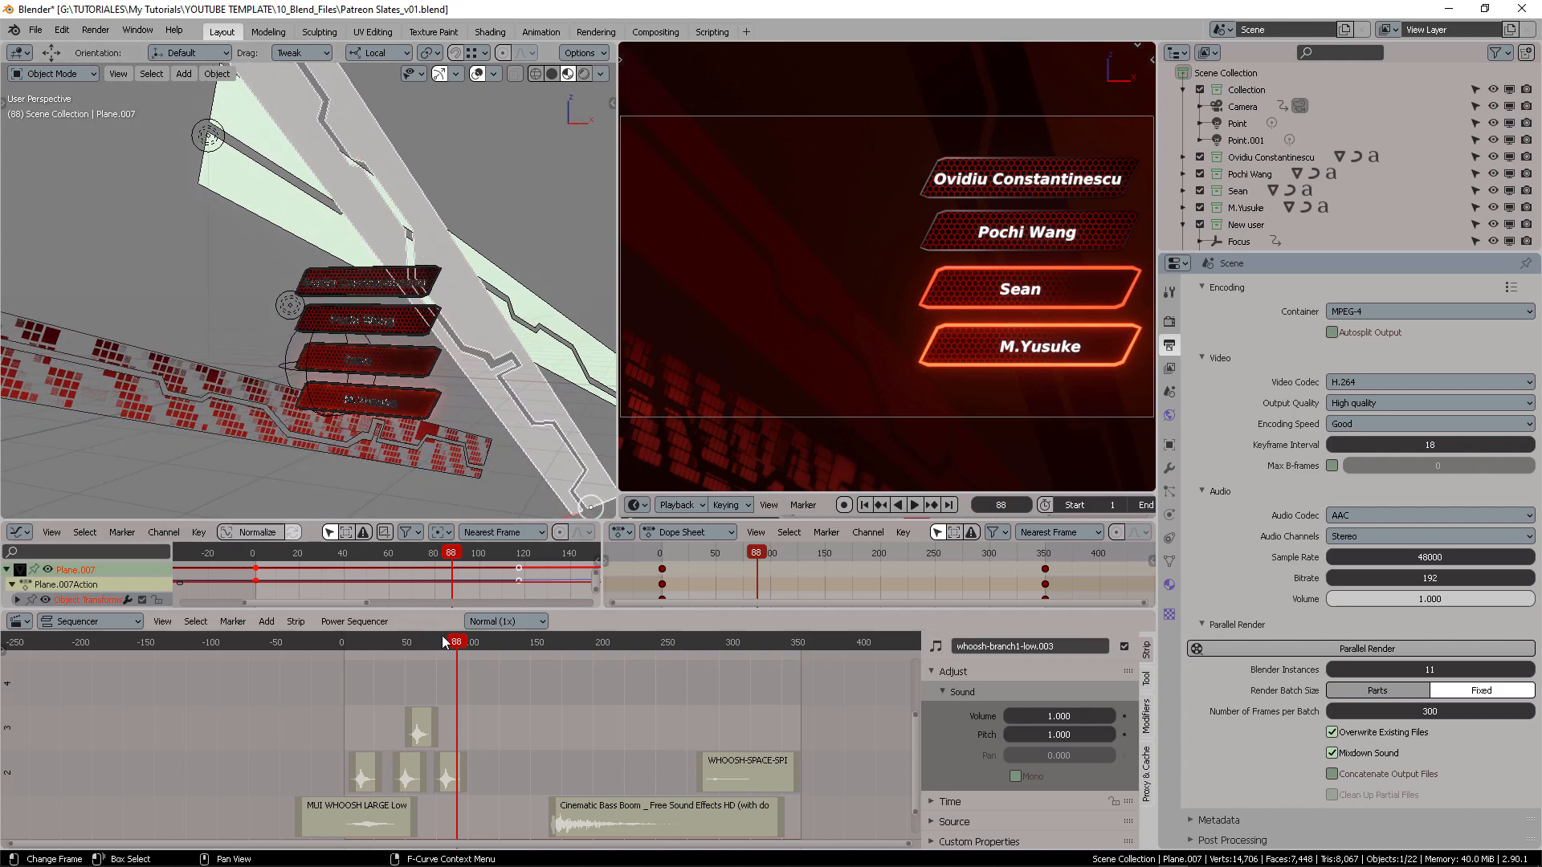
{"action": "left_click", "coordinate": [912, 505]}
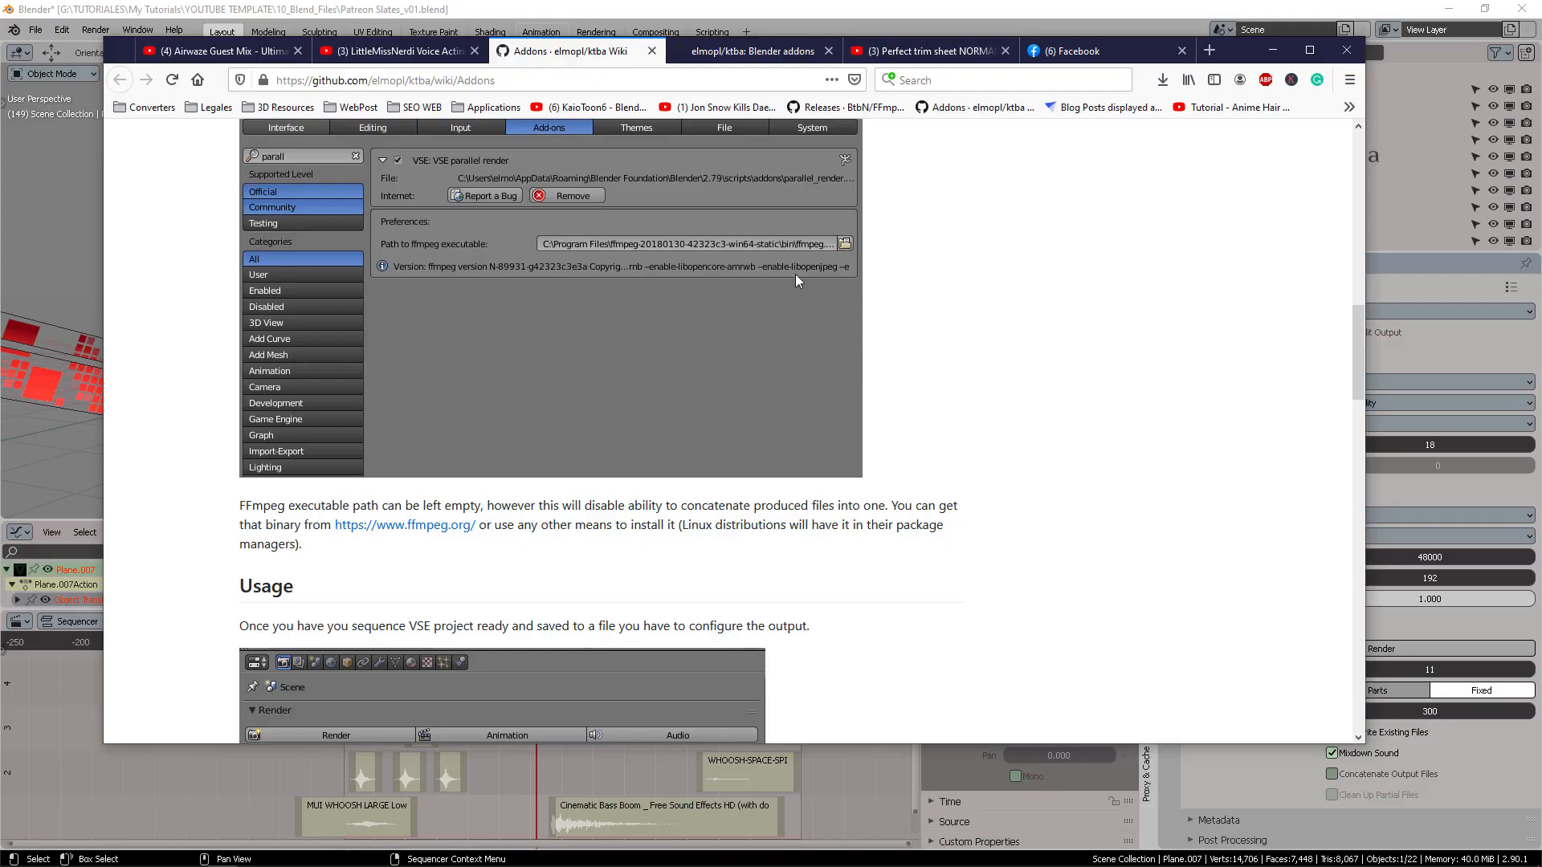
- Scroll the ktba Addons wiki to the Configuration section
{"action": "scroll", "scroll_direction": "up", "scroll_amount": 3}
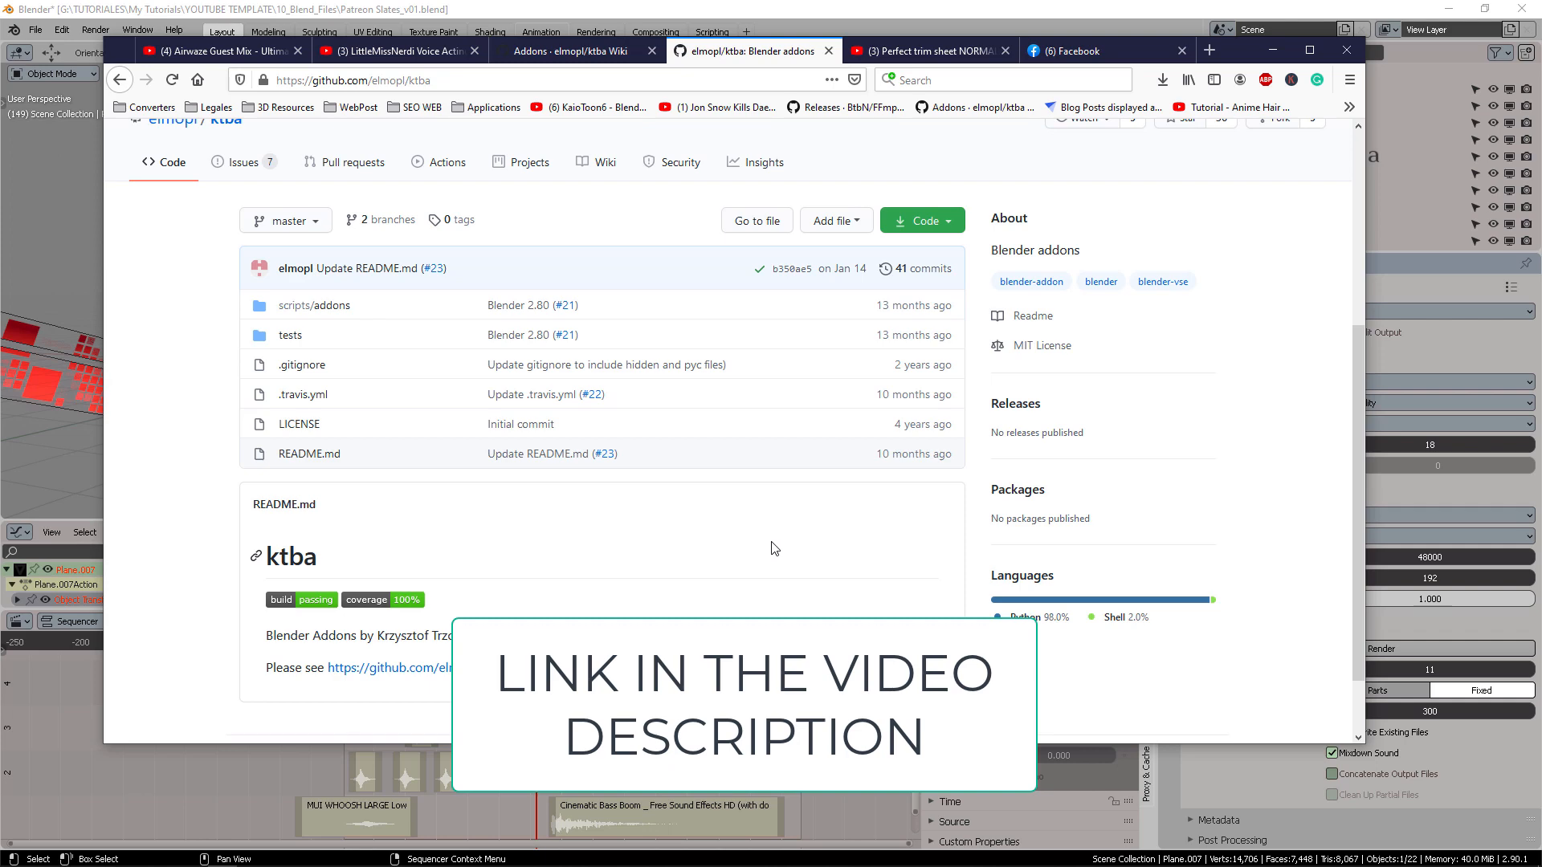
{"action": "scroll", "scroll_direction": "up", "scroll_amount": 3}
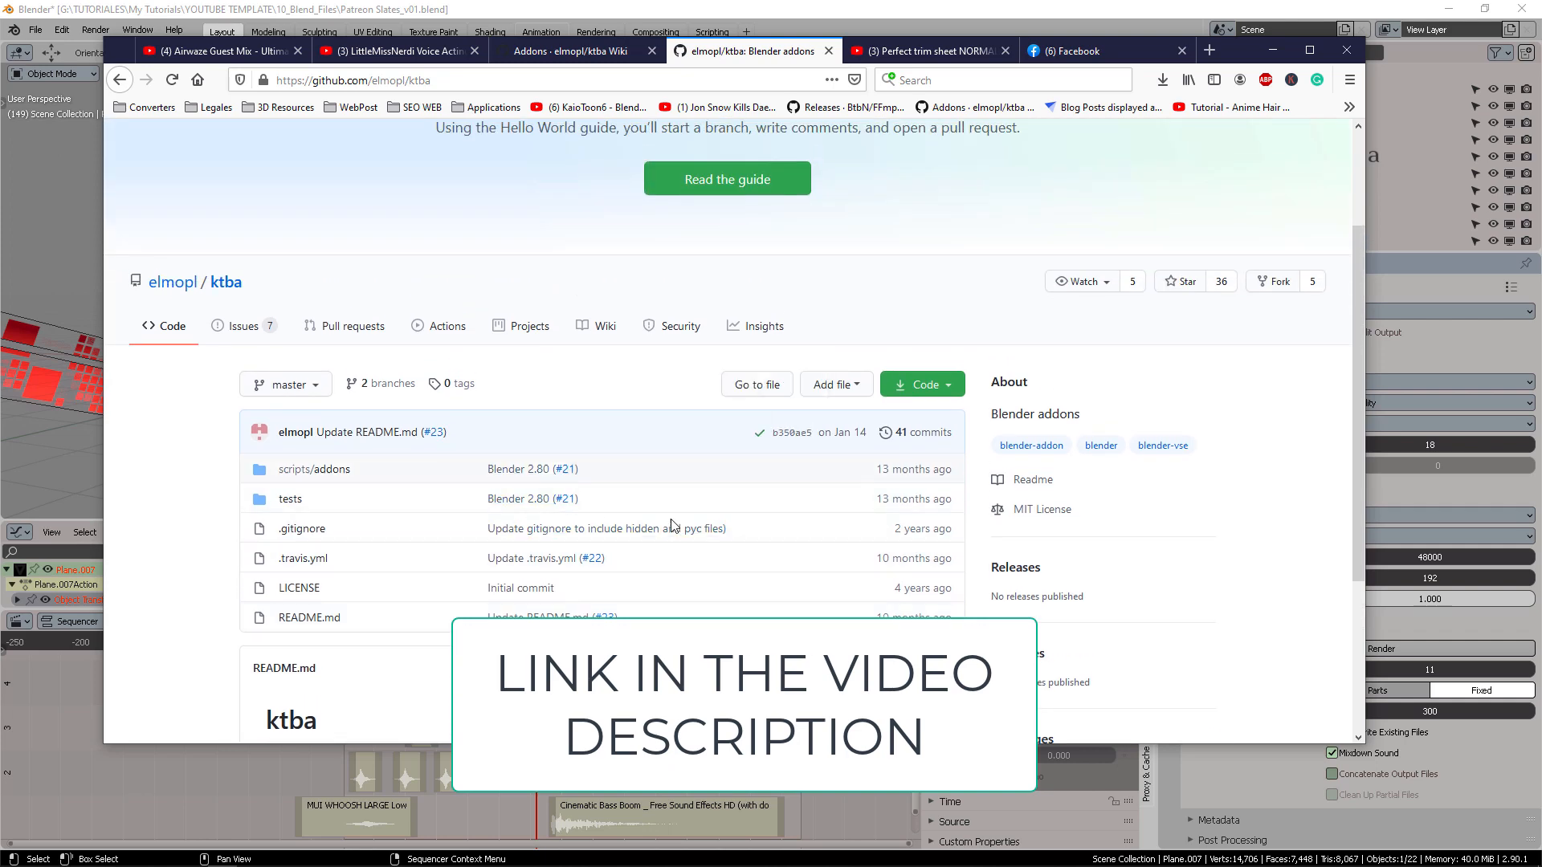
{"action": "scroll", "scroll_direction": "up", "scroll_amount": 3}
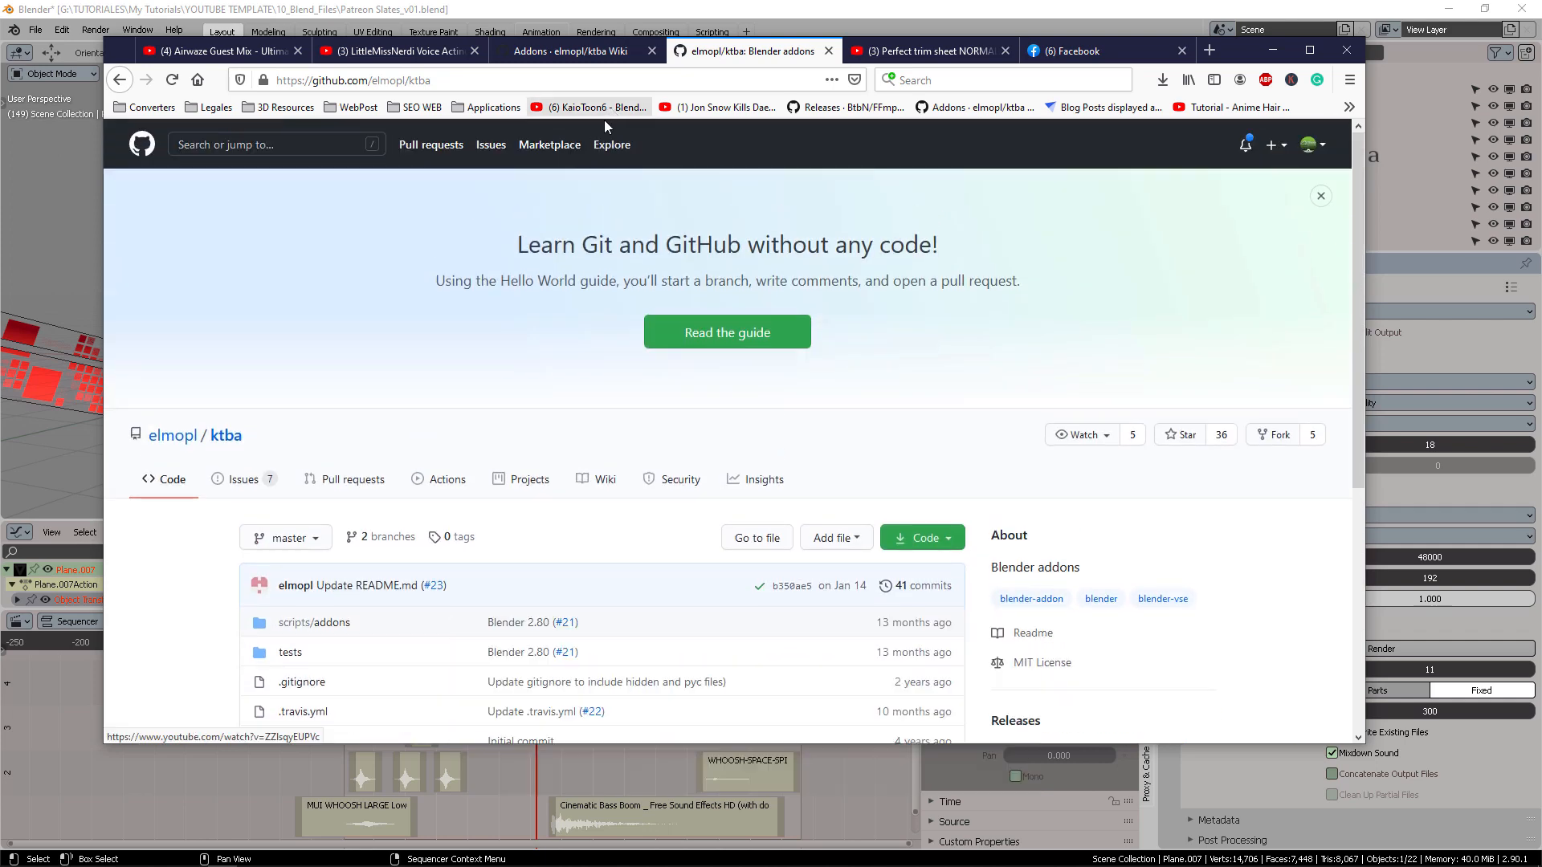
{"action": "mouse_move", "coordinate": [647, 172]}
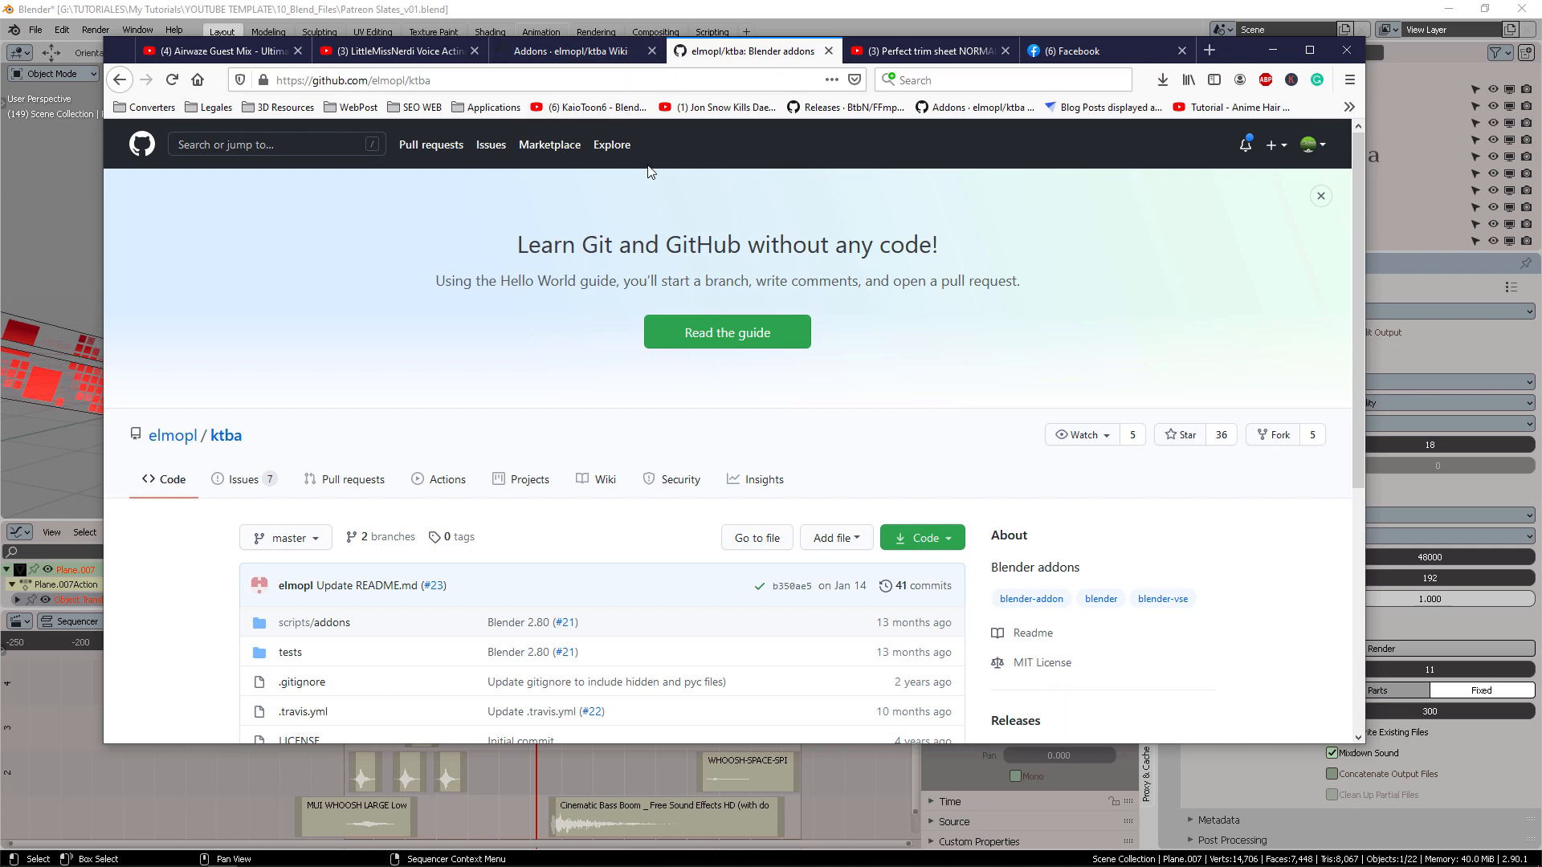
{"action": "mouse_move", "coordinate": [707, 164]}
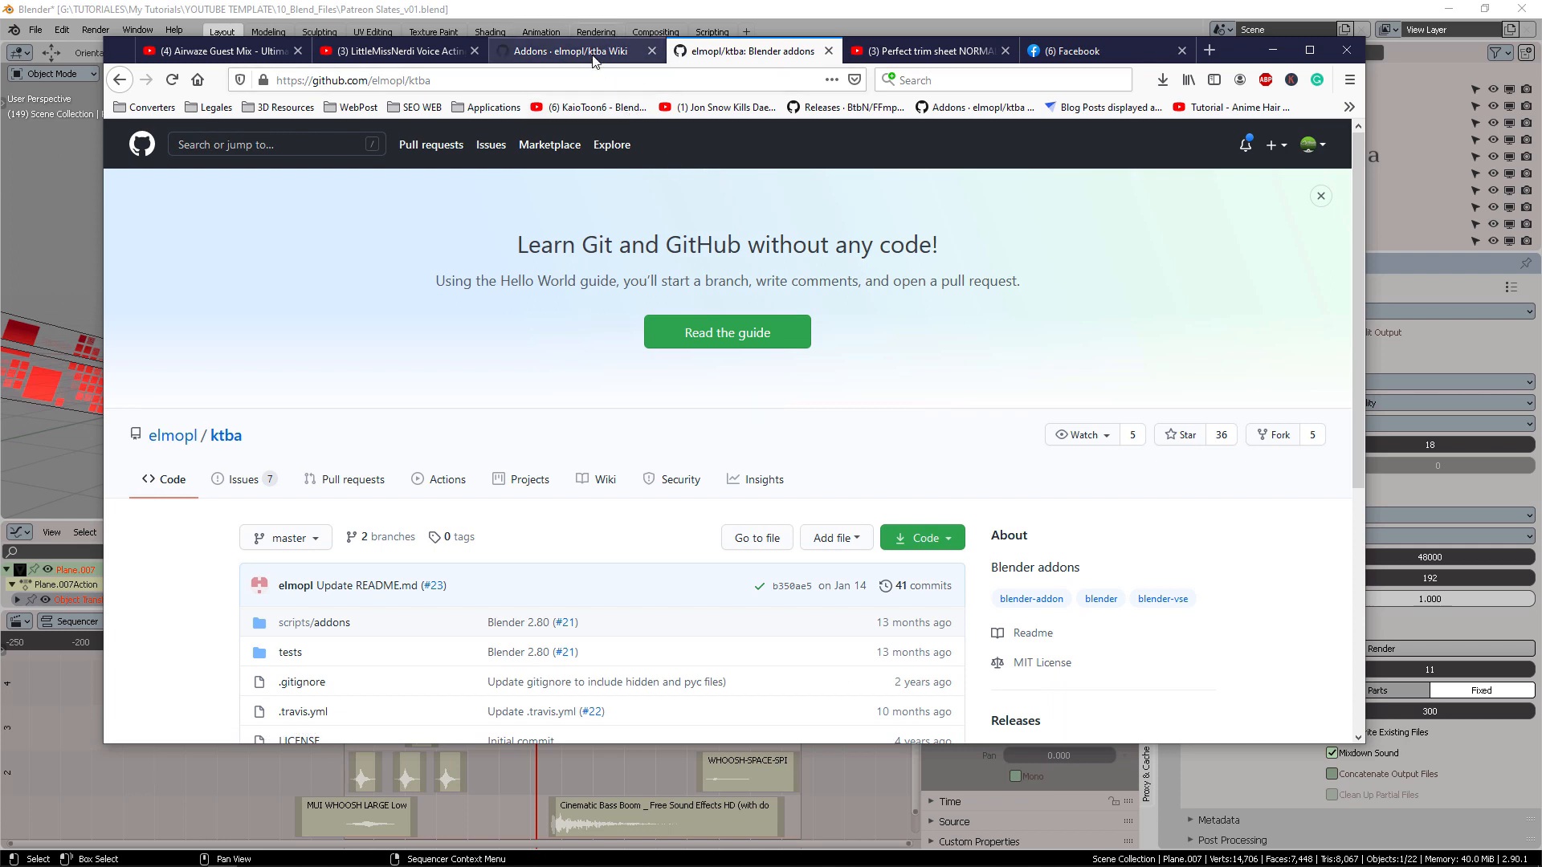
{"action": "left_click", "coordinate": [565, 50]}
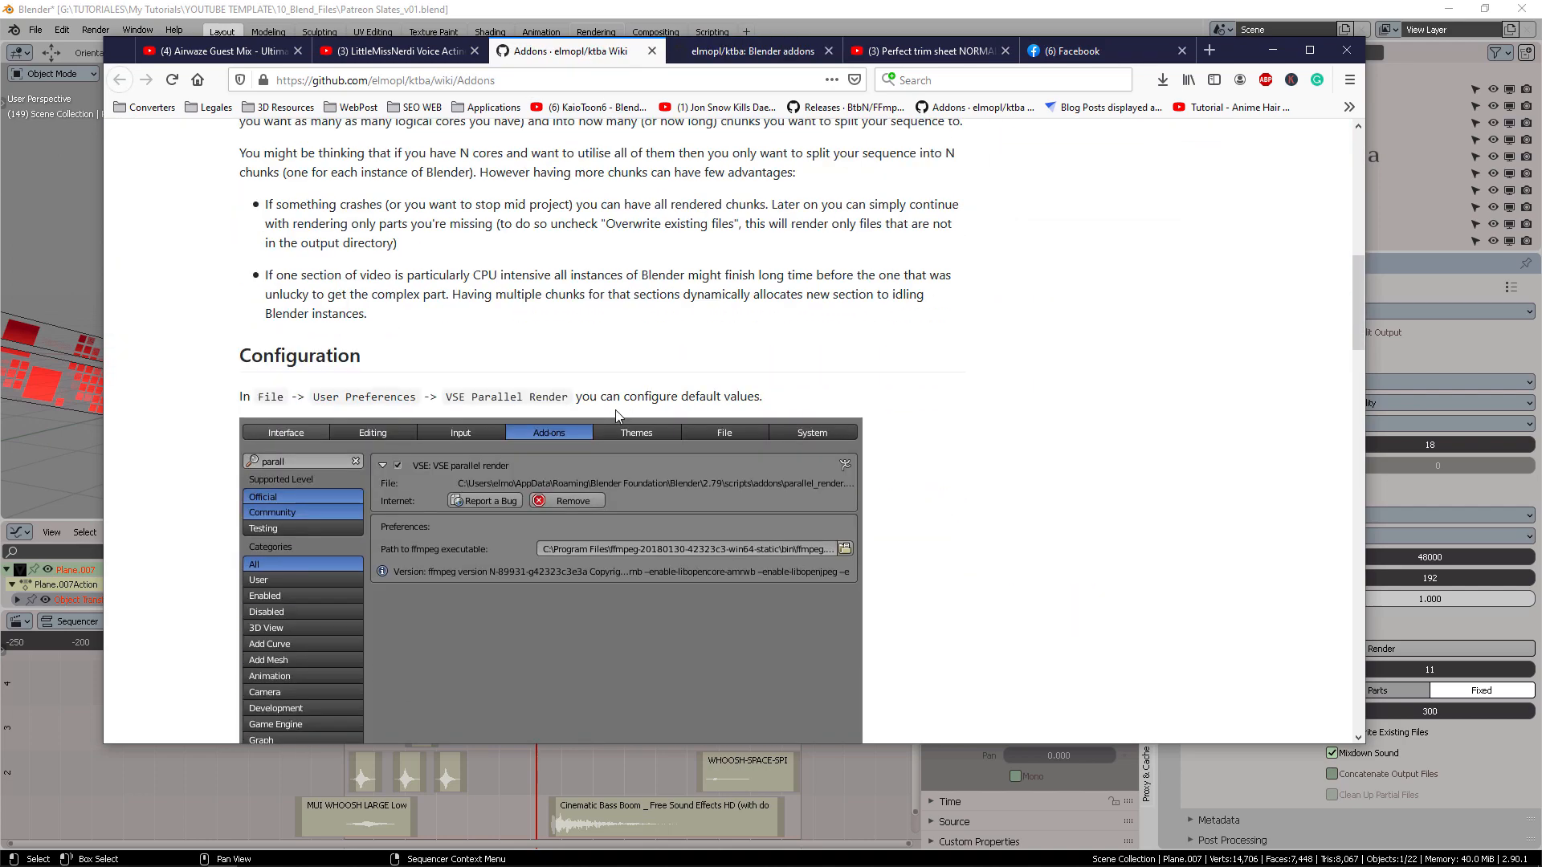
{"action": "scroll", "scroll_direction": "down", "scroll_amount": 3}
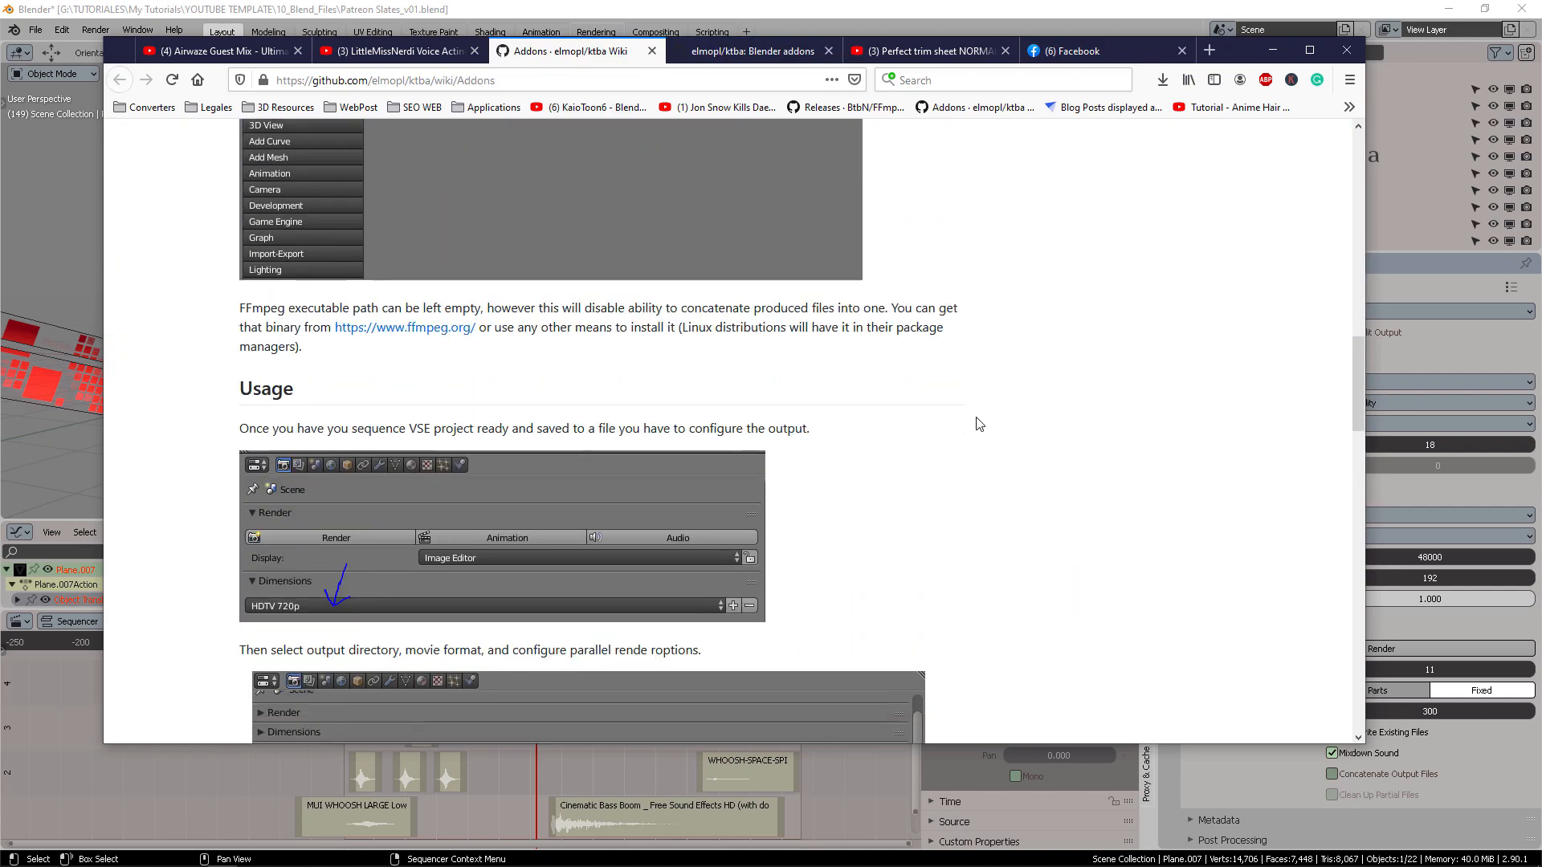
{"action": "scroll", "scroll_direction": "down", "scroll_amount": 3}
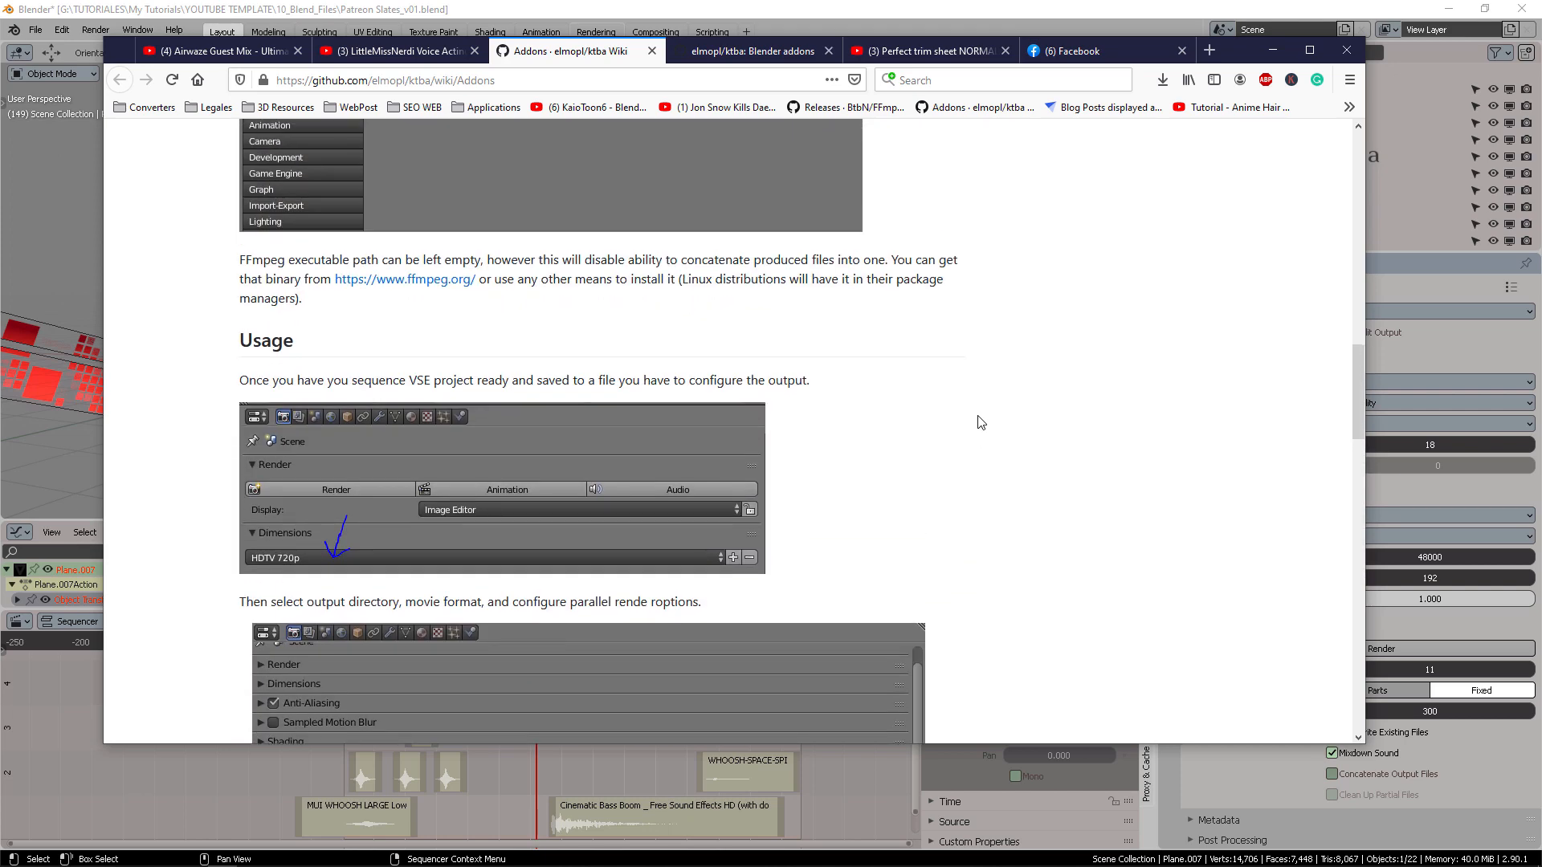
- Bring the Usage notes into view and highlight the phrase 'FFmpeg executable'
{"action": "scroll", "scroll_direction": "up", "scroll_amount": 3}
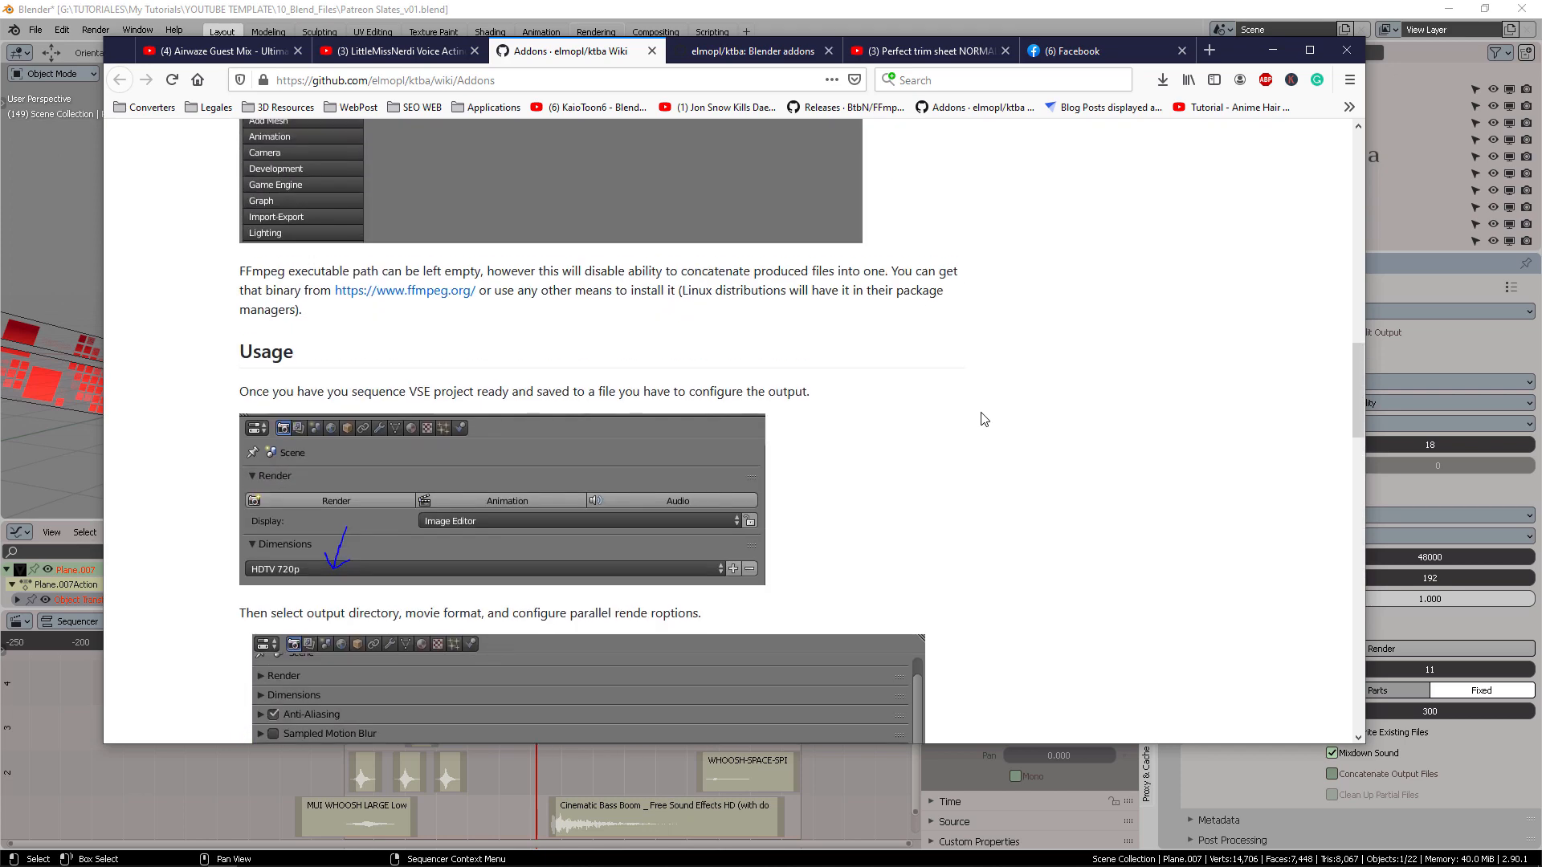
{"action": "scroll", "scroll_direction": "up", "scroll_amount": 3}
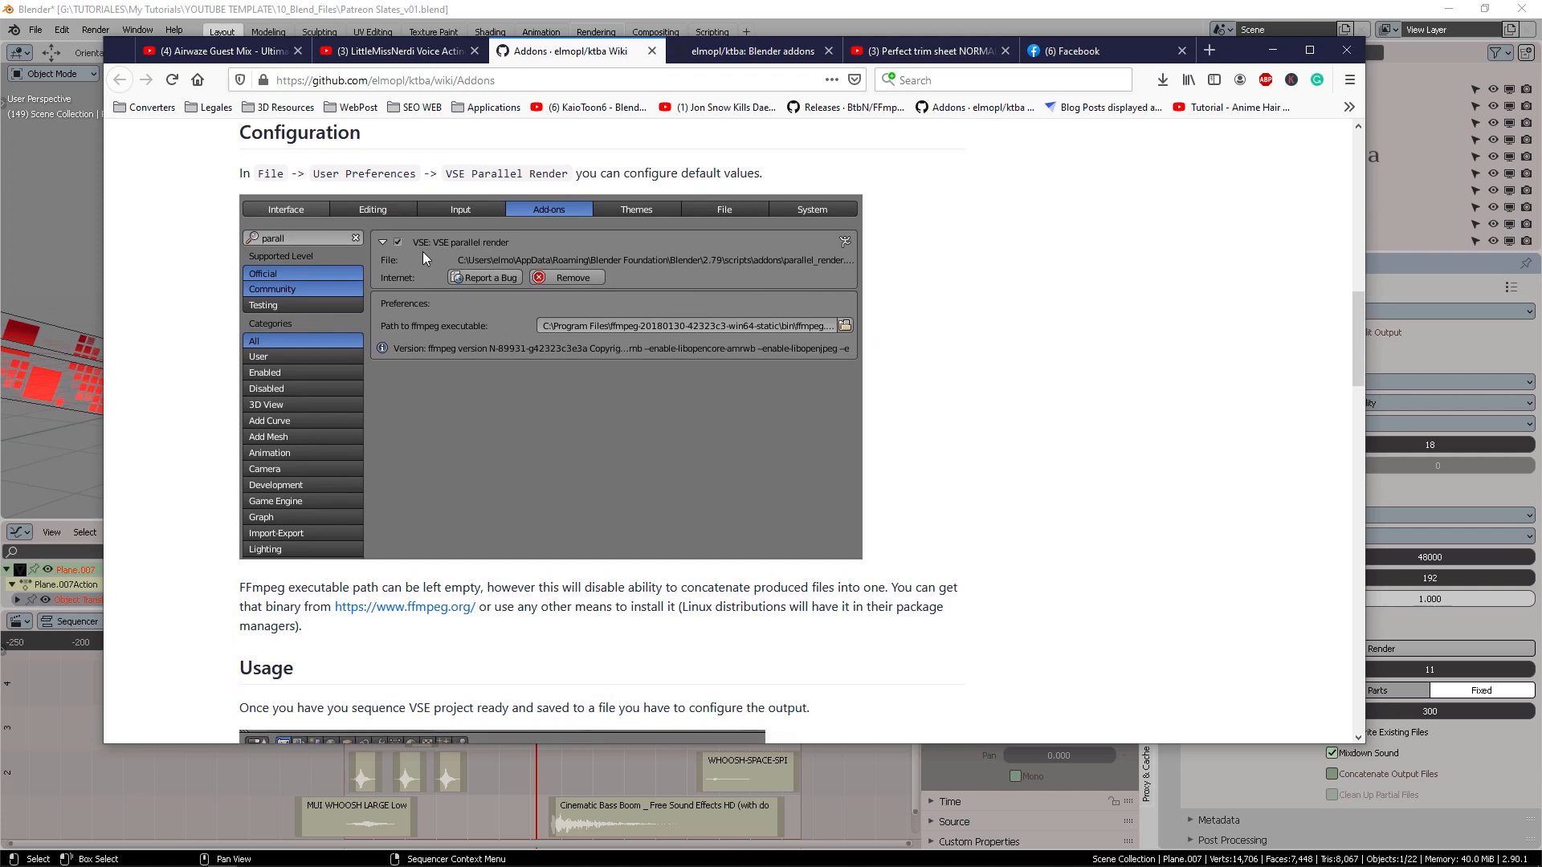
{"action": "mouse_move", "coordinate": [950, 445]}
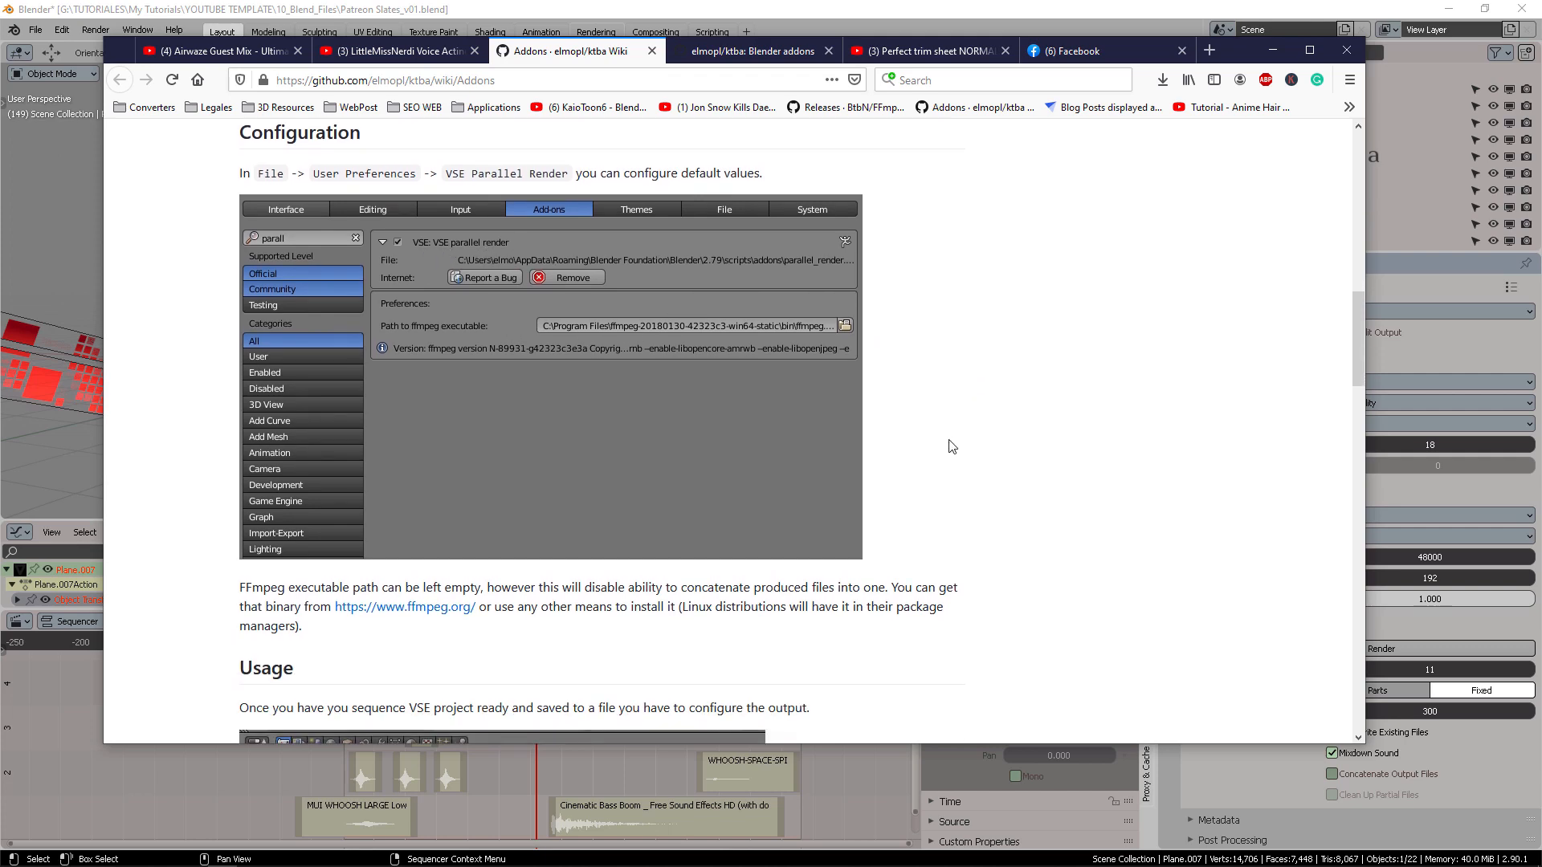
{"action": "scroll", "scroll_direction": "down", "scroll_amount": 3}
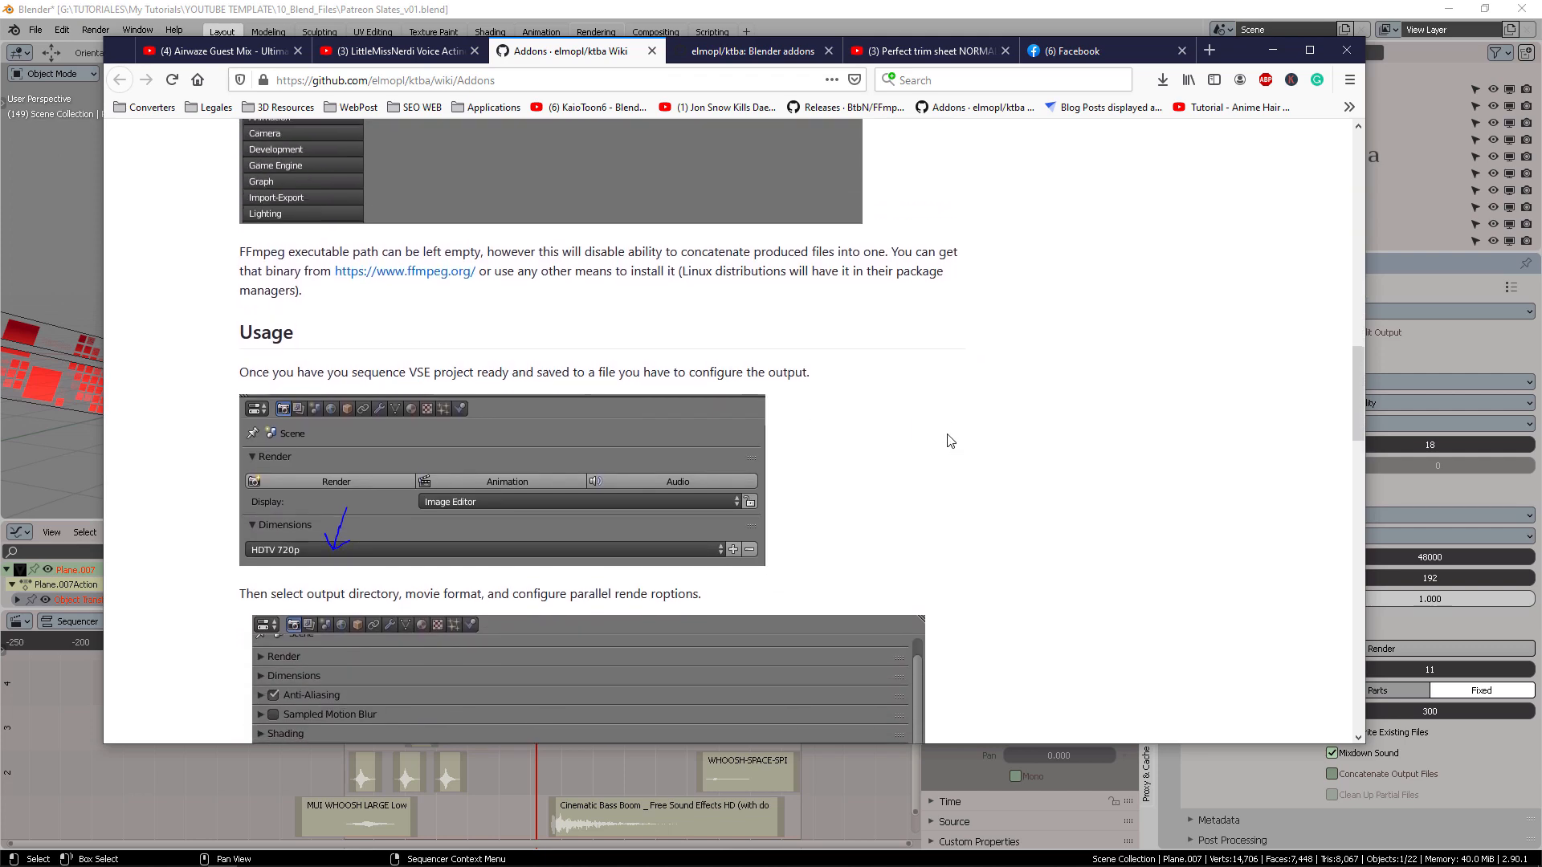
{"action": "scroll", "scroll_direction": "up", "scroll_amount": 3}
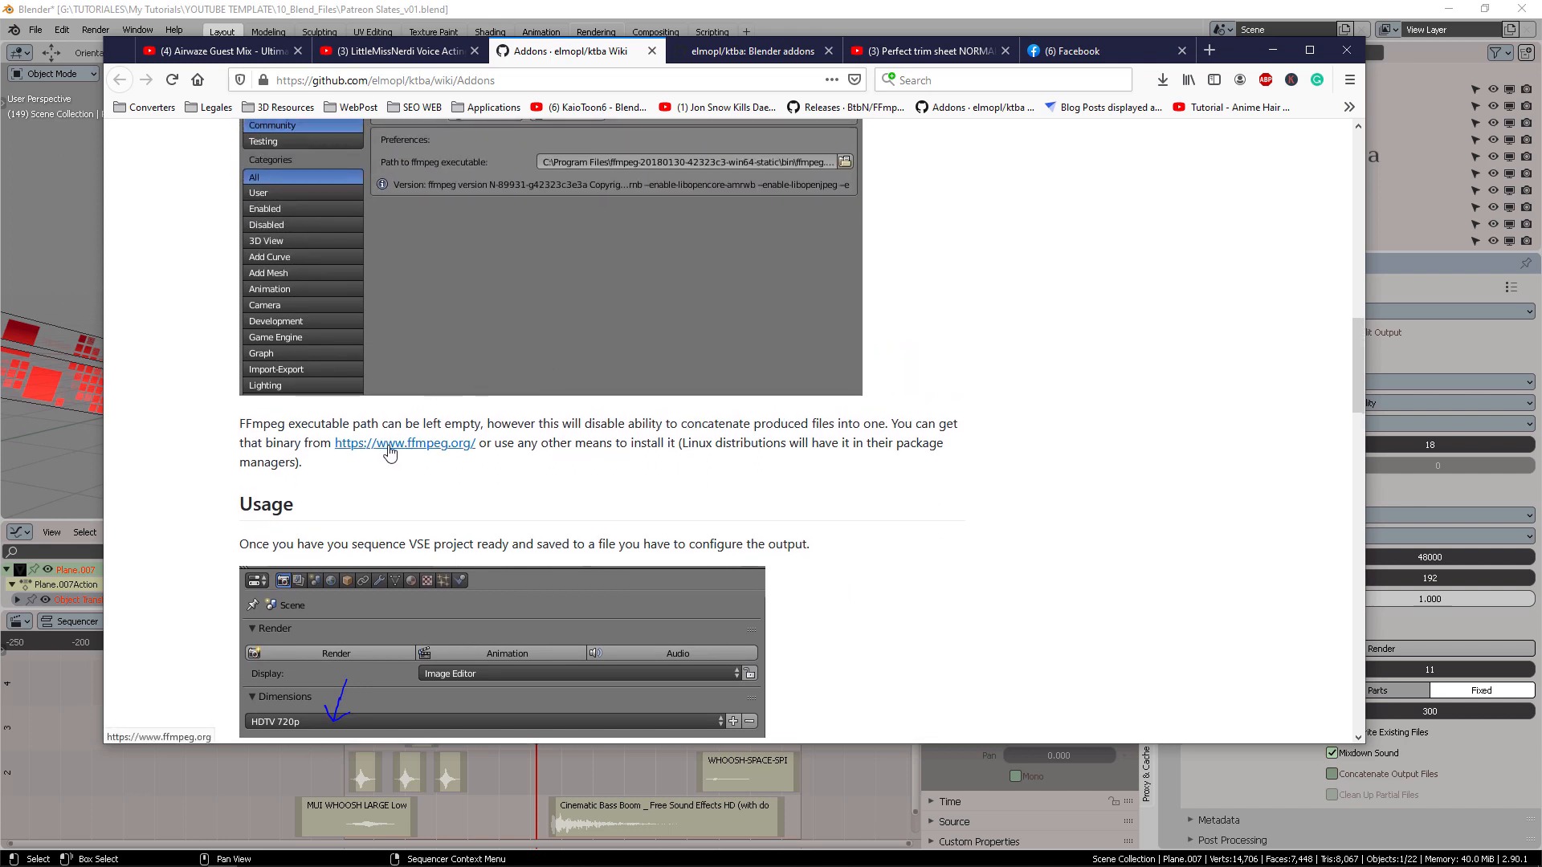
{"action": "mouse_move", "coordinate": [417, 451]}
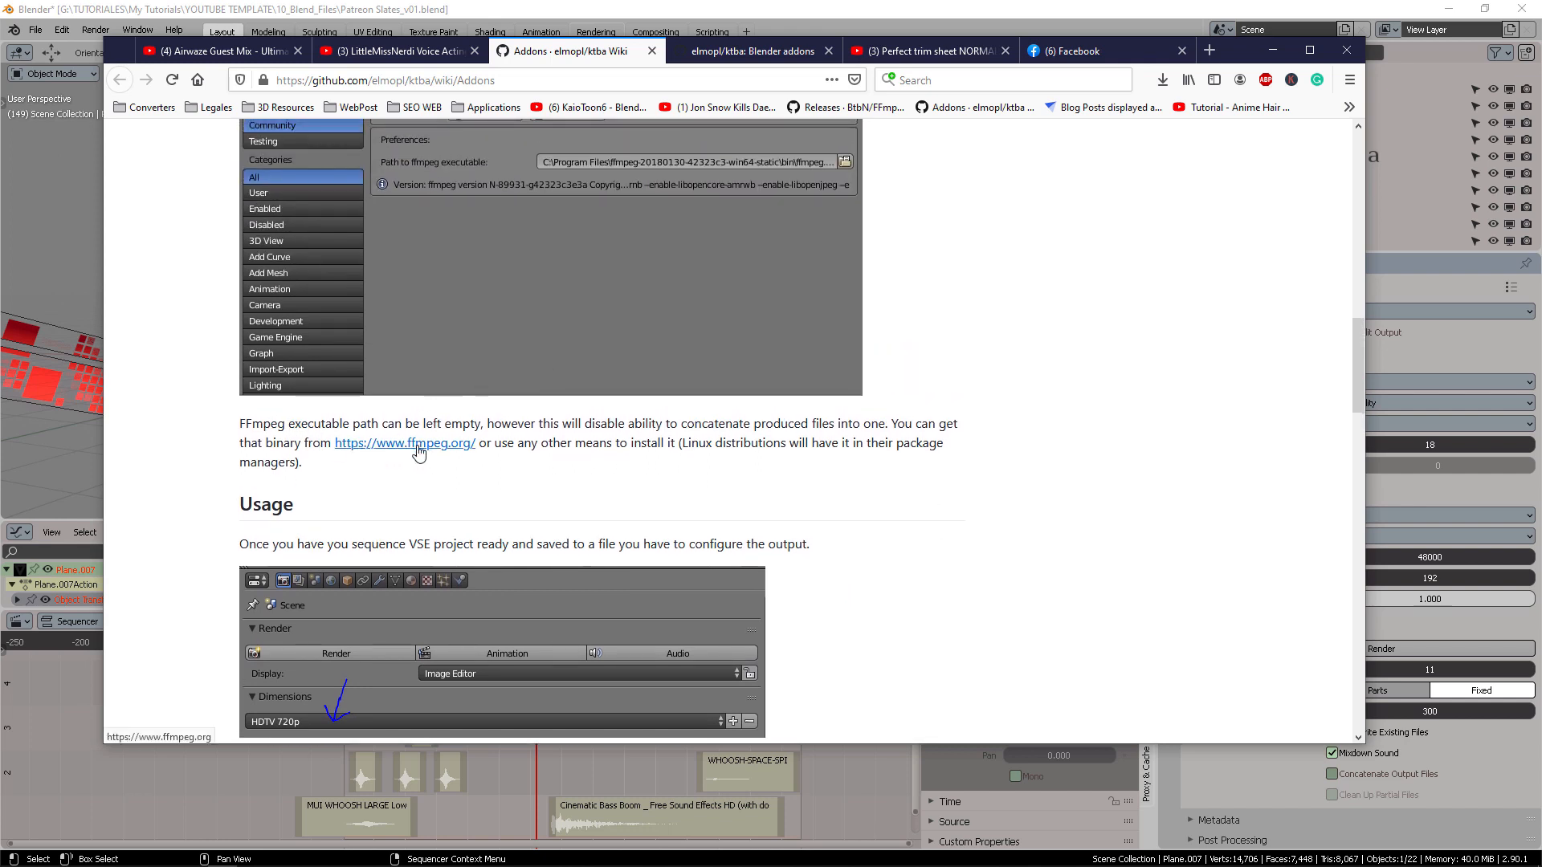
{"action": "mouse_move", "coordinate": [334, 439]}
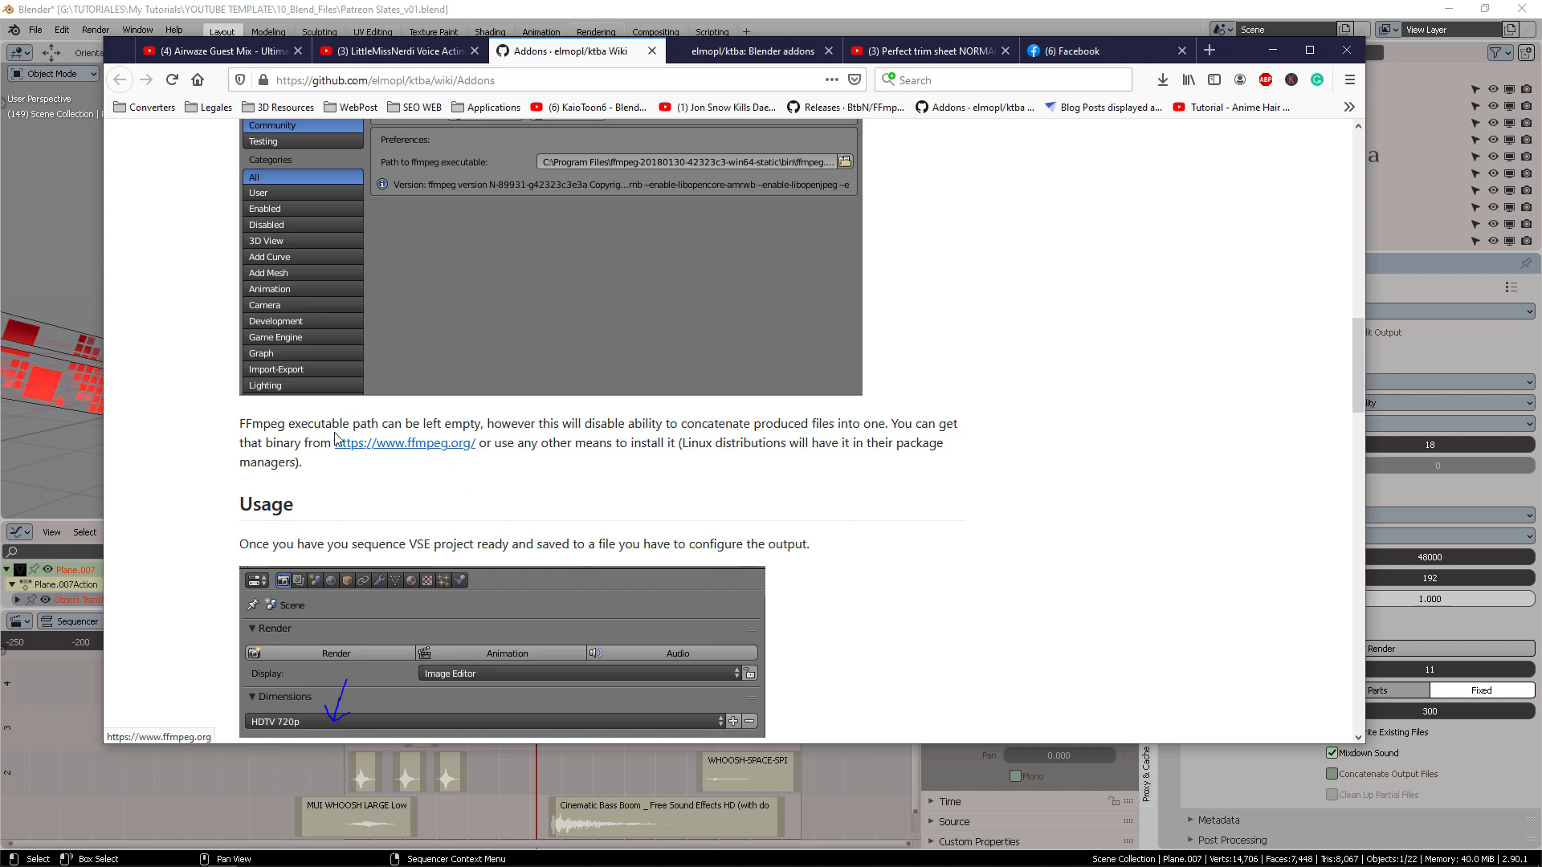
{"action": "mouse_move", "coordinate": [353, 430]}
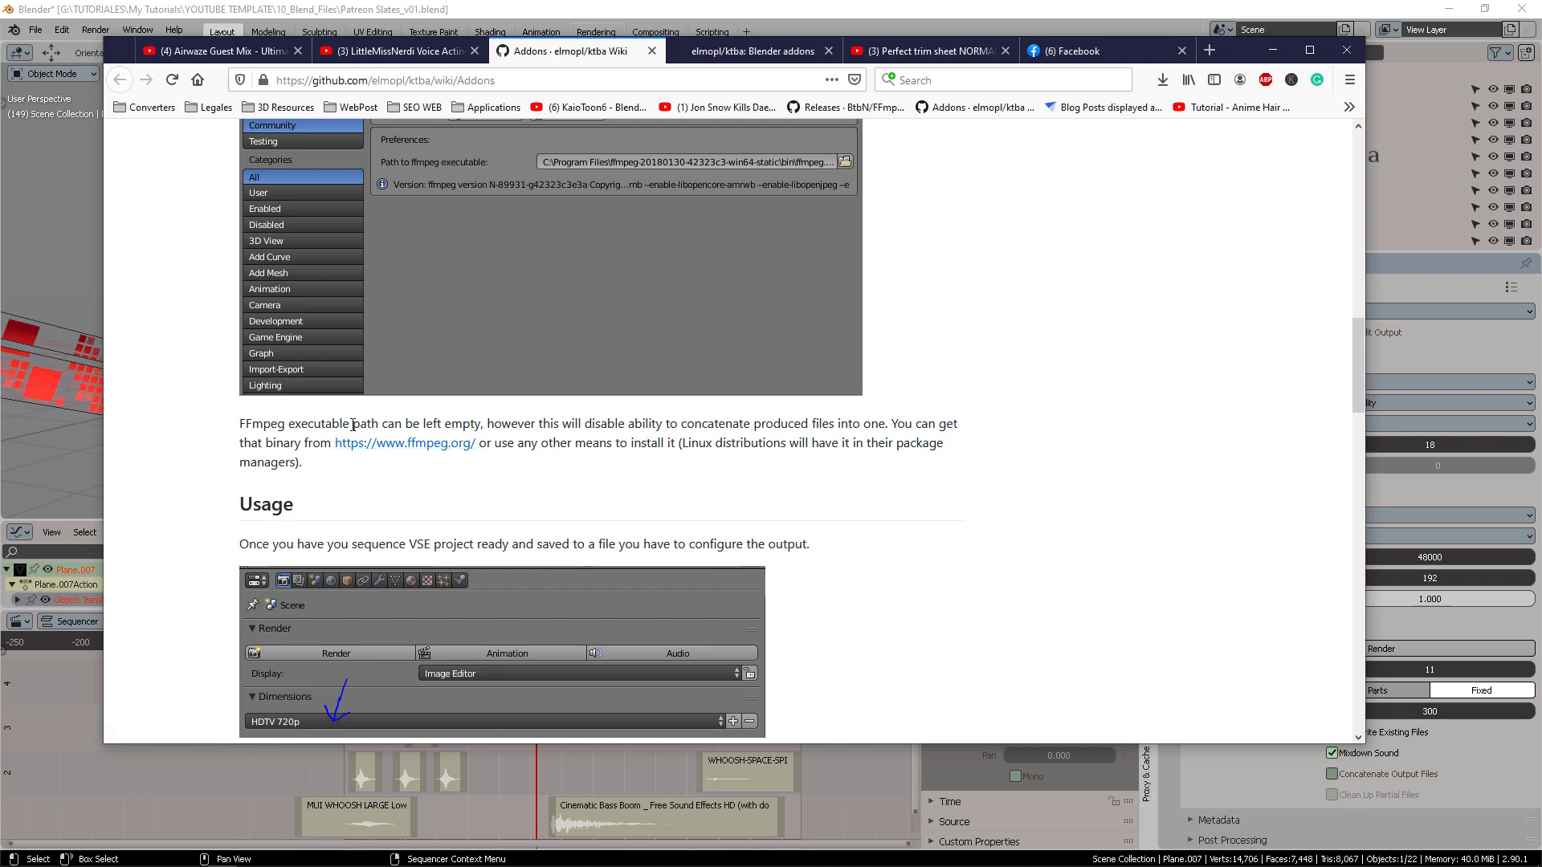
{"action": "double_click", "coordinate": [292, 422]}
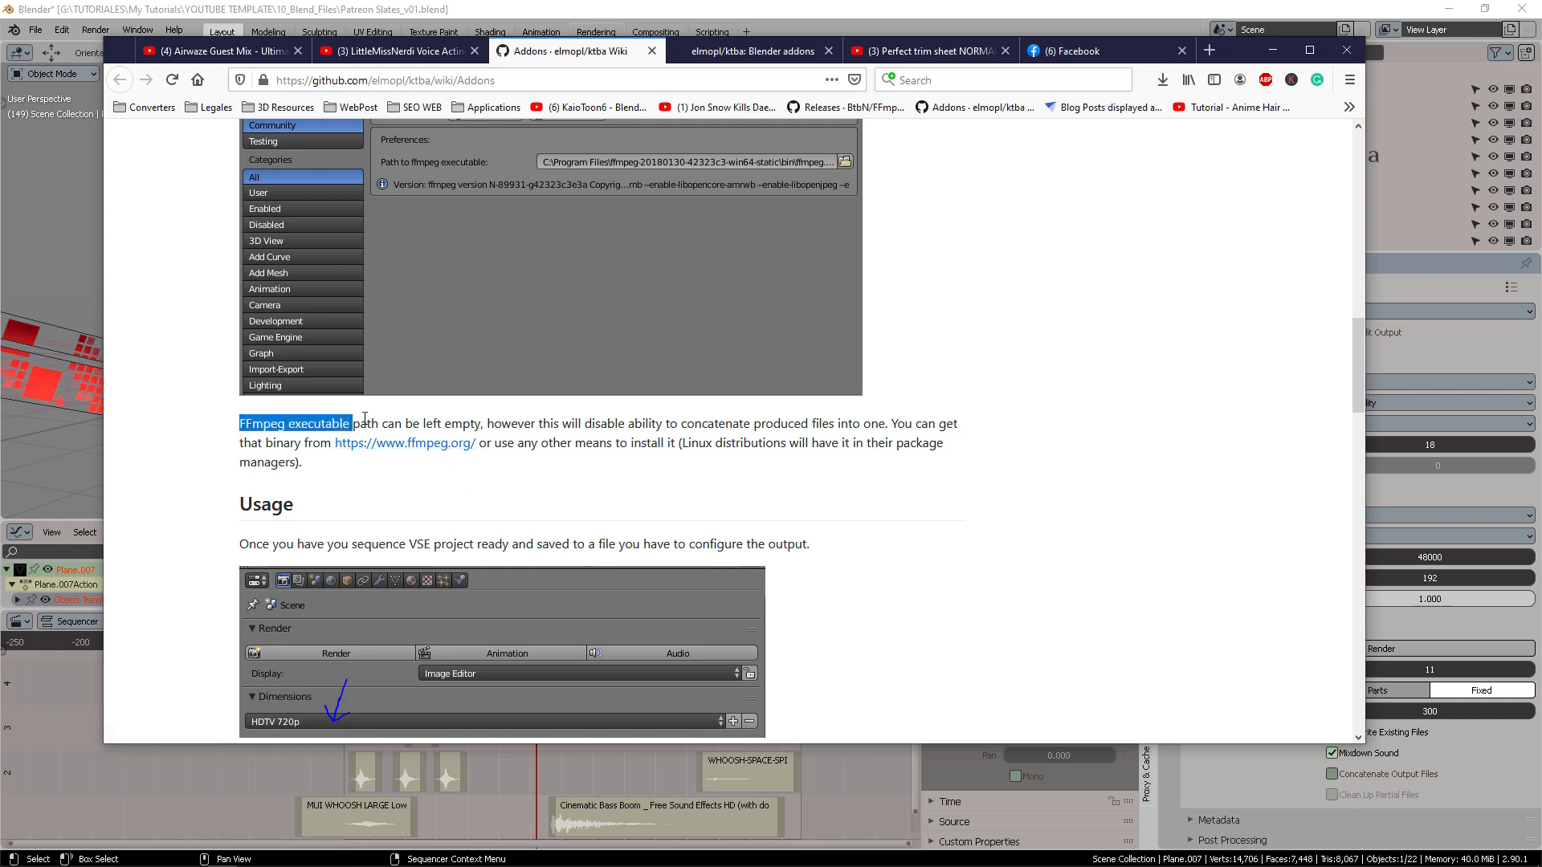
{"action": "mouse_move", "coordinate": [473, 423]}
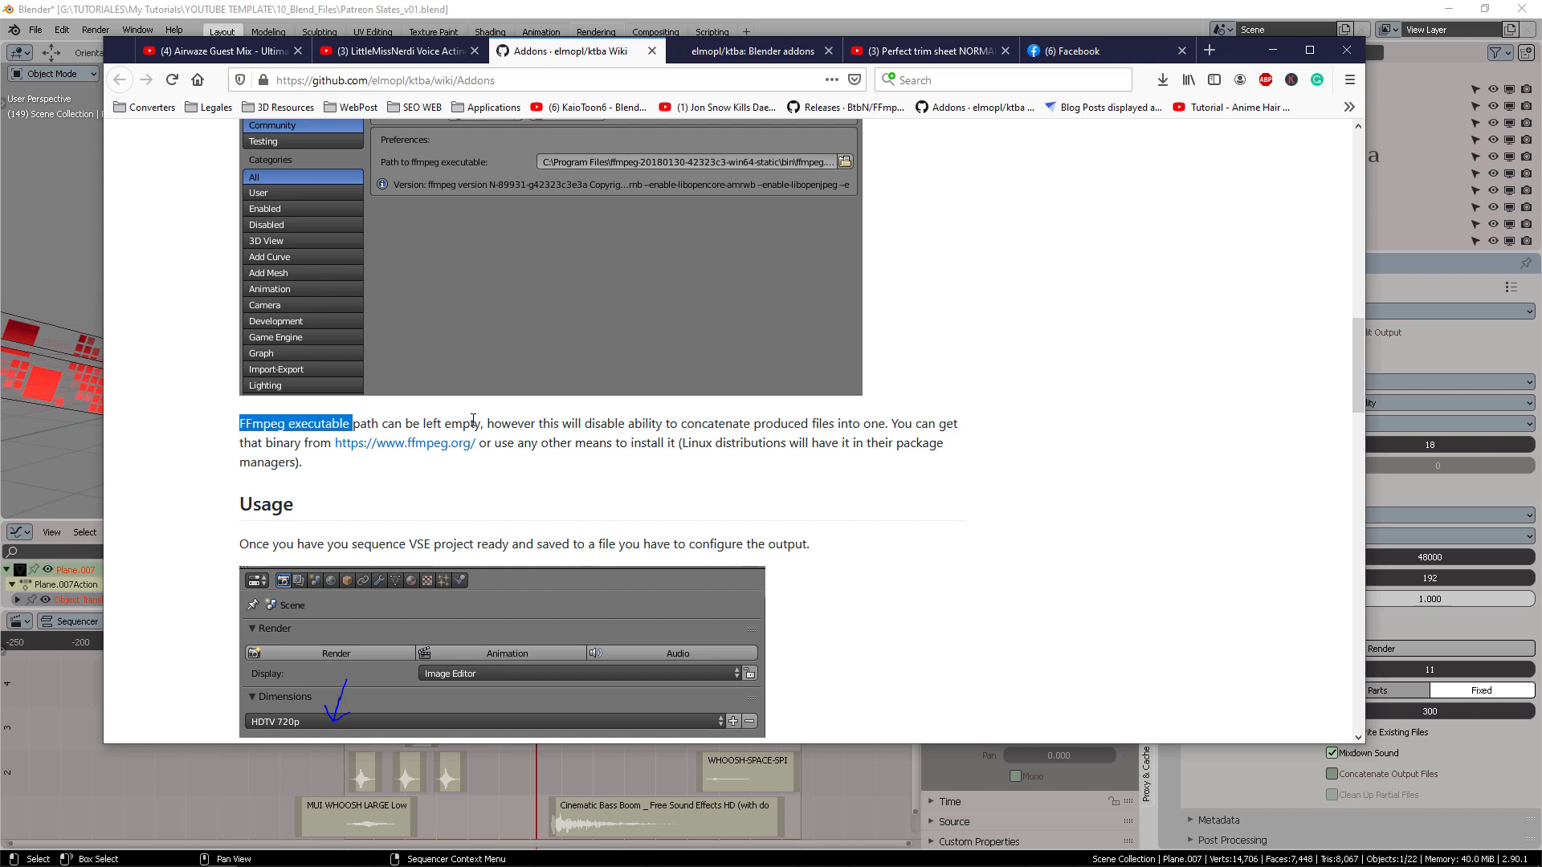
{"action": "mouse_move", "coordinate": [498, 424]}
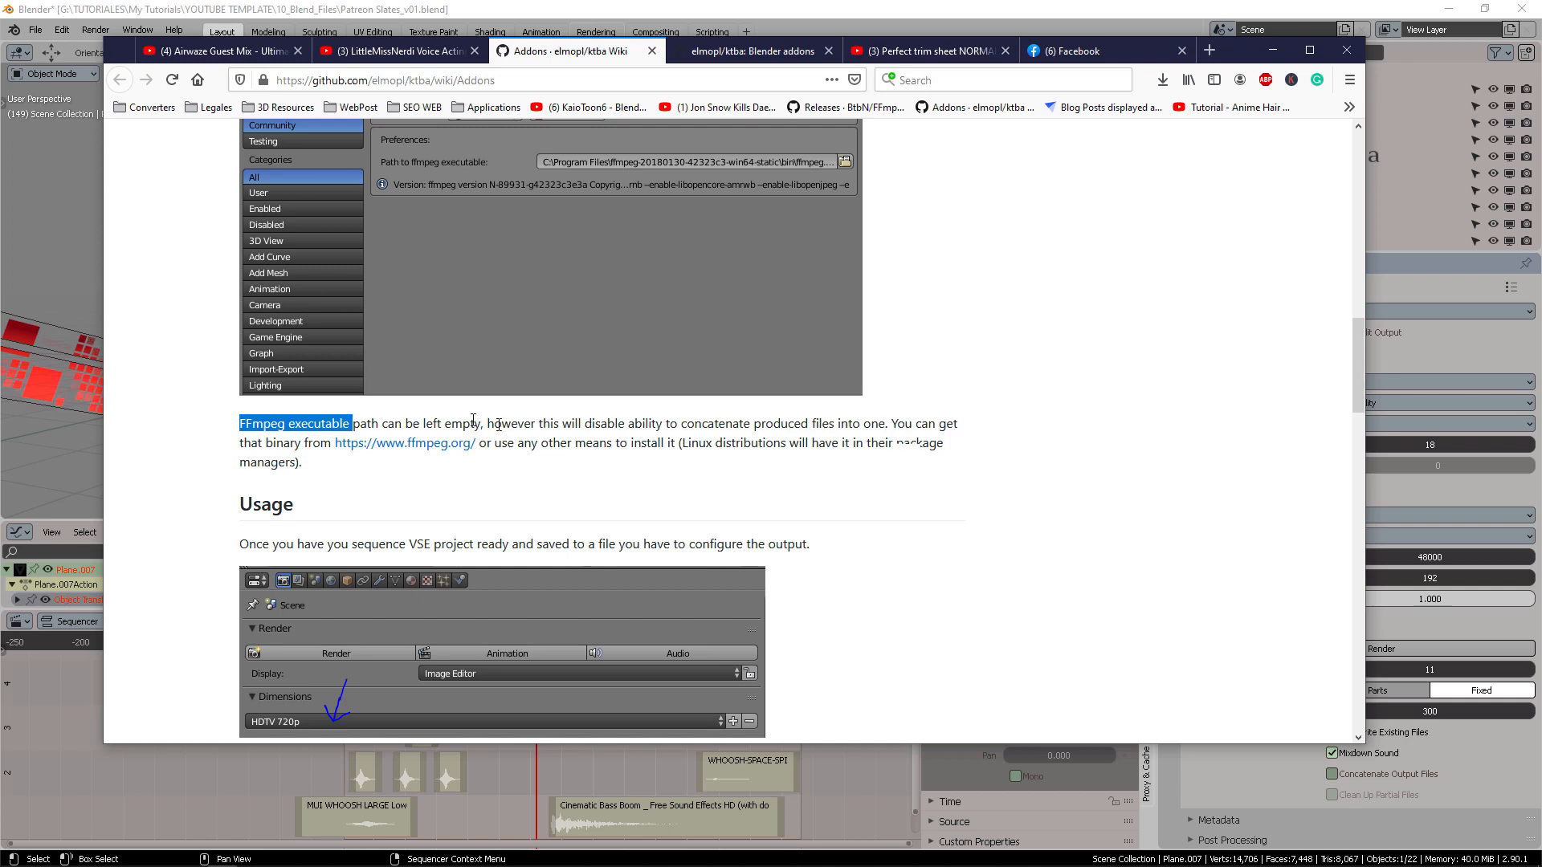
{"action": "mouse_move", "coordinate": [572, 424]}
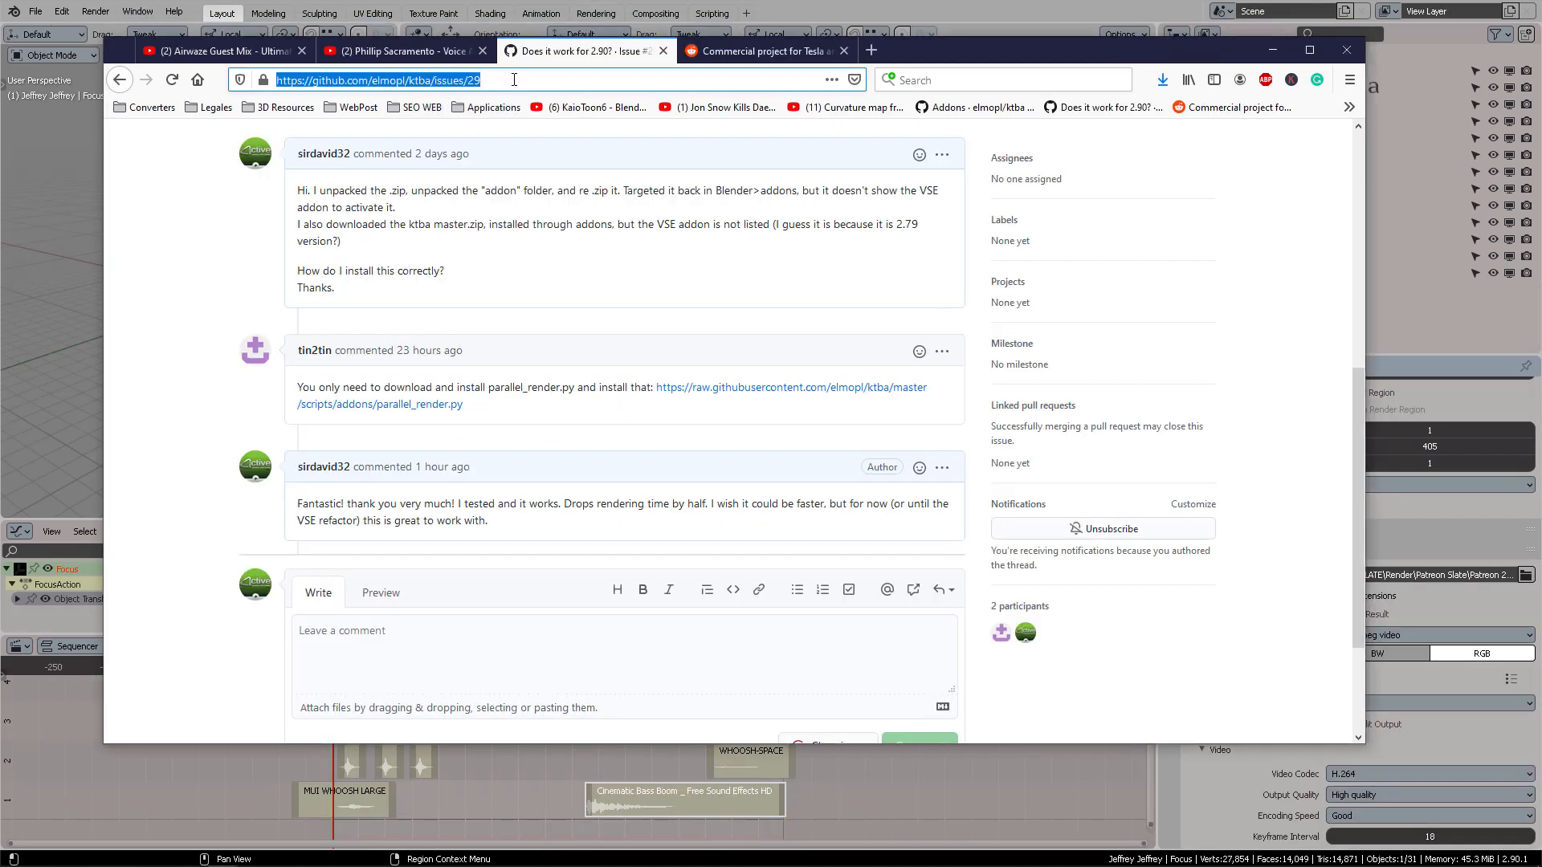
{"action": "mouse_move", "coordinate": [314, 351]}
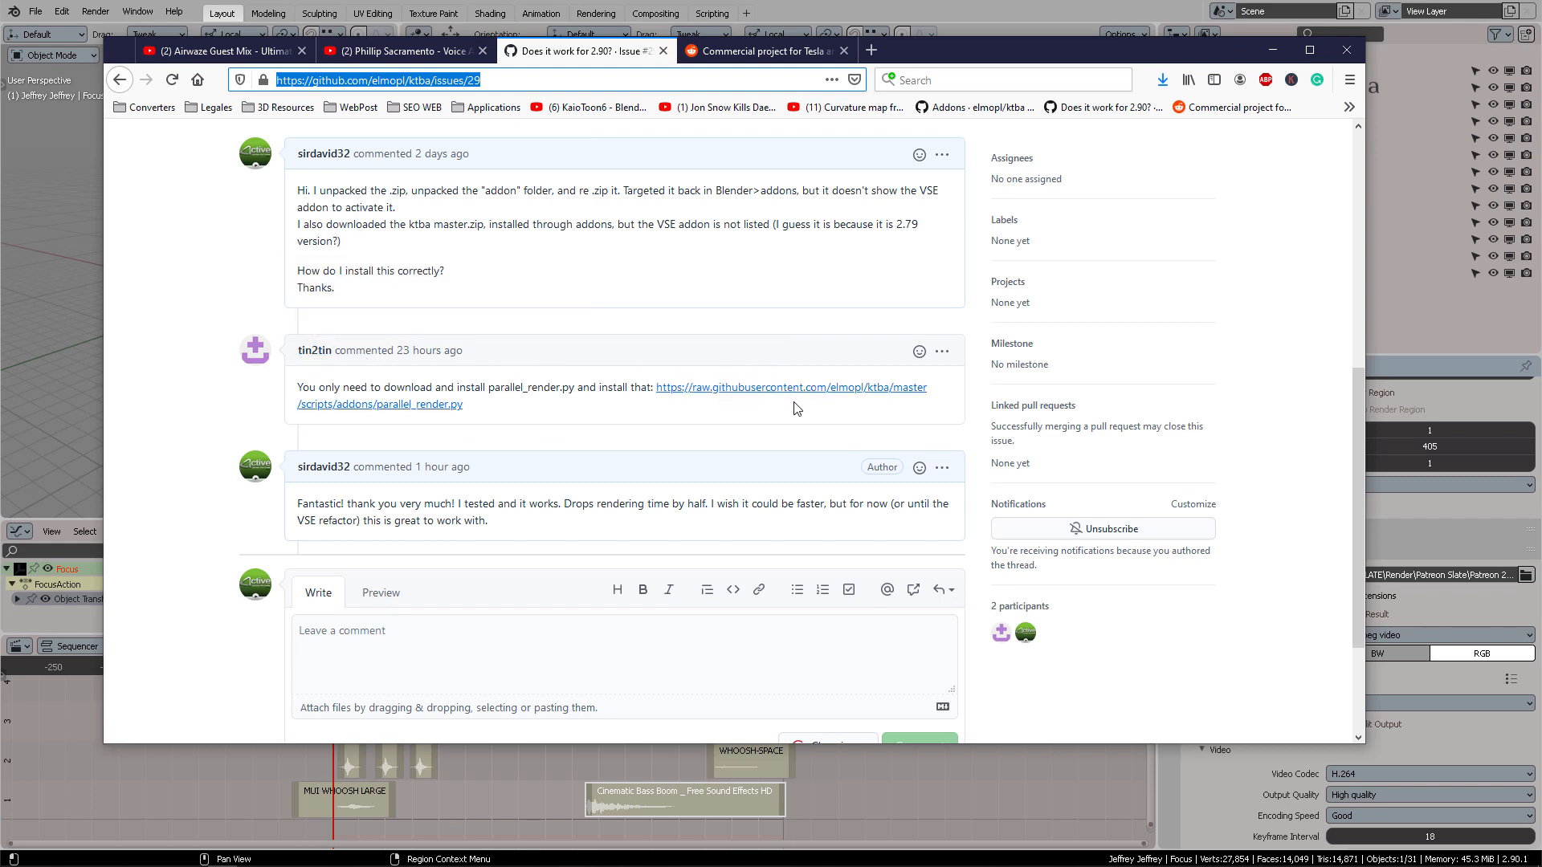
{"action": "mouse_move", "coordinate": [437, 411]}
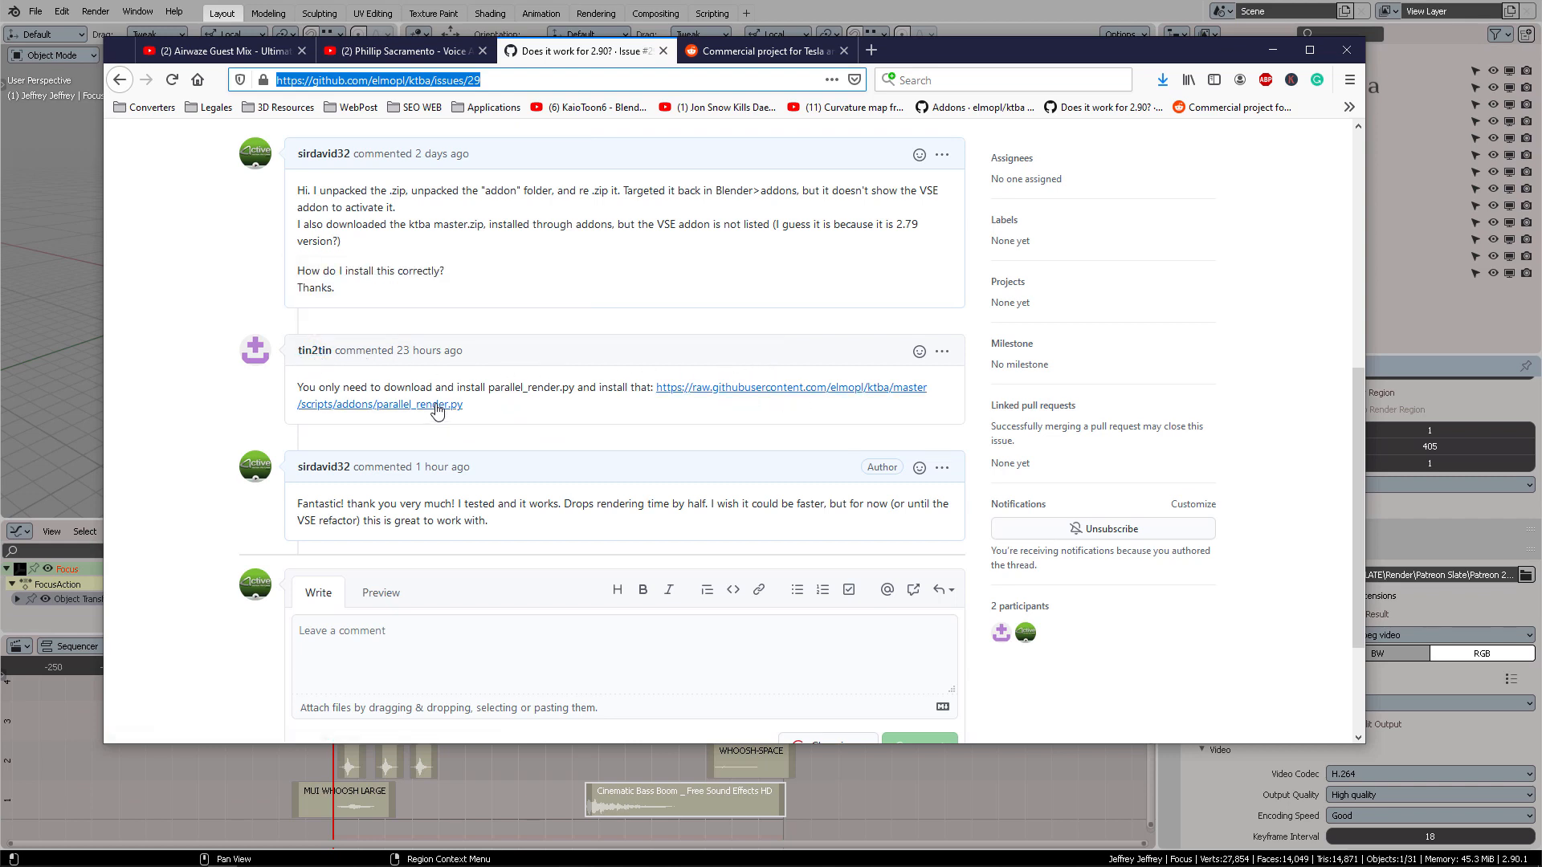
{"action": "mouse_move", "coordinate": [453, 414]}
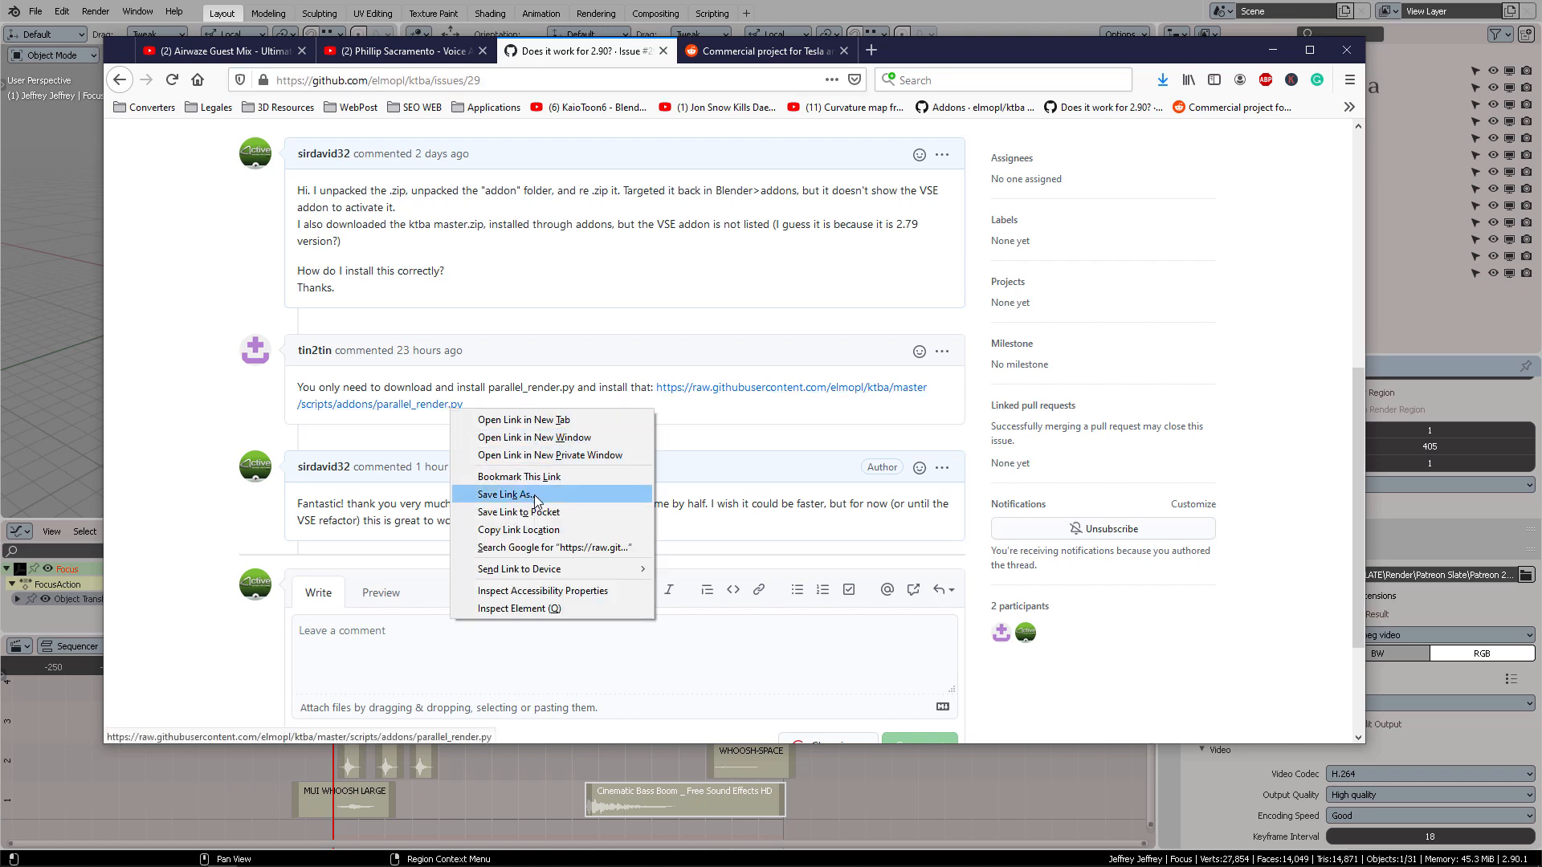
- Save the linked parallel_render.py add-on script from the GitHub issue comment to disk
{"action": "left_click", "coordinate": [504, 493]}
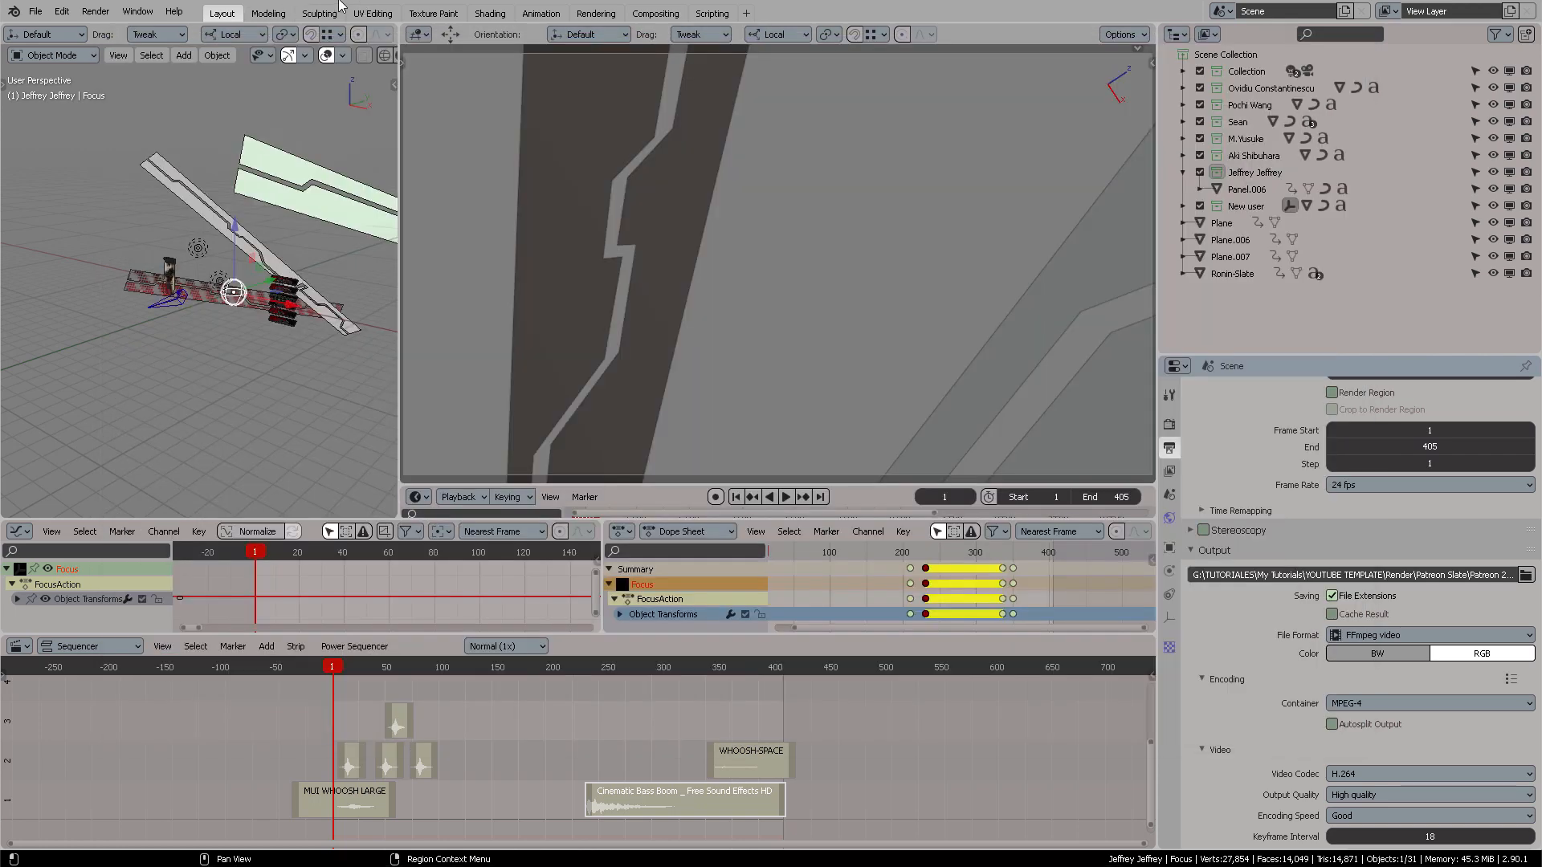
- Reach the Add-ons section of Blender Preferences, cancelling the install-from-file browser
{"action": "left_click", "coordinate": [61, 12]}
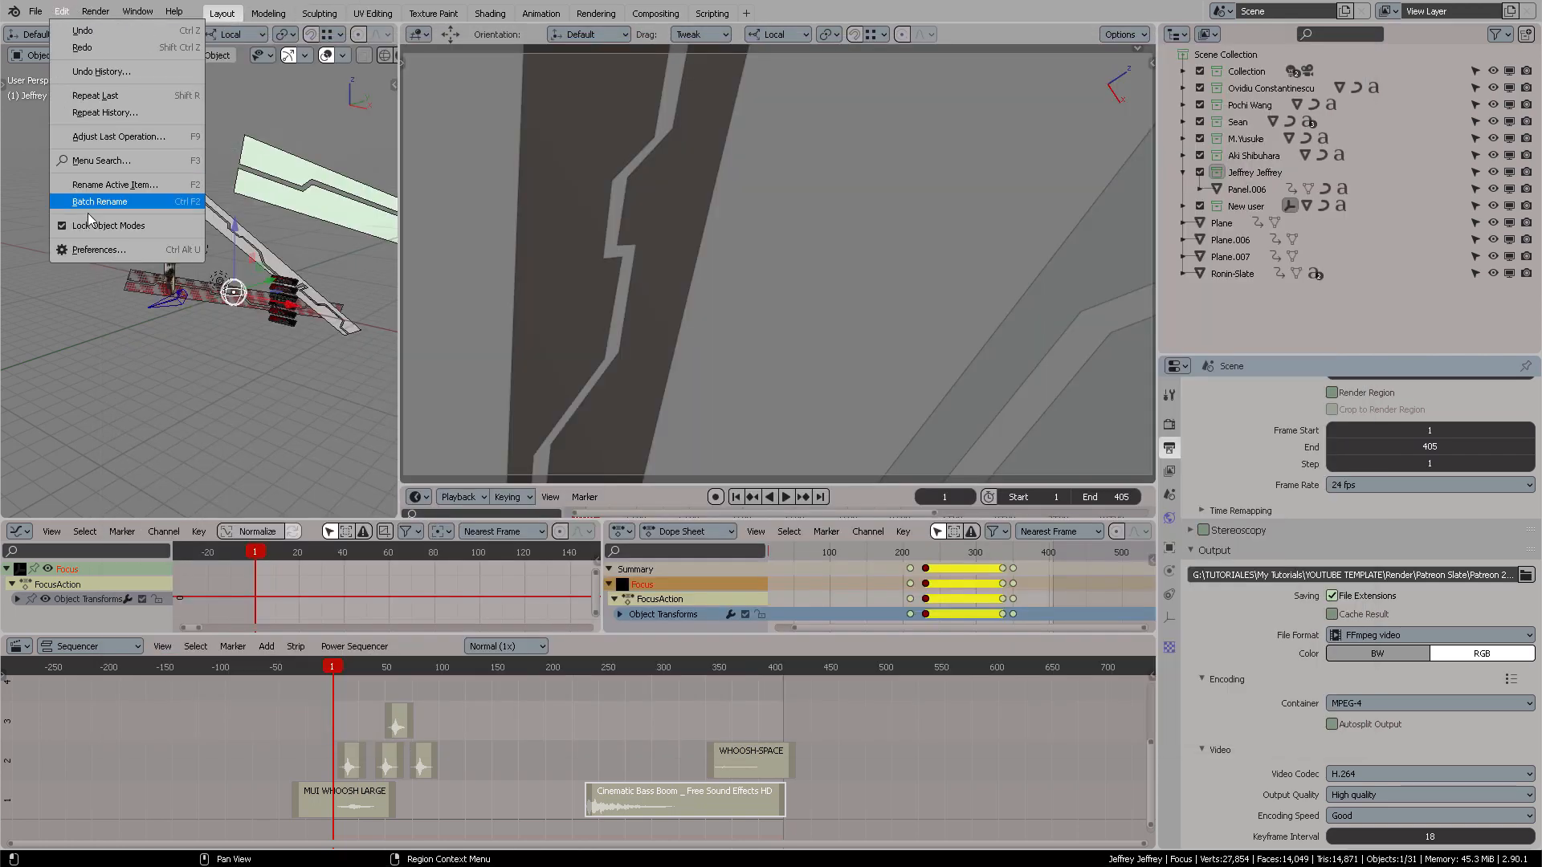
{"action": "left_click", "coordinate": [100, 249]}
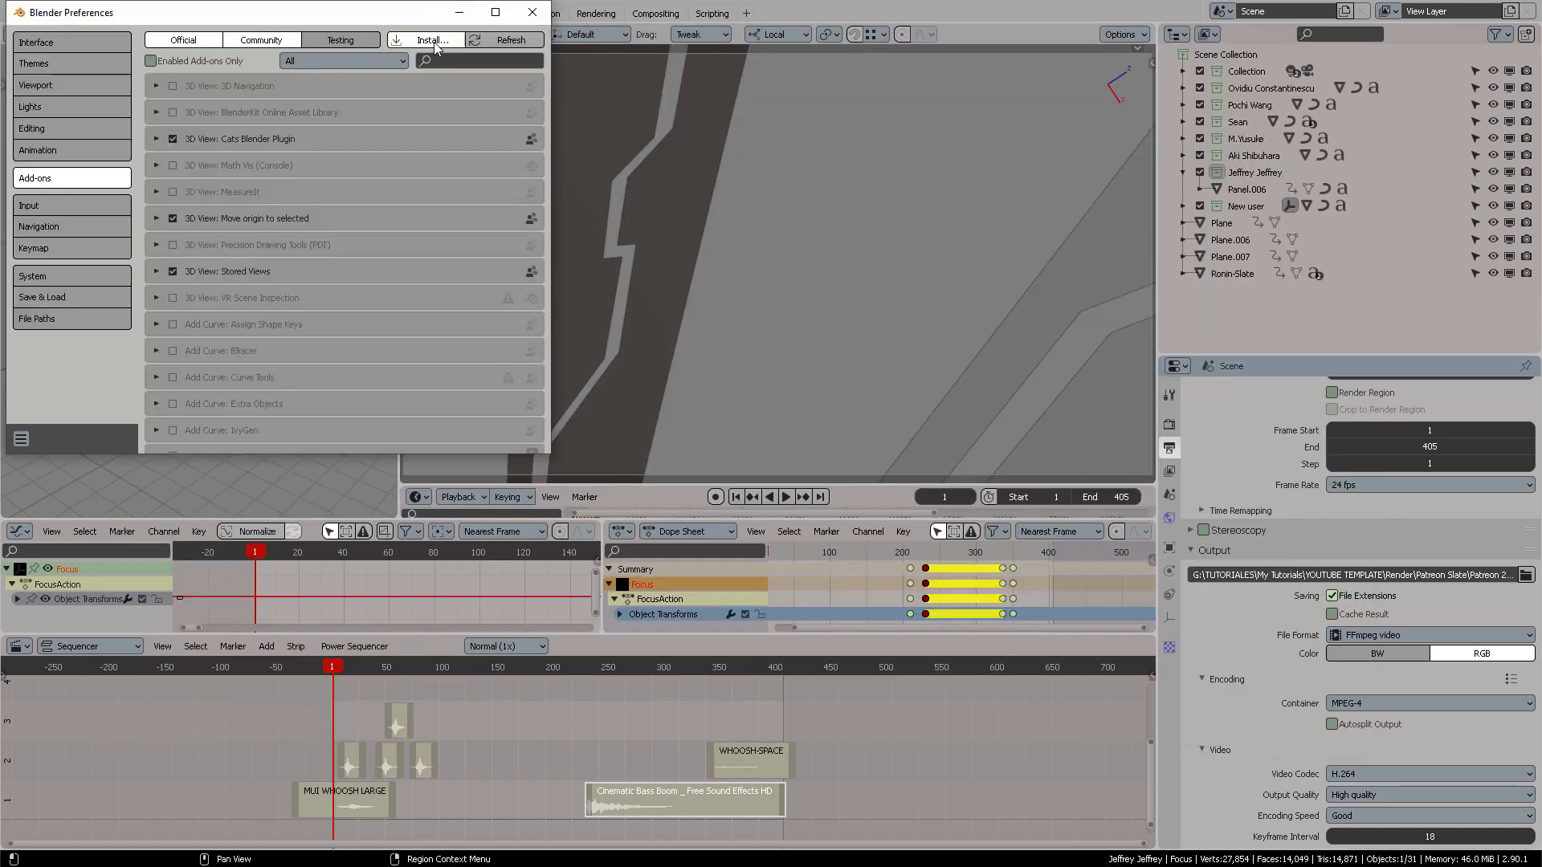
{"action": "left_click", "coordinate": [427, 39]}
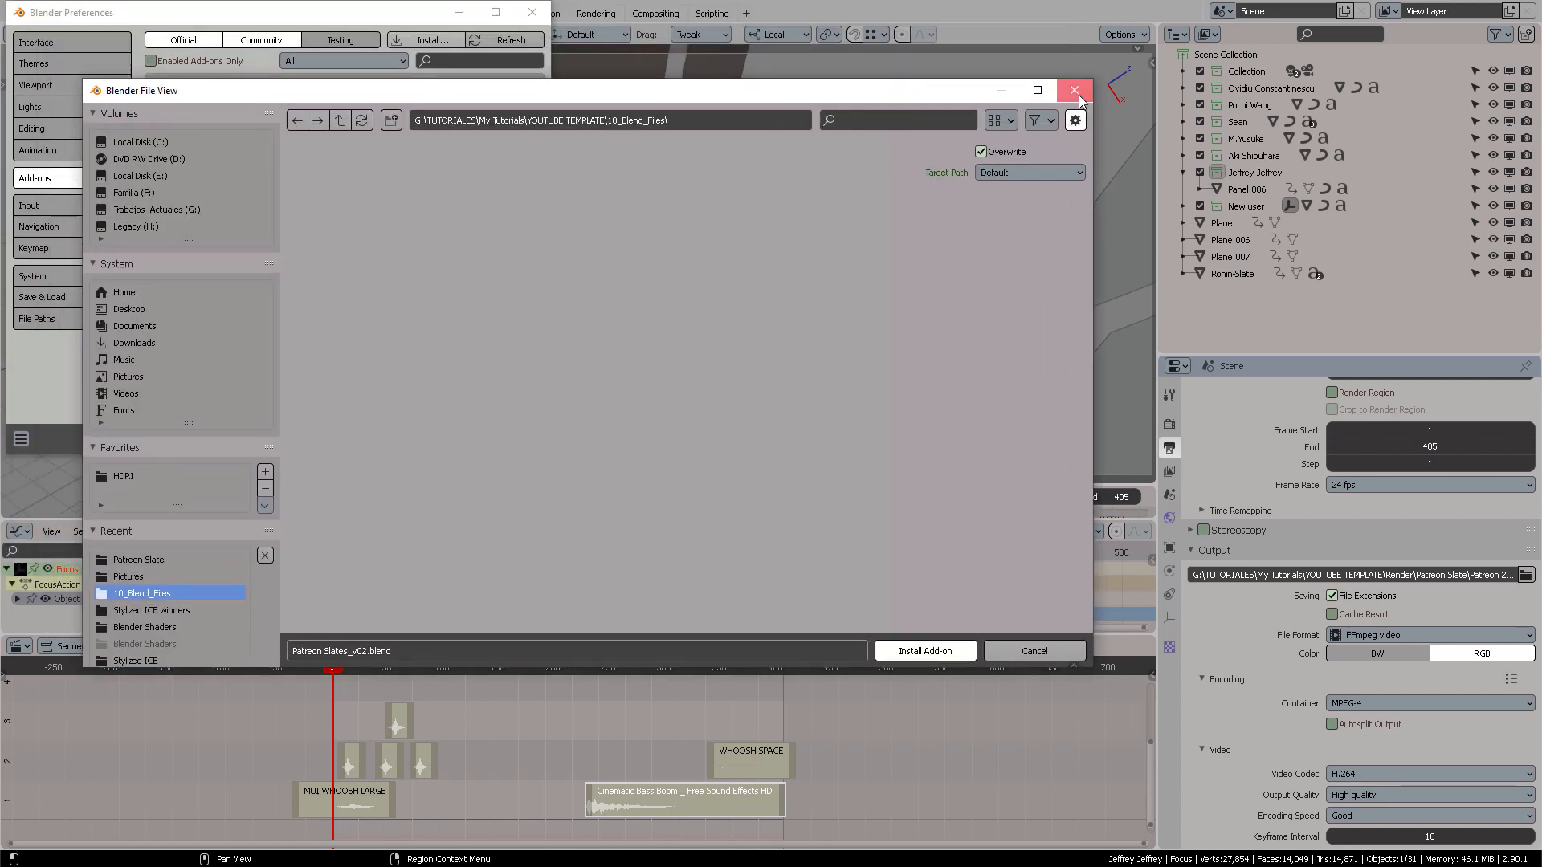
{"action": "left_click", "coordinate": [1075, 90]}
{"action": "type", "text": "p"}
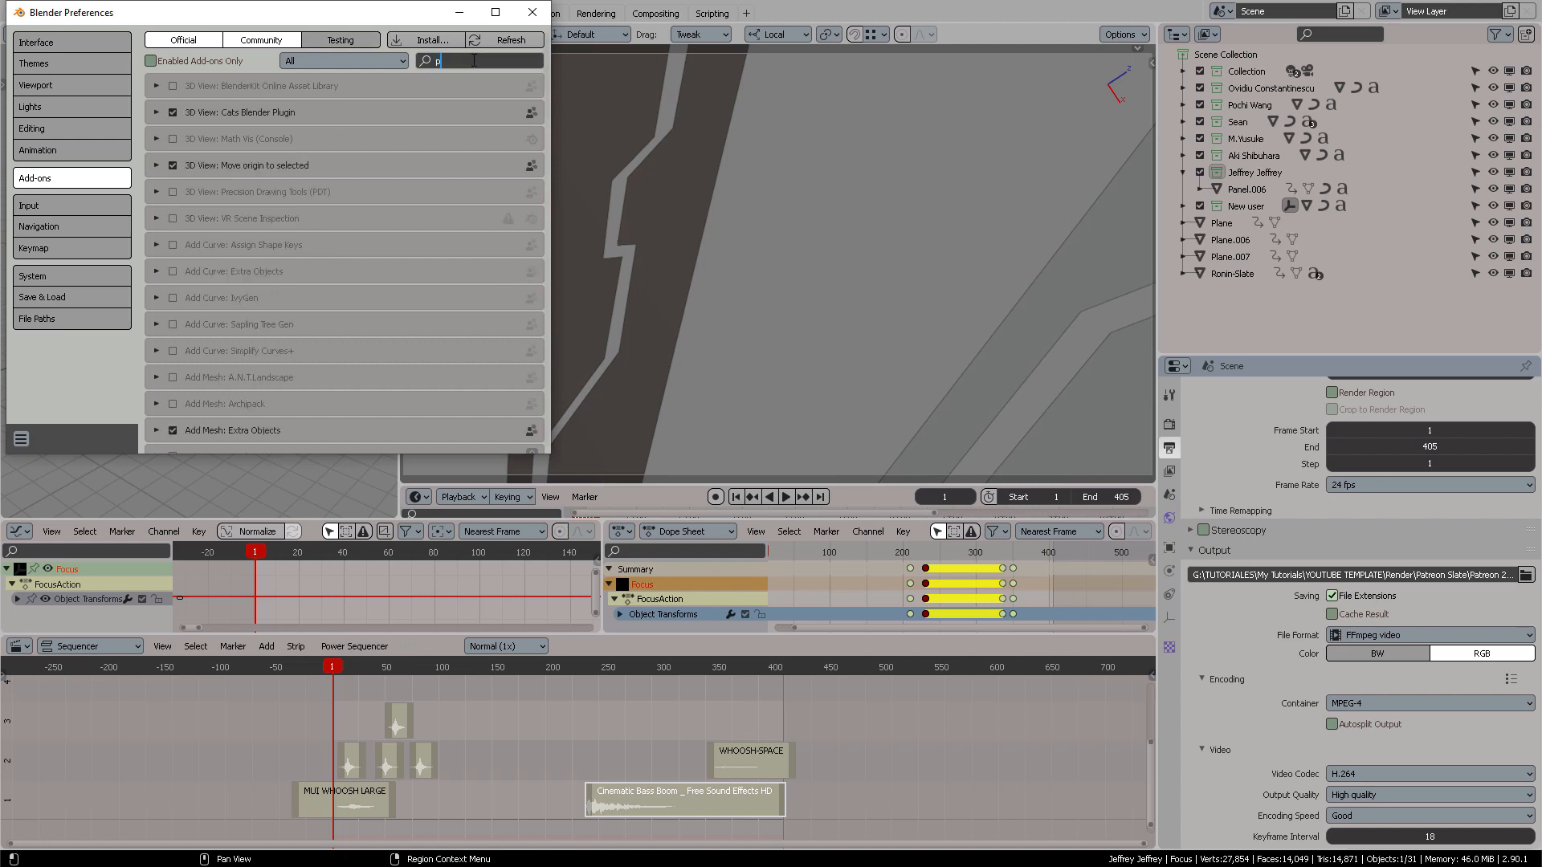
- Search 'par', enable Sequencer: Parallel Render and expand its details
{"action": "type", "text": "ar"}
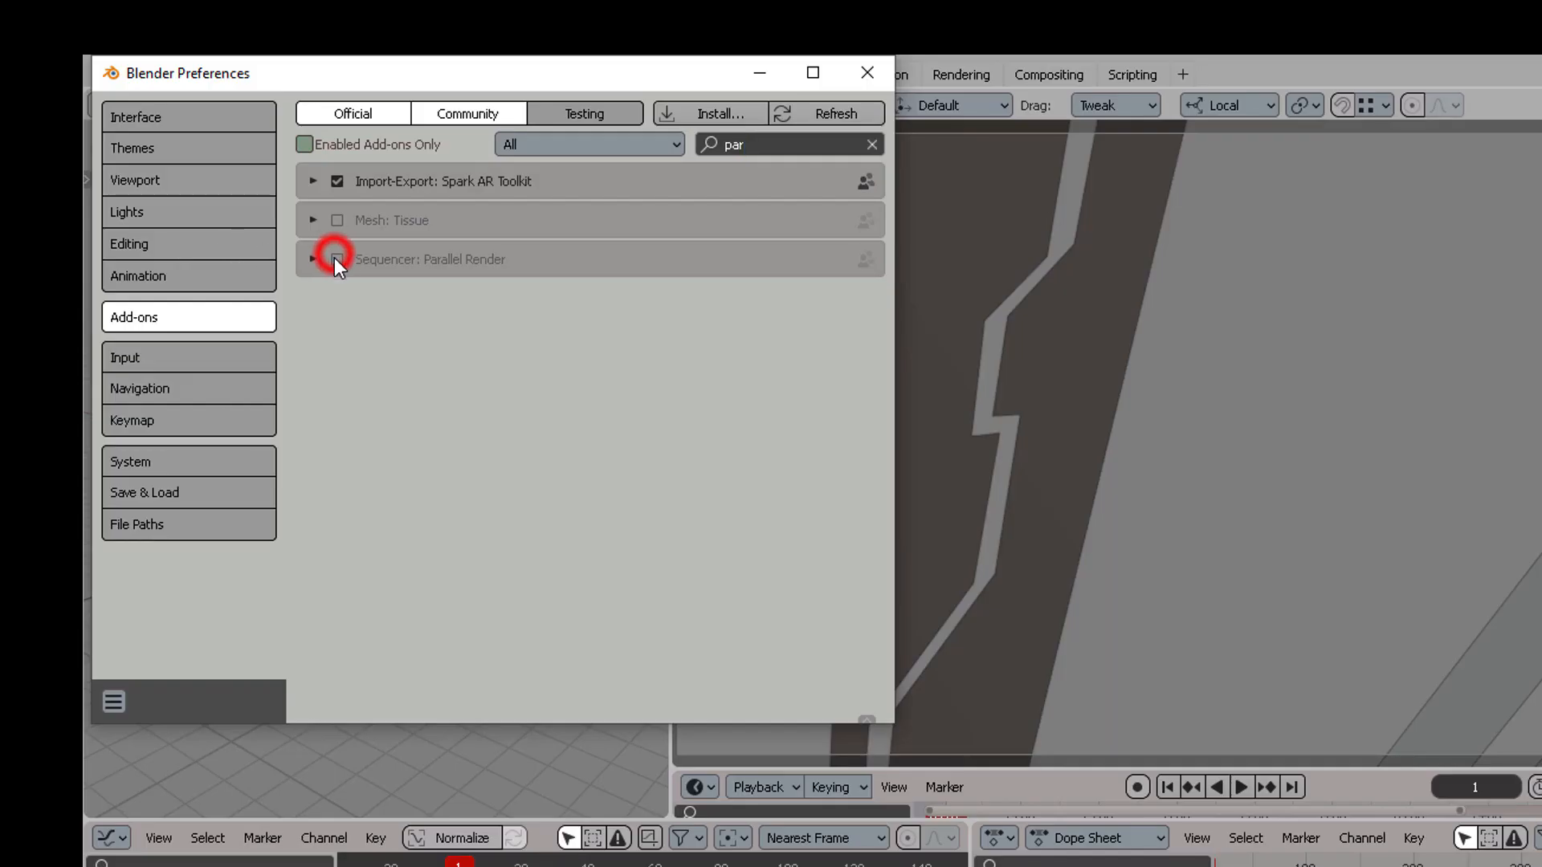
{"action": "left_click", "coordinate": [337, 259]}
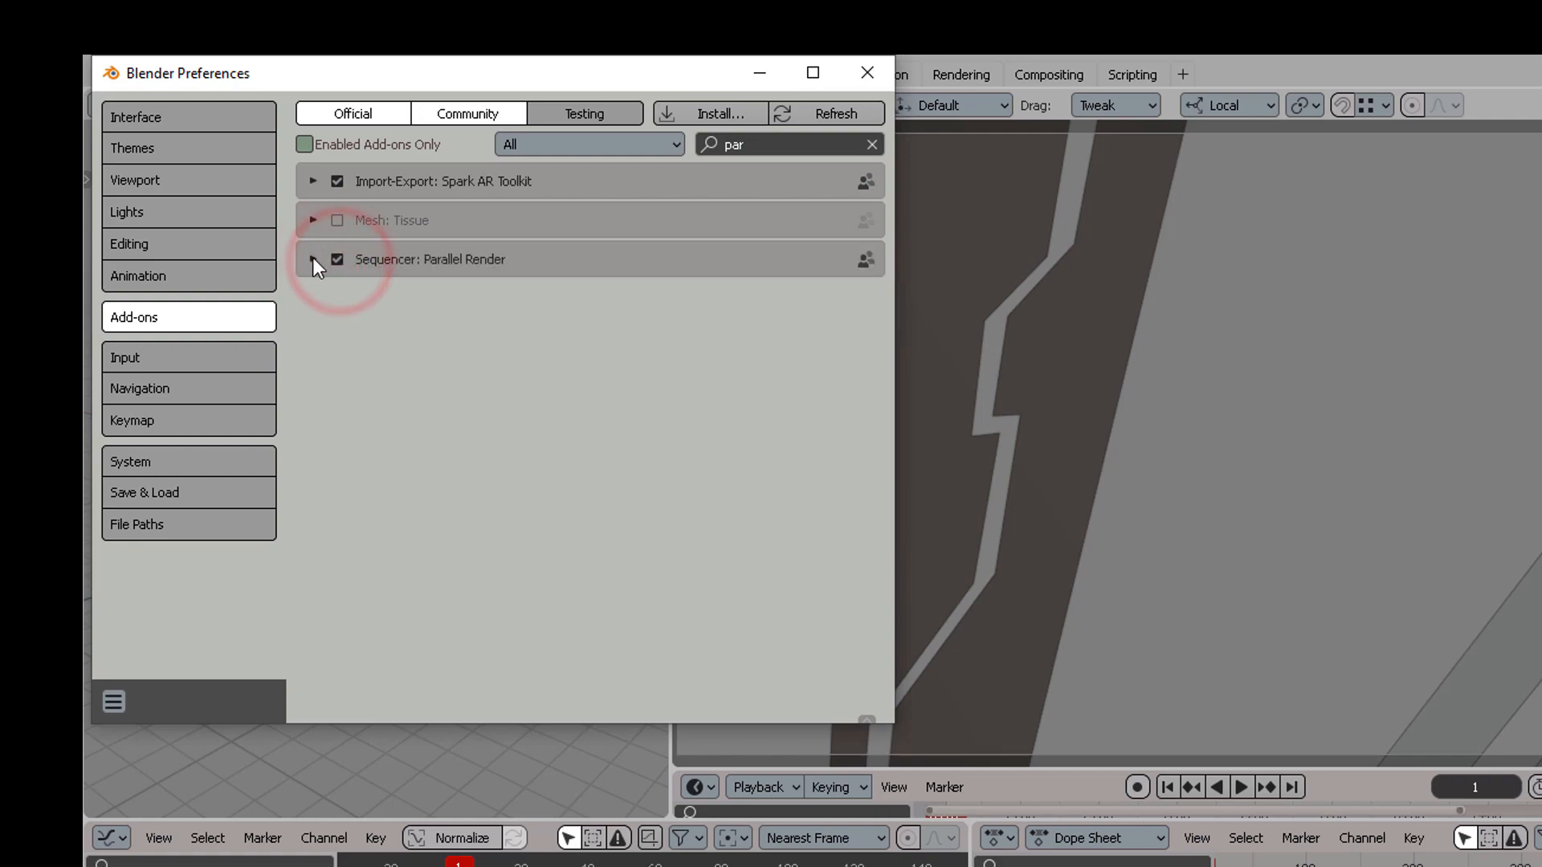
{"action": "left_click", "coordinate": [313, 260]}
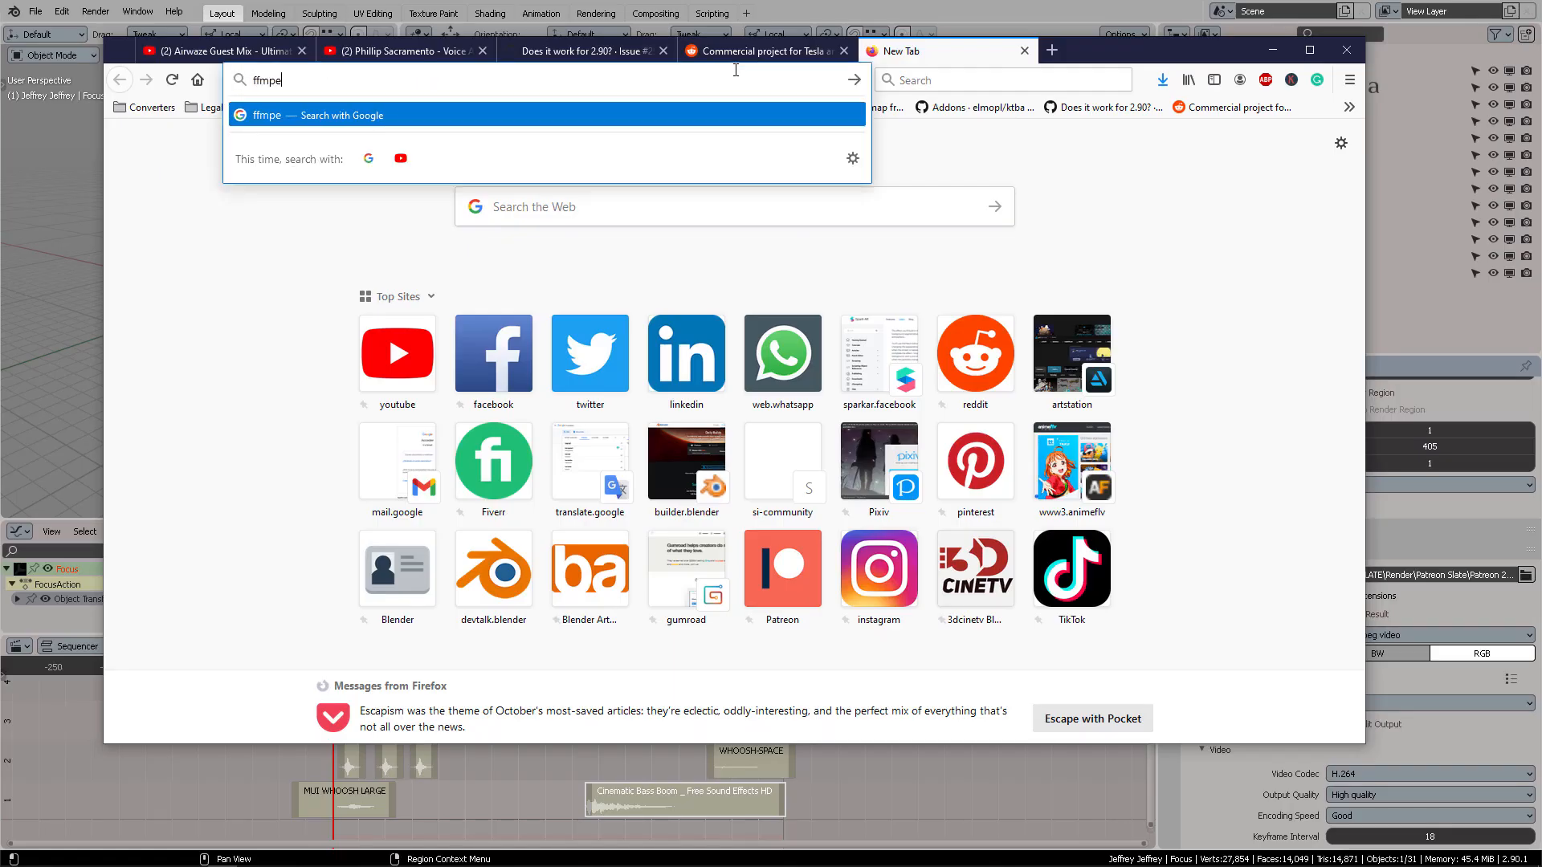
- Search for the ffmpeg executable and follow Download FFmpeg to the BtbN Windows builds
{"action": "type", "text": "g executable"}
{"action": "key", "text": "Return"}
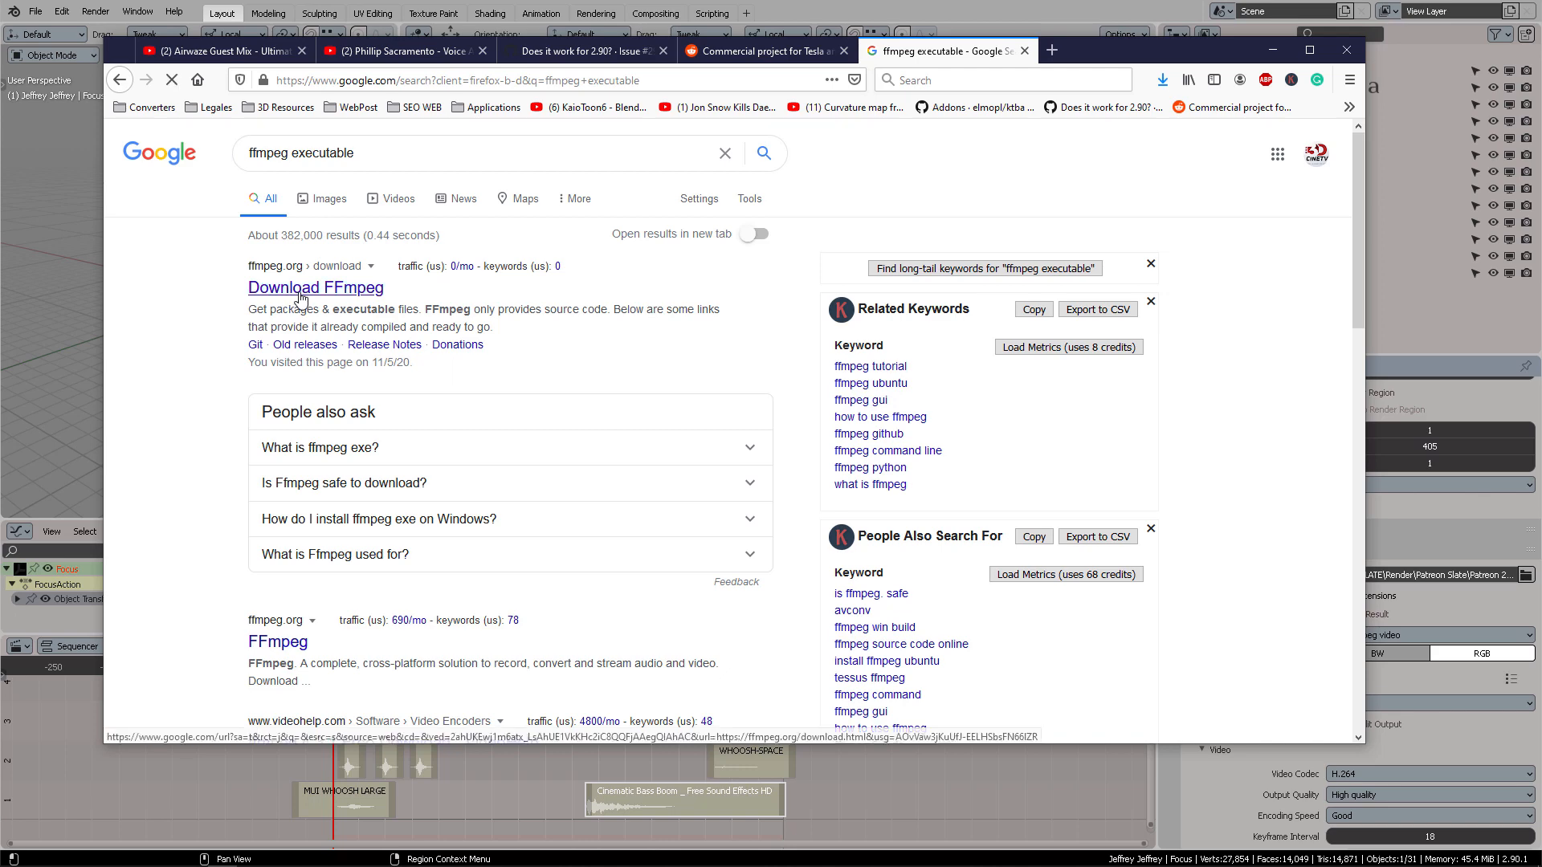
{"action": "left_click", "coordinate": [315, 287]}
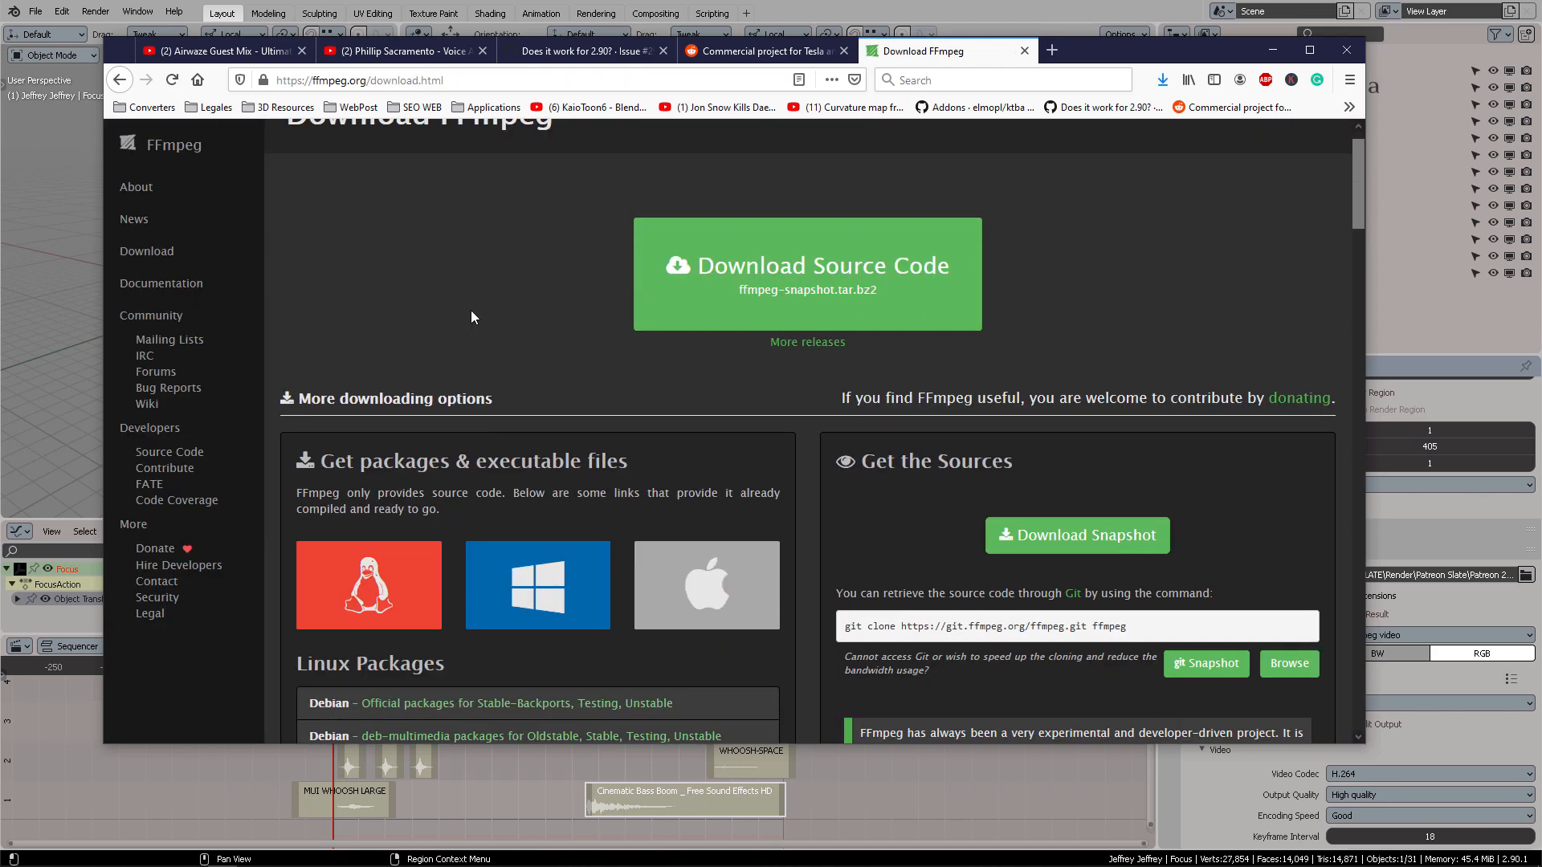
{"action": "scroll", "scroll_direction": "down", "scroll_amount": 3}
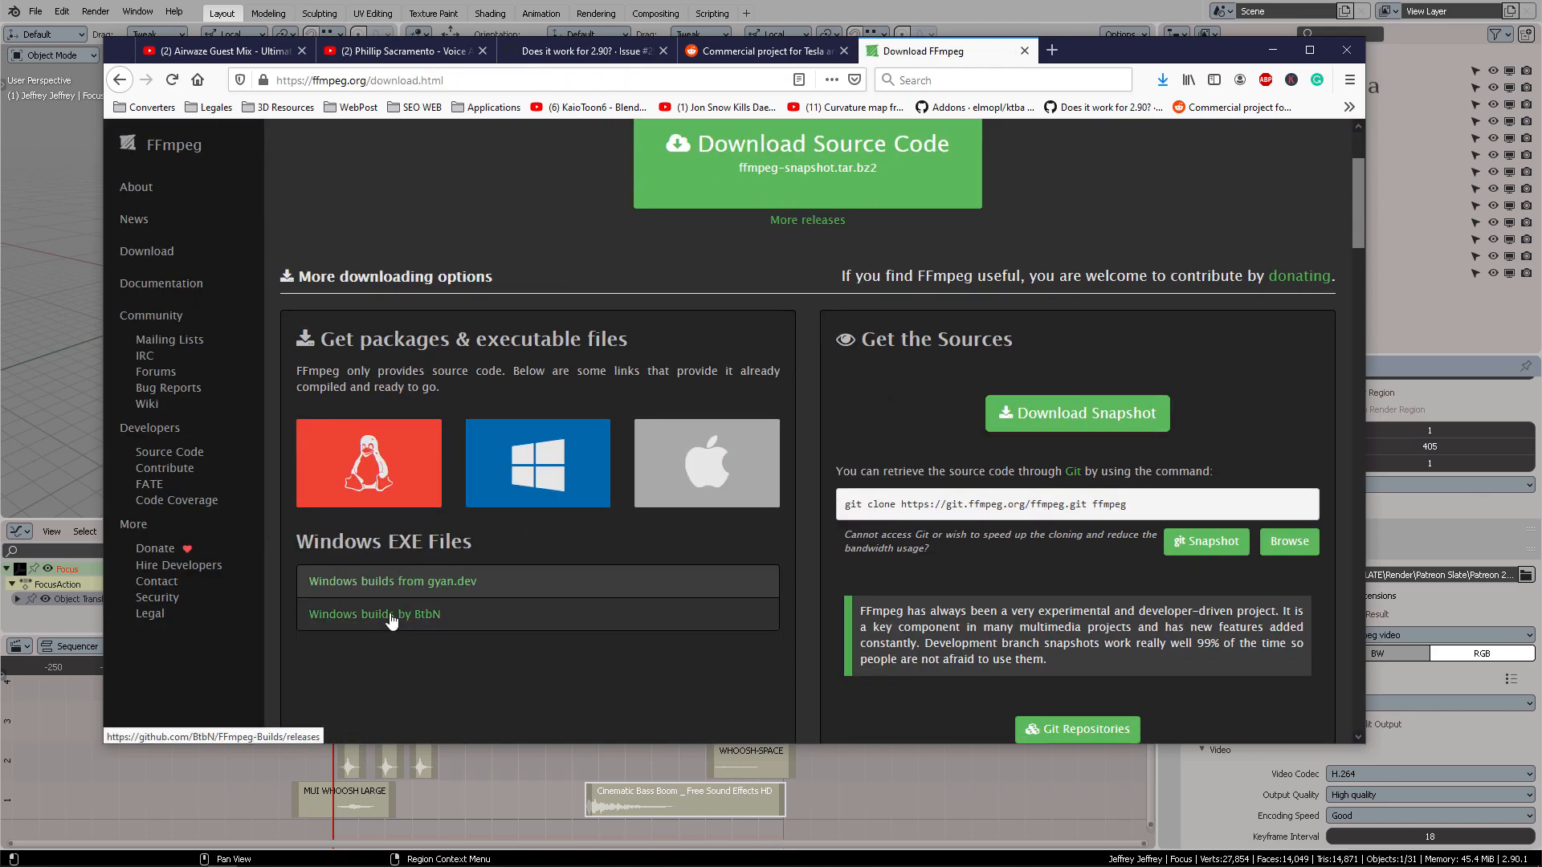
{"action": "left_click", "coordinate": [373, 614]}
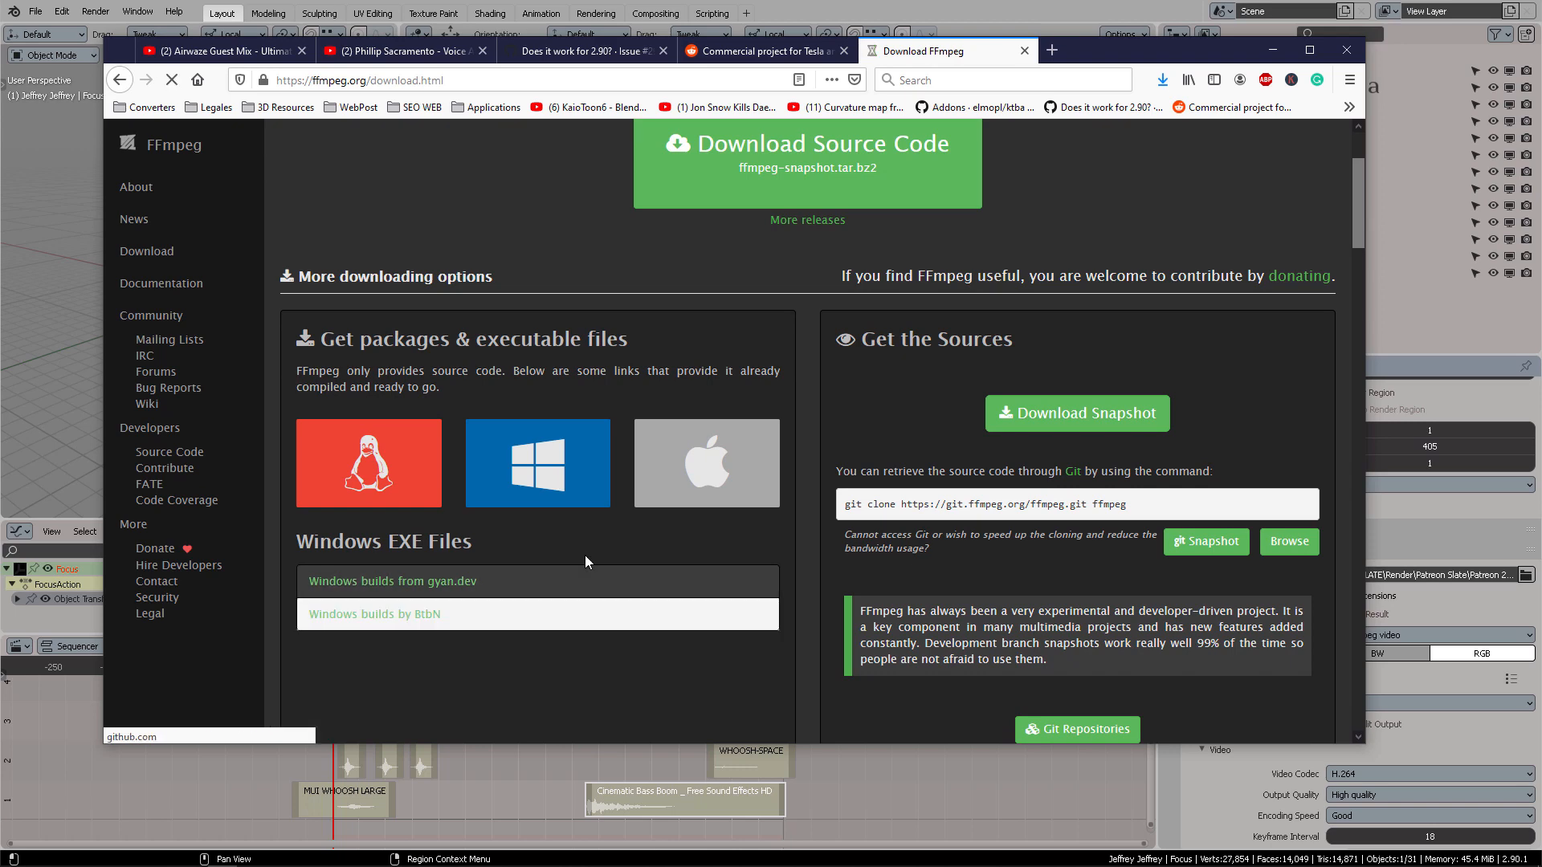
{"action": "left_click", "coordinate": [371, 614]}
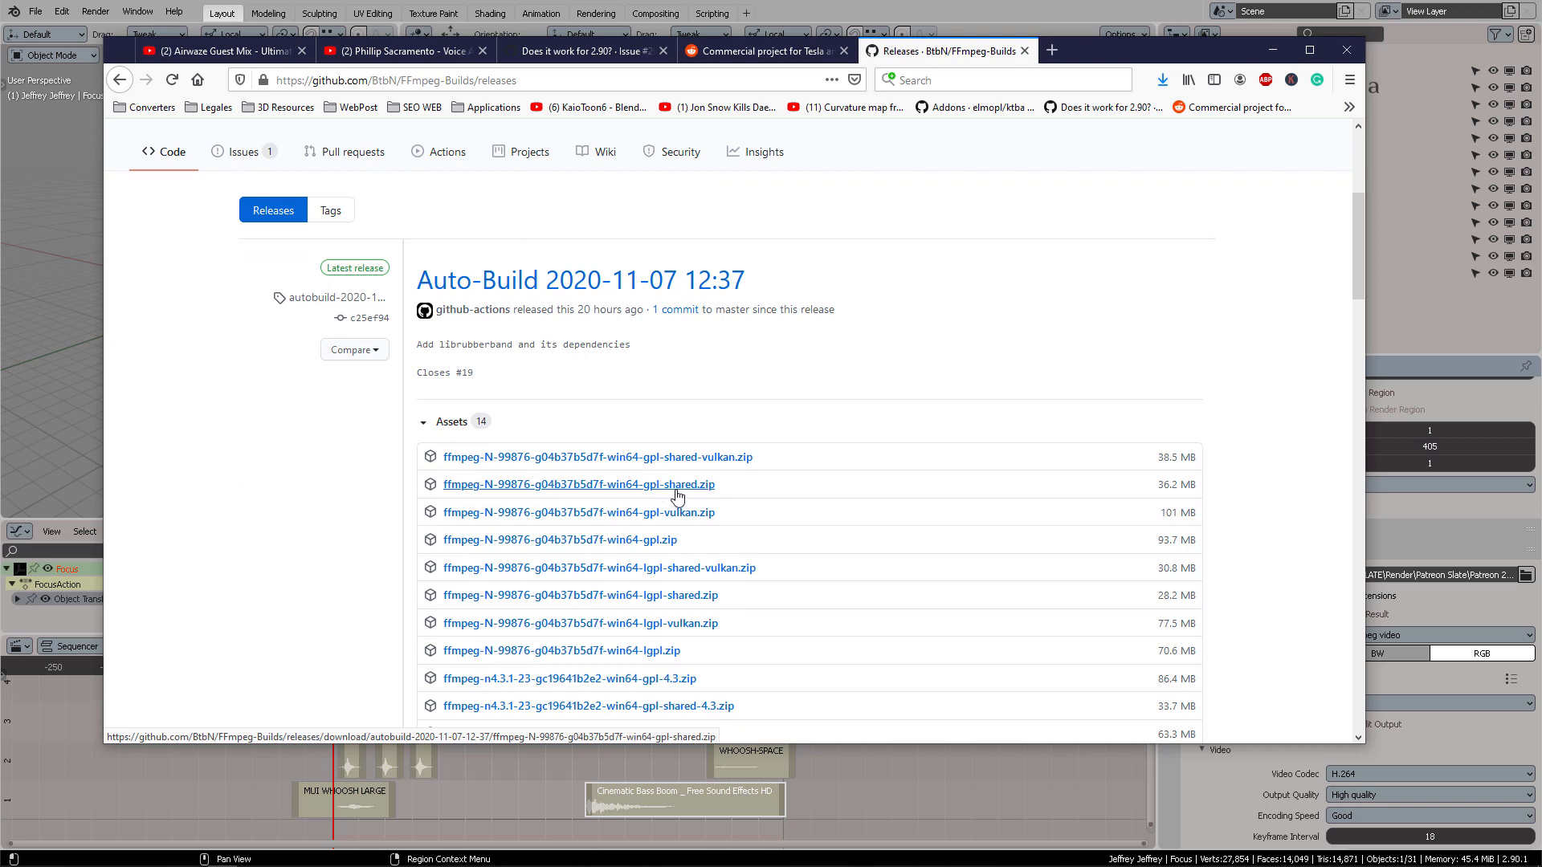
- Download the win64 gpl-shared FFmpeg zip from the FFmpeg-Builds releases page
{"action": "left_click", "coordinate": [578, 483]}
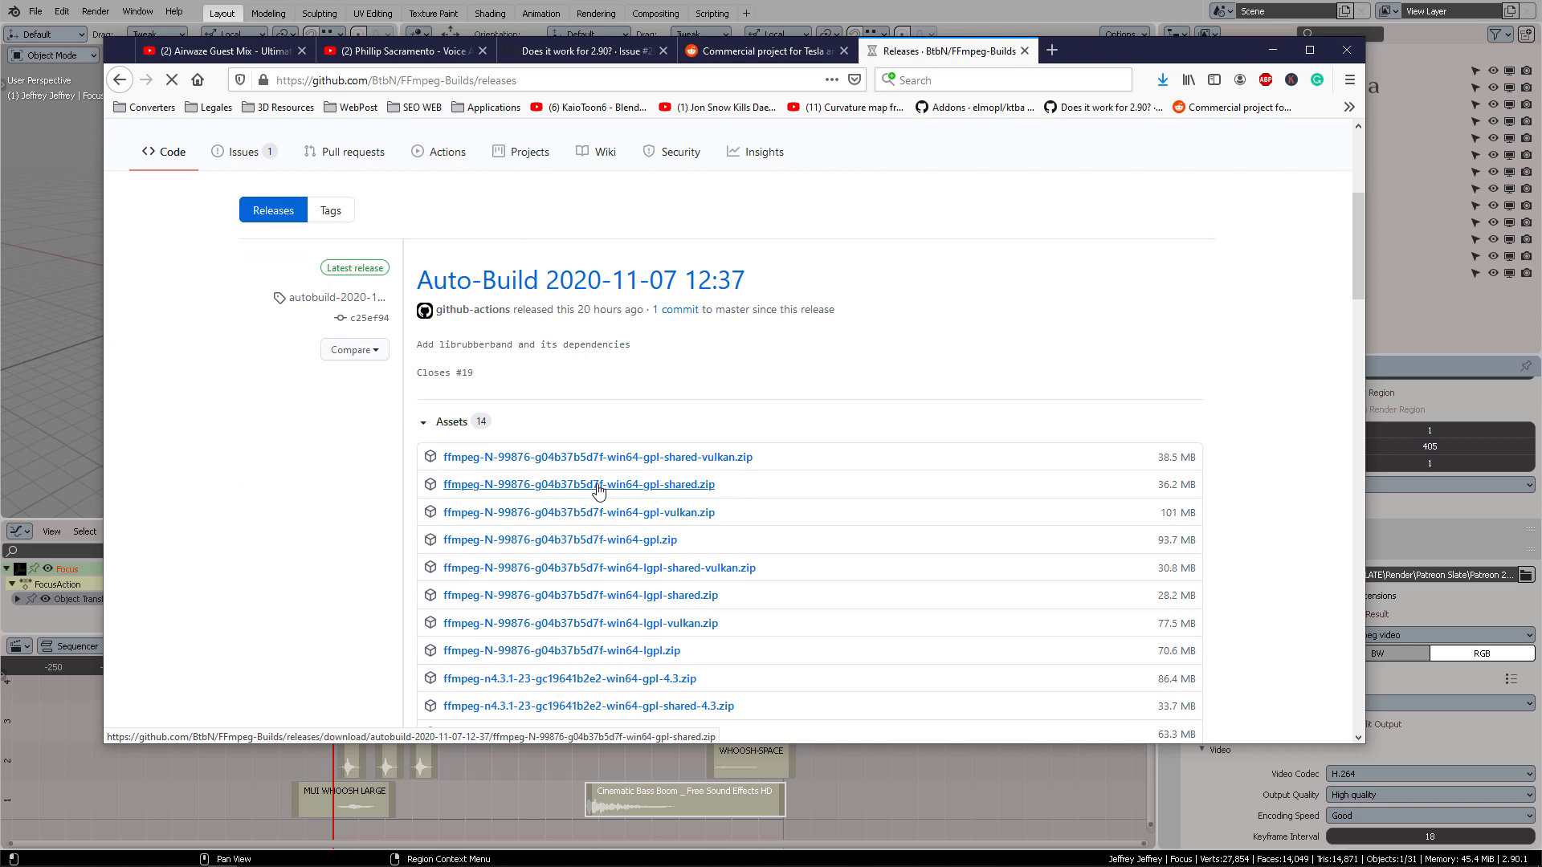
{"action": "left_click", "coordinate": [576, 483]}
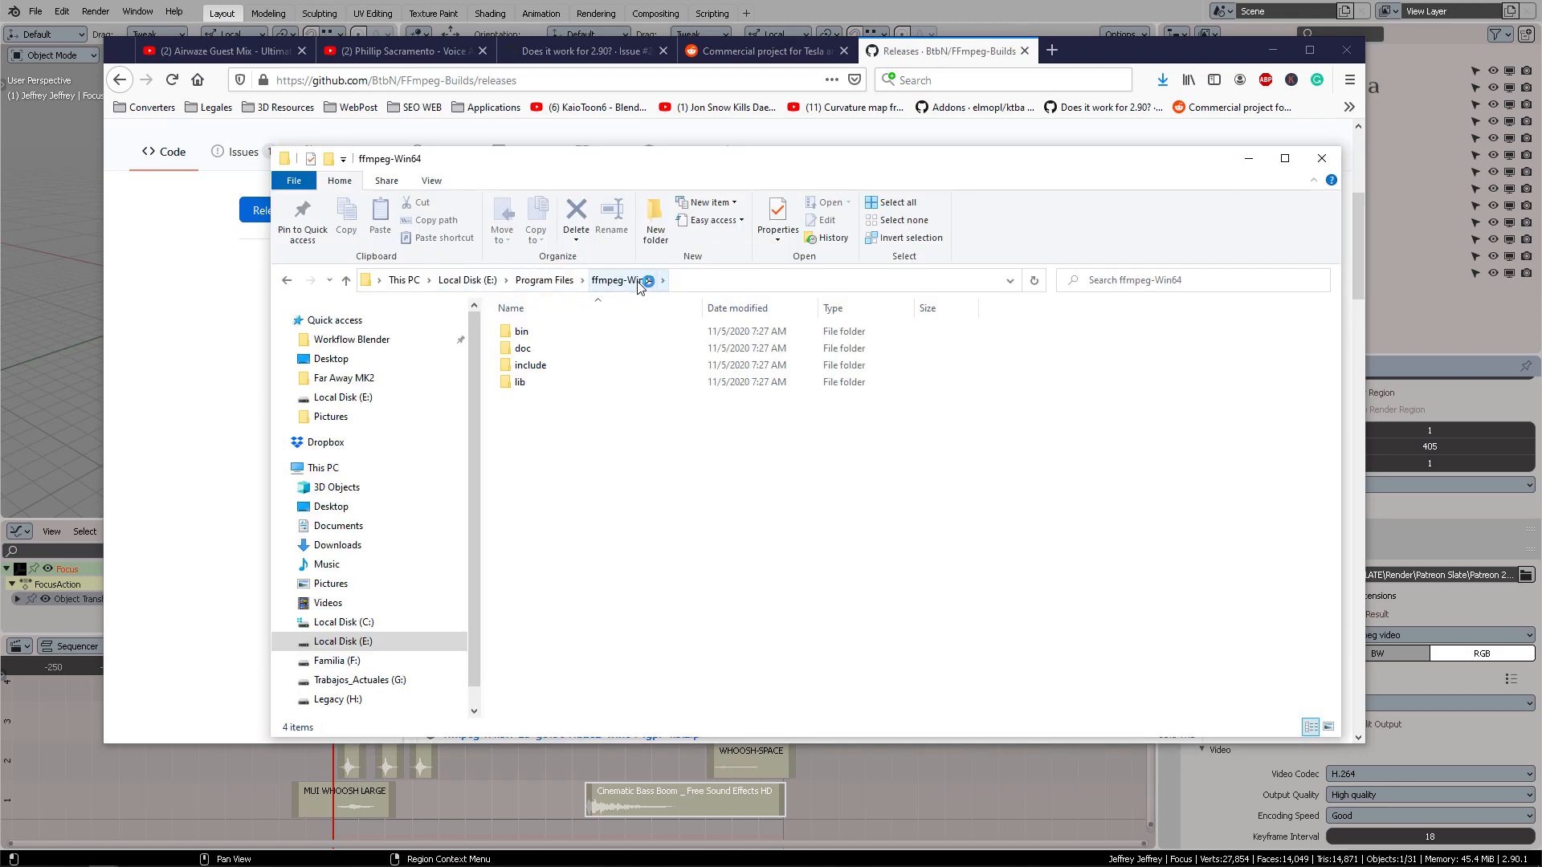
- Open the bin folder of ffmpeg-Win64 to list ffmpeg.exe and its DLLs
{"action": "double_click", "coordinate": [520, 330]}
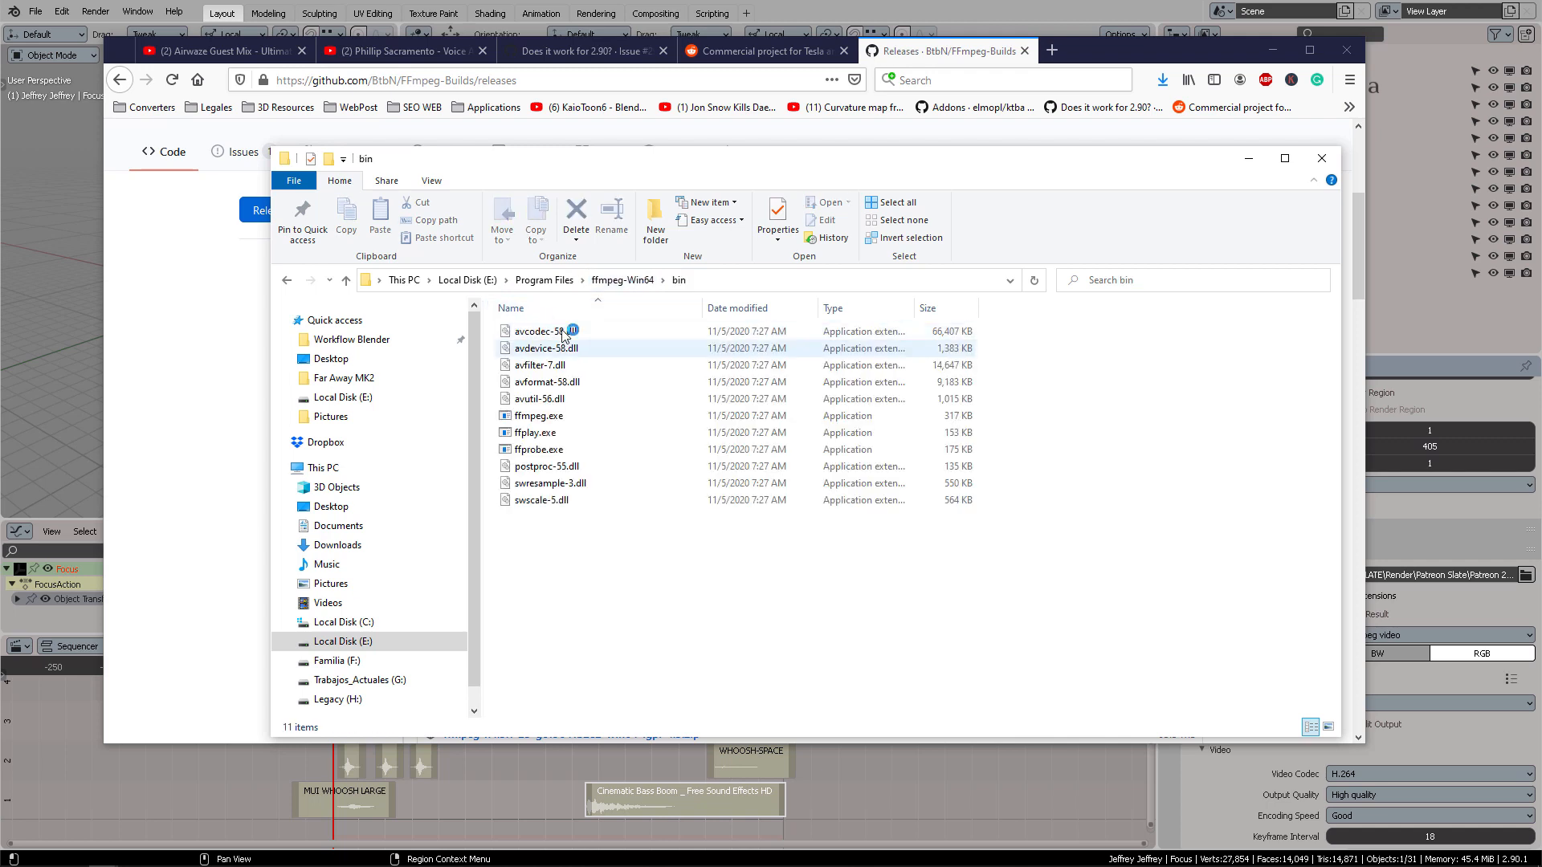
{"action": "left_click", "coordinate": [540, 414]}
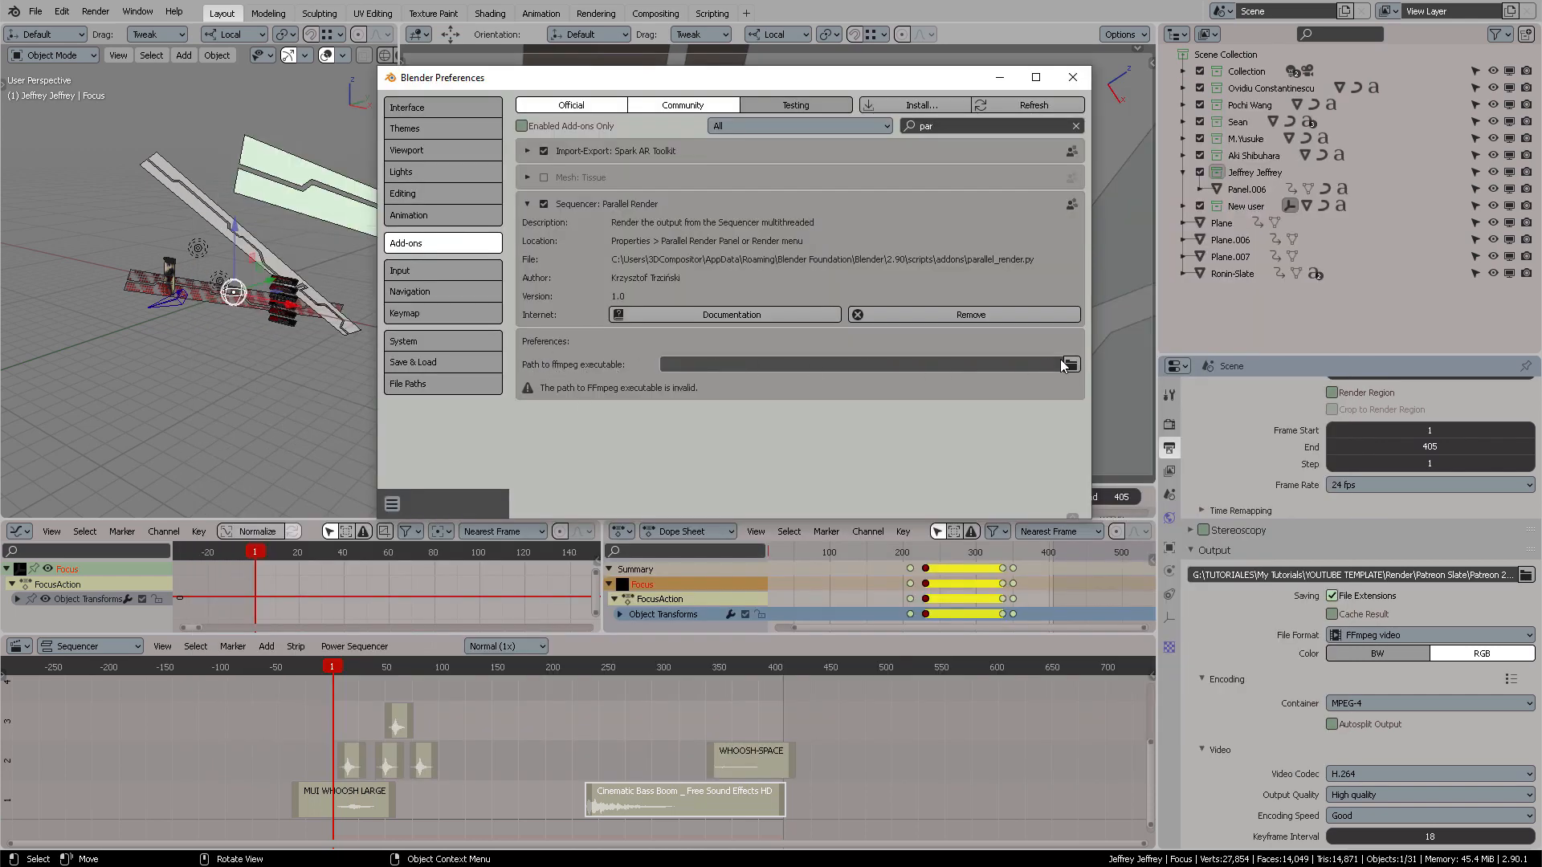
- Set Parallel Render's Path to ffmpeg executable to ffmpeg.exe in the bin folder and close Preferences
{"action": "left_click", "coordinate": [1071, 365]}
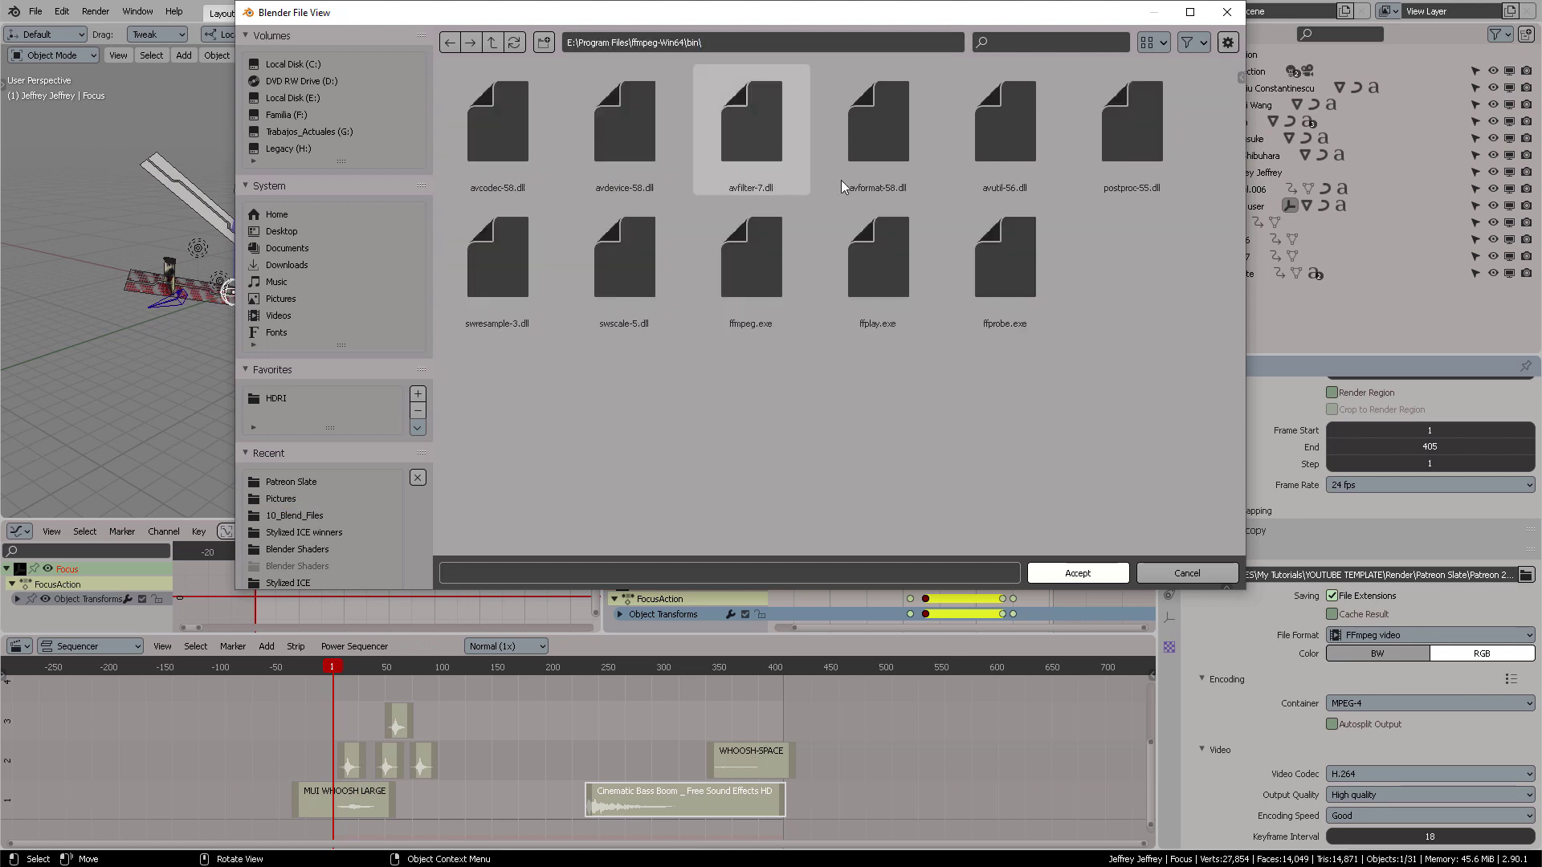
{"action": "left_click", "coordinate": [750, 260]}
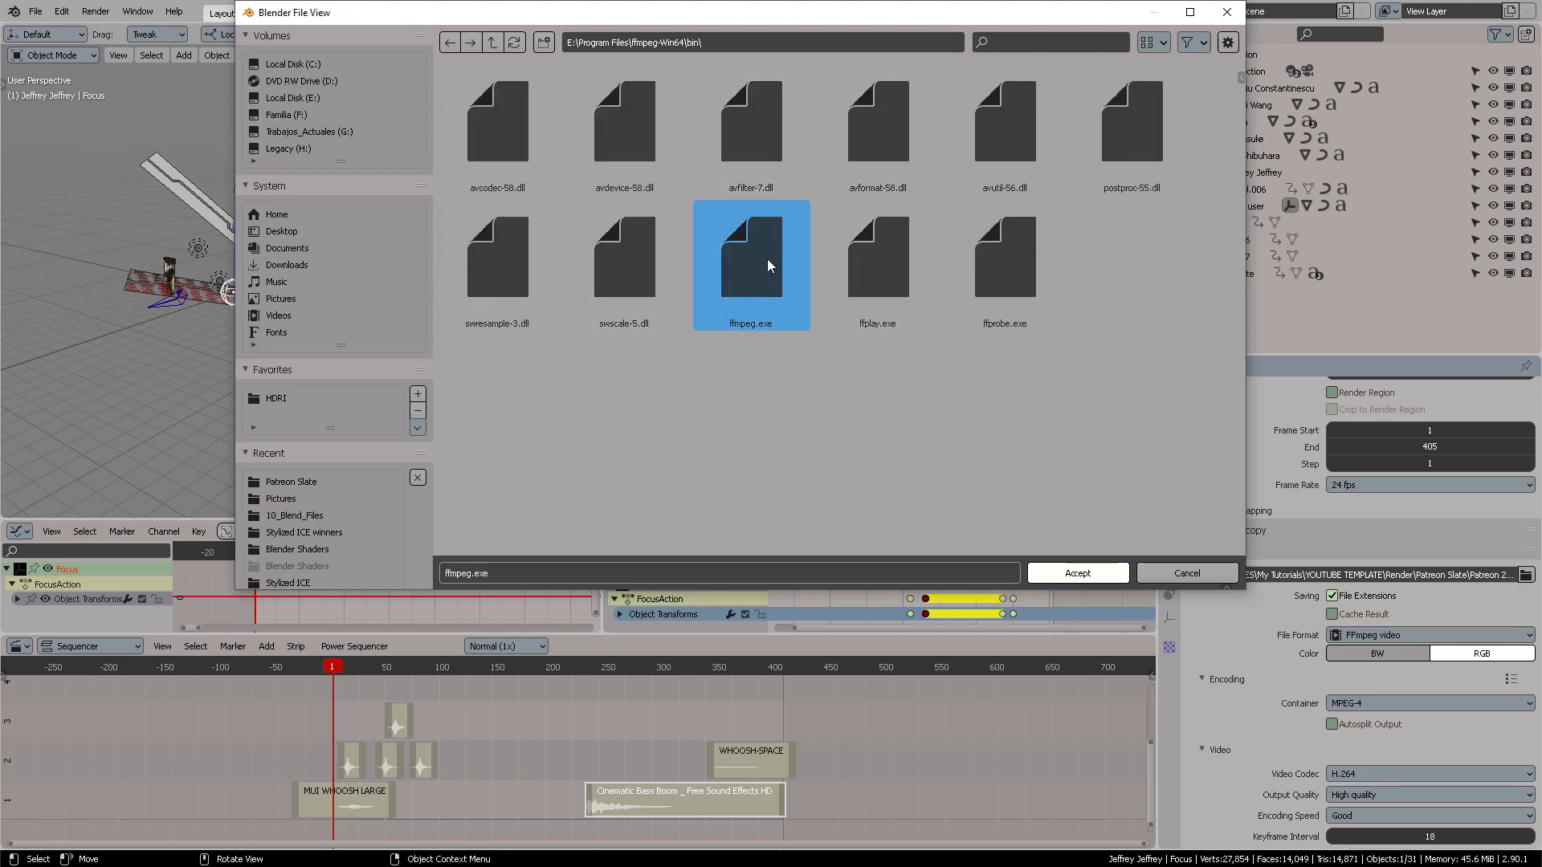
{"action": "left_click", "coordinate": [1076, 571]}
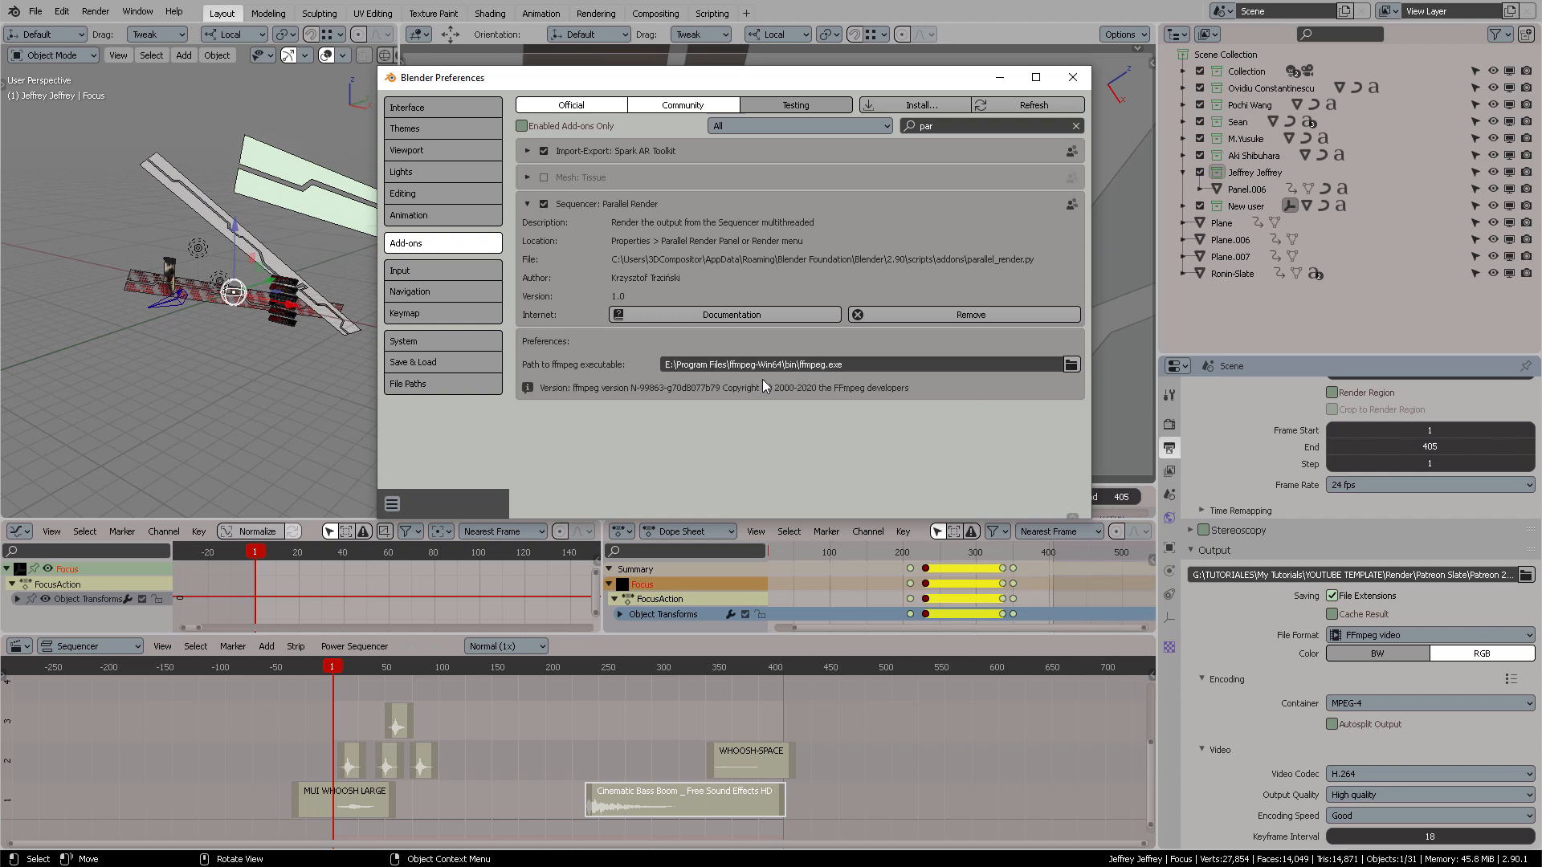
{"action": "mouse_move", "coordinate": [553, 397]}
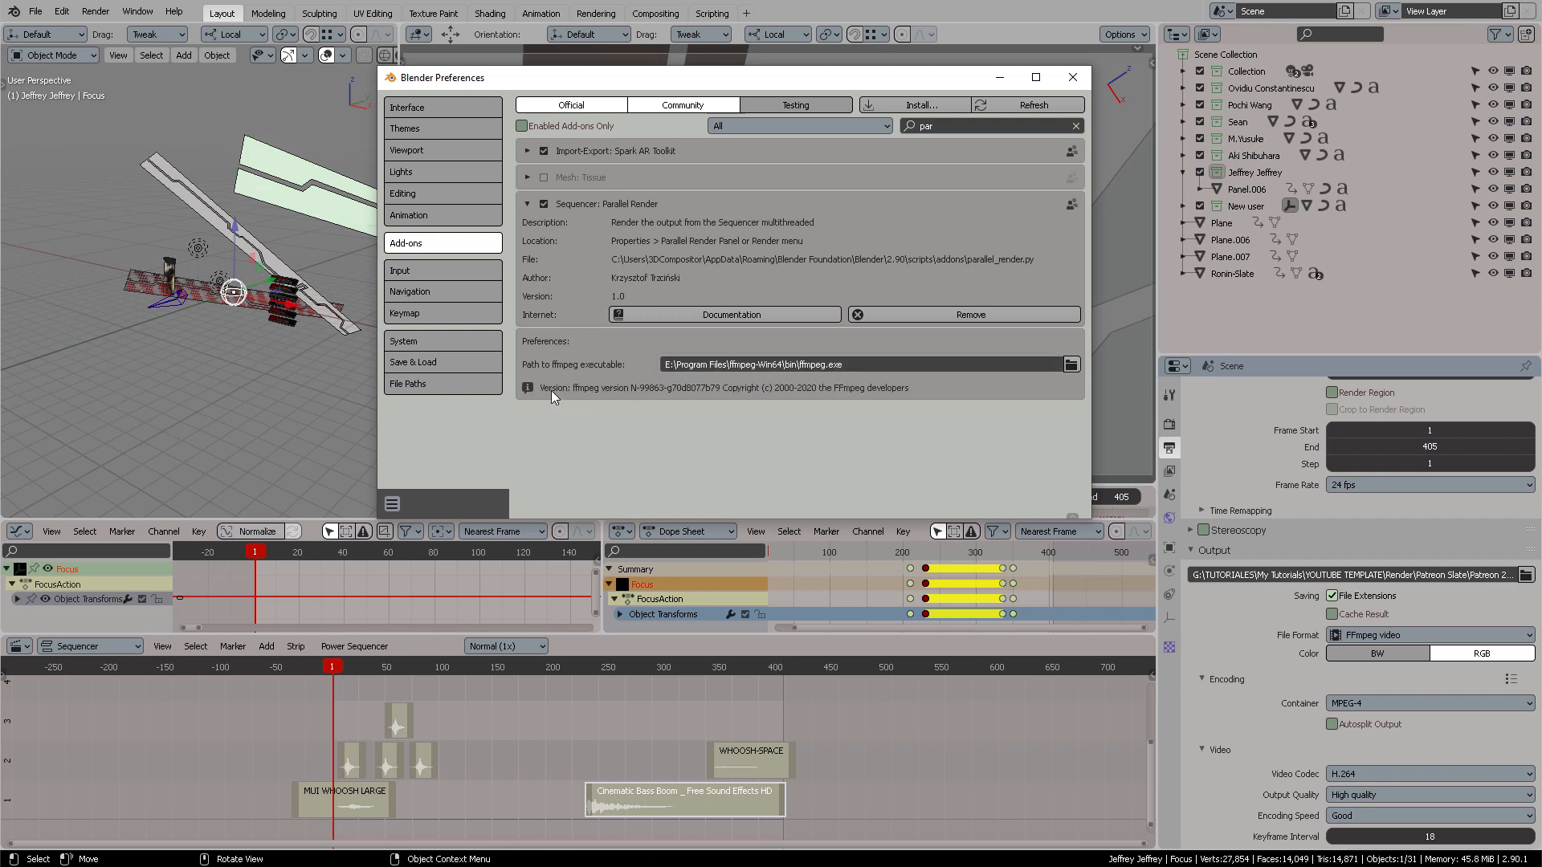
{"action": "mouse_move", "coordinate": [589, 395]}
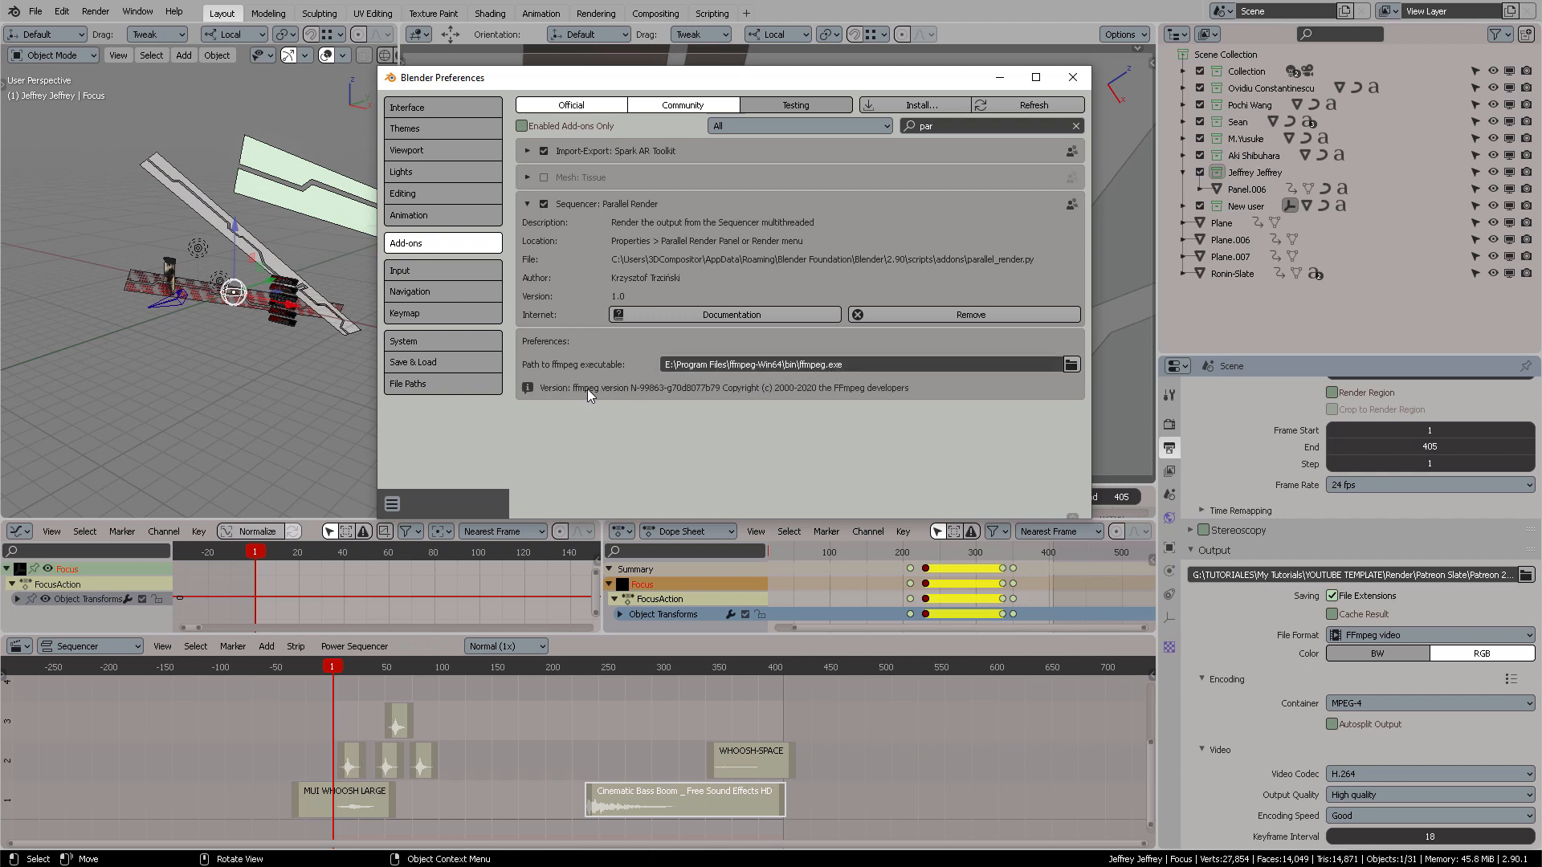
{"action": "mouse_move", "coordinate": [644, 398]}
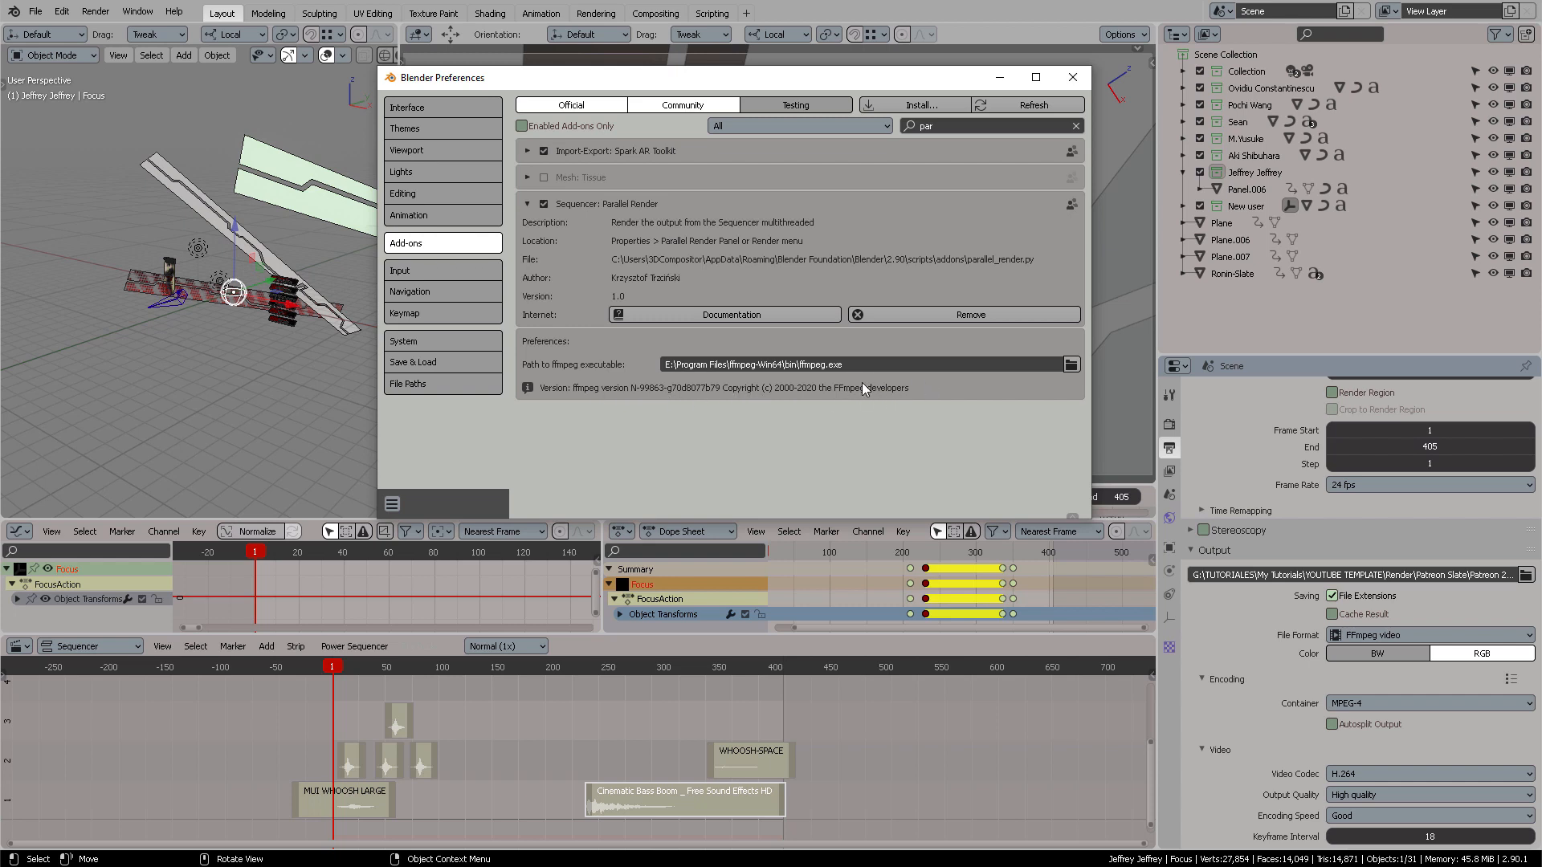
{"action": "left_click", "coordinate": [1071, 77]}
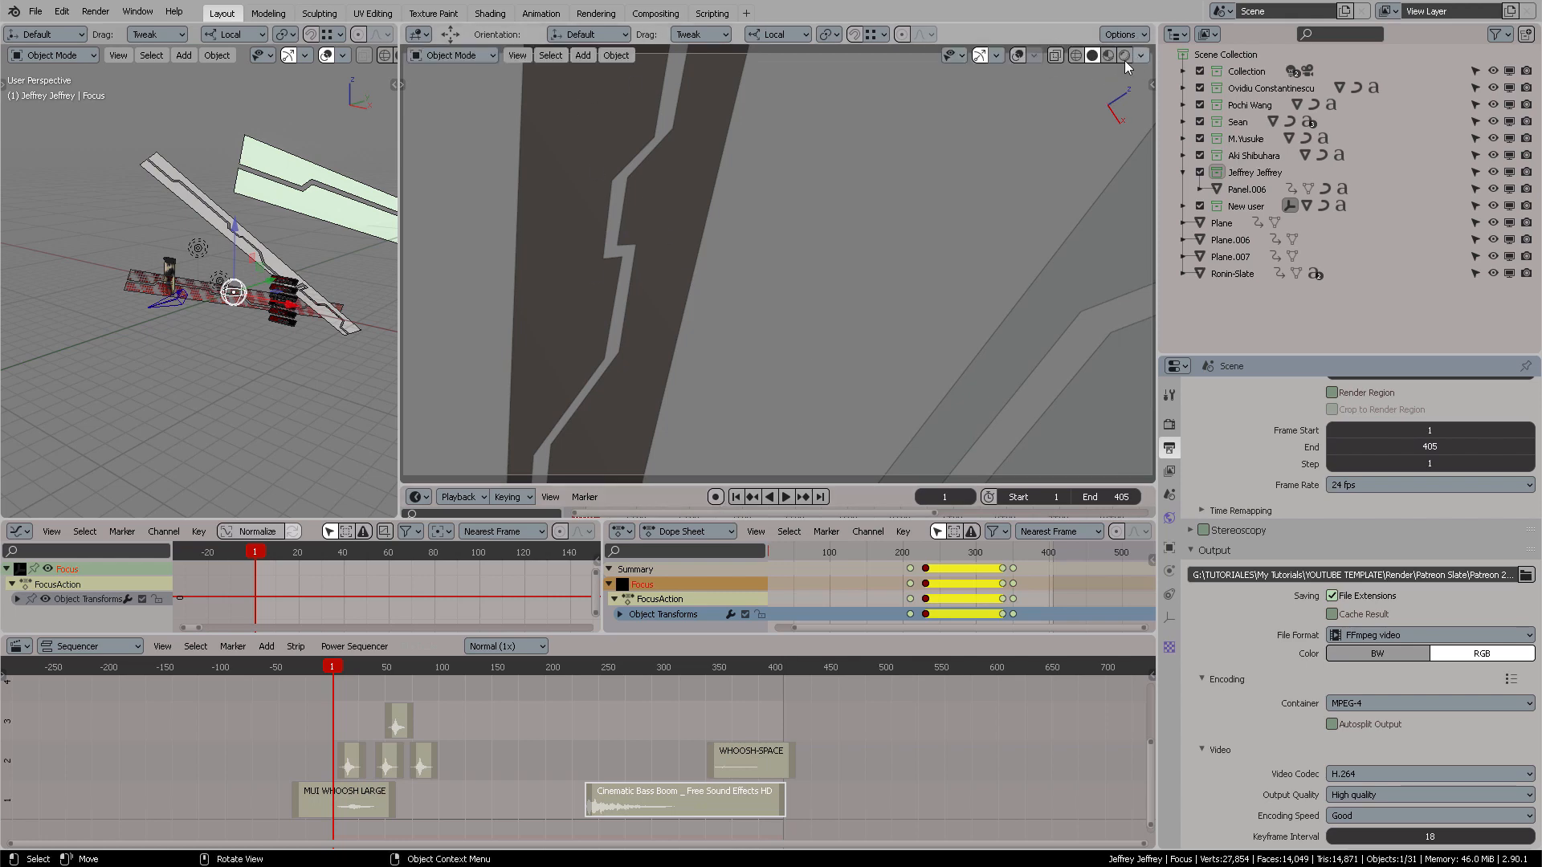
- Play the slate animation in Rendered camera shading through the name cards and question-mark banner
{"action": "left_click", "coordinate": [1123, 54]}
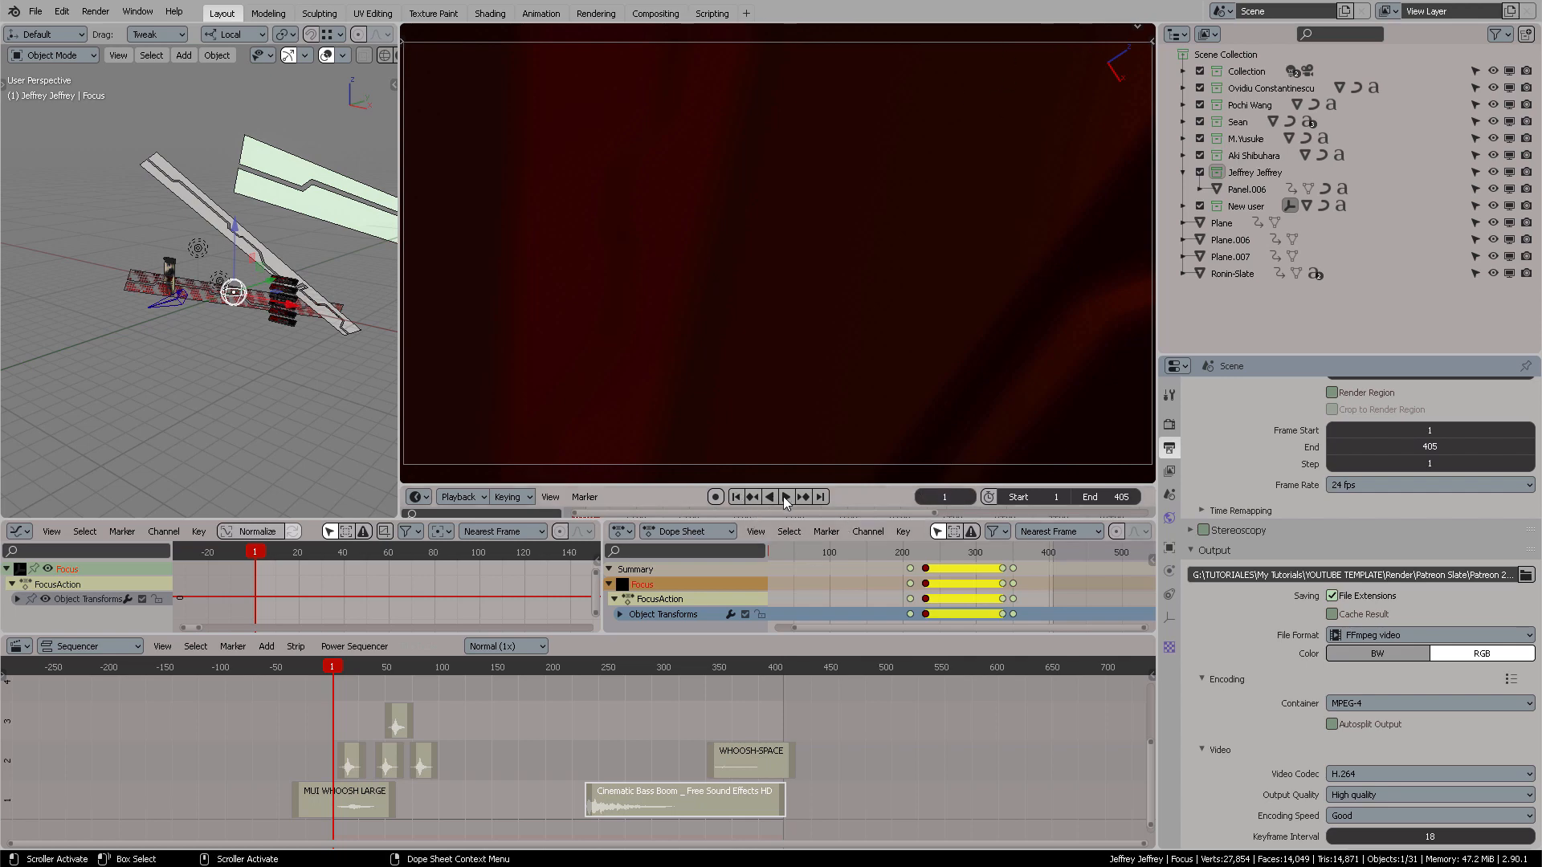
{"action": "left_click", "coordinate": [776, 496]}
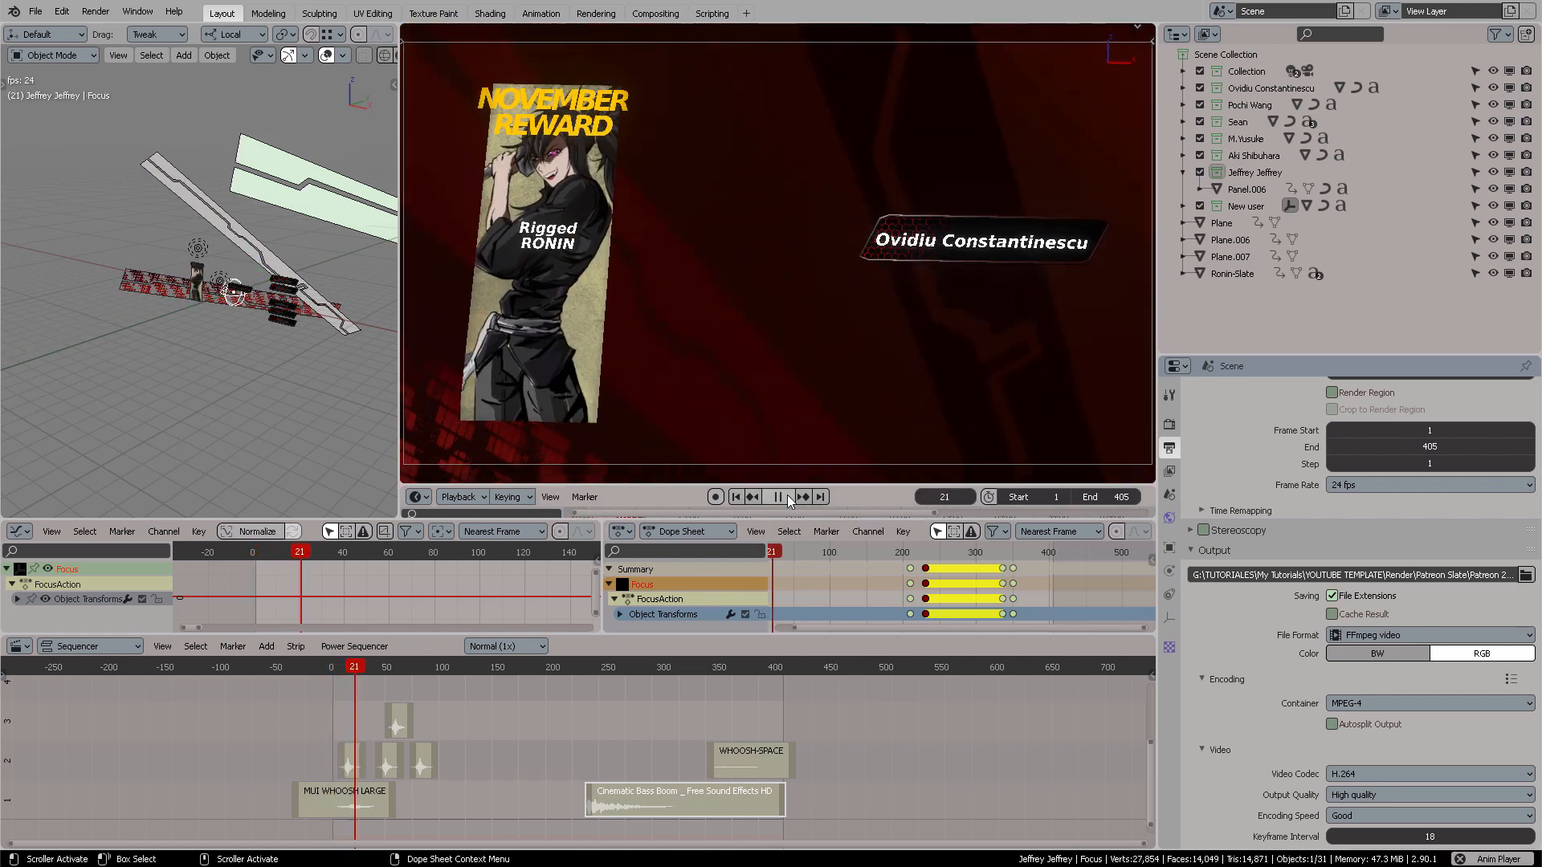
{"action": "left_click", "coordinate": [775, 497]}
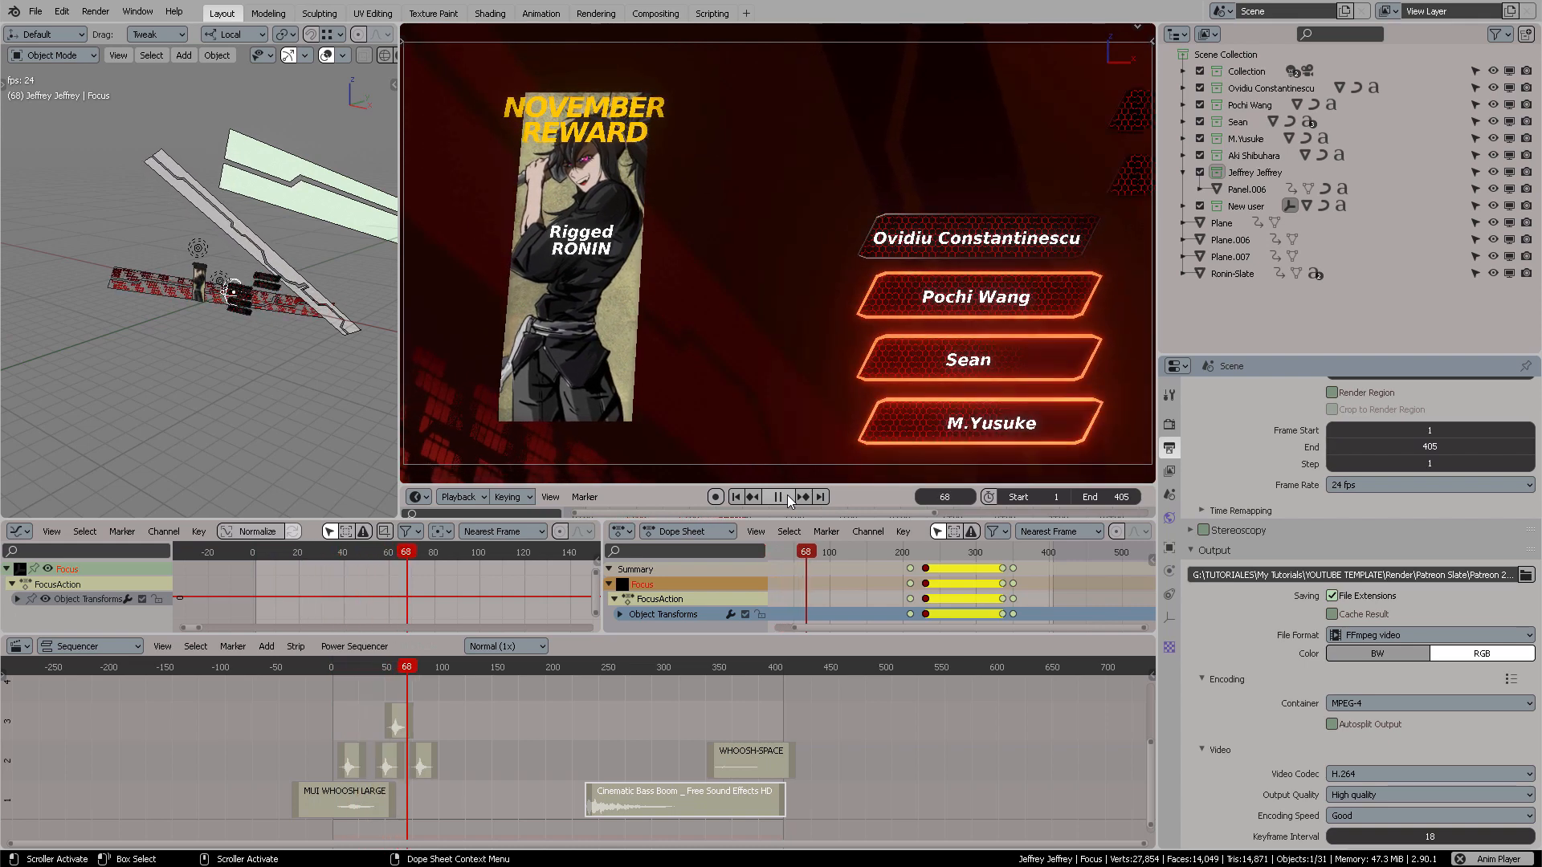
{"action": "left_click", "coordinate": [776, 496]}
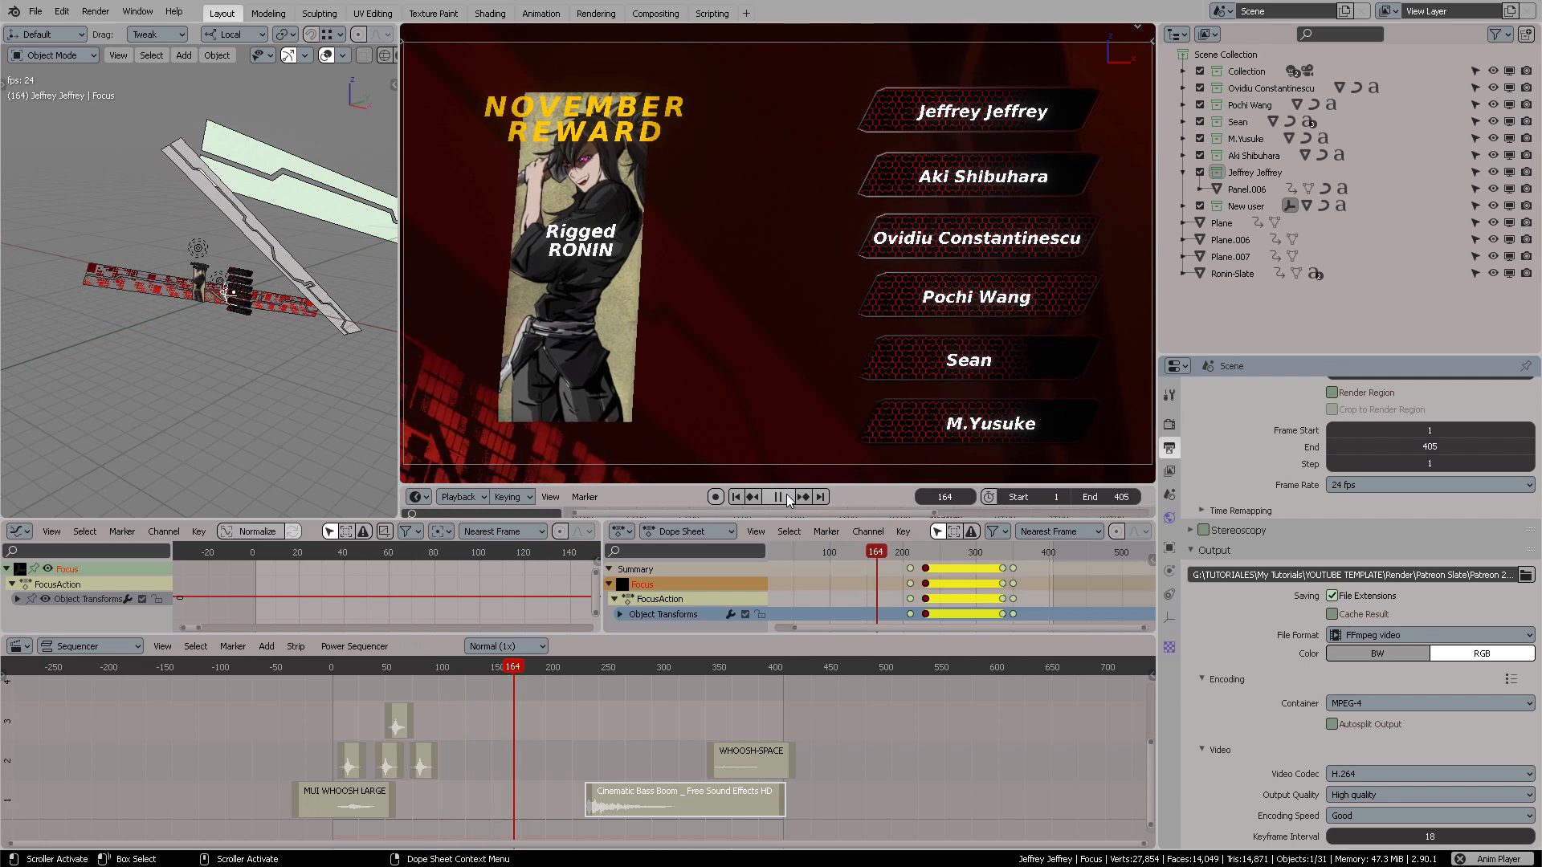
{"action": "left_click", "coordinate": [776, 496]}
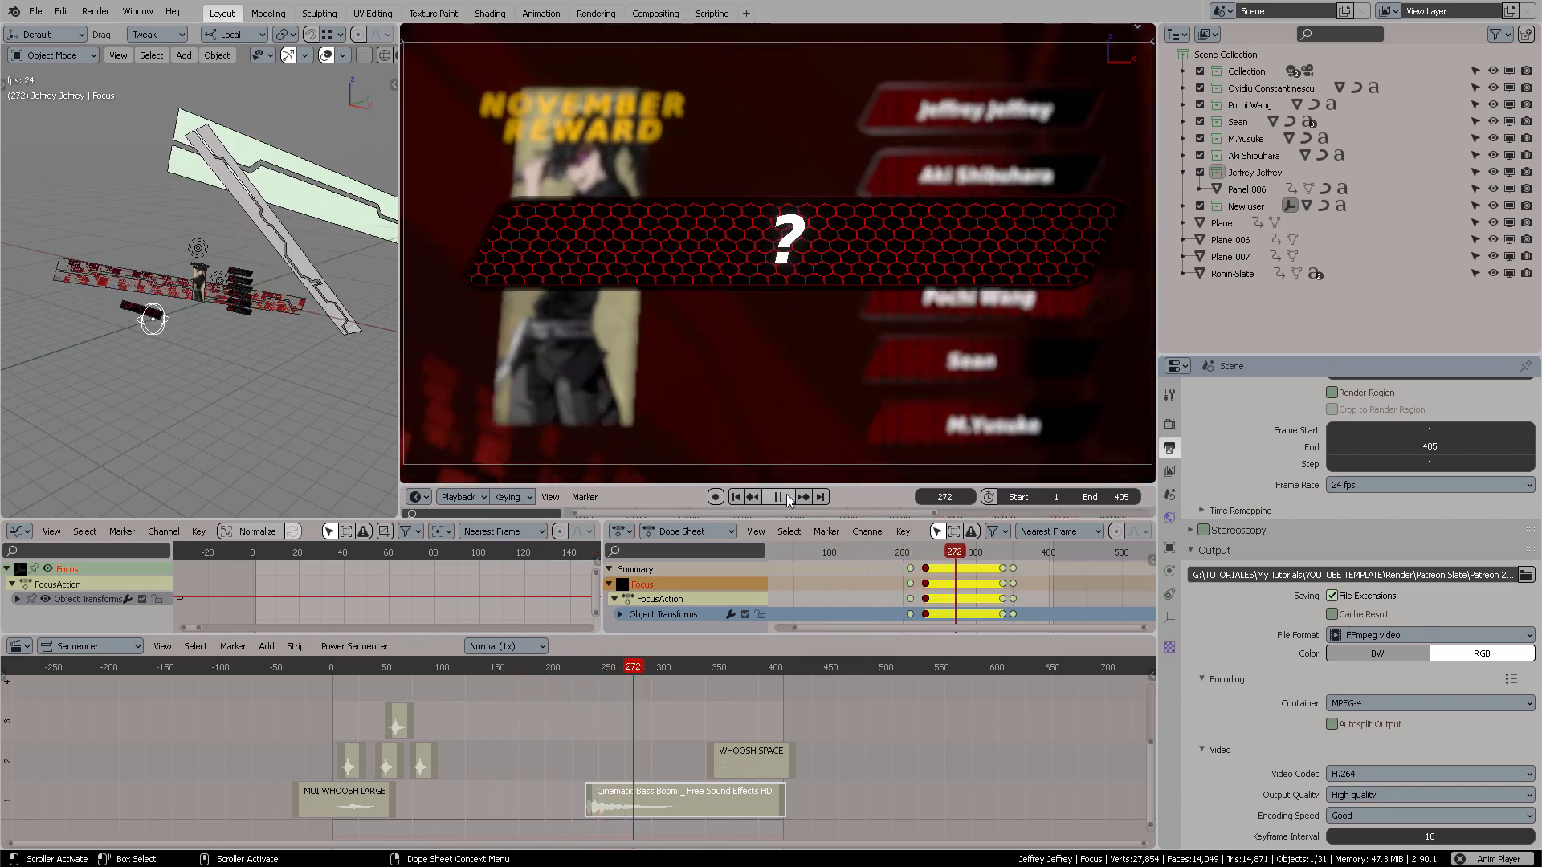
{"action": "left_click", "coordinate": [776, 497]}
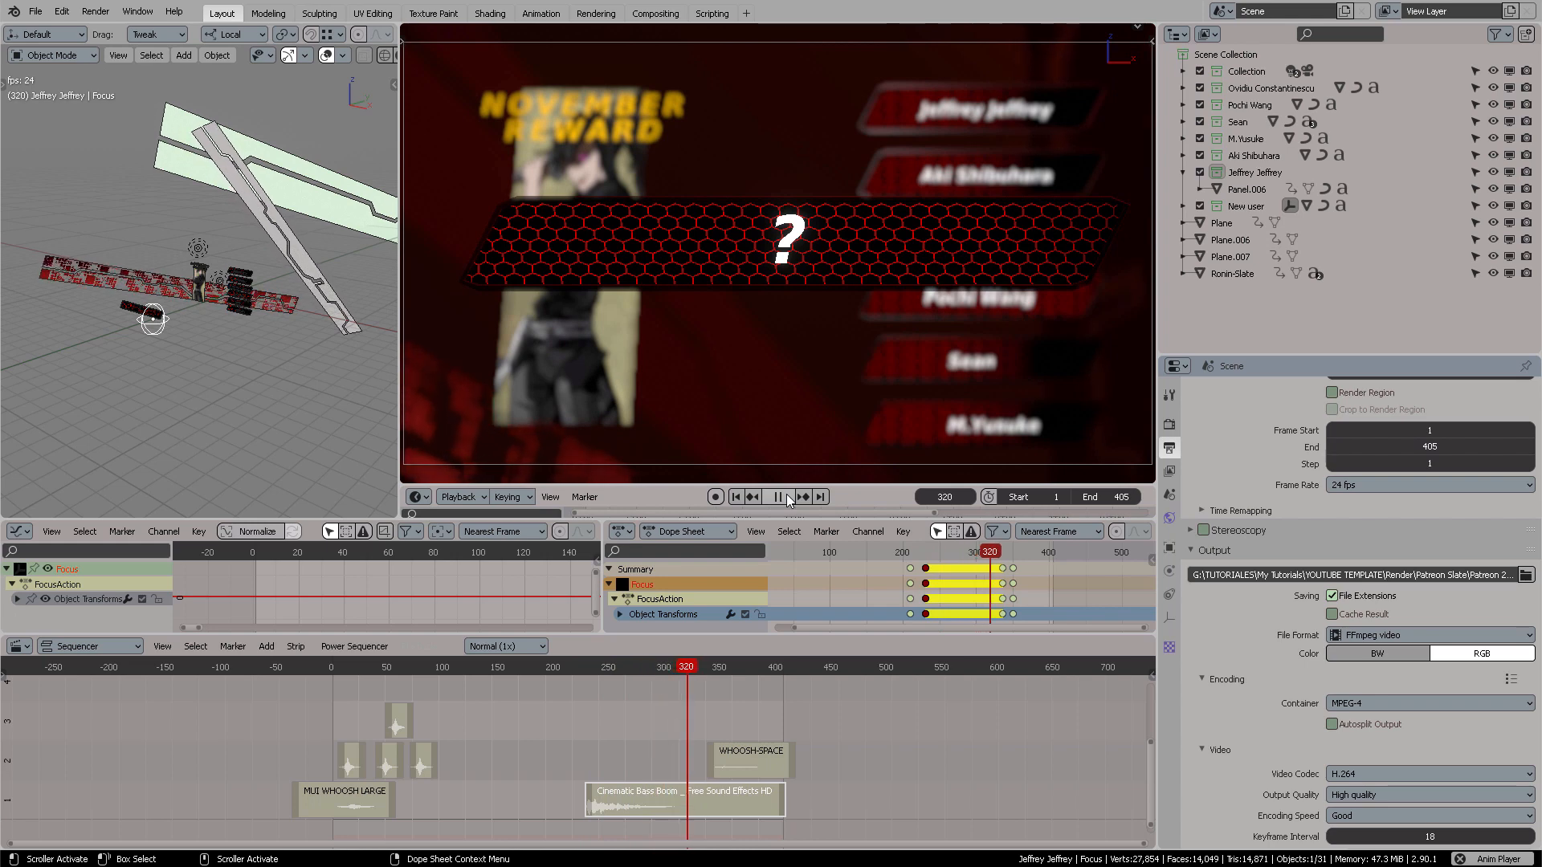
{"action": "left_click", "coordinate": [776, 496]}
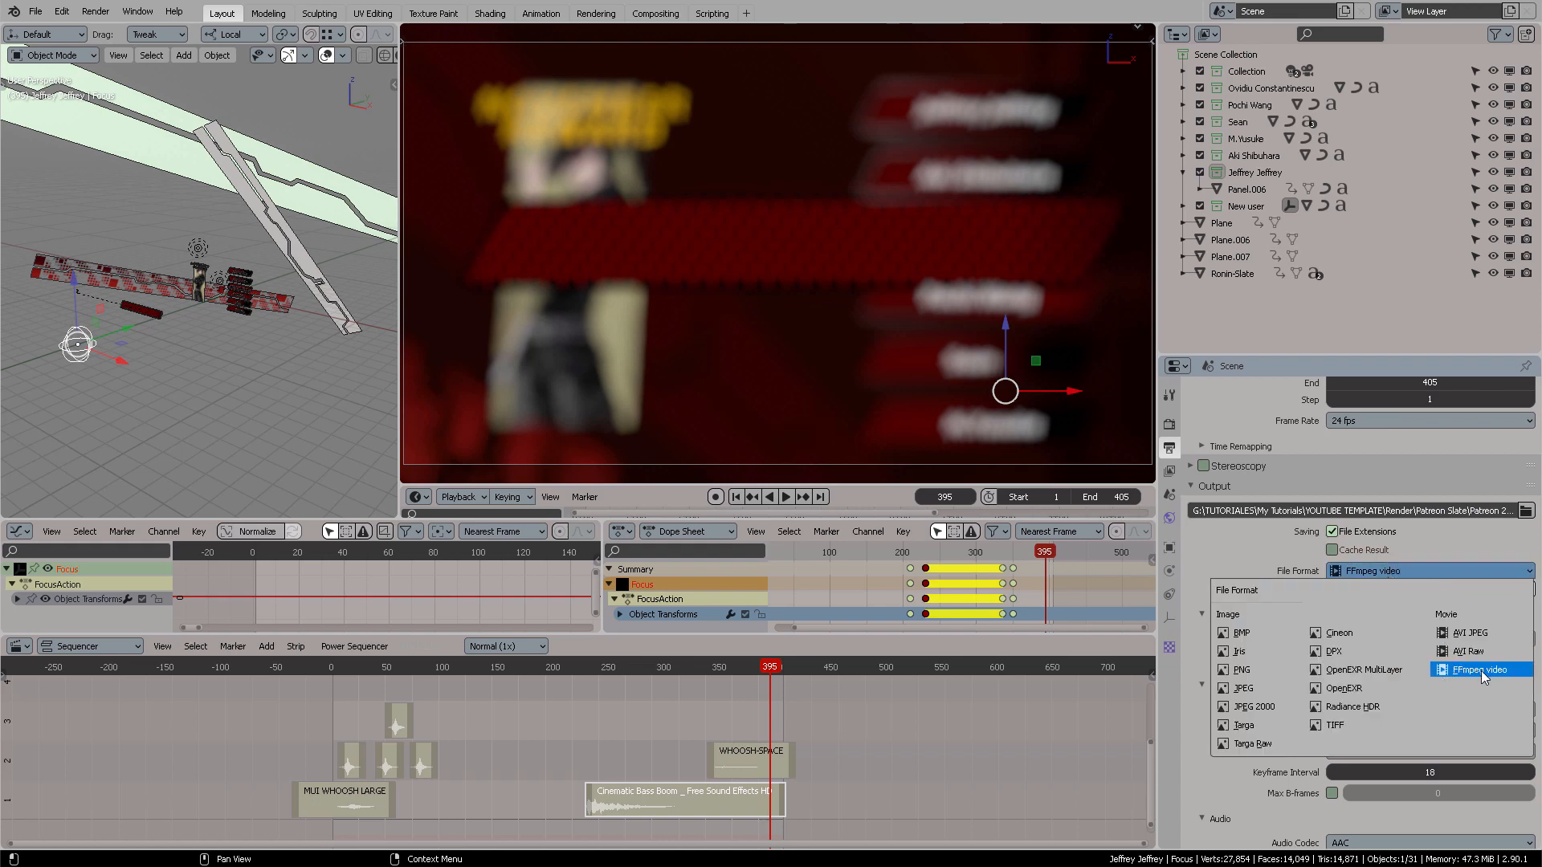
- Set output to FFmpeg video with Good encoding speed and review Parallel Render's 11-instance, 300-frame batch size
{"action": "left_click", "coordinate": [1477, 670]}
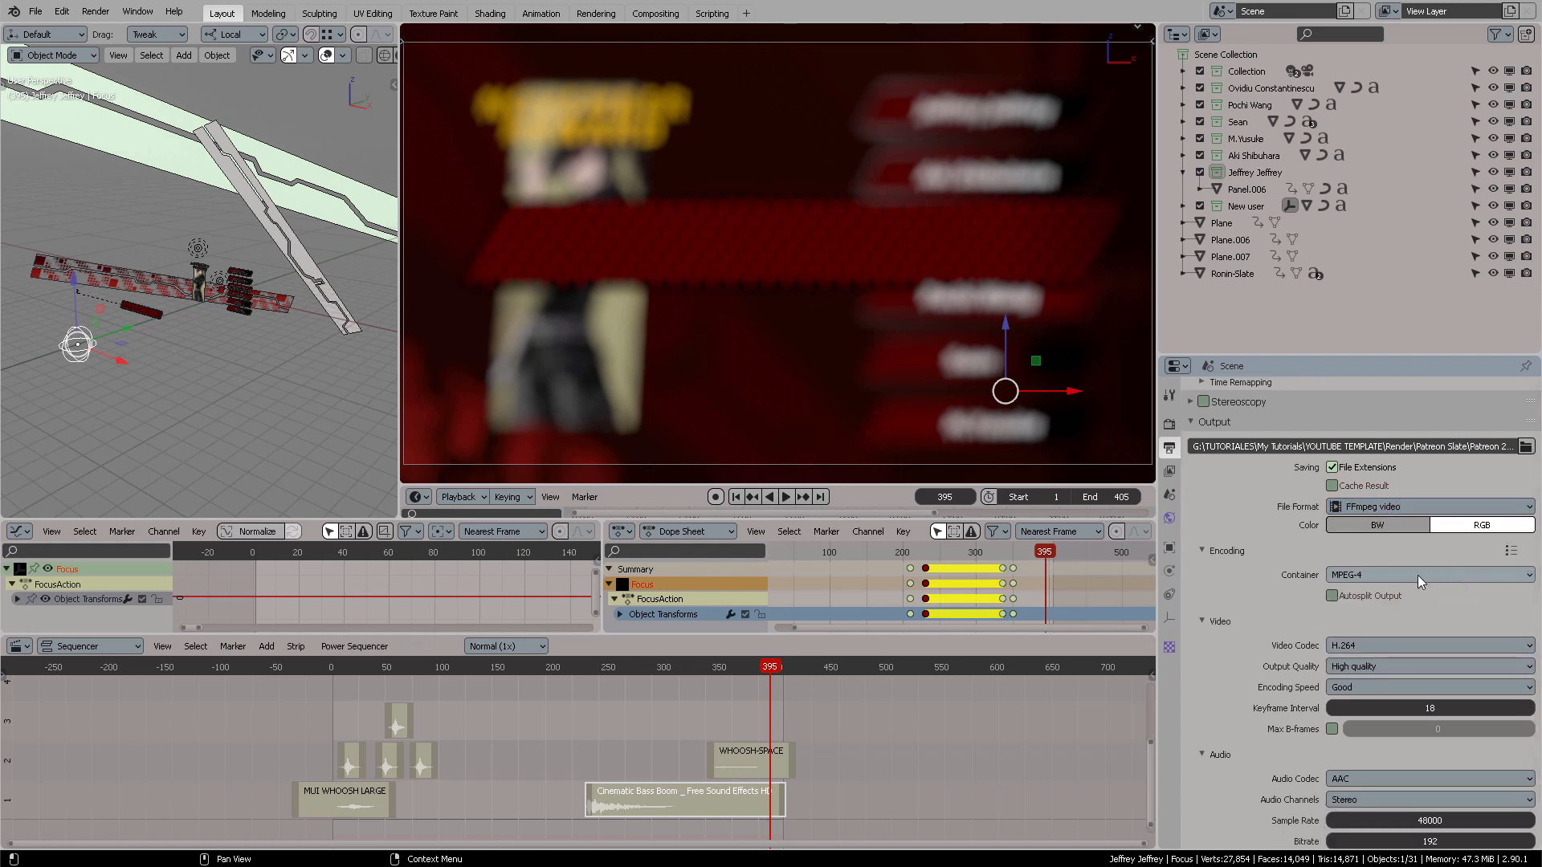
{"action": "scroll", "scroll_direction": "down", "scroll_amount": 3}
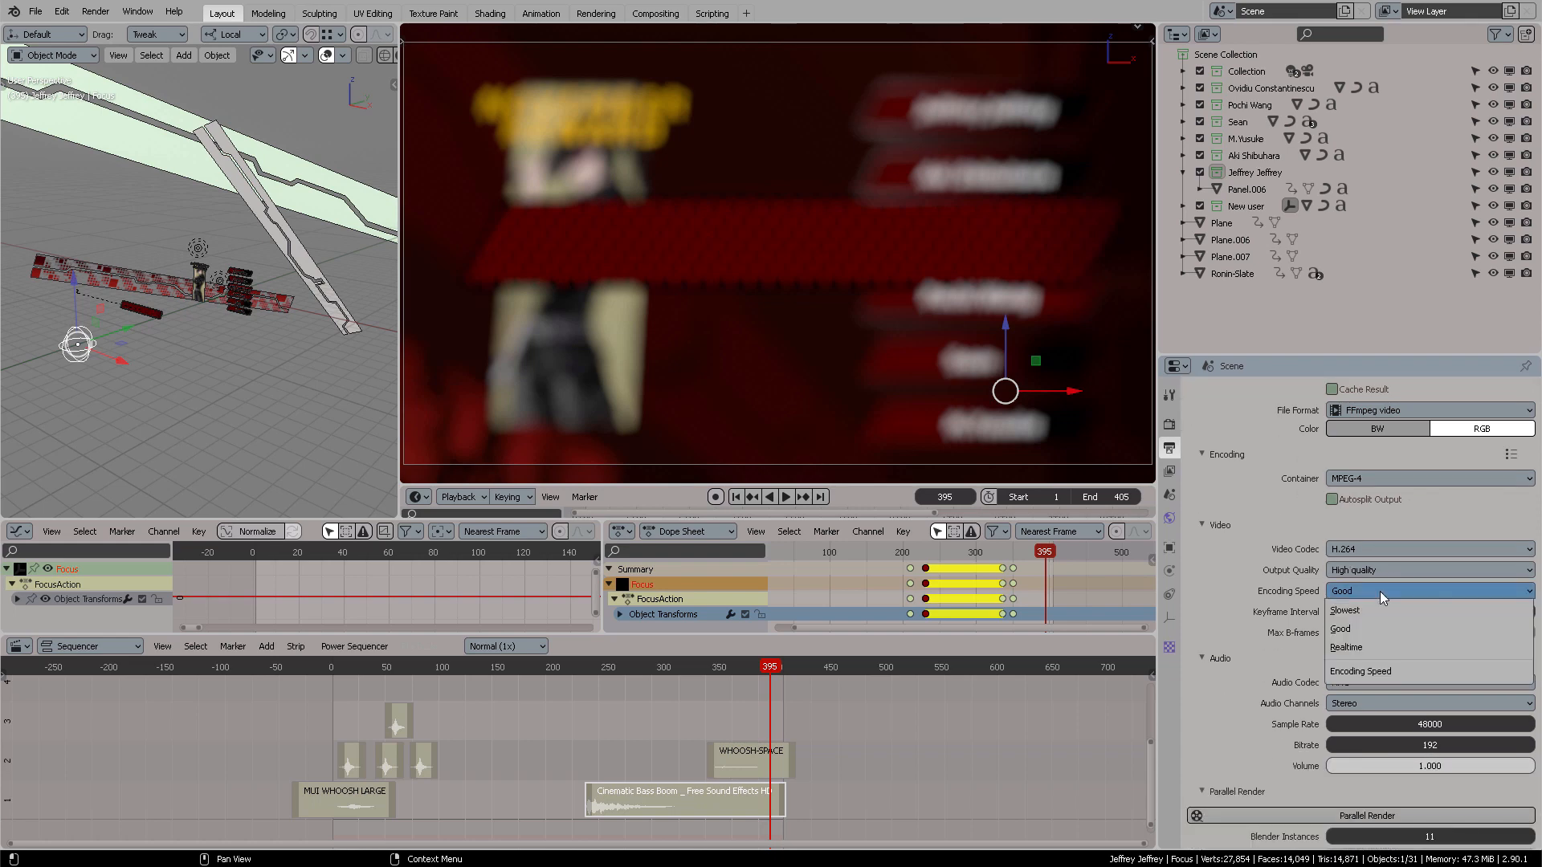
{"action": "mouse_move", "coordinate": [1382, 629]}
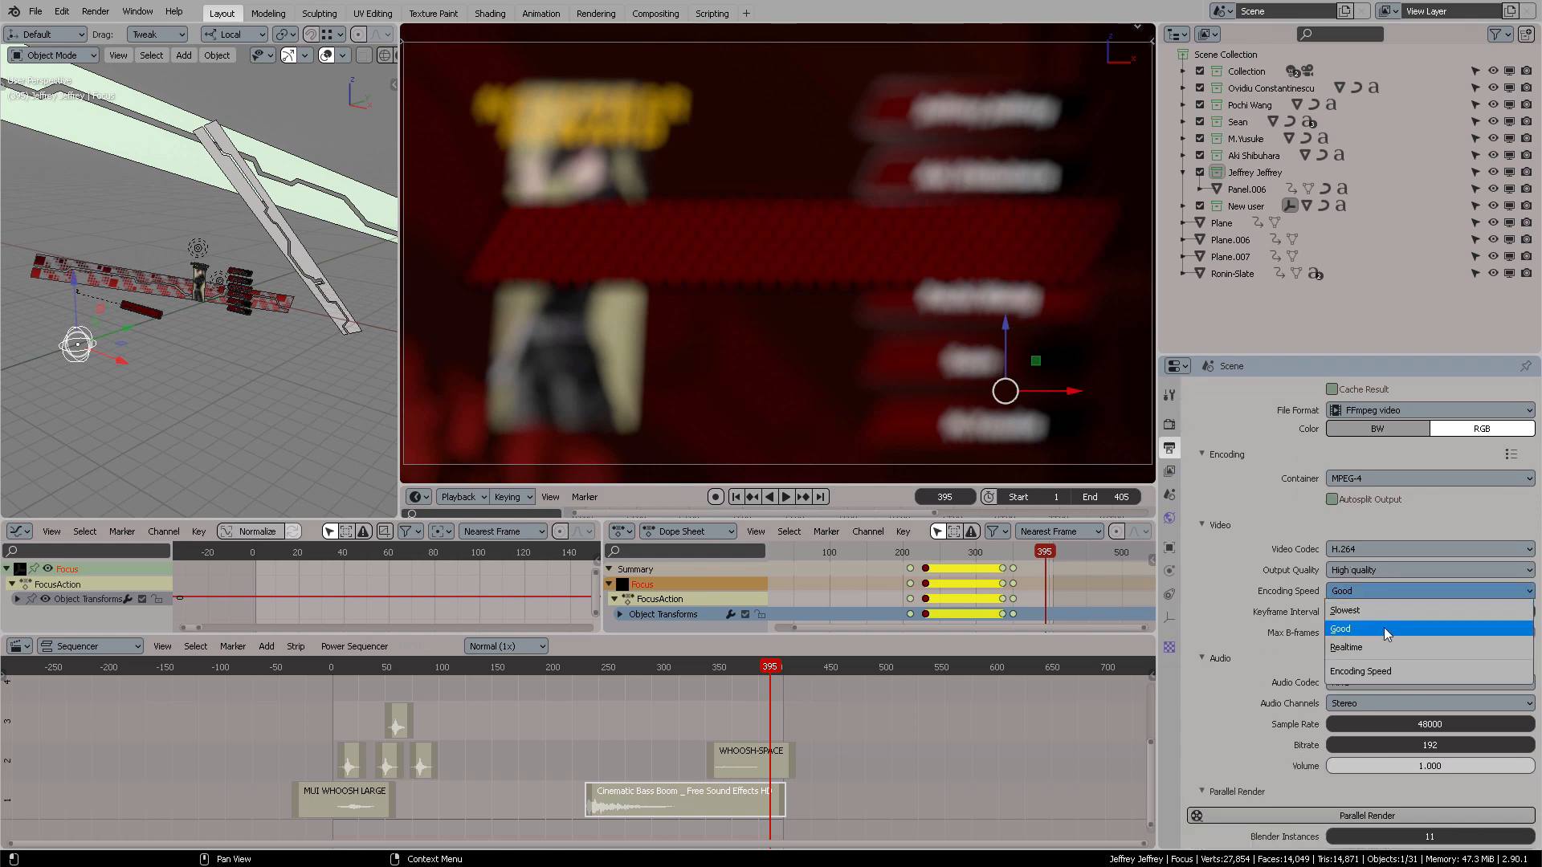
{"action": "left_click", "coordinate": [1339, 628]}
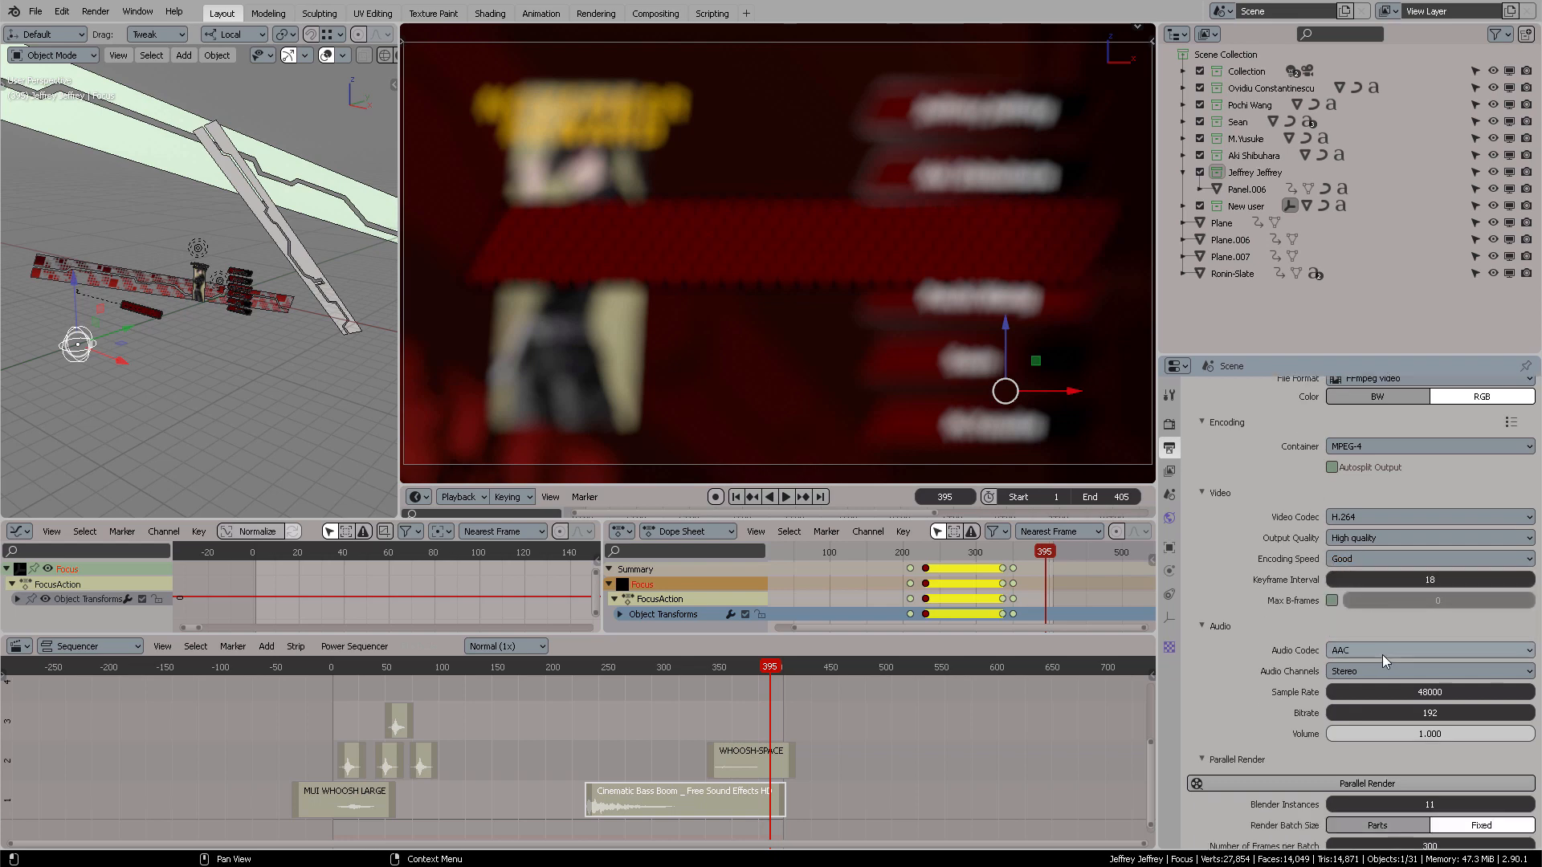
{"action": "scroll", "scroll_direction": "down", "scroll_amount": 3}
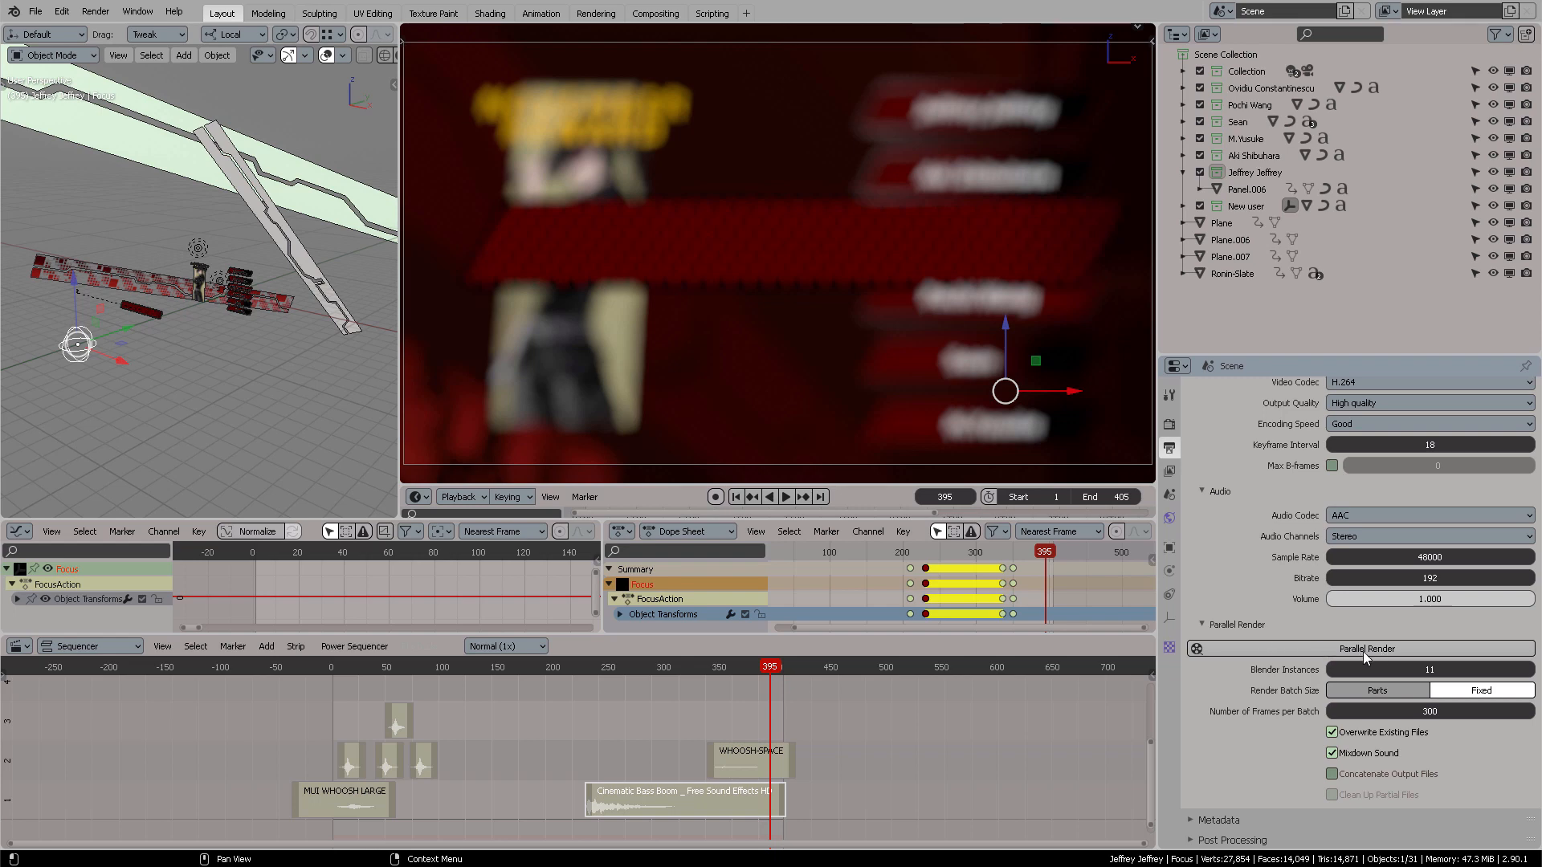
{"action": "mouse_move", "coordinate": [1429, 669]}
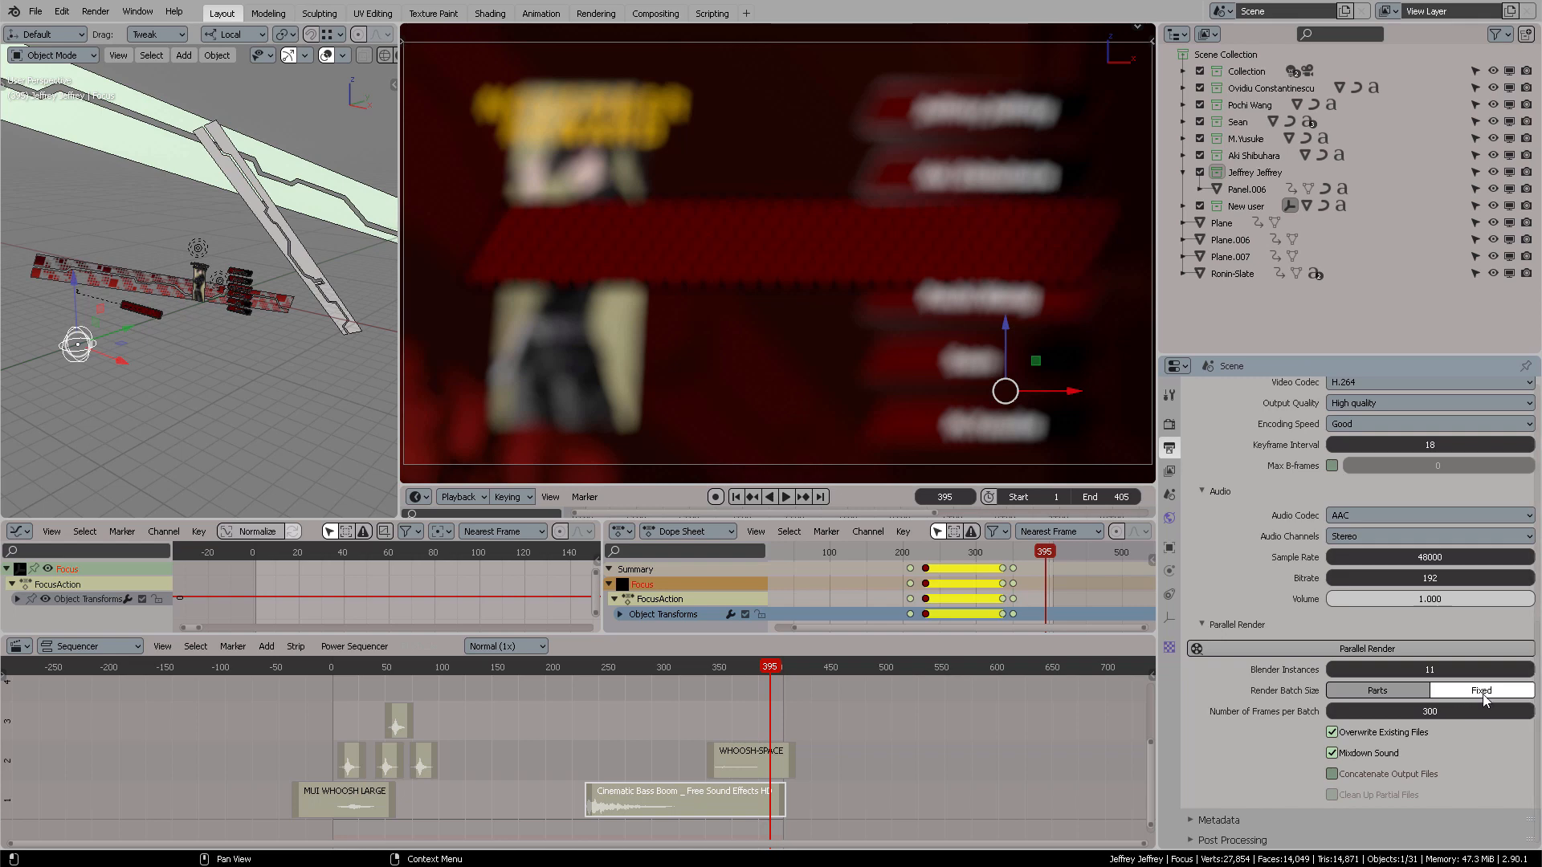
{"action": "mouse_move", "coordinate": [1479, 689]}
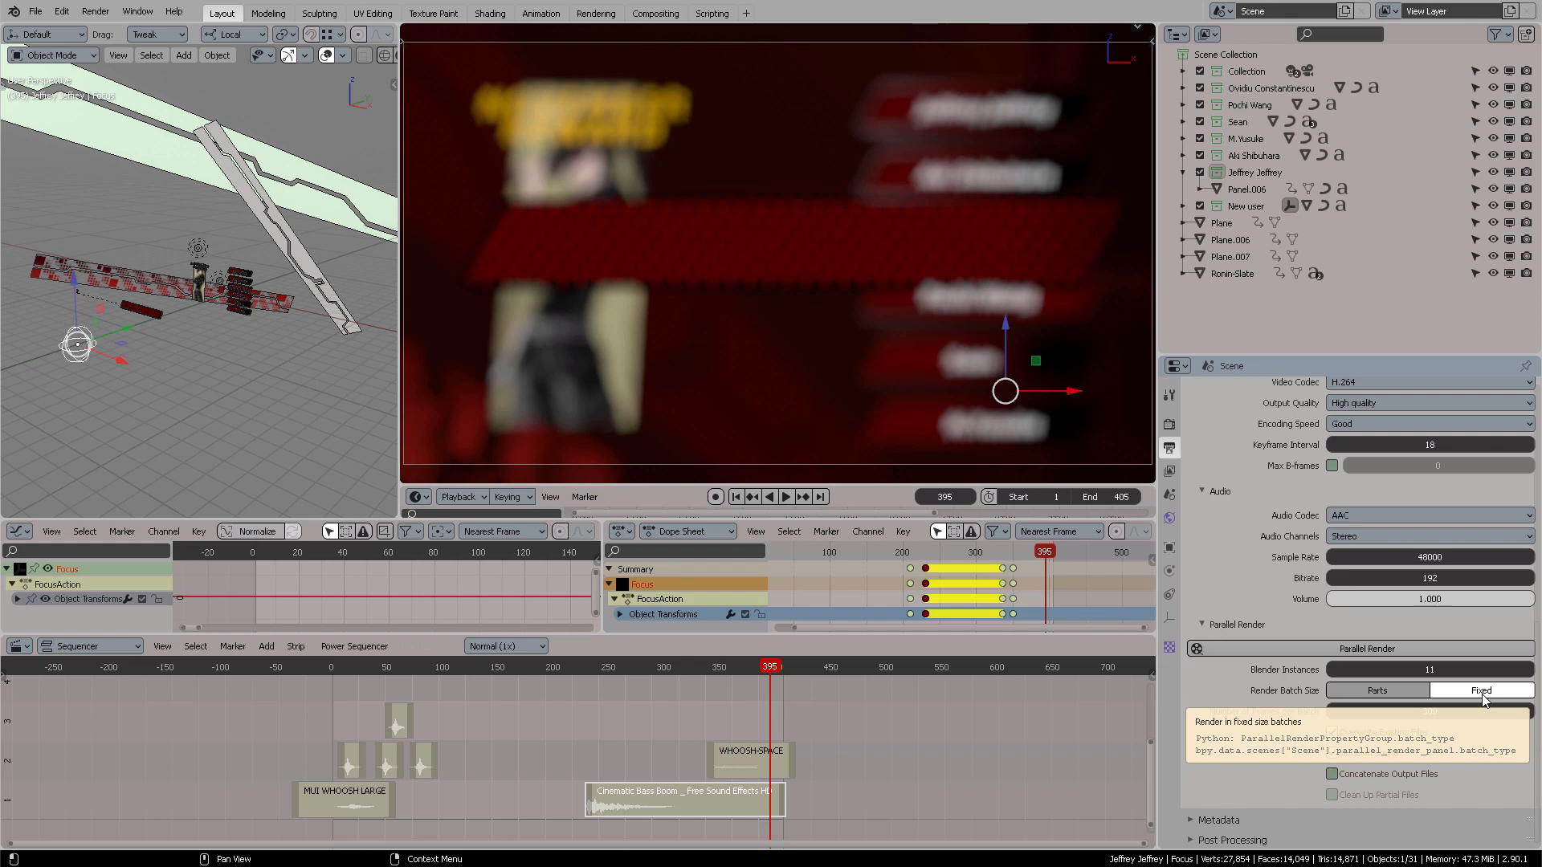
{"action": "mouse_move", "coordinate": [1376, 689]}
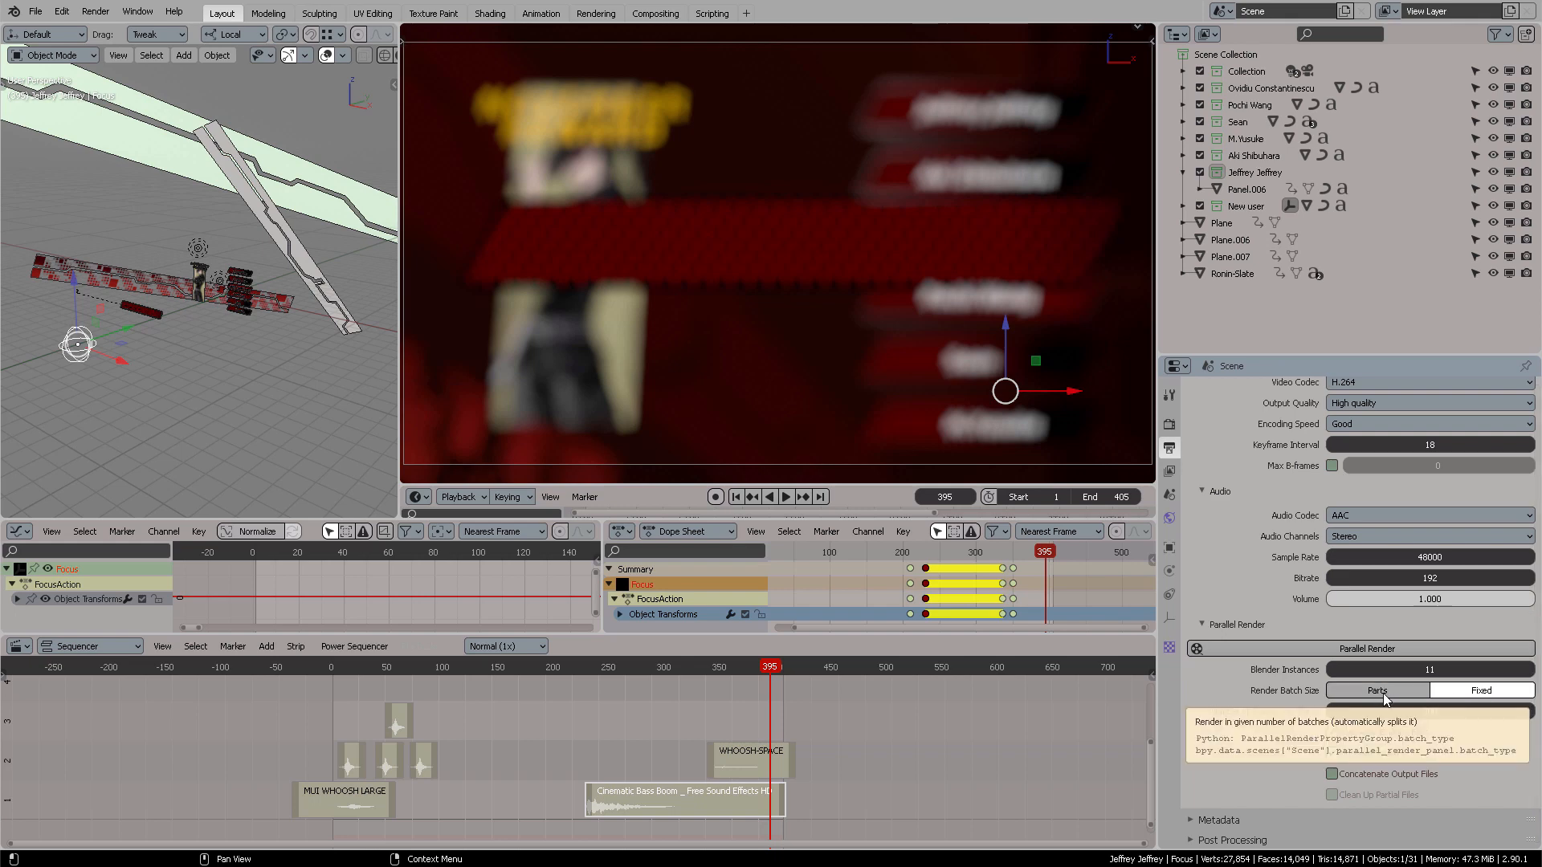
{"action": "left_click", "coordinate": [1479, 689]}
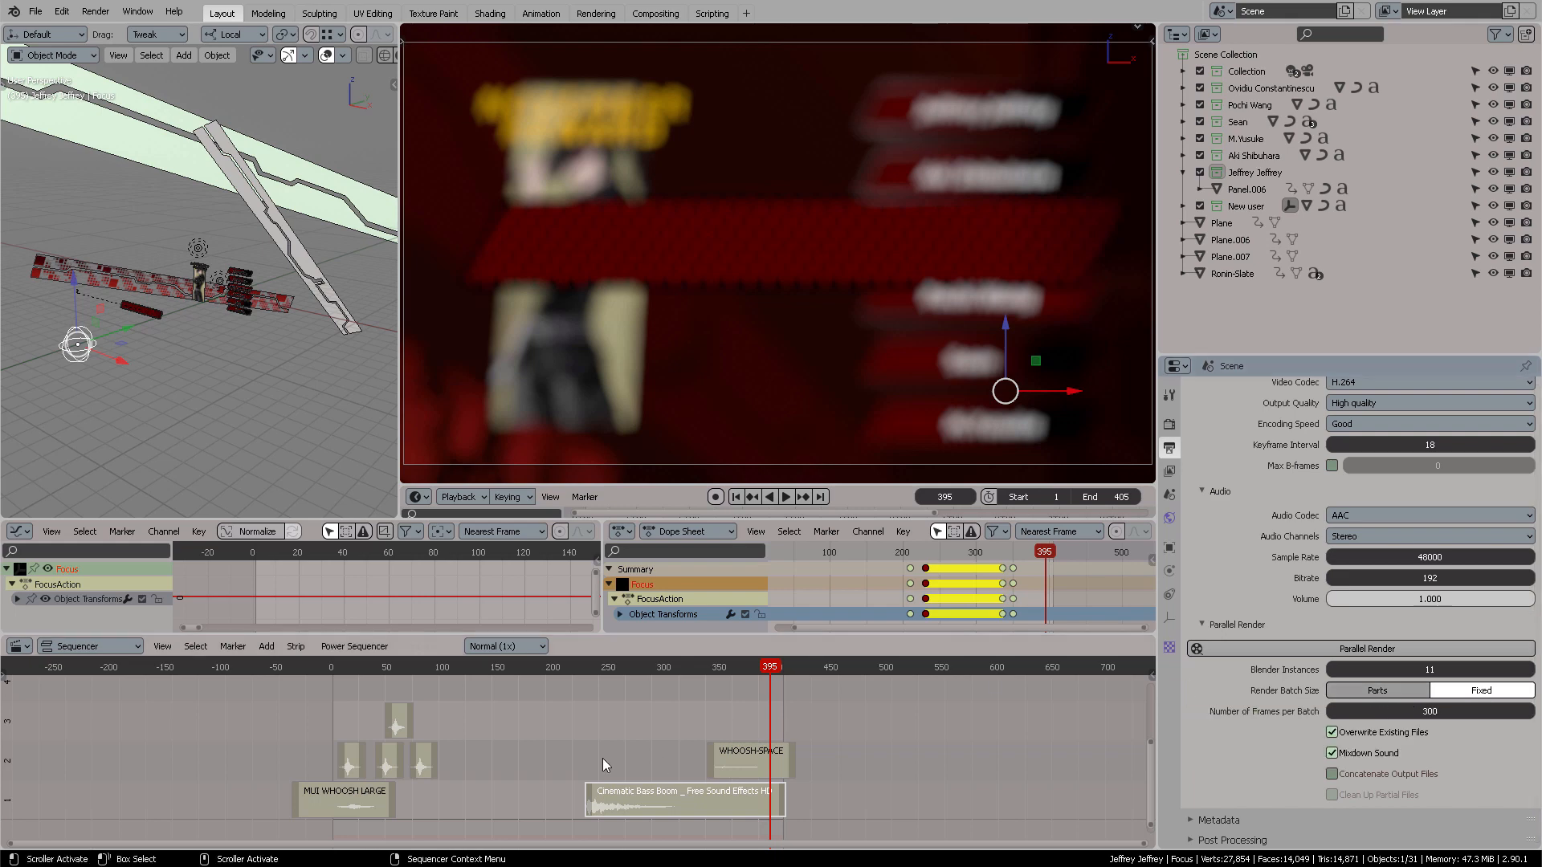
{"action": "mouse_move", "coordinate": [554, 678]}
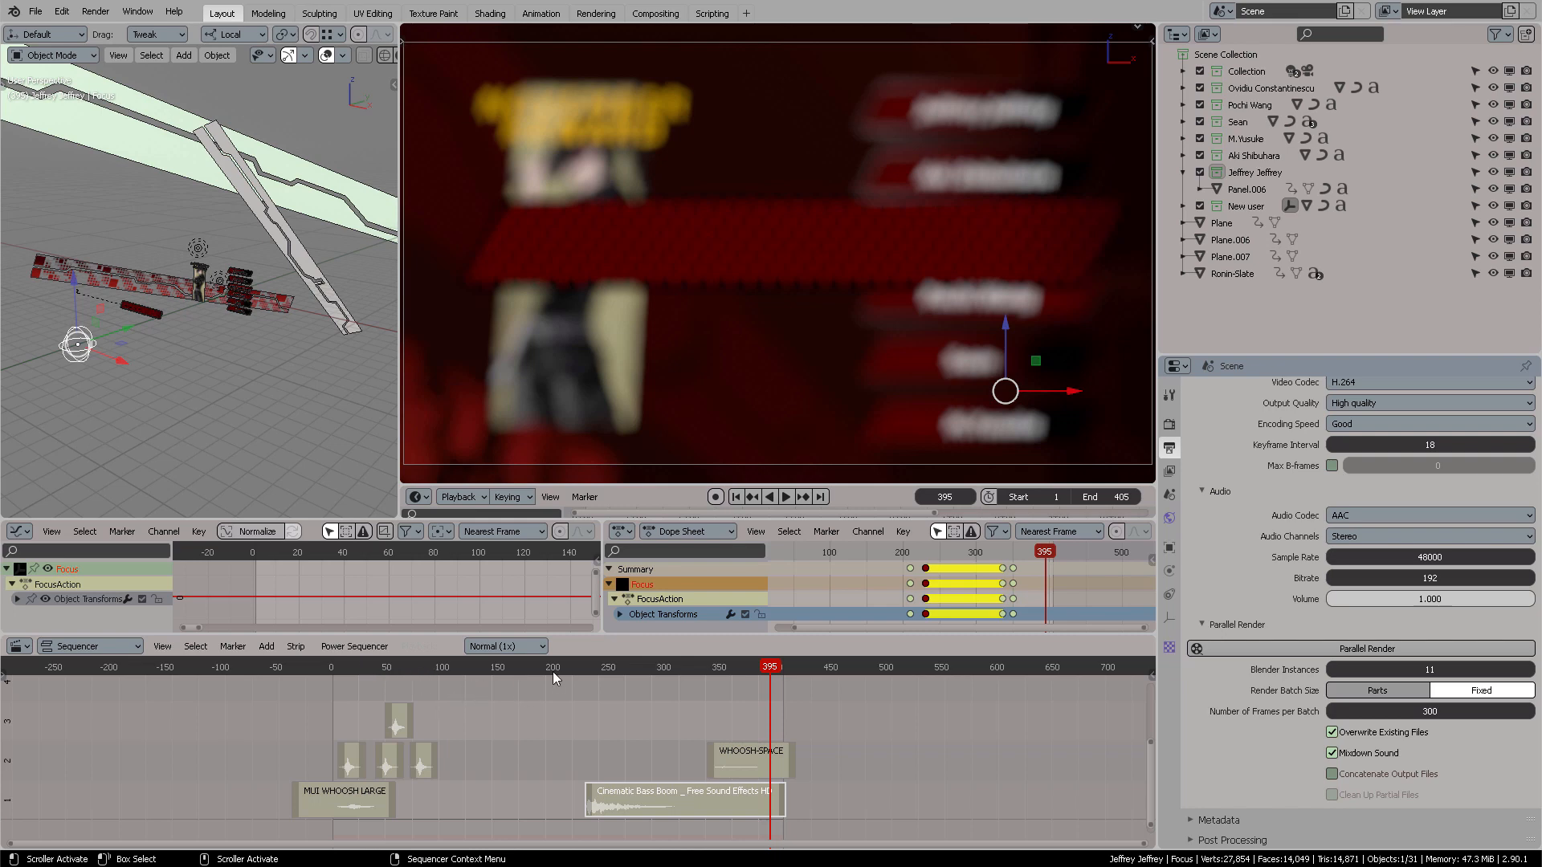
{"action": "mouse_move", "coordinate": [658, 683]}
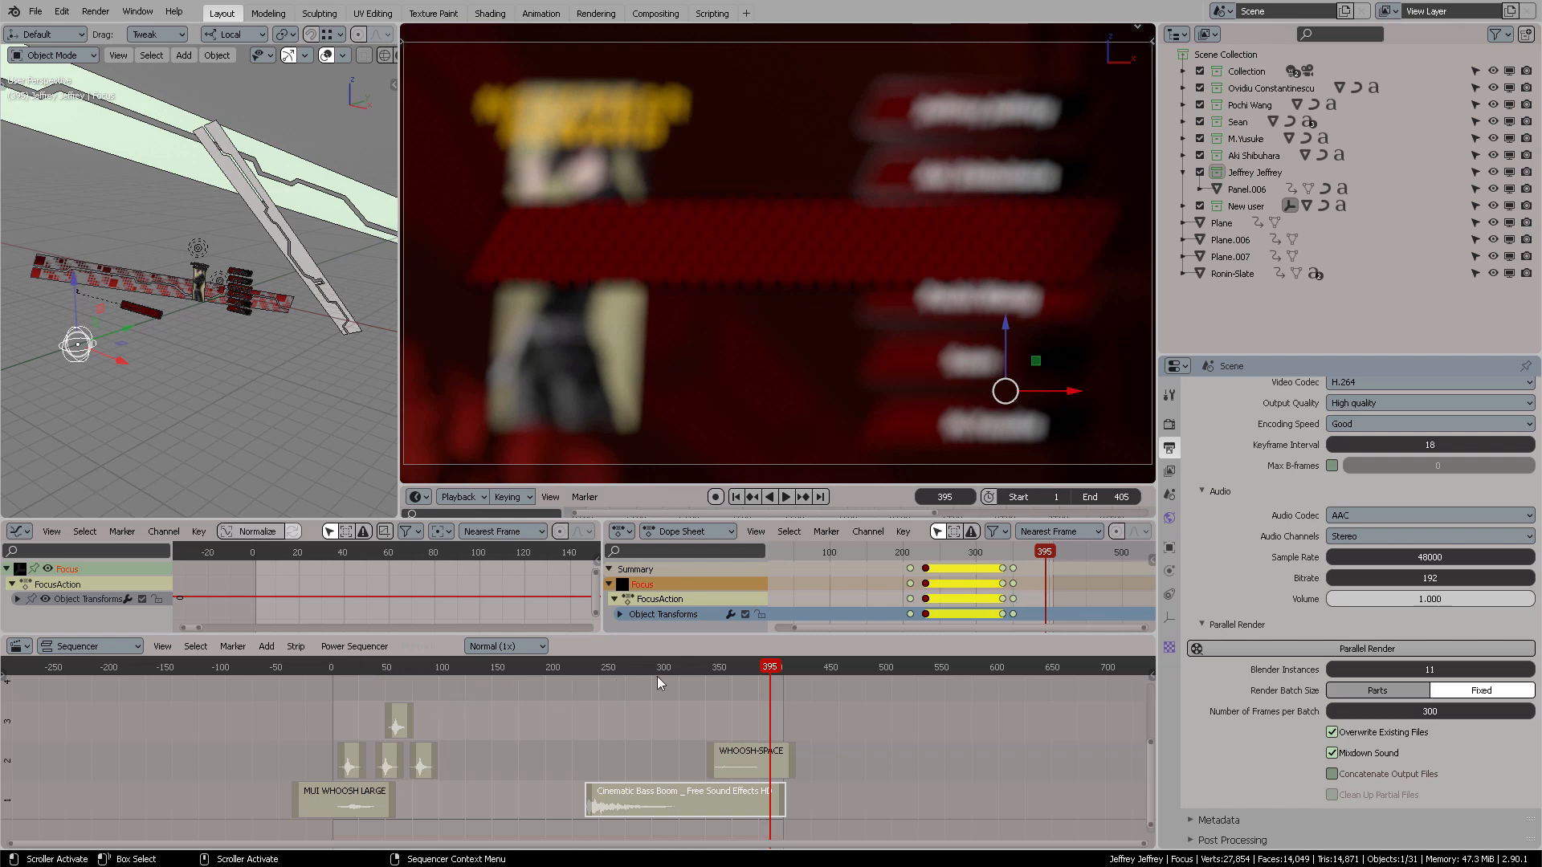
{"action": "mouse_move", "coordinate": [889, 696]}
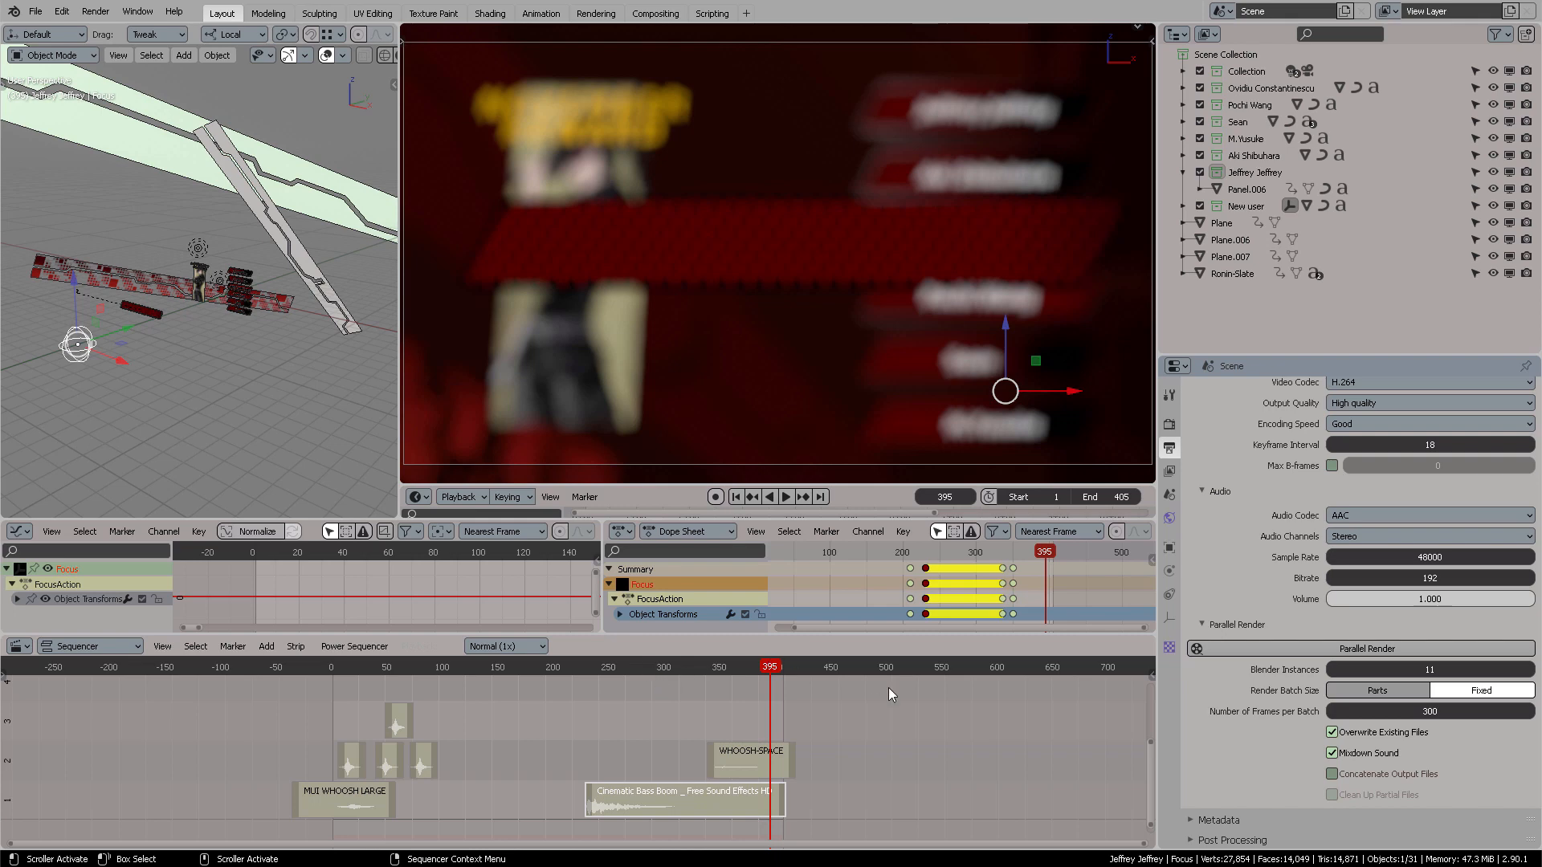
{"action": "mouse_move", "coordinate": [1480, 691]}
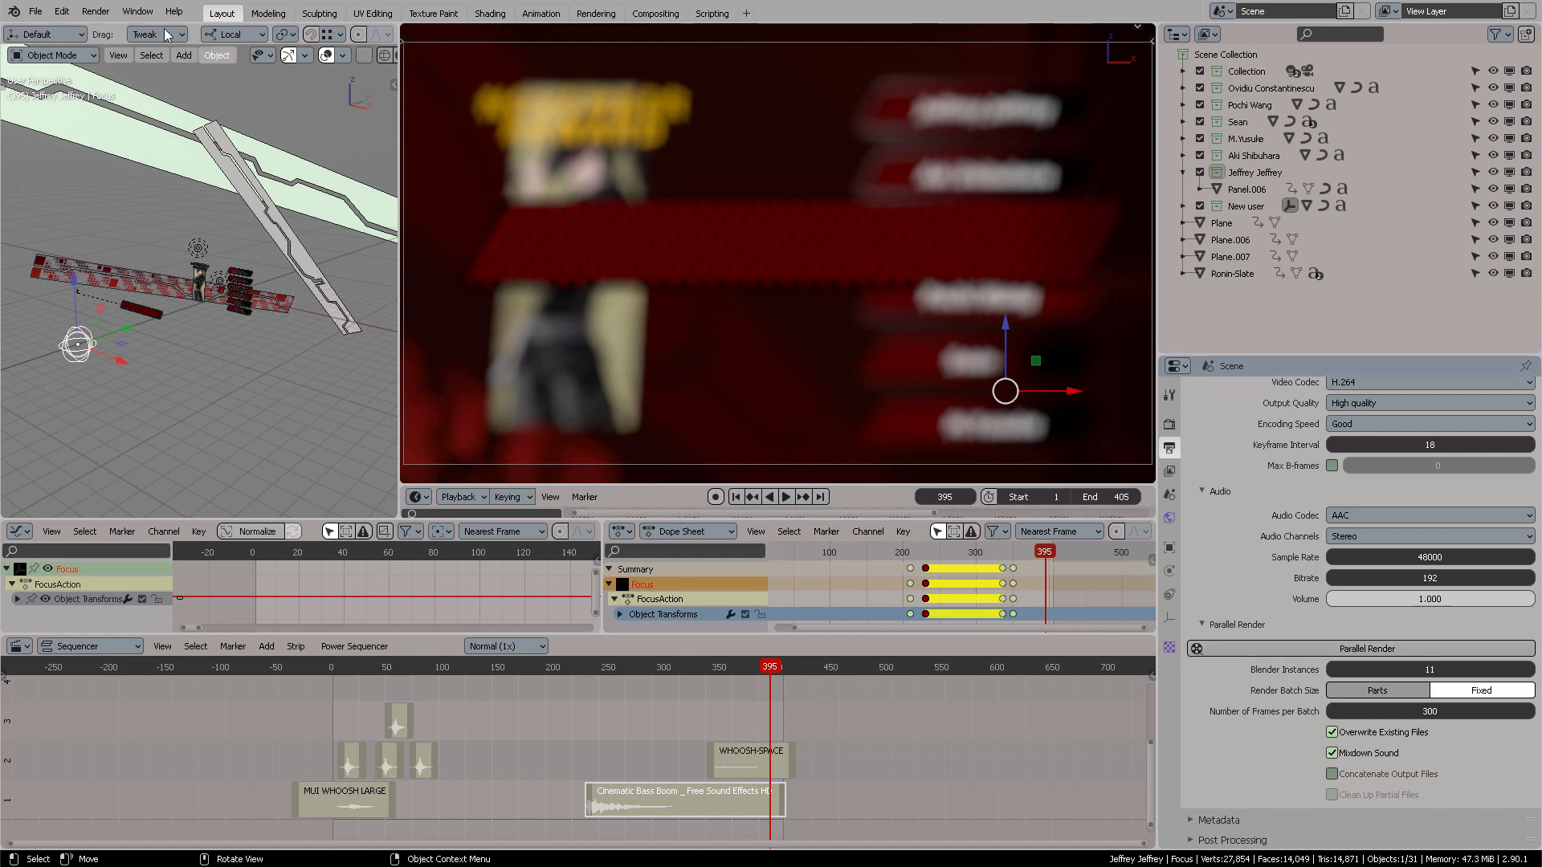
- Show Blender's Render menu to look over the Parallel Render command
{"action": "left_click", "coordinate": [94, 11]}
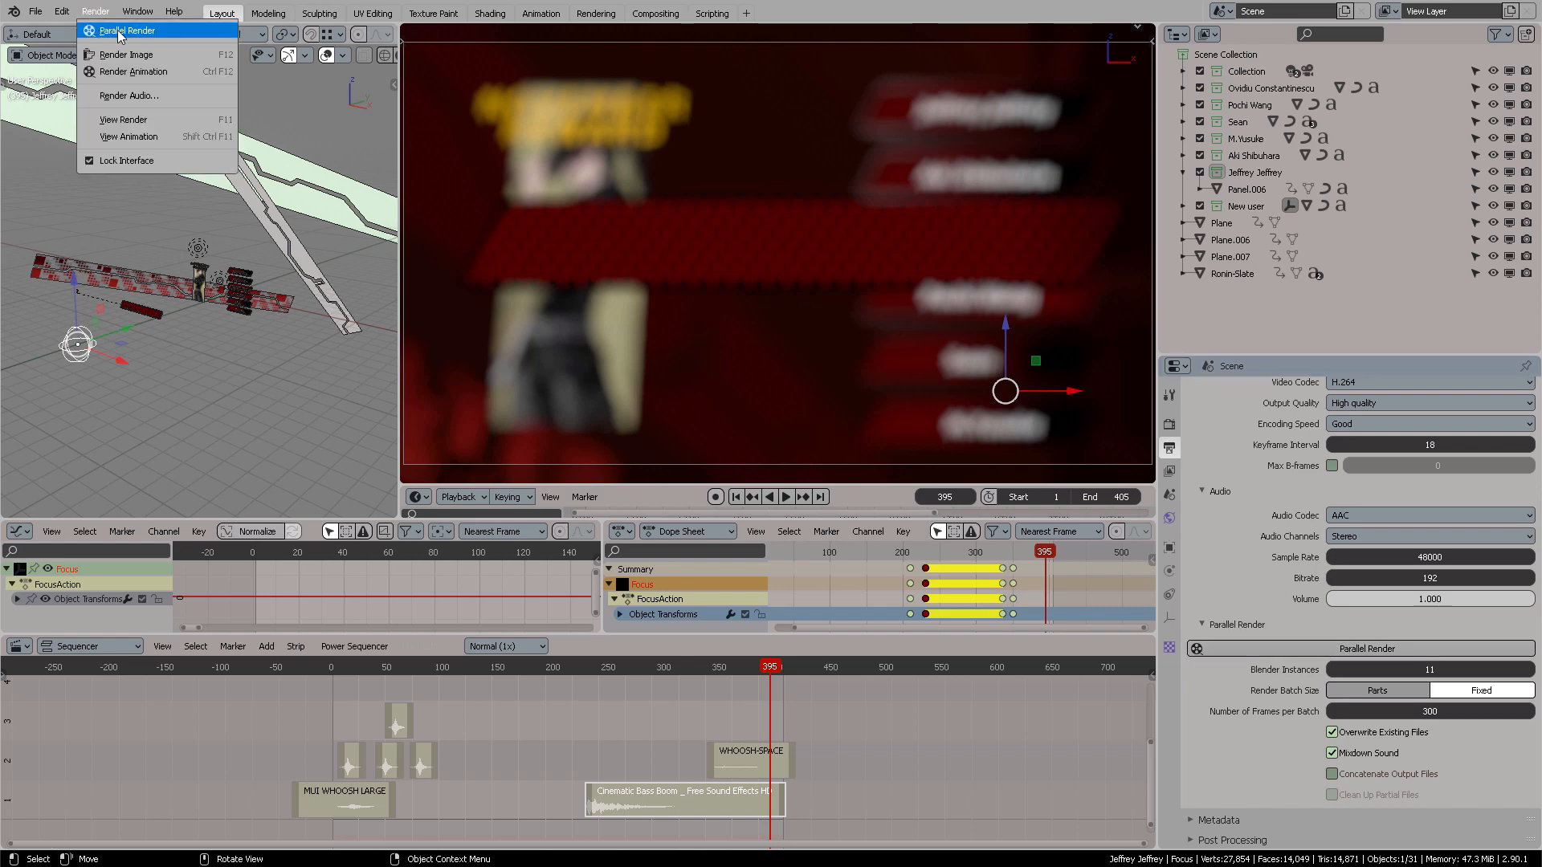
{"action": "mouse_move", "coordinate": [128, 30]}
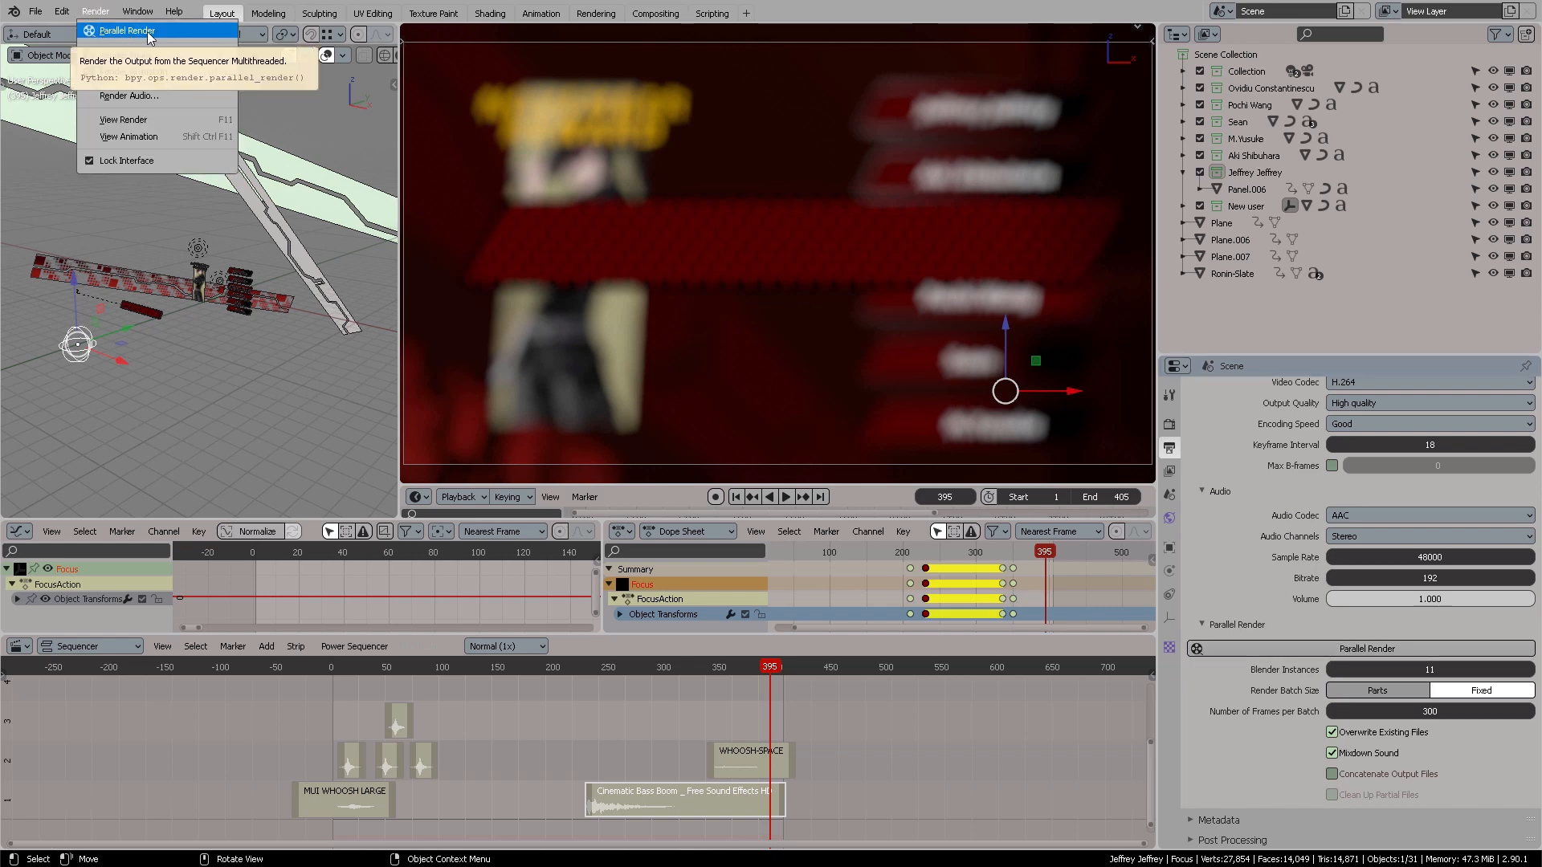
{"action": "mouse_move", "coordinate": [165, 38]}
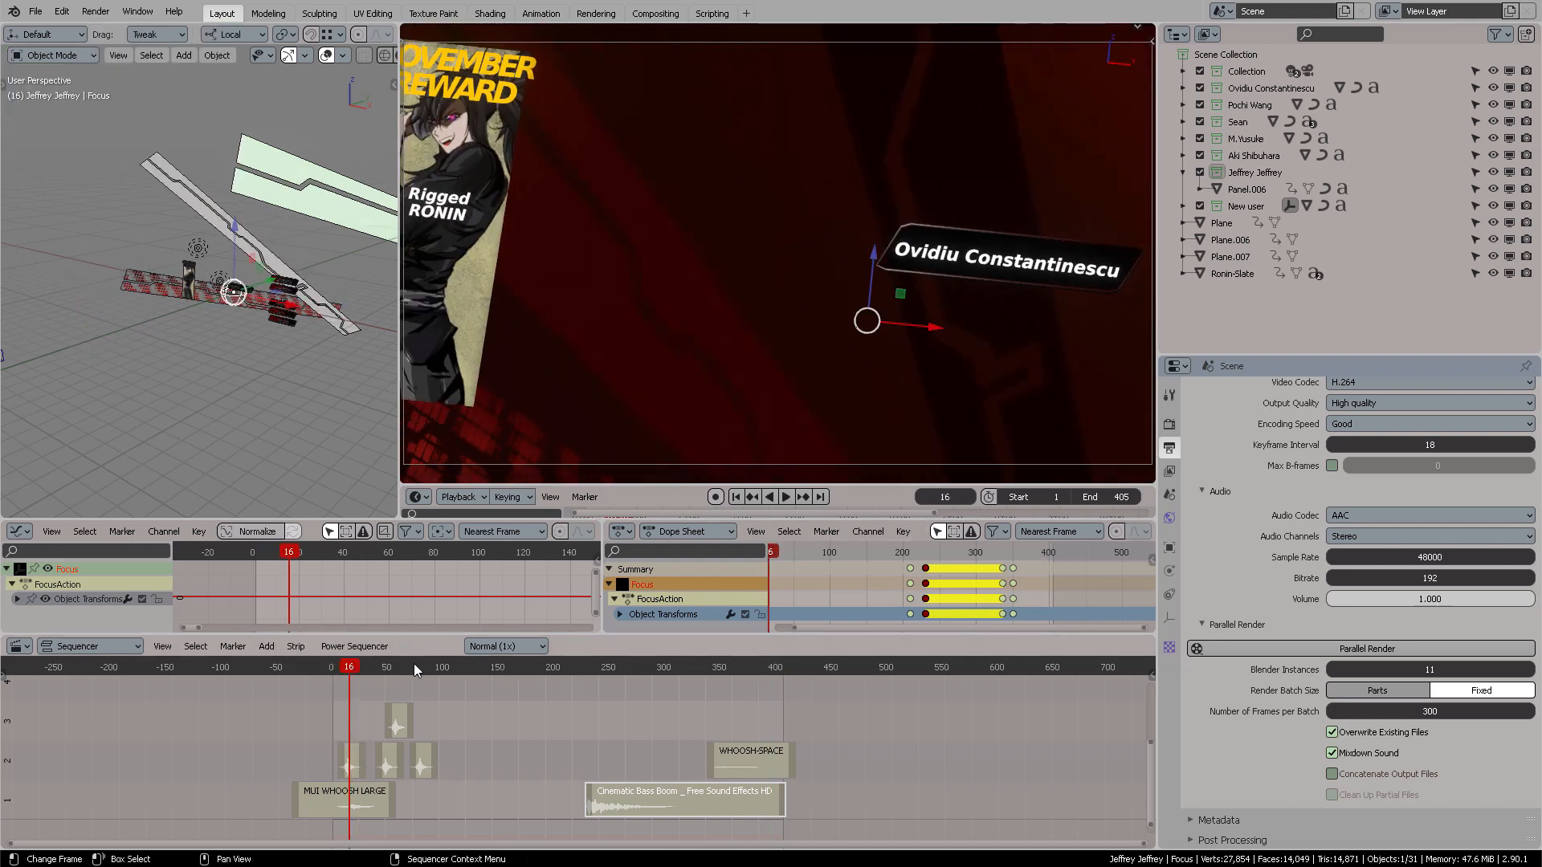
- Play the slate animation forward to frame 224, briefly checking the Playback options
{"action": "left_click", "coordinate": [454, 667]}
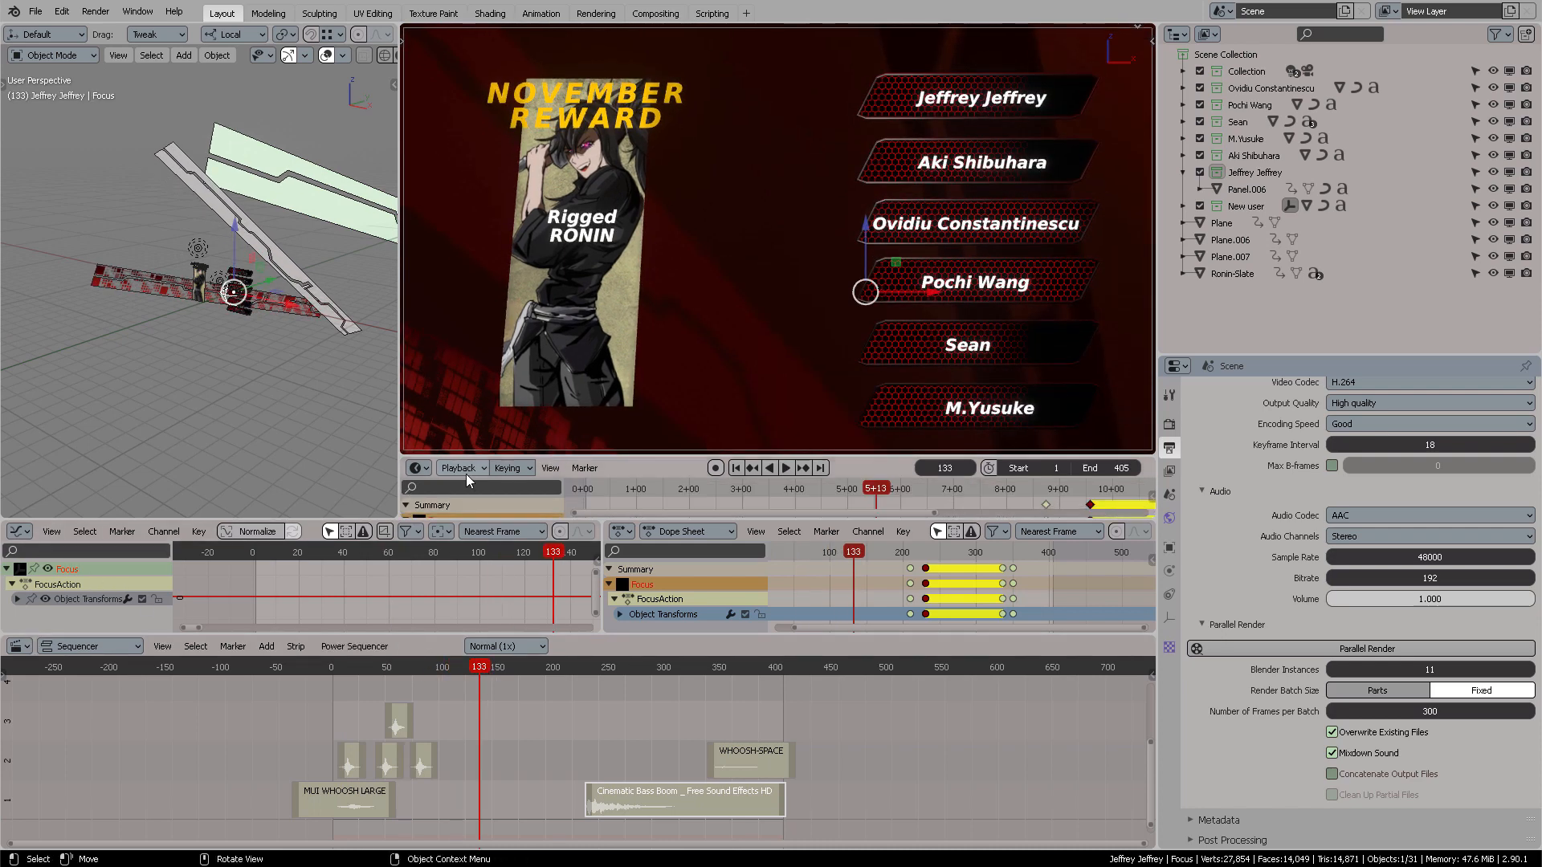
{"action": "left_click", "coordinate": [461, 467]}
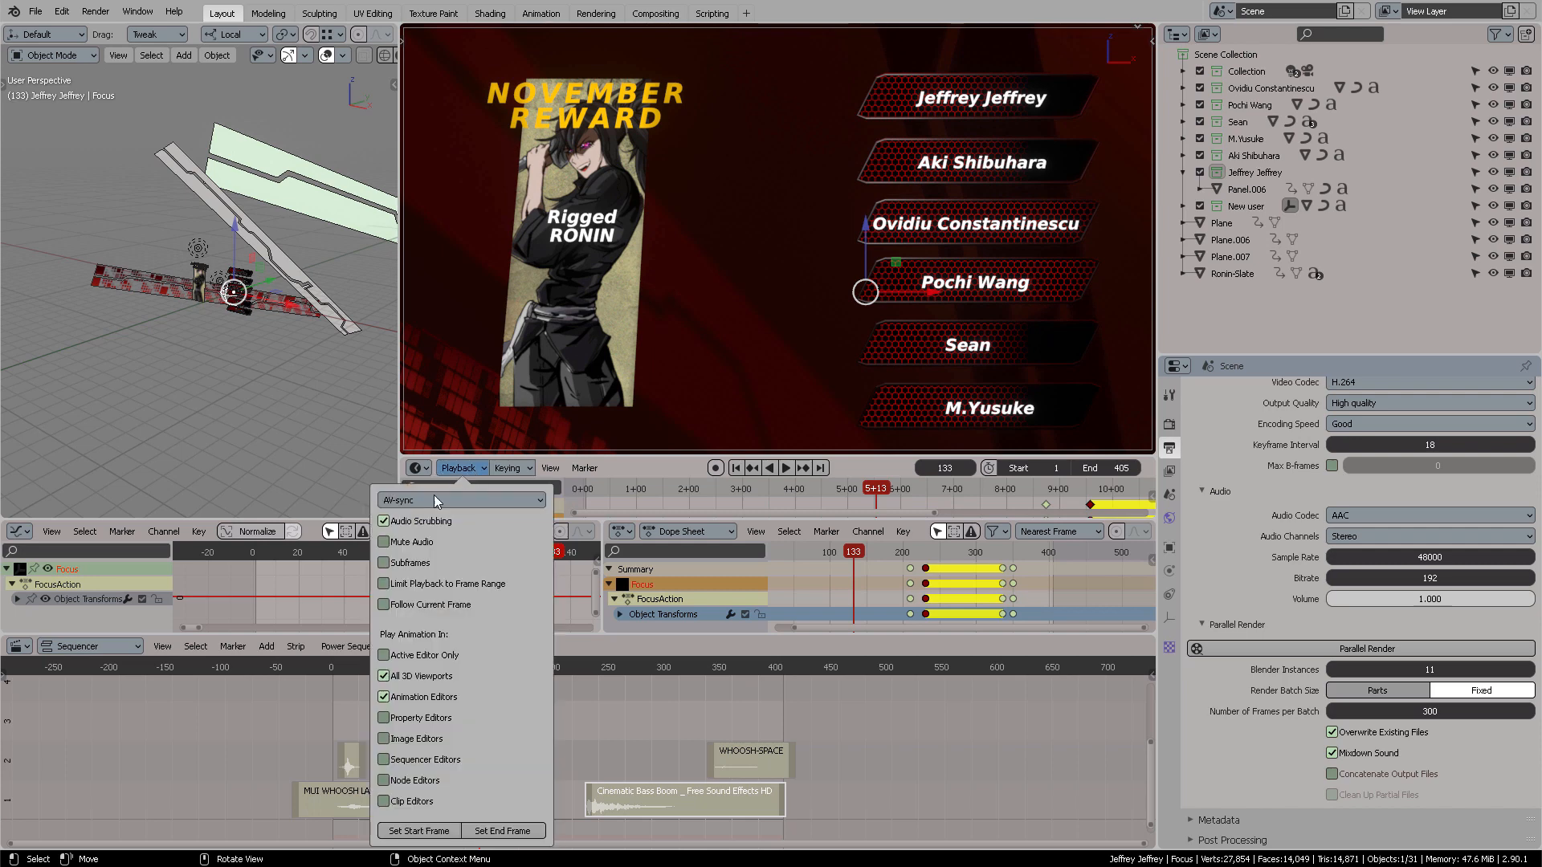
{"action": "left_click", "coordinate": [459, 499]}
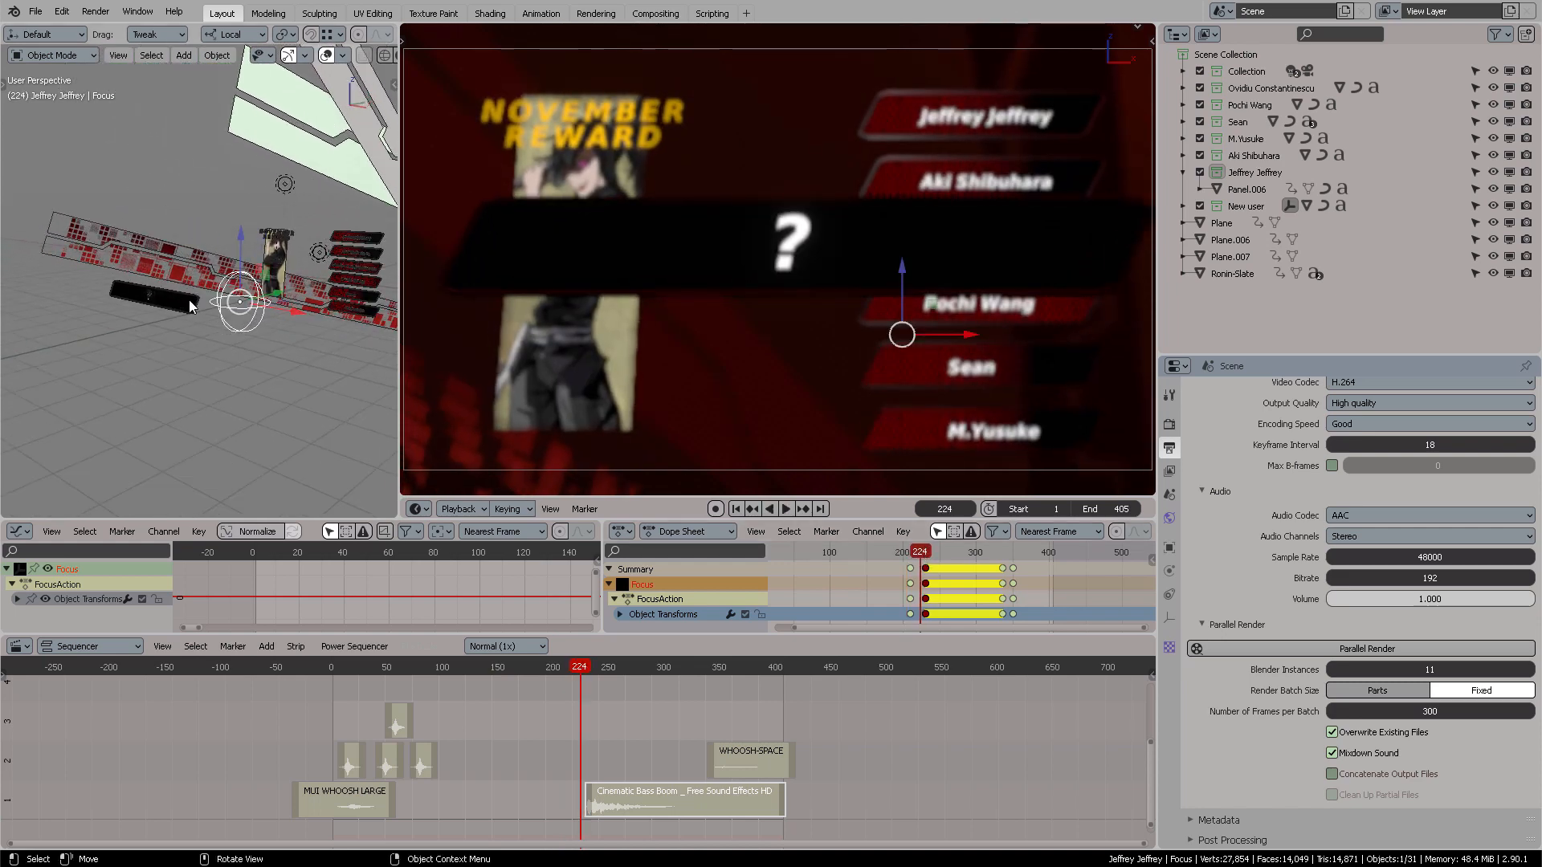
{"action": "left_click_drag", "start_coordinate": [191, 306], "coordinate": [291, 318]}
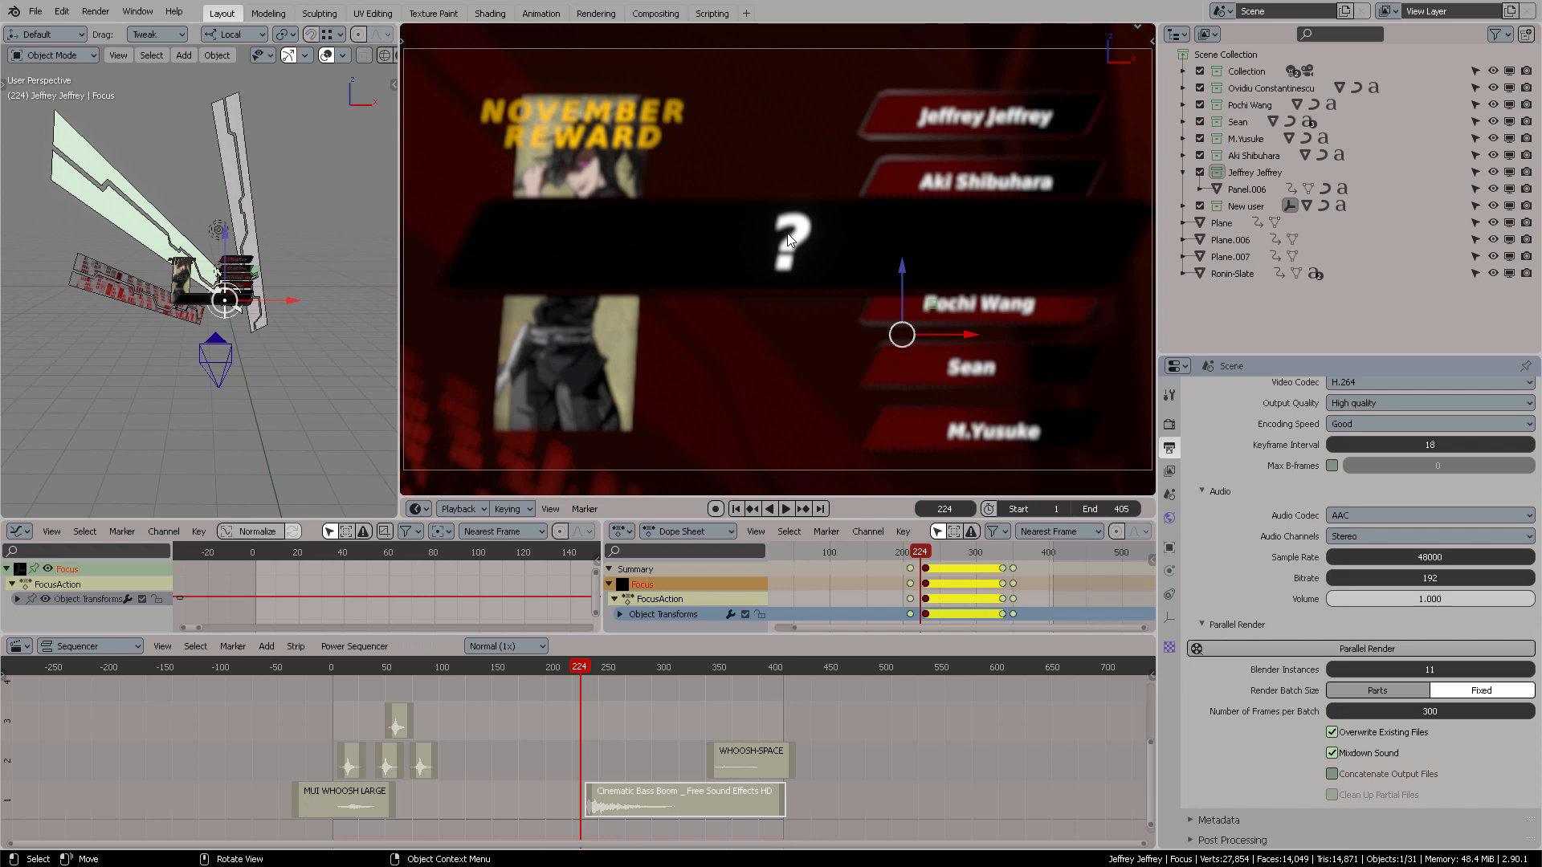
{"action": "mouse_move", "coordinate": [218, 257]}
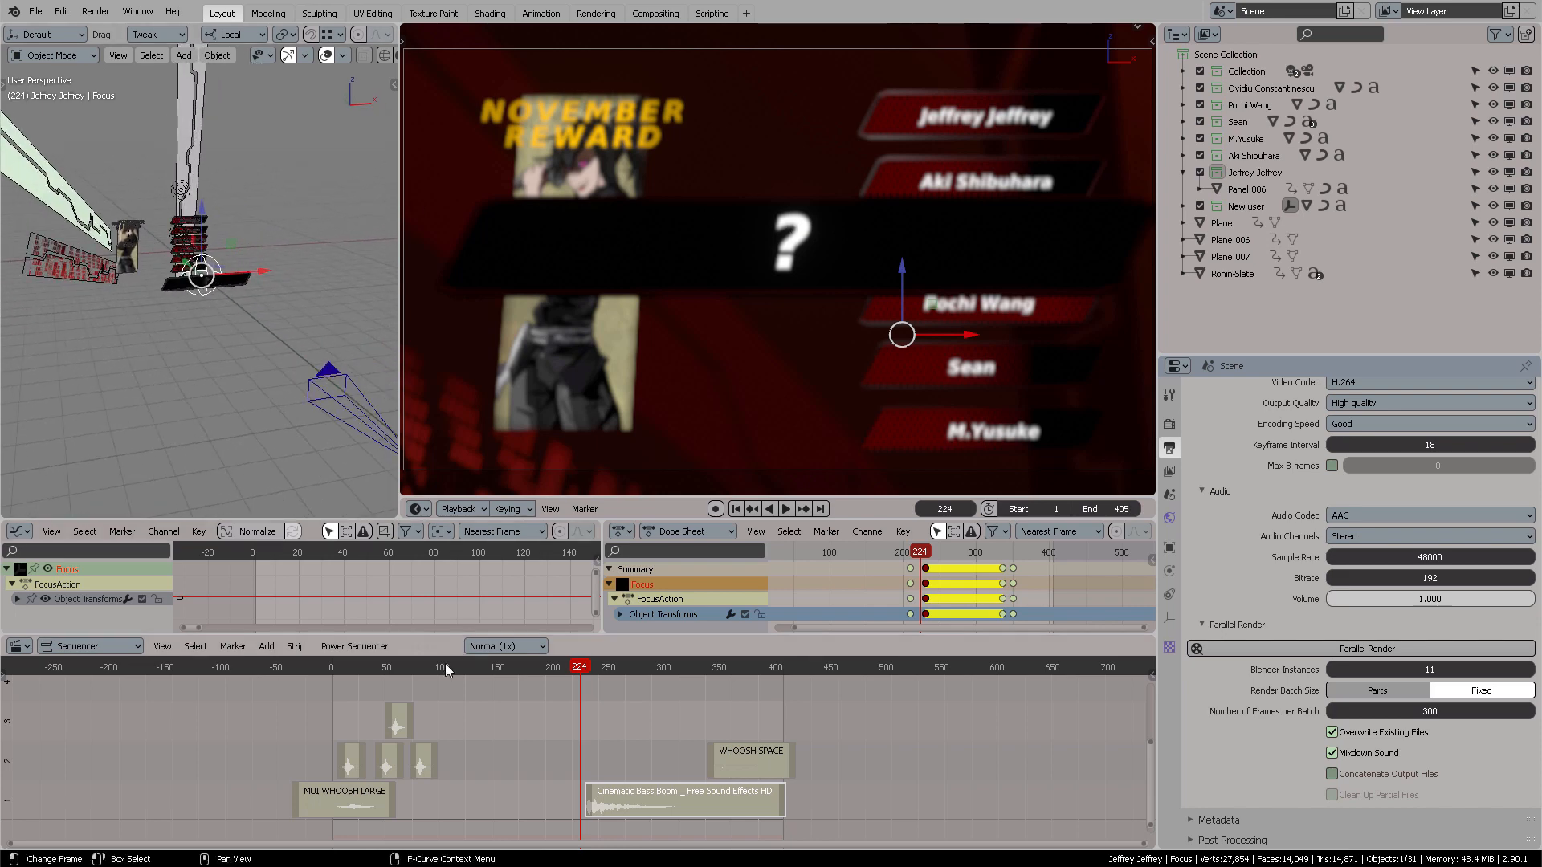
{"action": "mouse_move", "coordinate": [834, 124]}
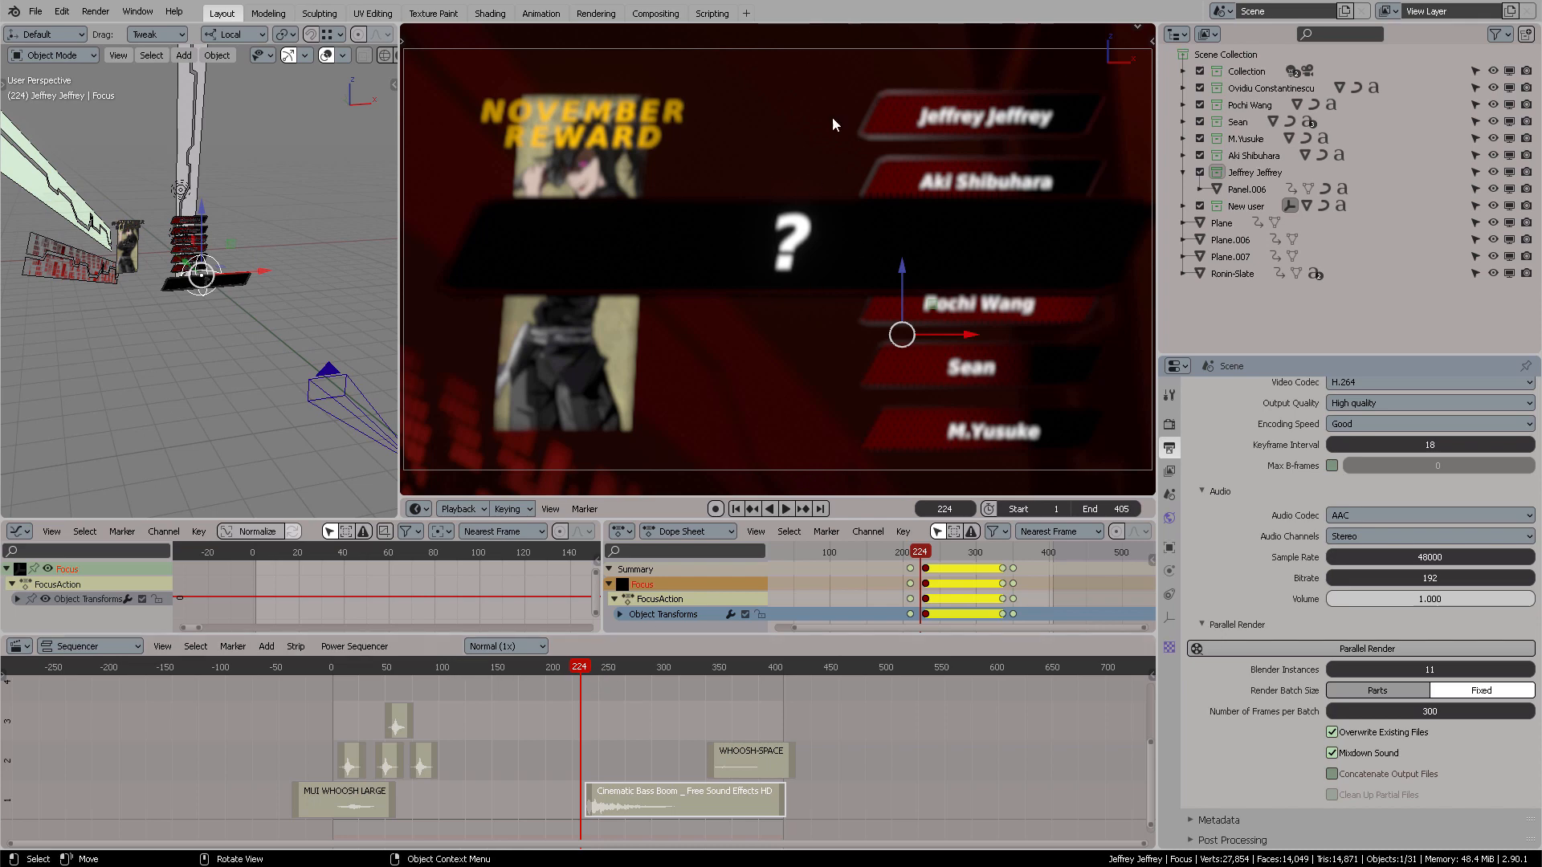
{"action": "mouse_move", "coordinate": [678, 215]}
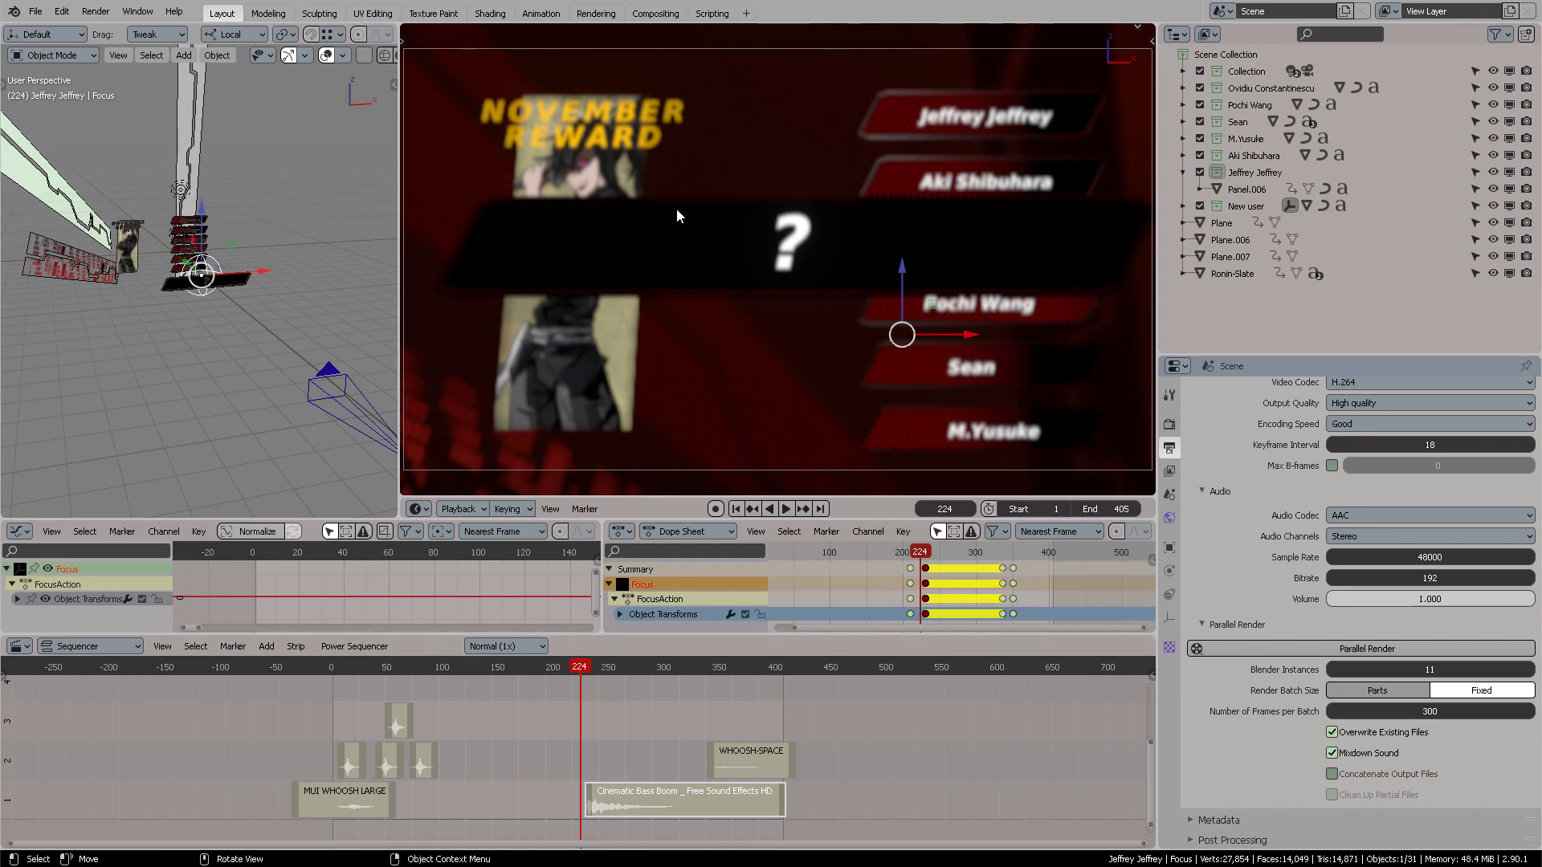
{"action": "mouse_move", "coordinate": [773, 229]}
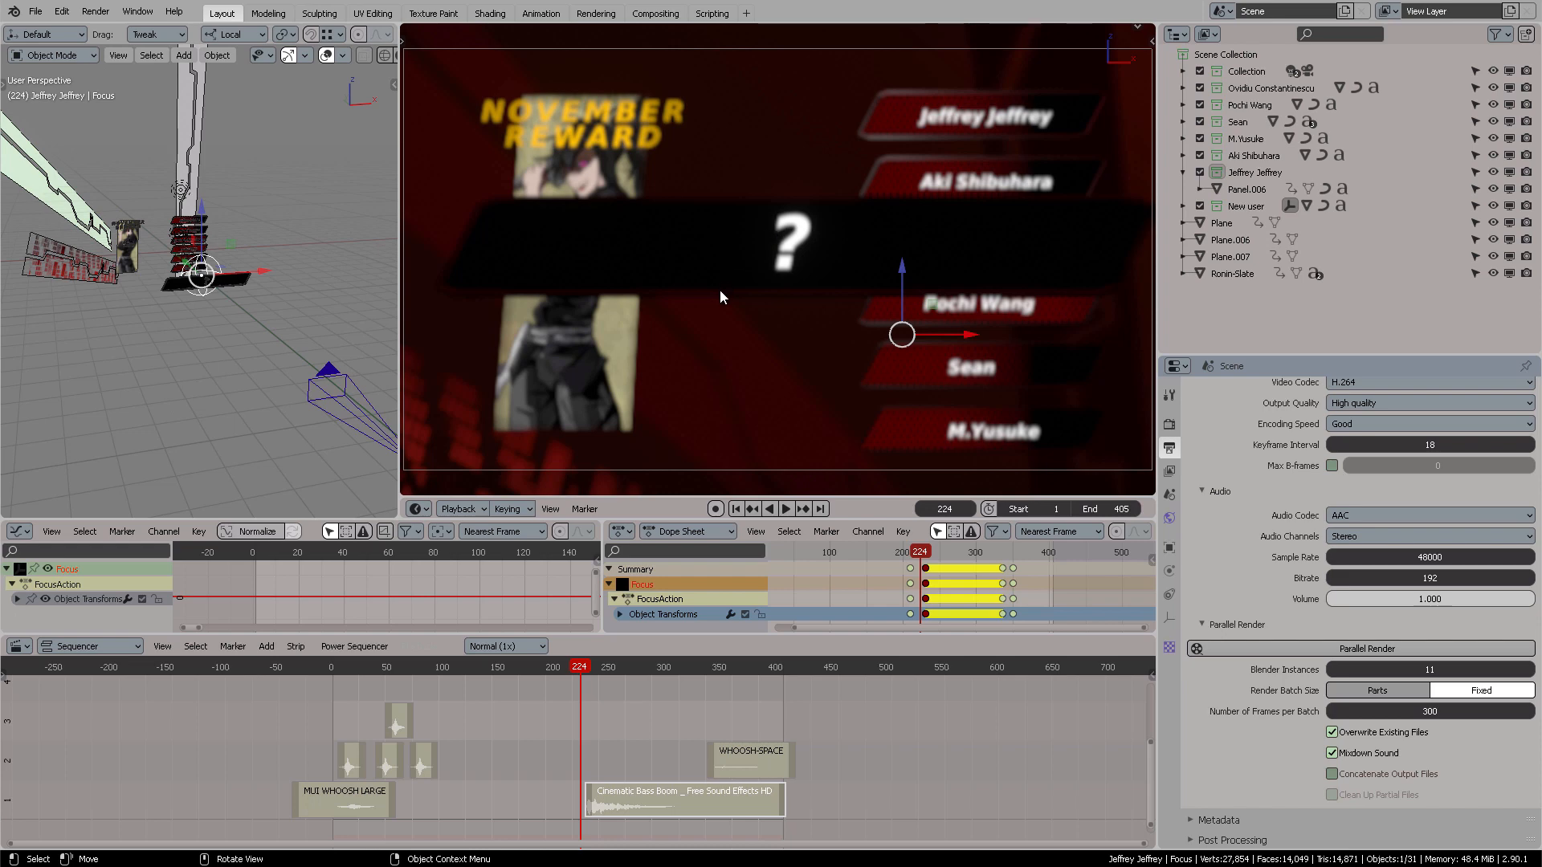
{"action": "mouse_move", "coordinate": [455, 738]}
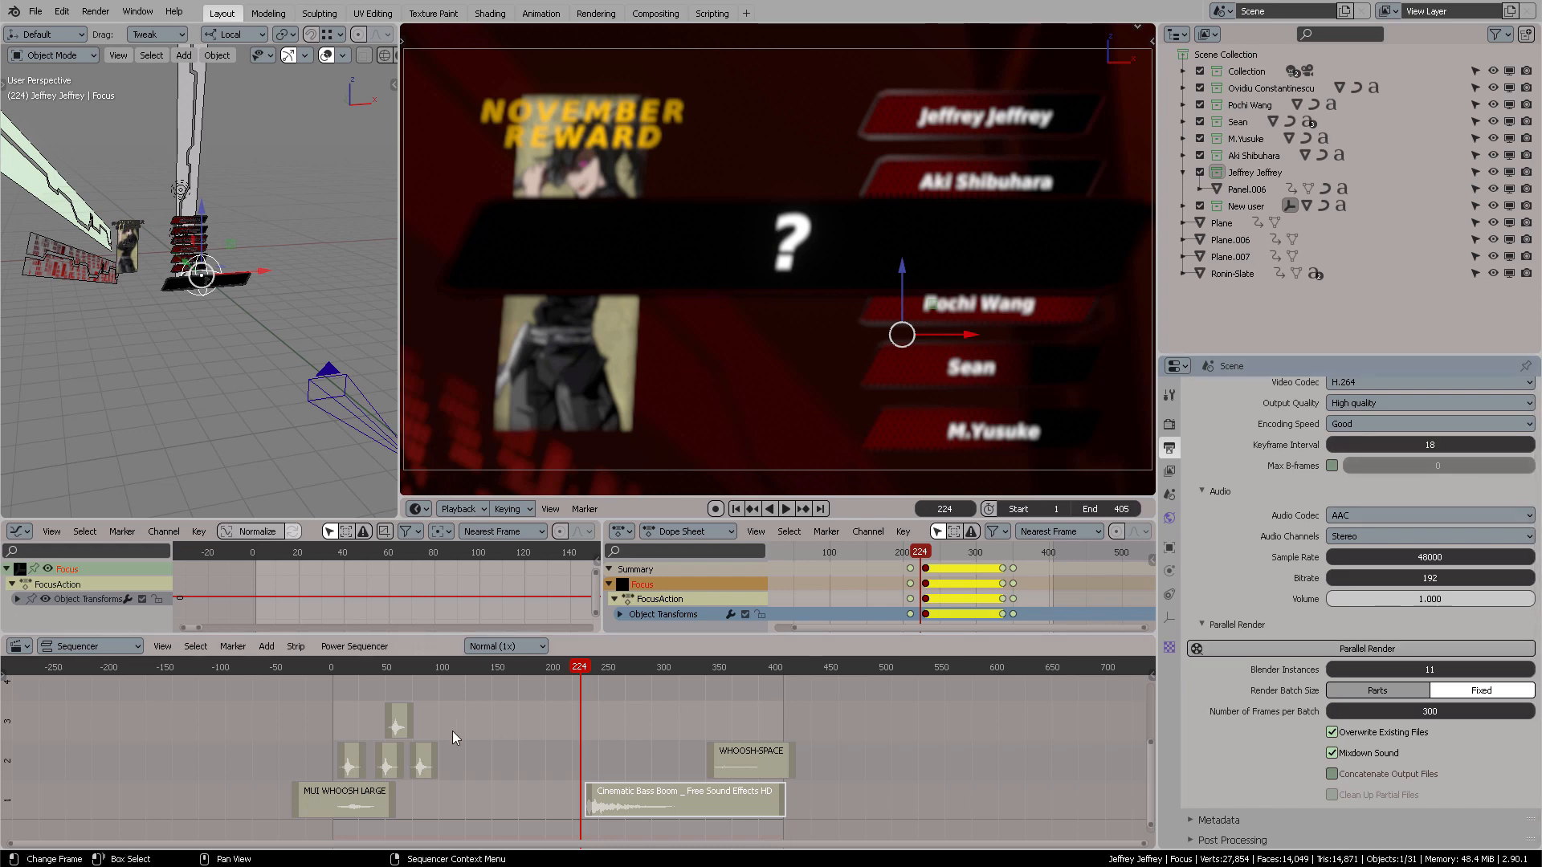
{"action": "mouse_move", "coordinate": [602, 732]}
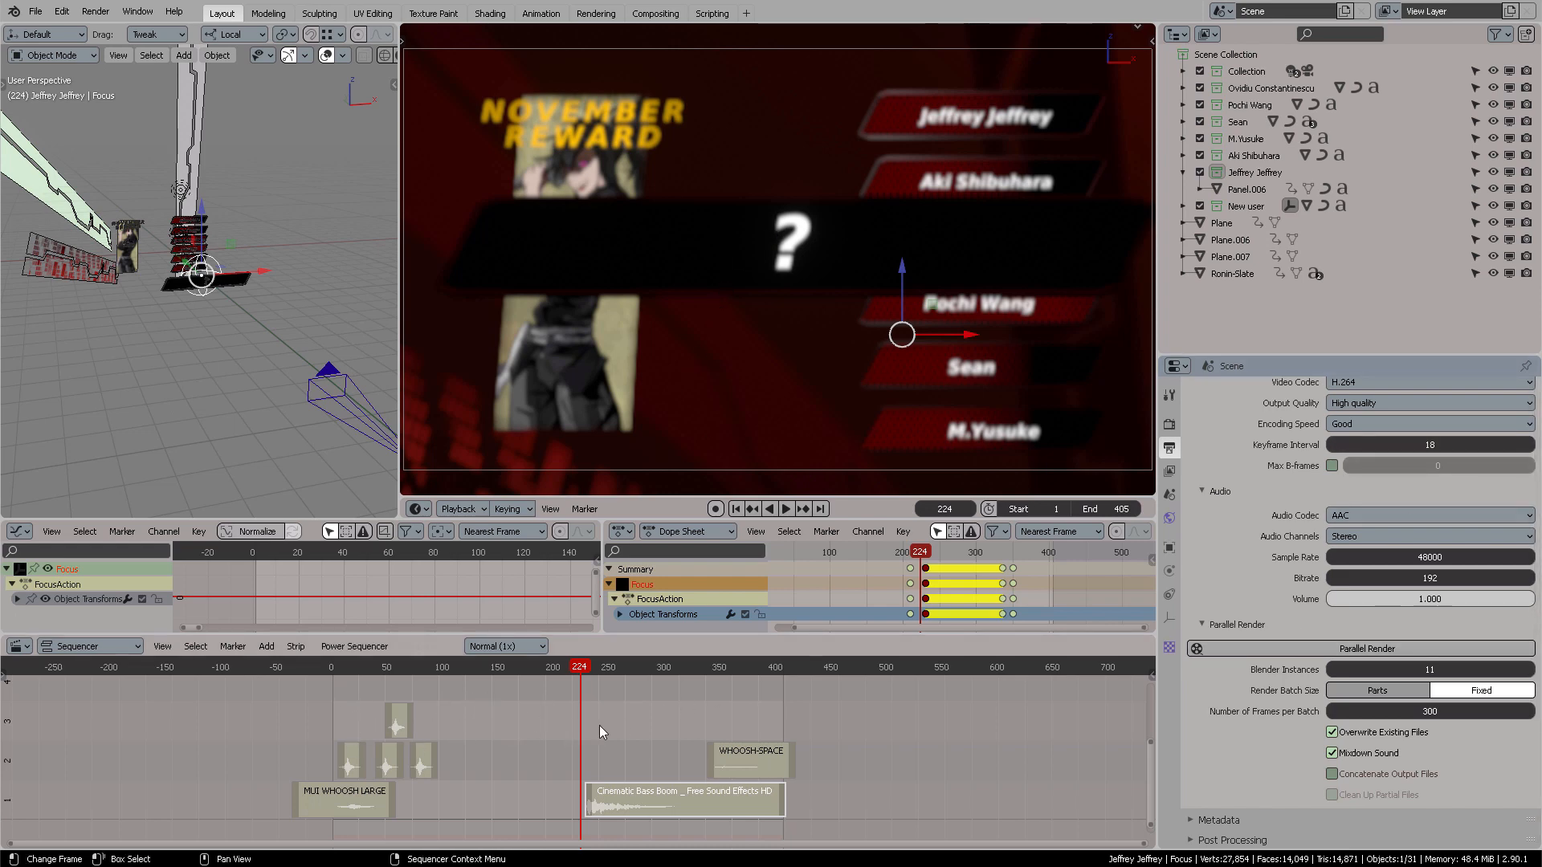
{"action": "mouse_move", "coordinate": [617, 724]}
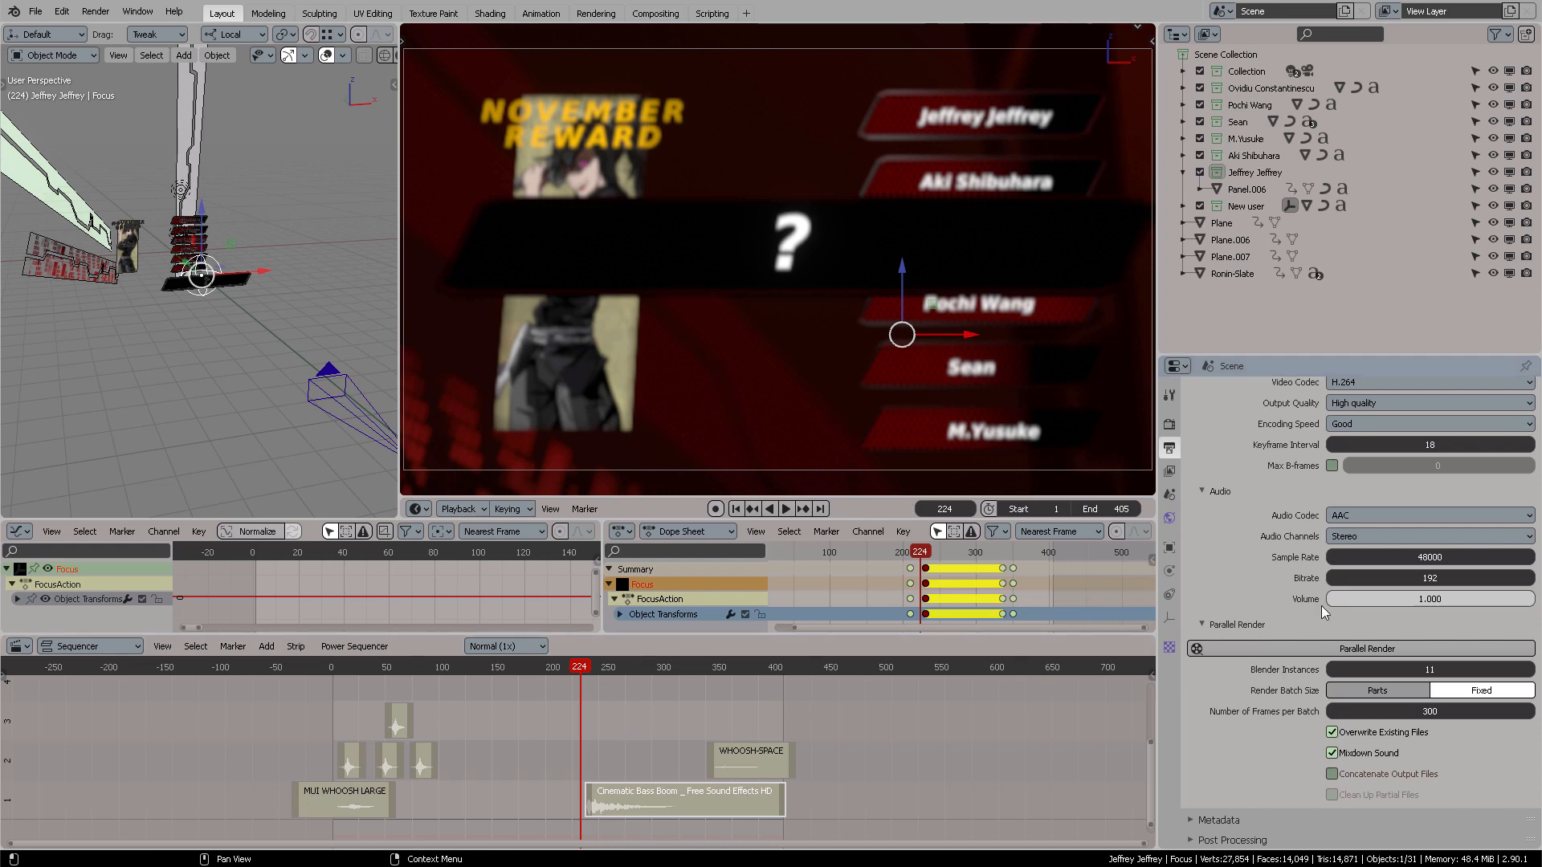
{"action": "mouse_move", "coordinate": [1373, 647]}
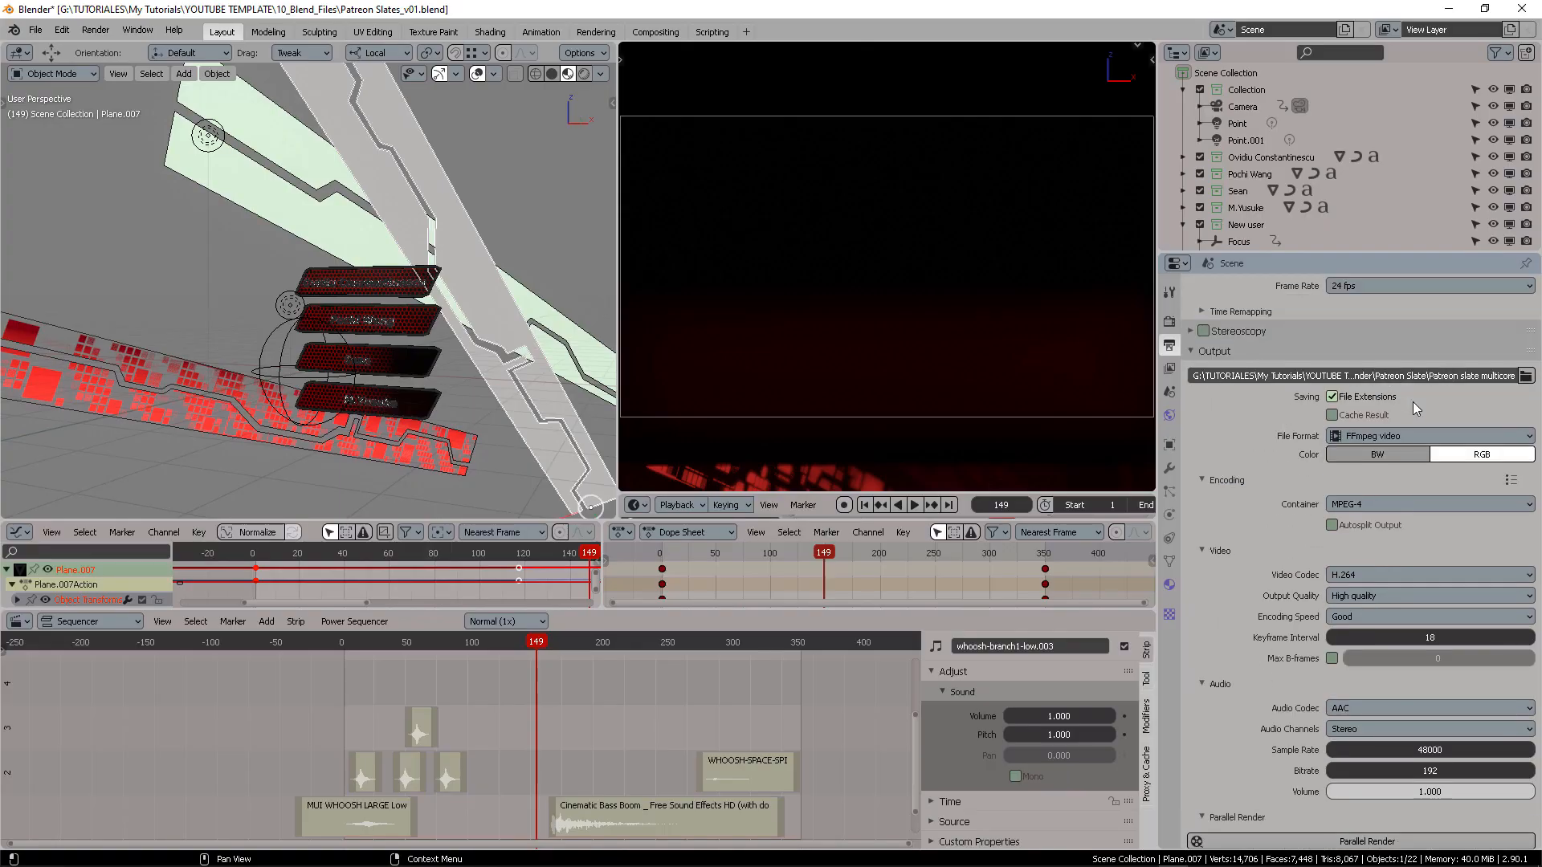
{"action": "scroll", "scroll_direction": "down", "scroll_amount": 3}
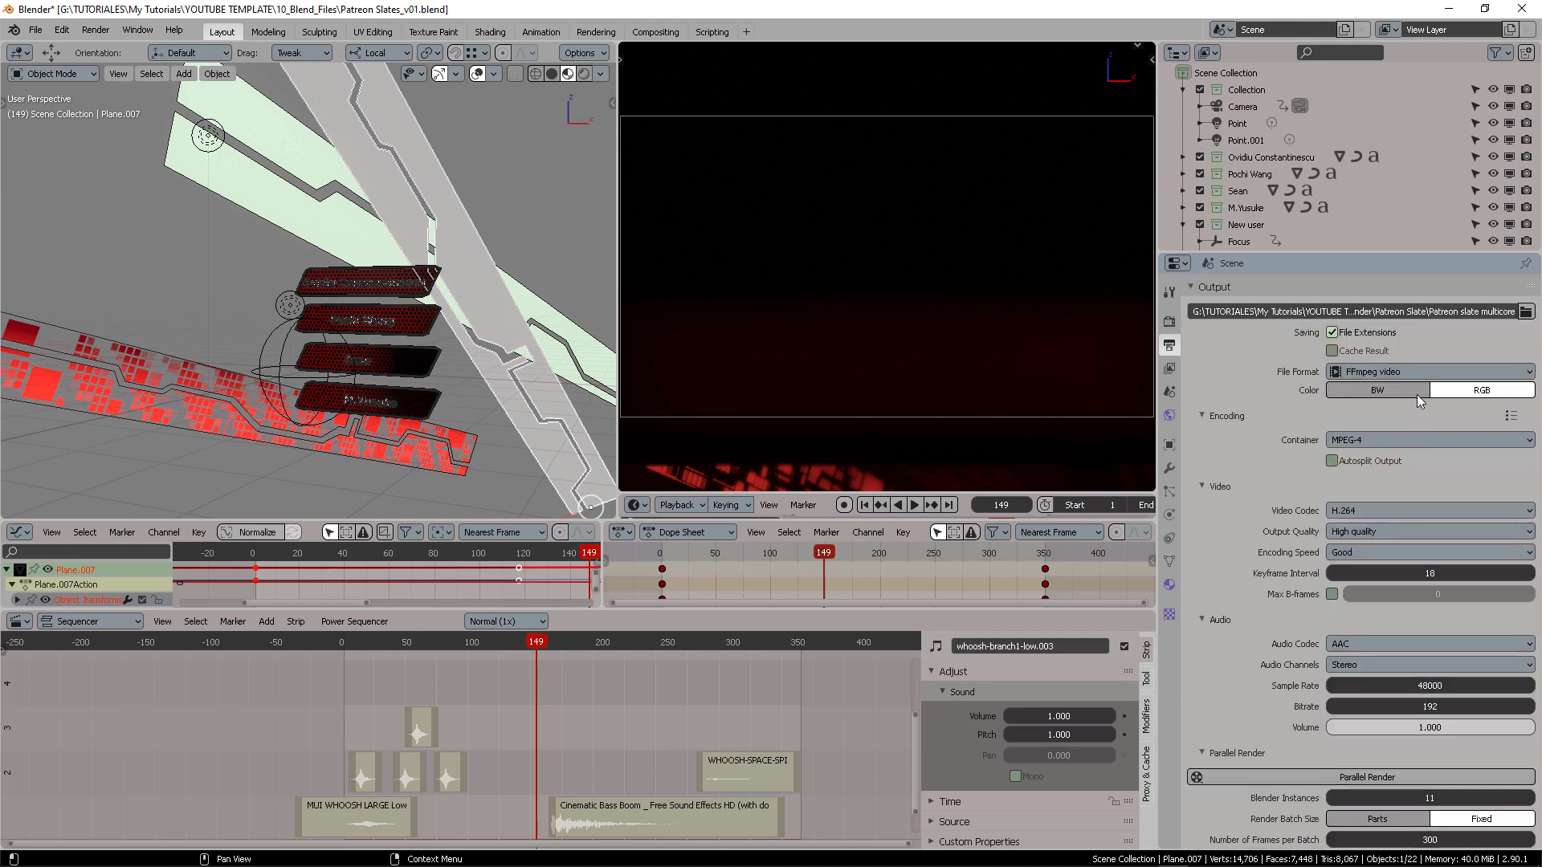
{"action": "left_click", "coordinate": [1427, 371]}
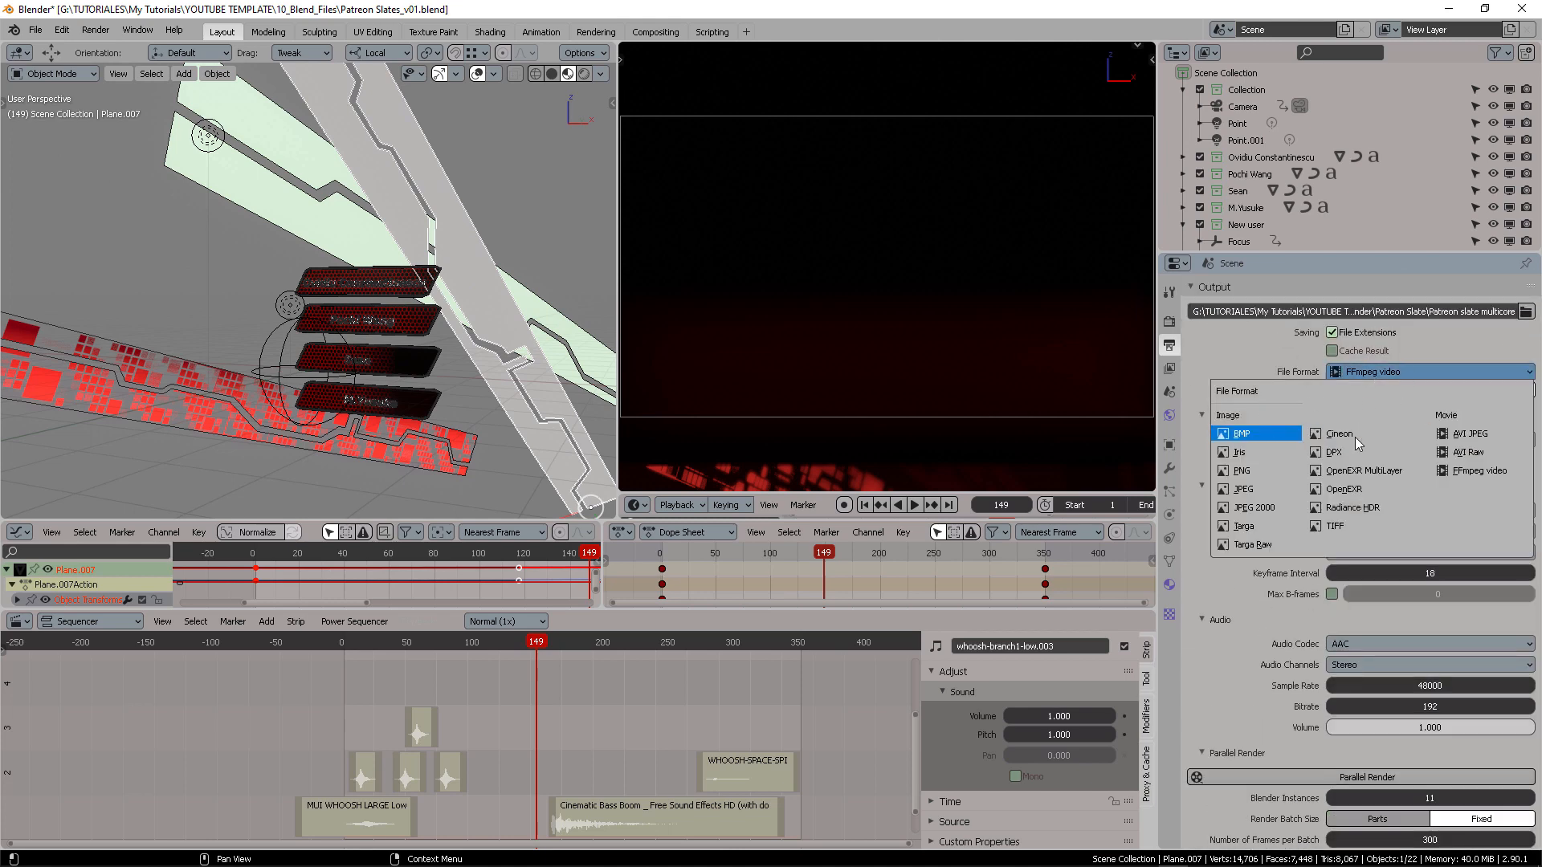
{"action": "left_click", "coordinate": [1474, 471]}
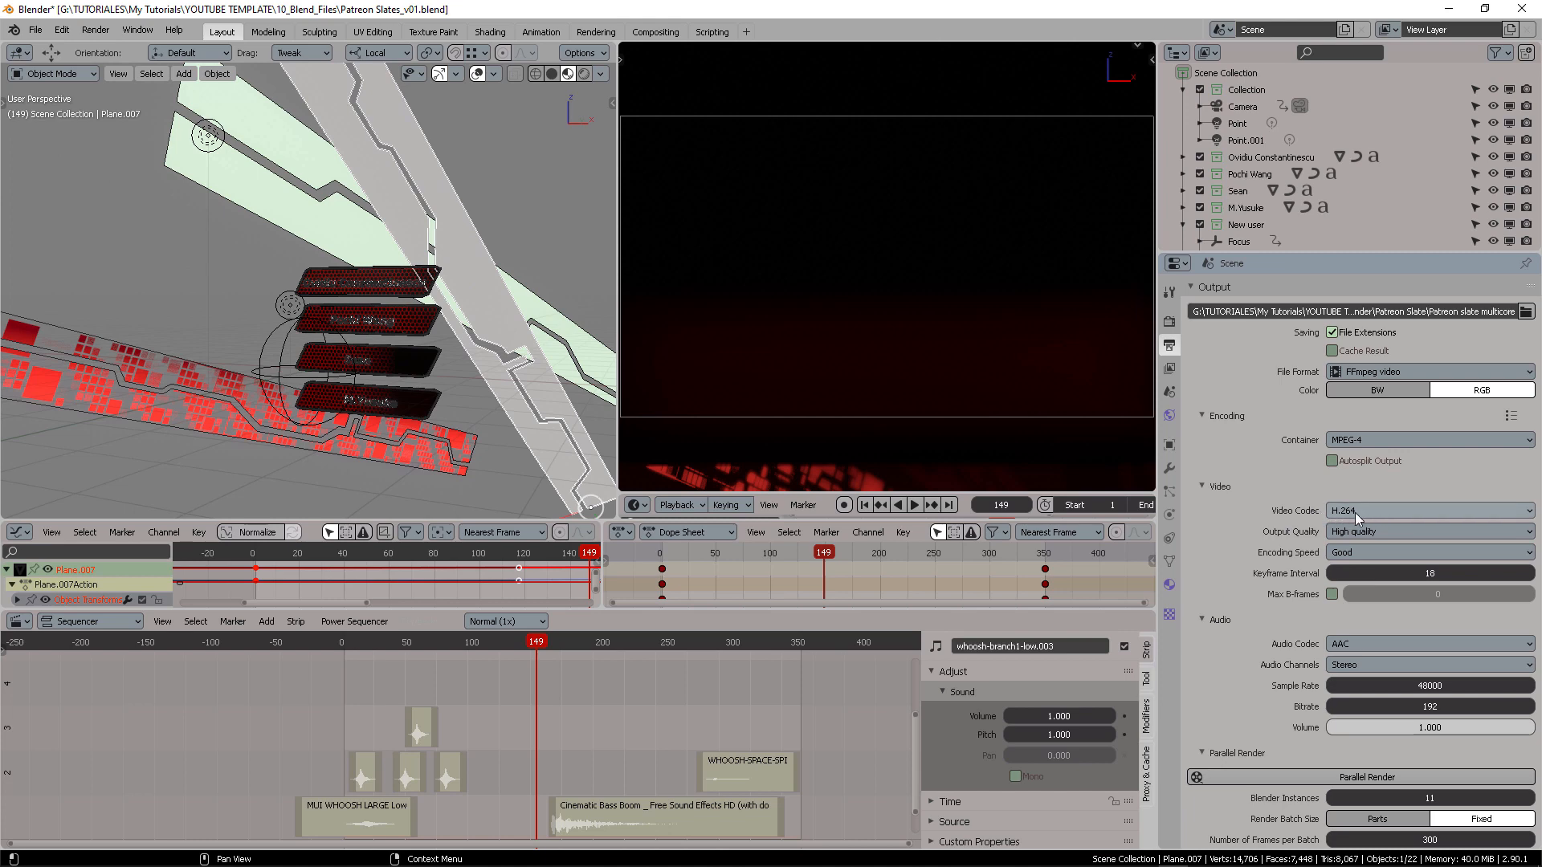
{"action": "mouse_move", "coordinate": [1381, 515]}
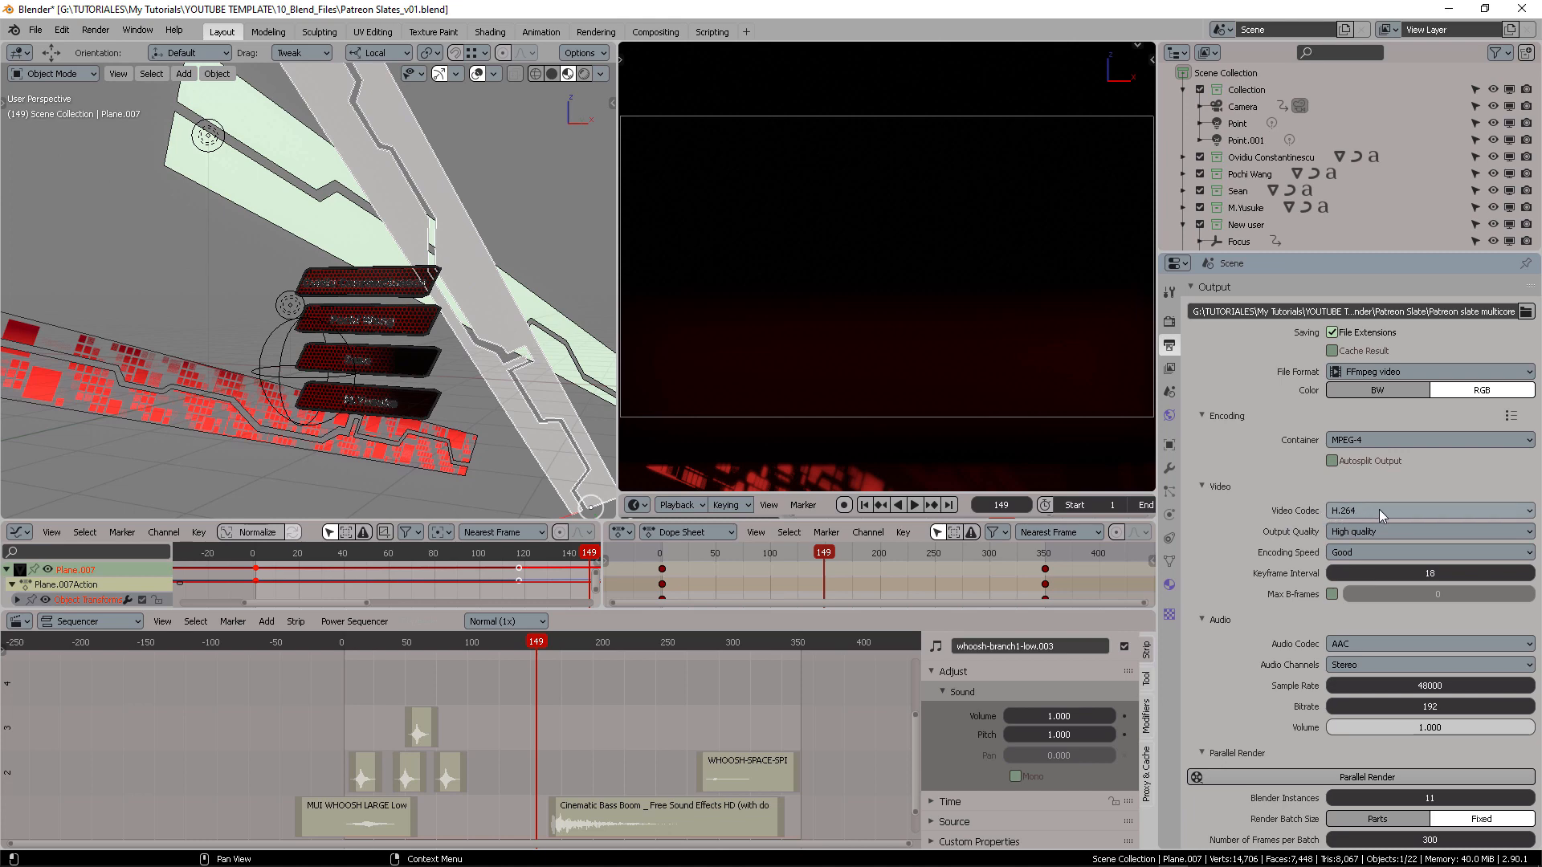
{"action": "mouse_move", "coordinate": [1391, 538]}
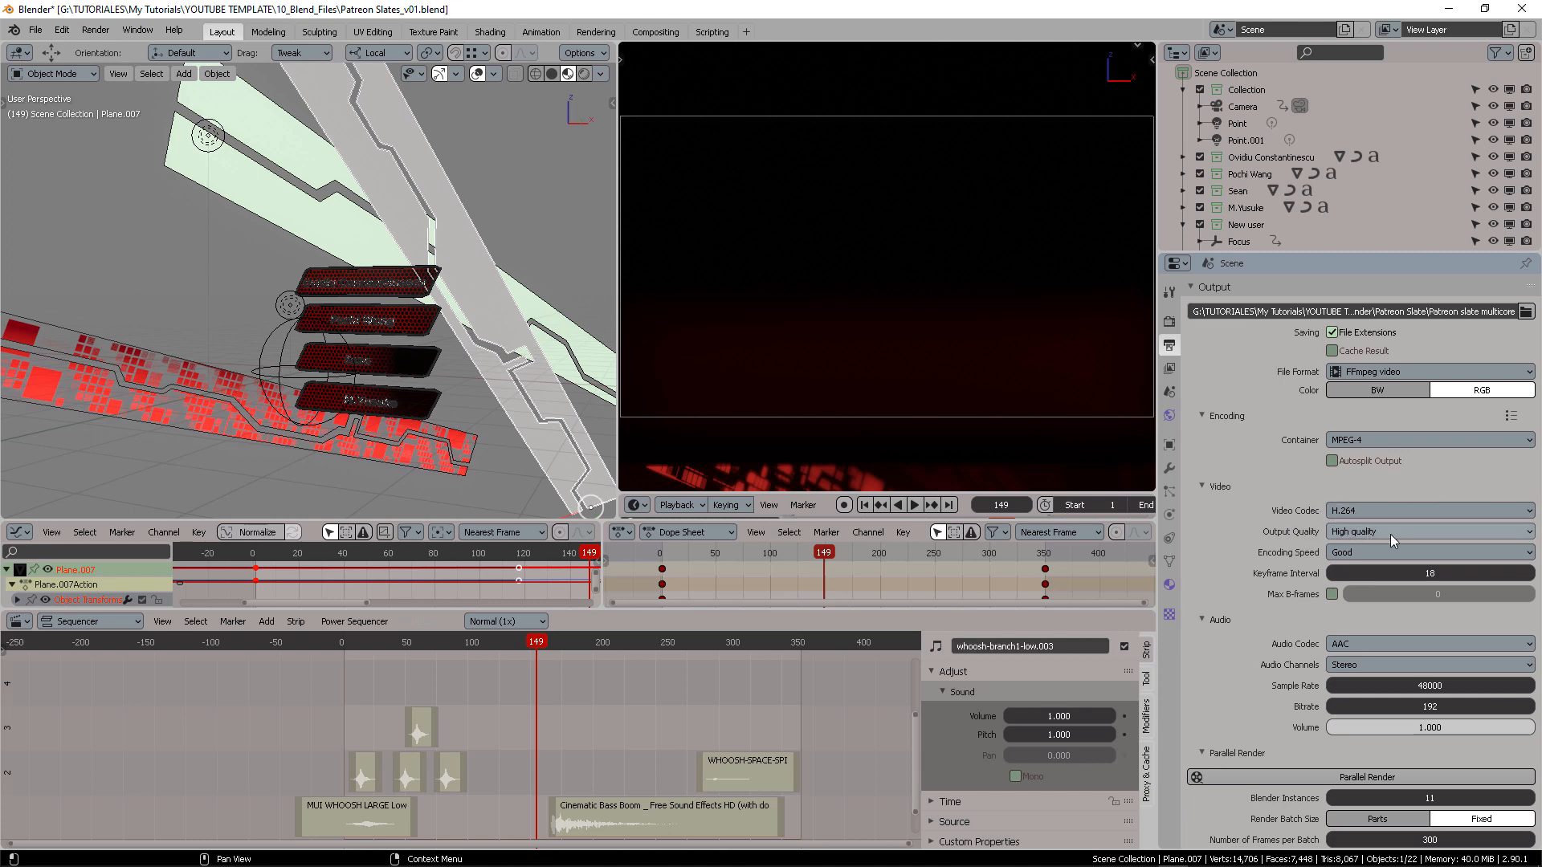
{"action": "mouse_move", "coordinate": [1325, 647]}
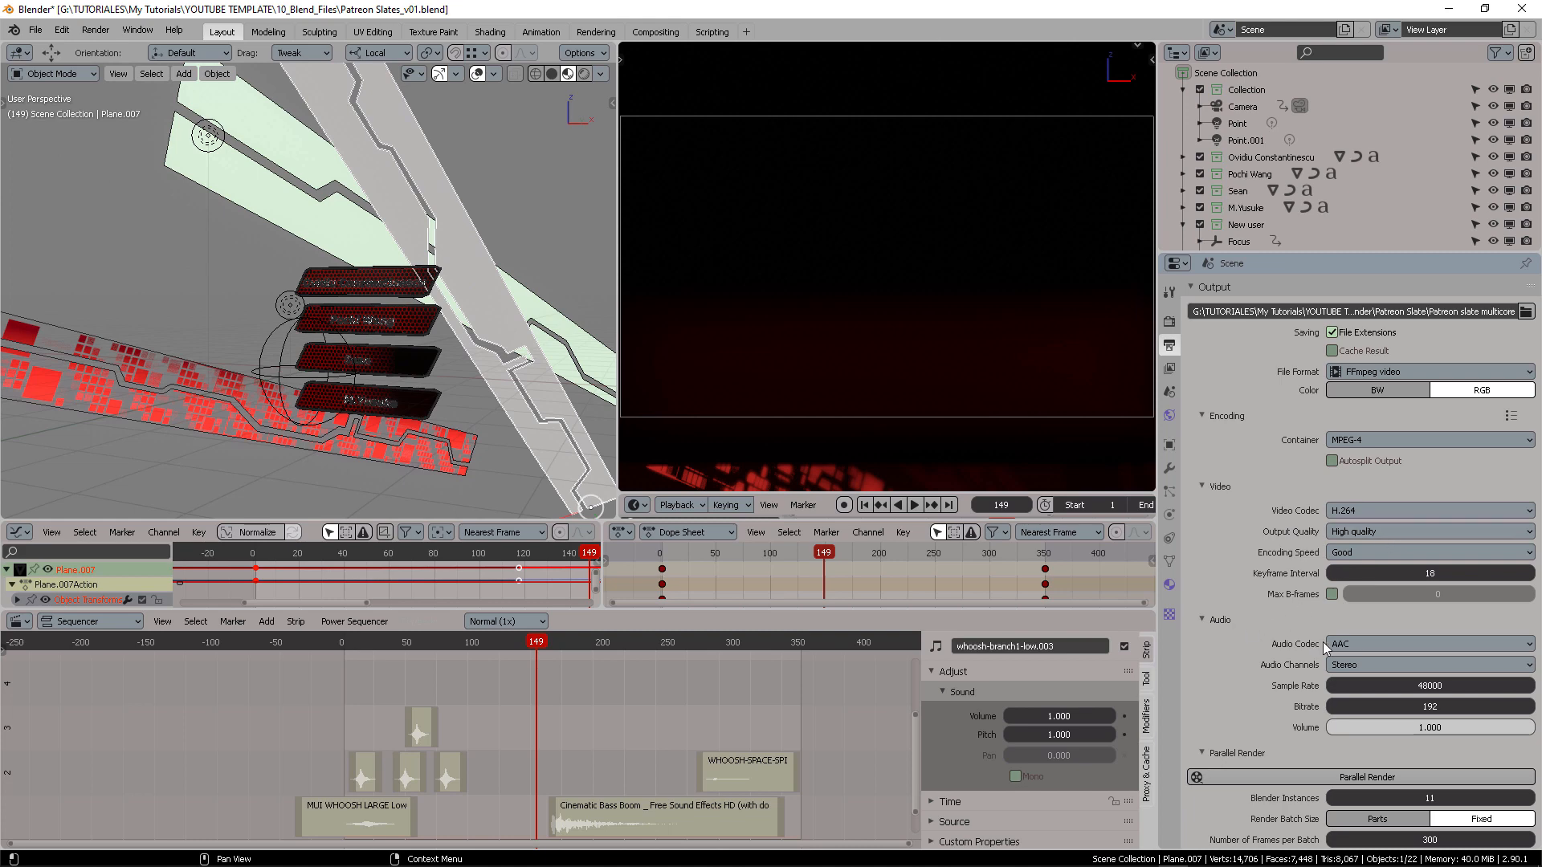
{"action": "left_click", "coordinate": [1426, 644]}
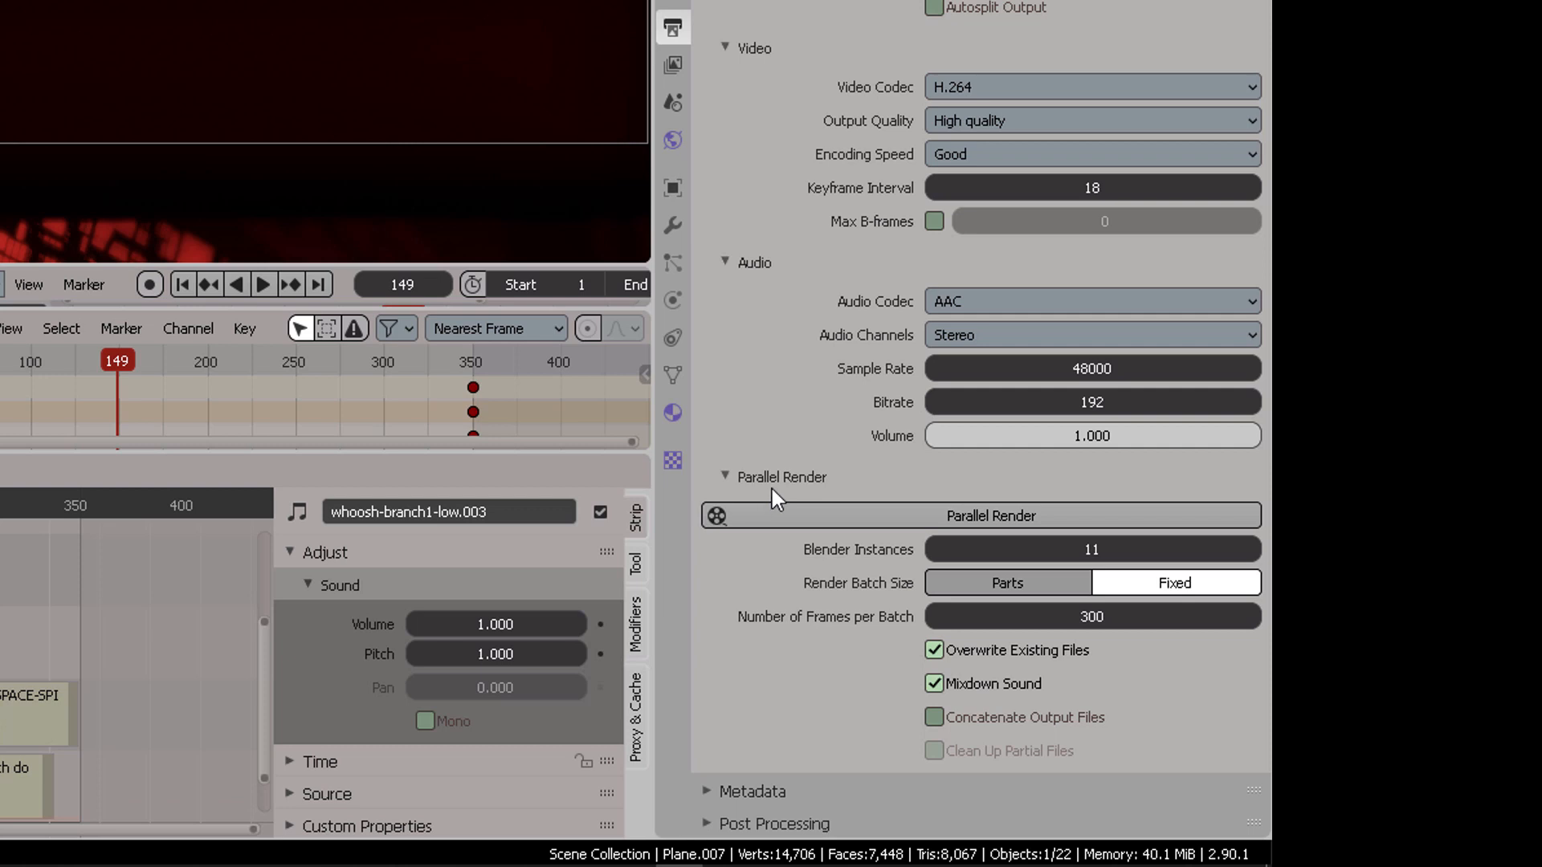
{"action": "mouse_move", "coordinate": [989, 515]}
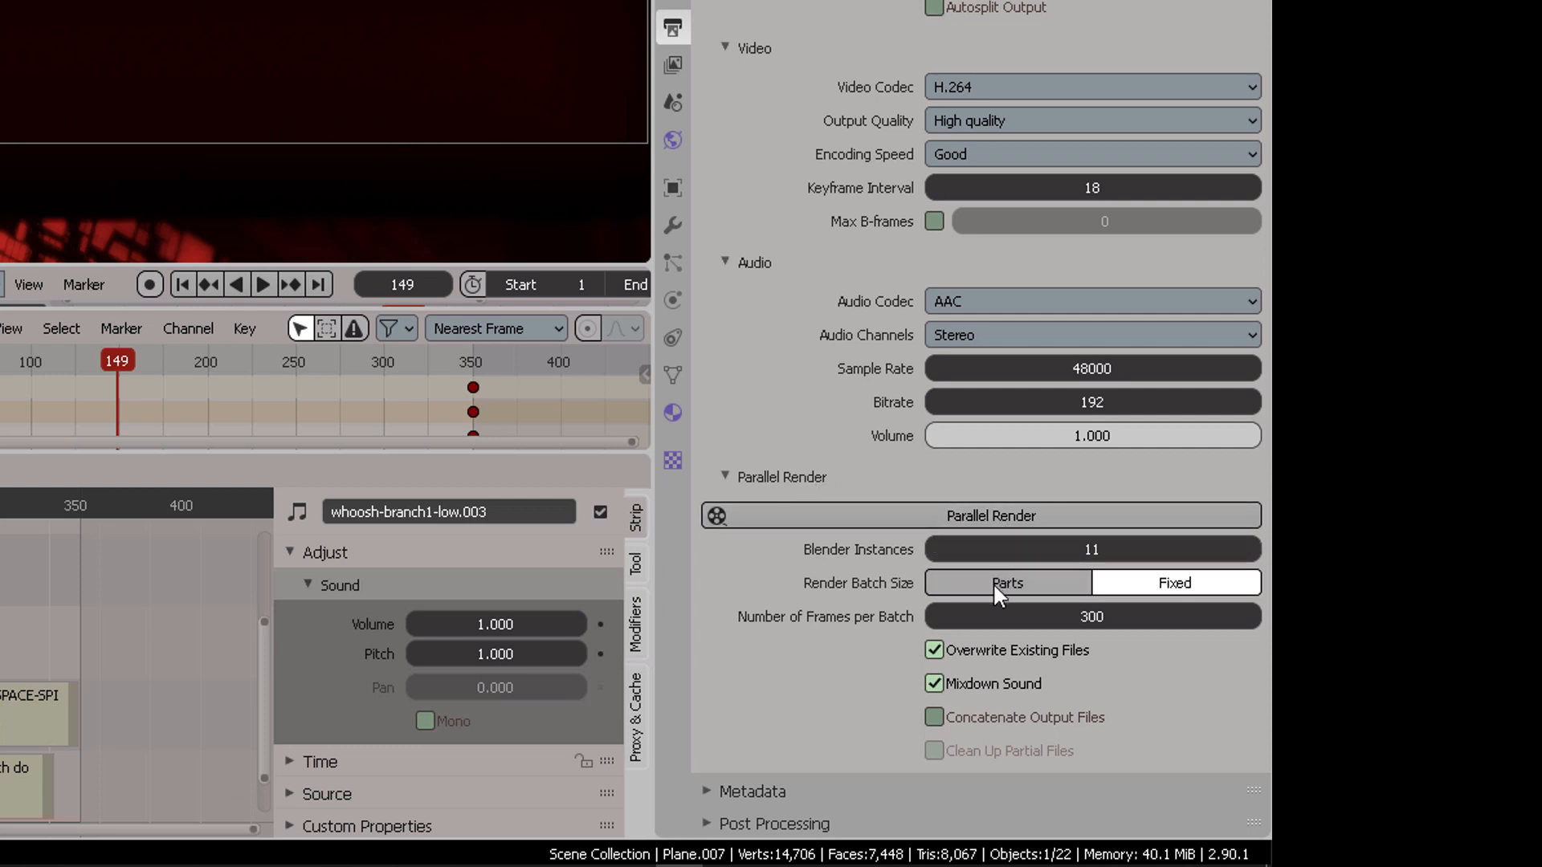
{"action": "mouse_move", "coordinate": [1172, 581]}
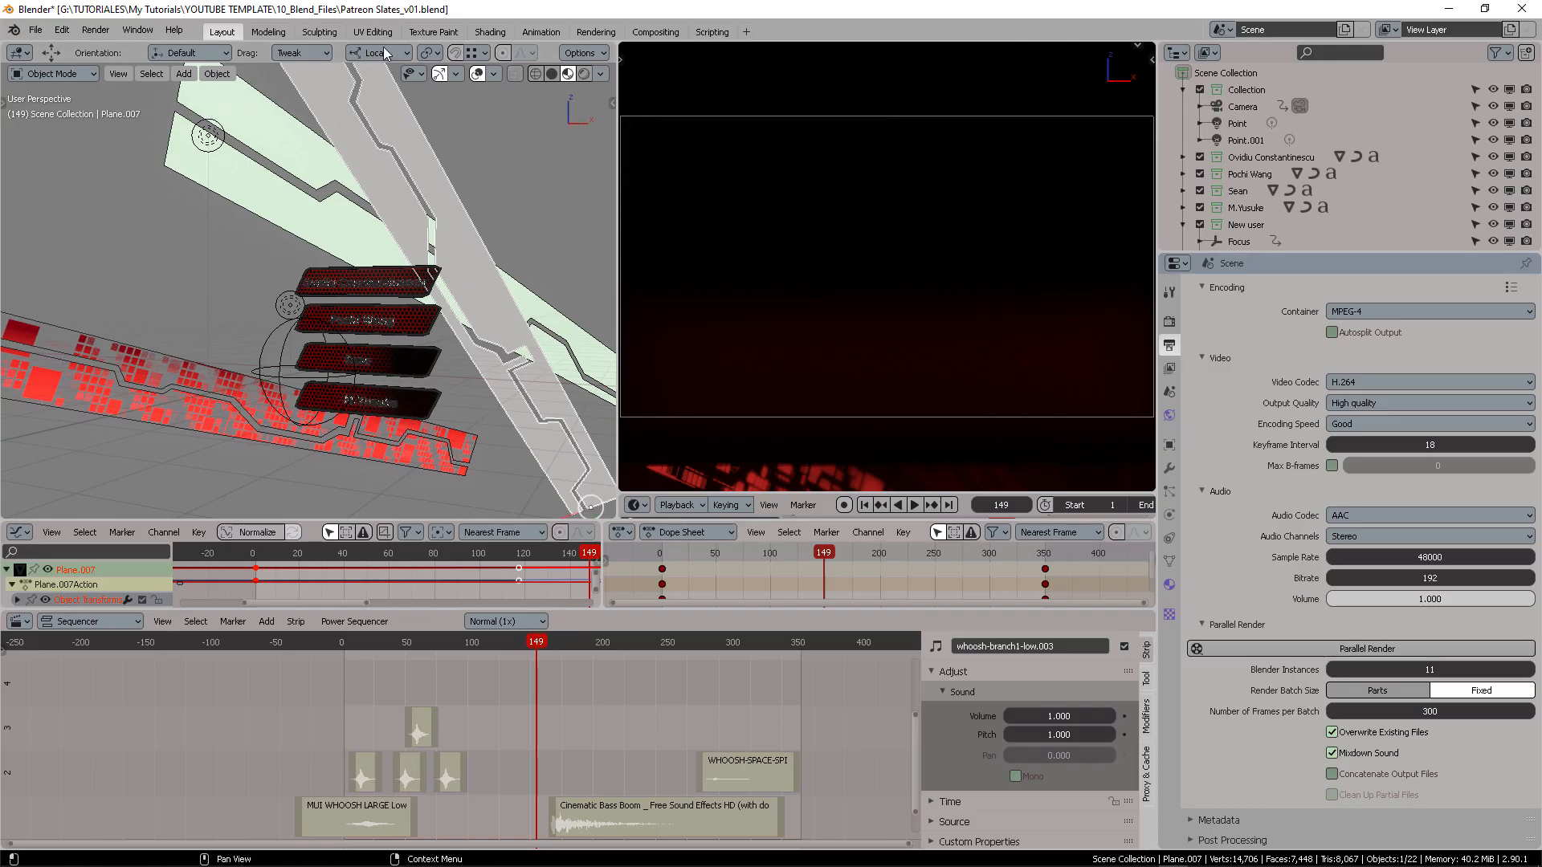
- Launch the Parallel Render of the 350-frame slate animation into MP4 batches
{"action": "left_click", "coordinate": [94, 29]}
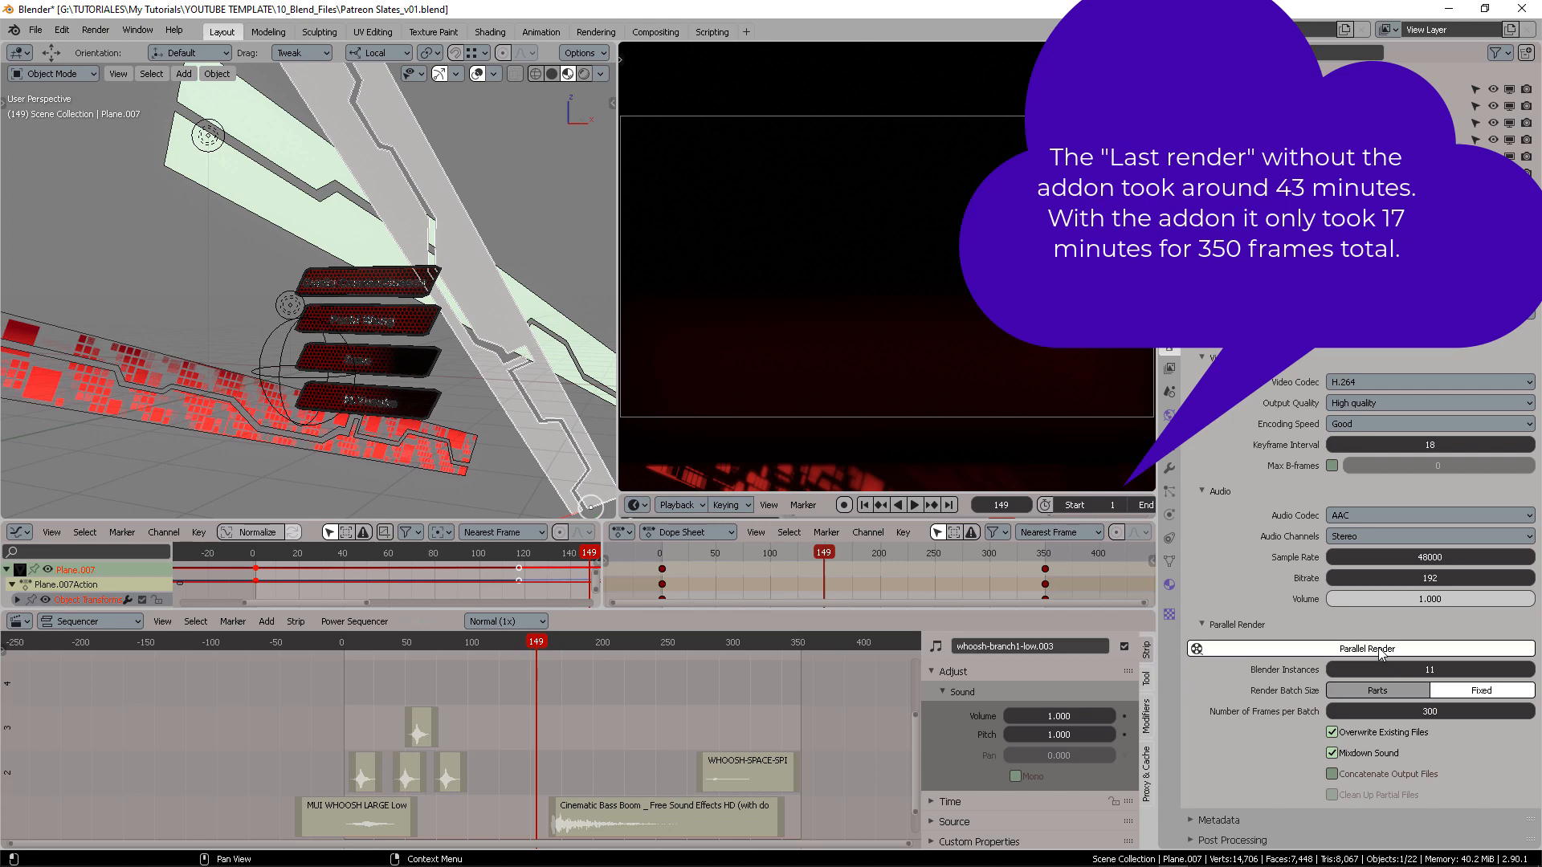
{"action": "left_click", "coordinate": [1360, 648]}
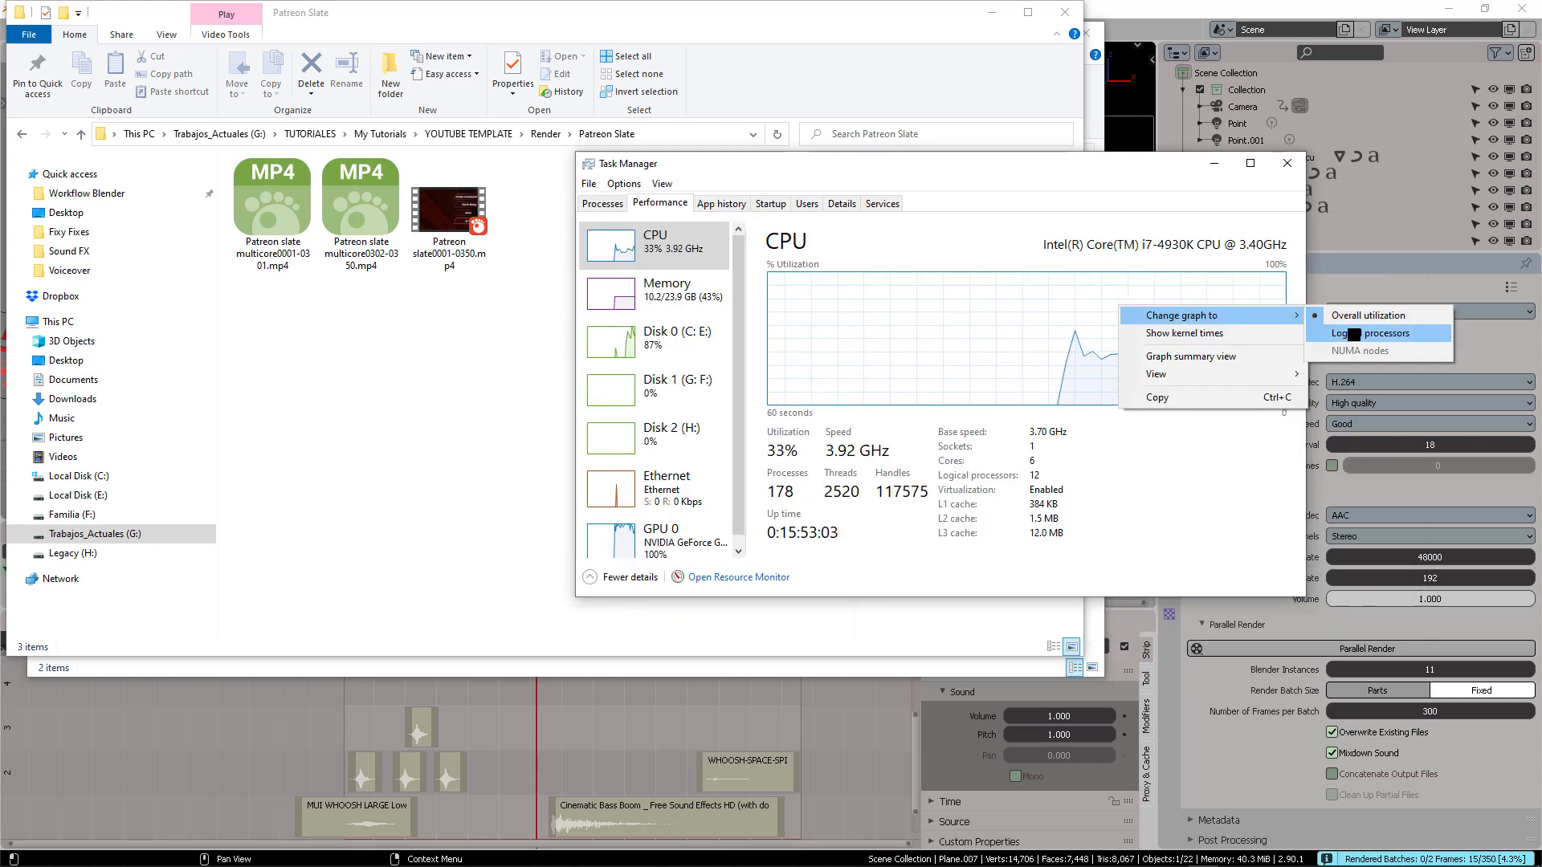
- Switch the CPU graph to one per logical processor, then return to Blender
{"action": "left_click", "coordinate": [1373, 334]}
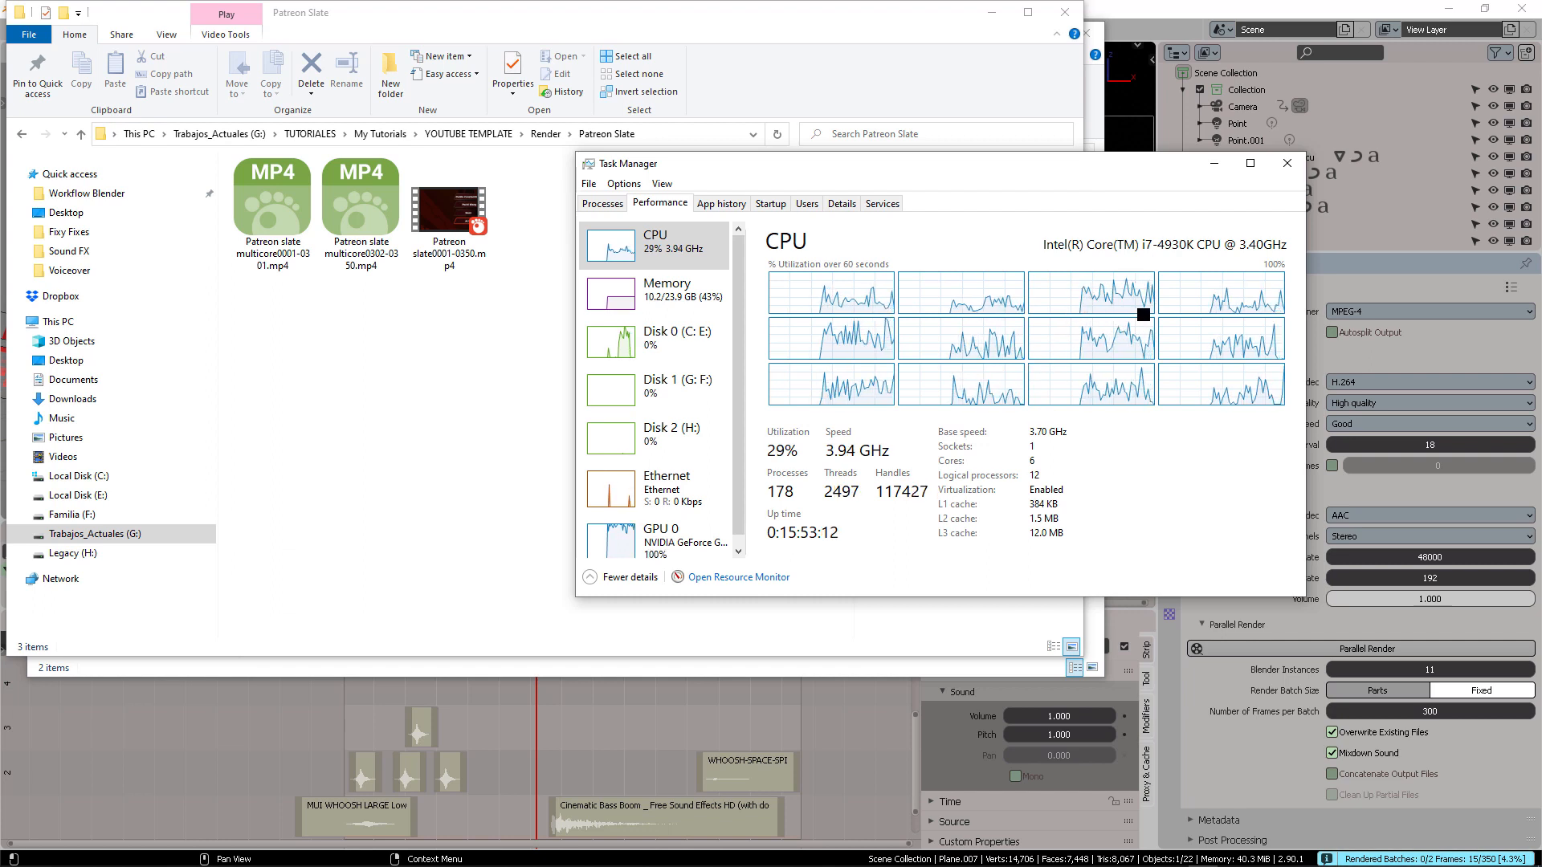
{"action": "mouse_move", "coordinate": [1146, 315]}
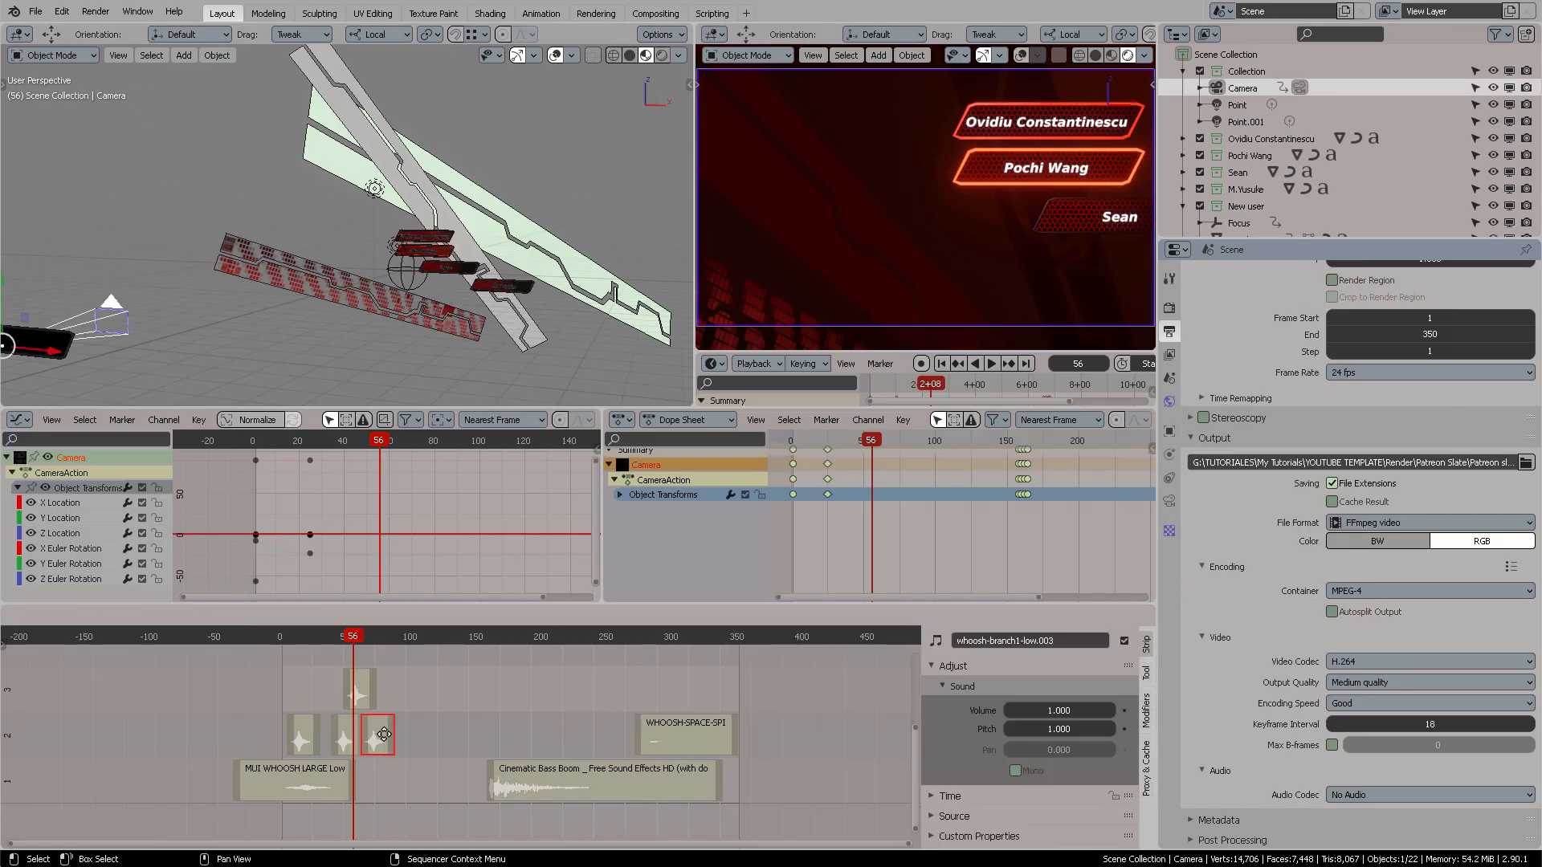
{"action": "left_click", "coordinate": [993, 363]}
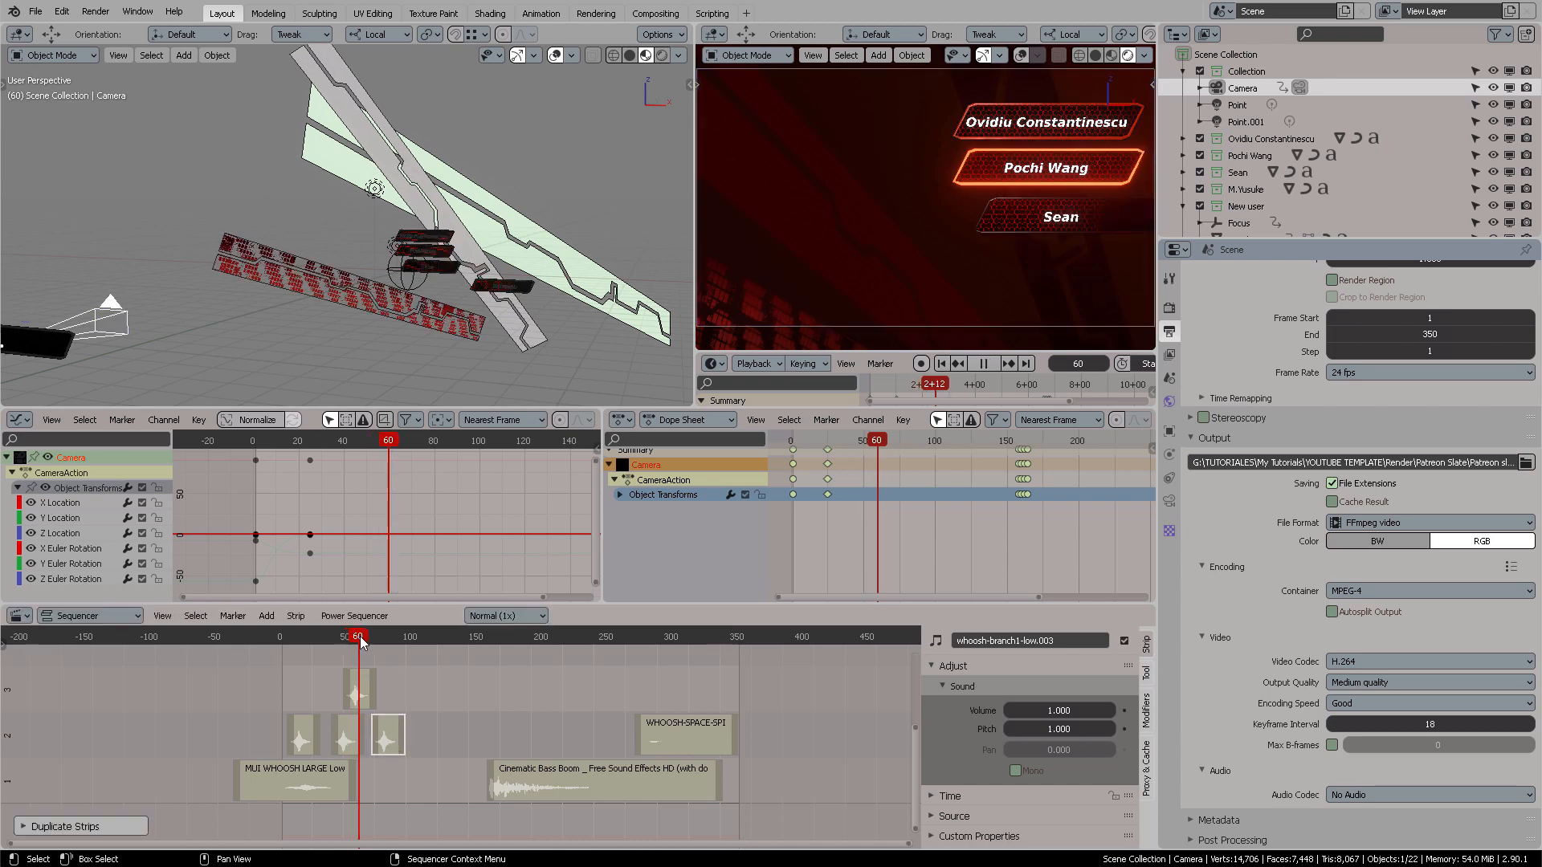